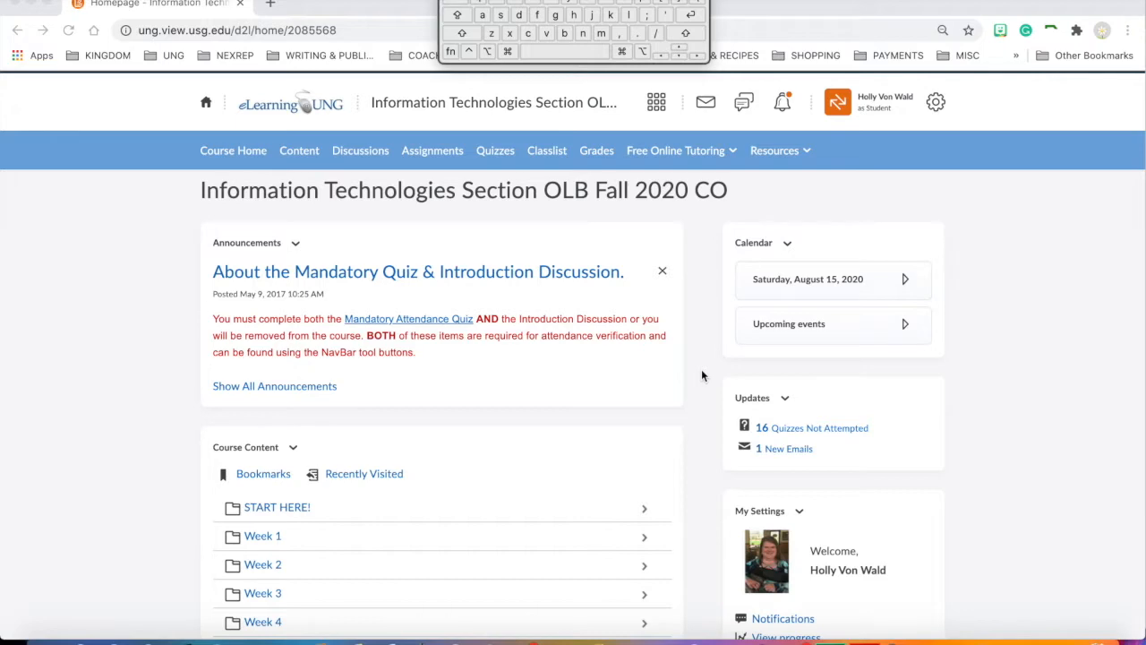
# Scroll through the course homepage to look over its widgets
pyautogui.scroll(-3)
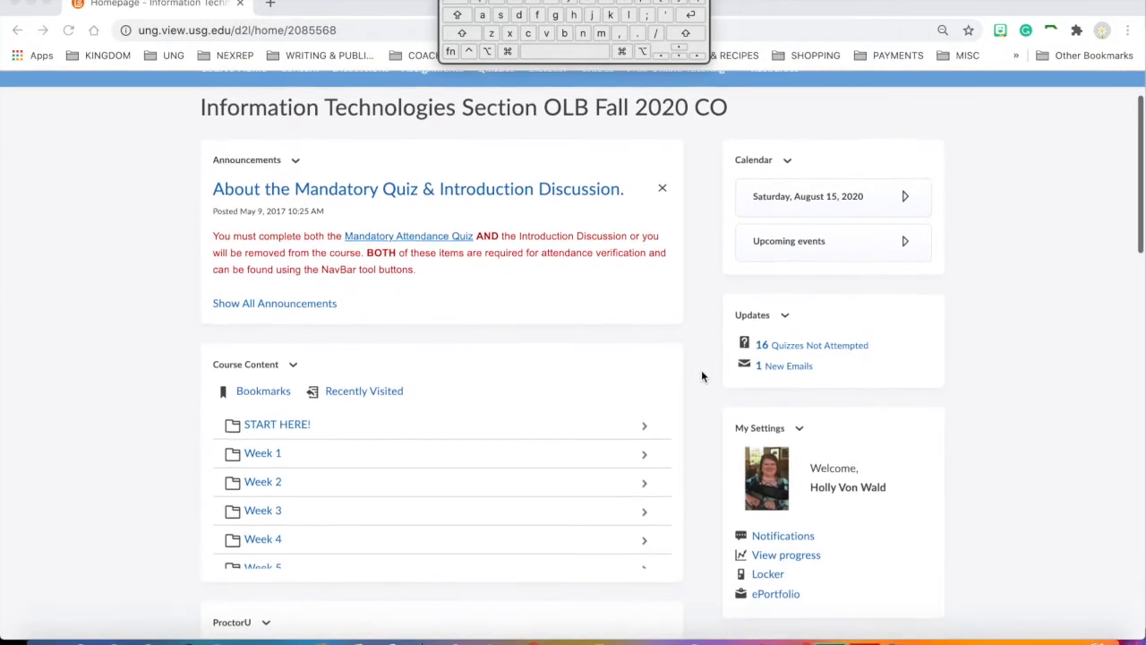
pyautogui.scroll(-3)
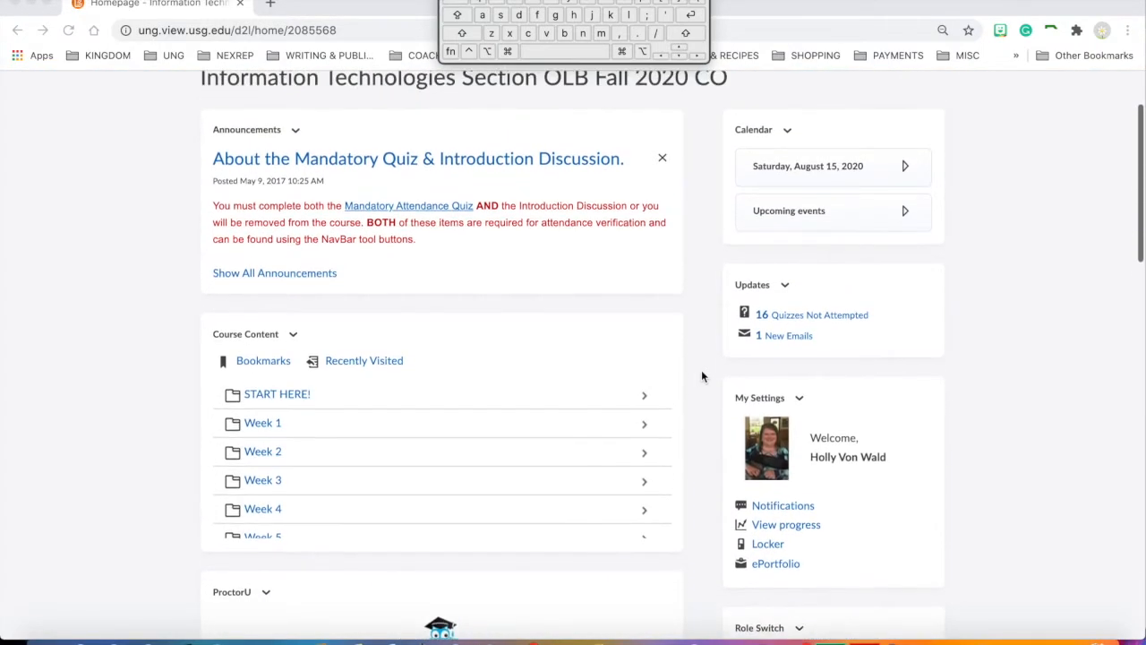
pyautogui.scroll(3)
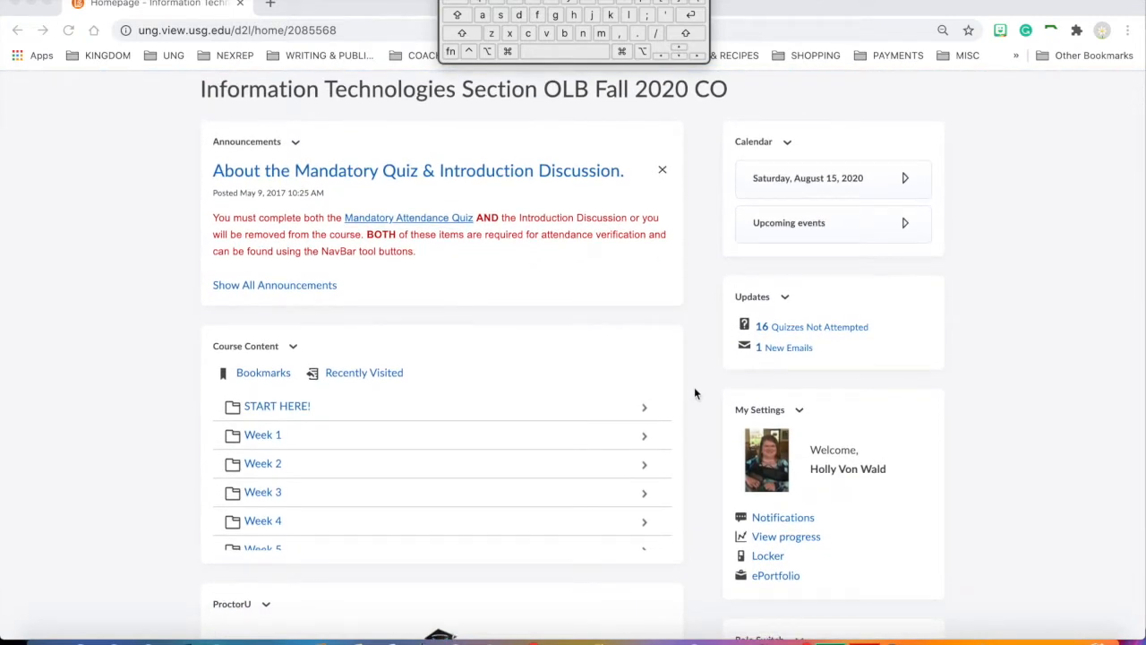
pyautogui.scroll(-3)
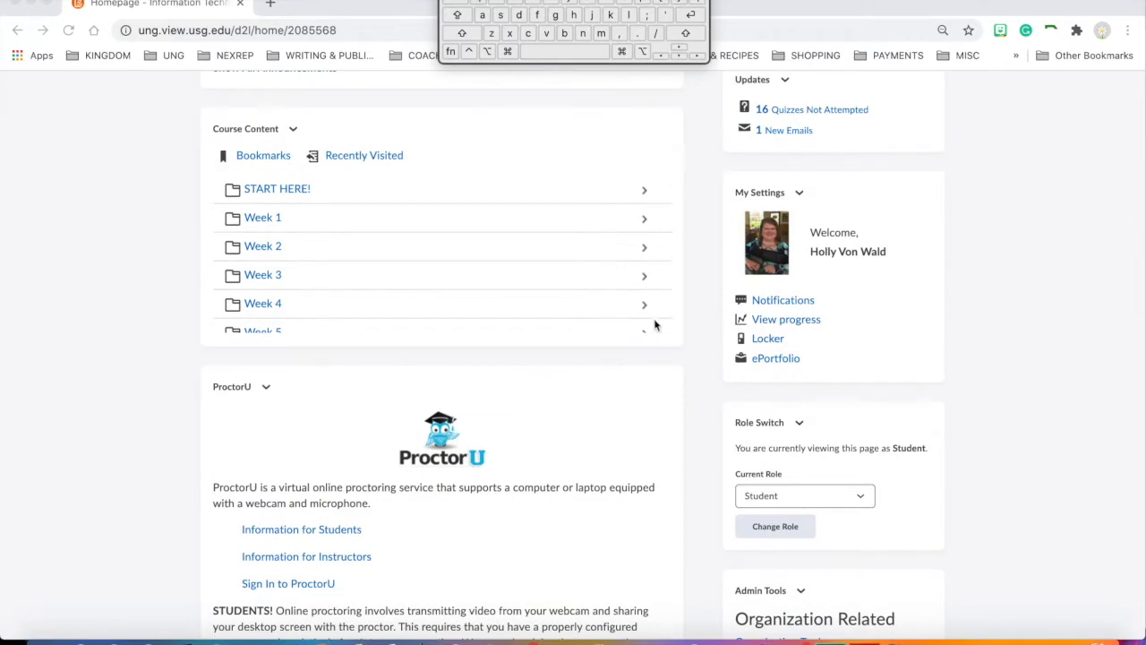
pyautogui.scroll(-3)
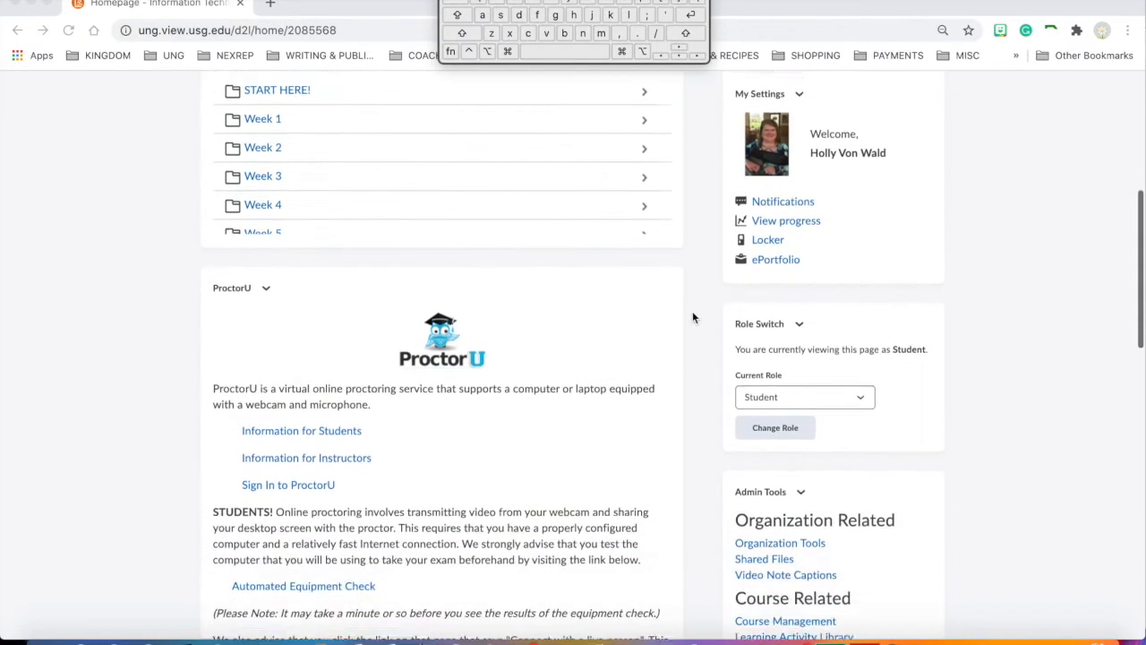
pyautogui.scroll(-3)
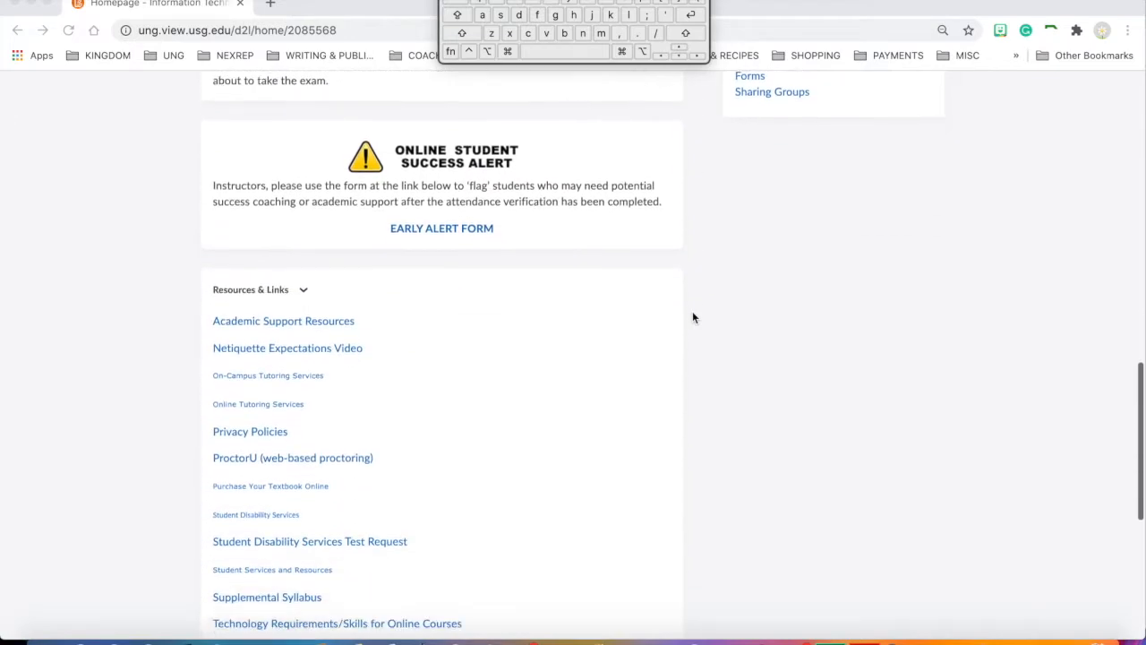
pyautogui.scroll(3)
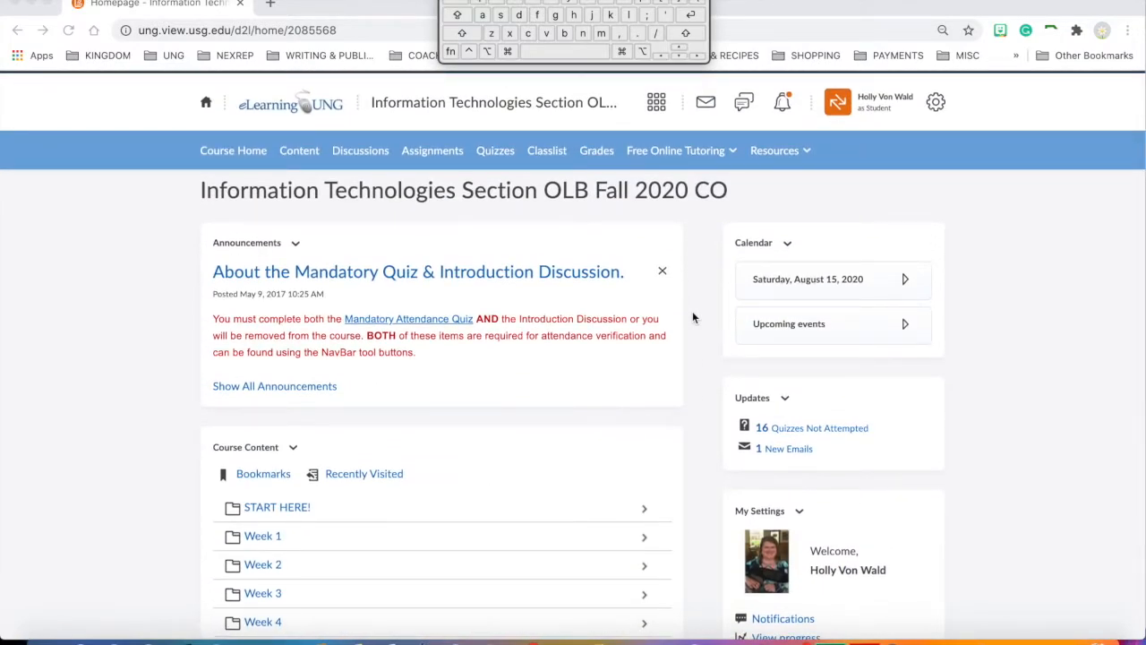
pyautogui.moveTo(958, 398)
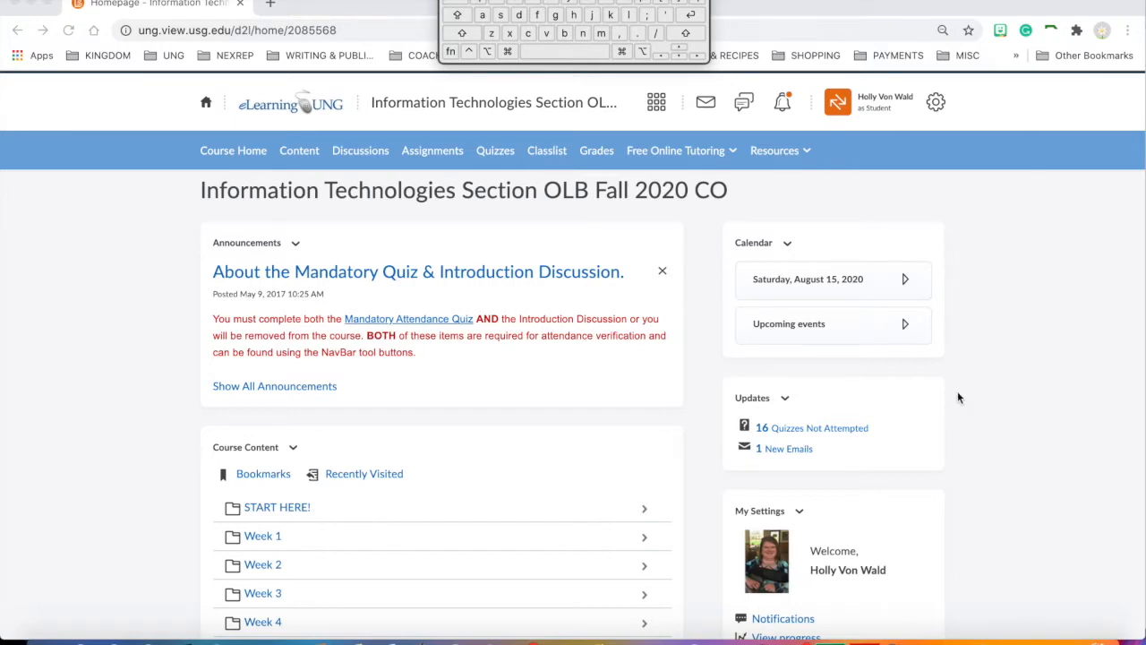
pyautogui.scroll(-3)
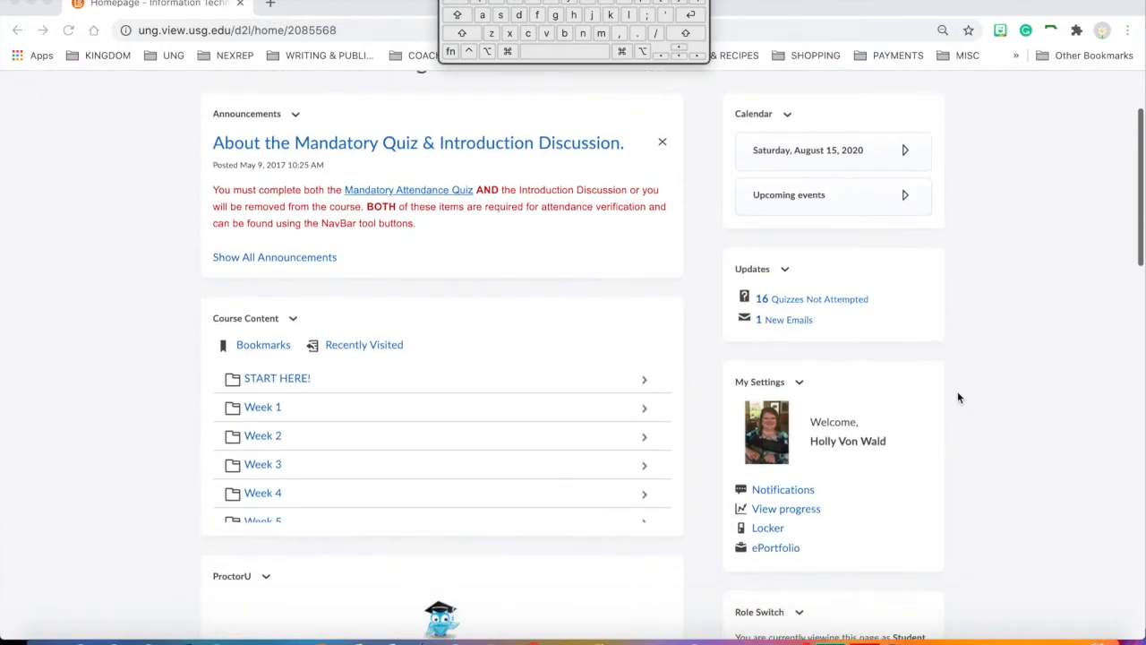
pyautogui.scroll(3)
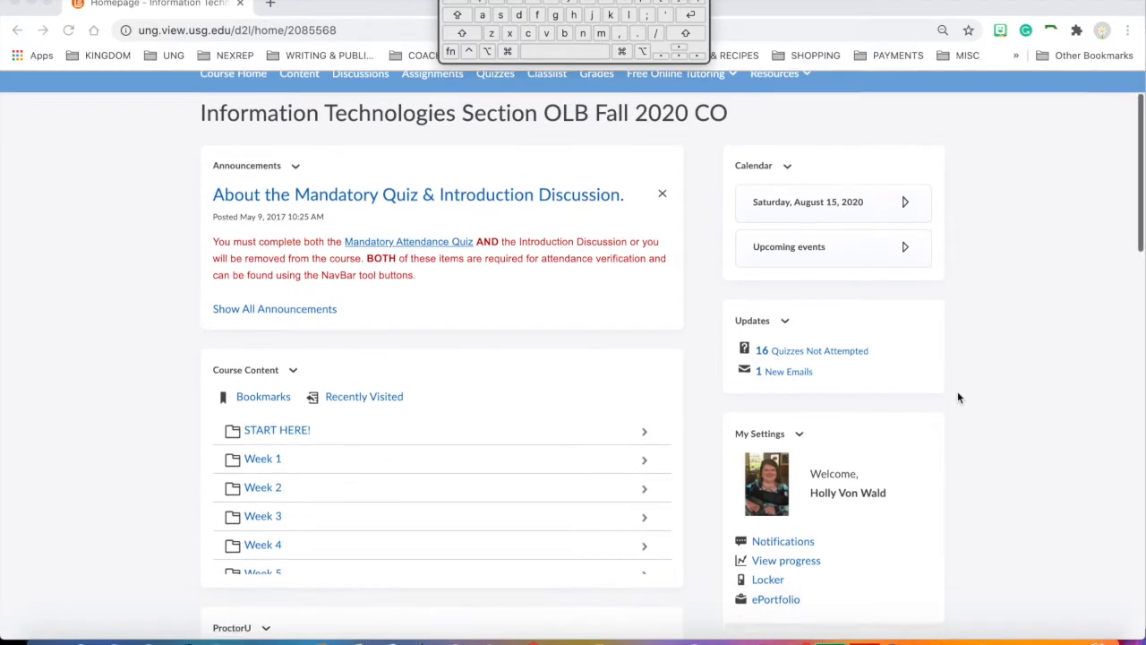
pyautogui.scroll(-3)
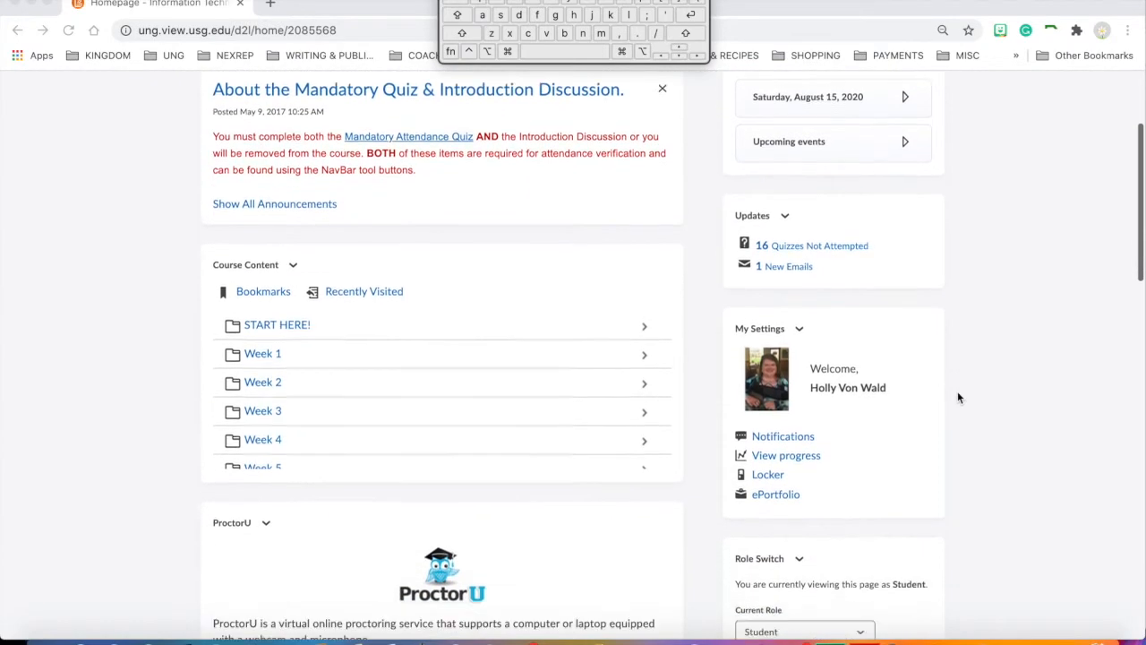
pyautogui.scroll(3)
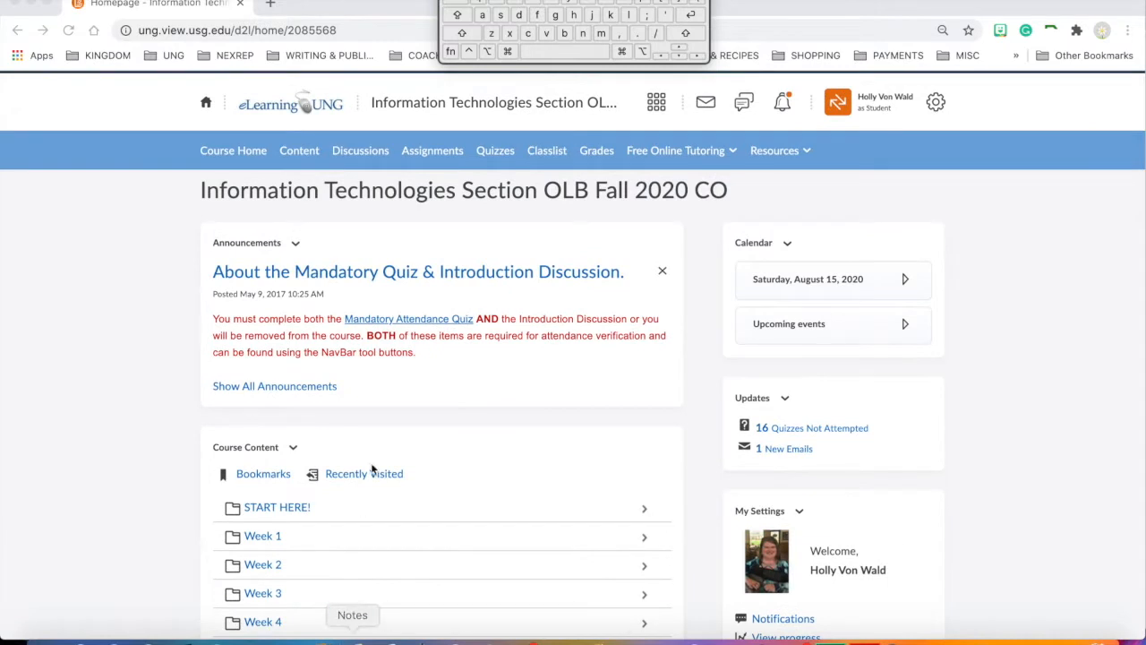
pyautogui.moveTo(472, 394)
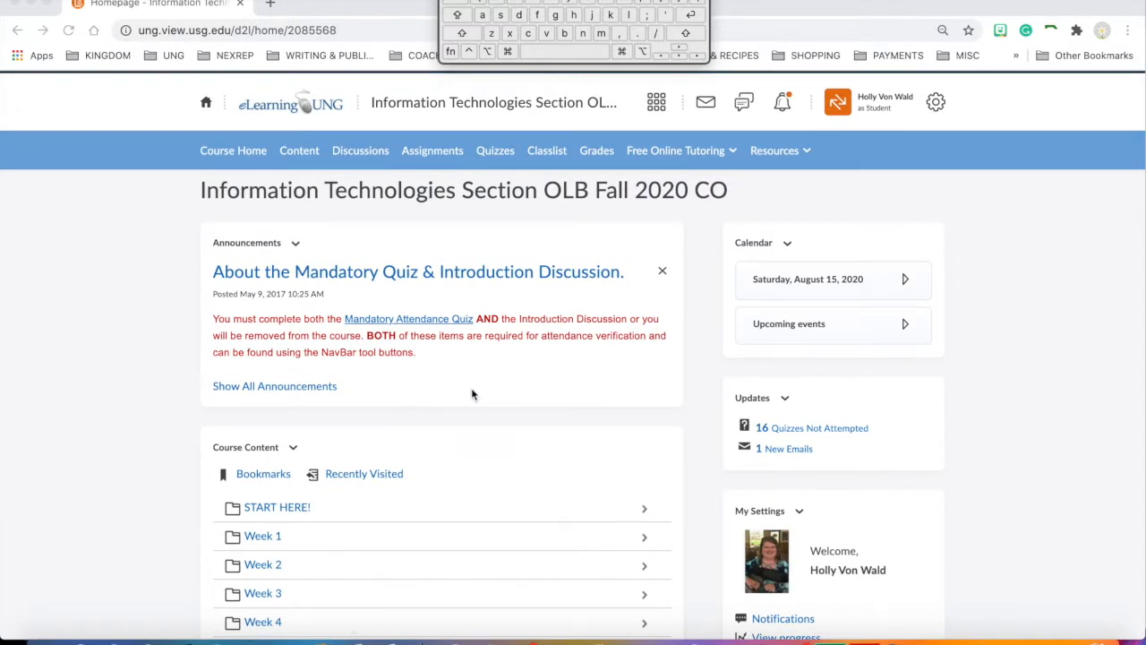
pyautogui.moveTo(490, 208)
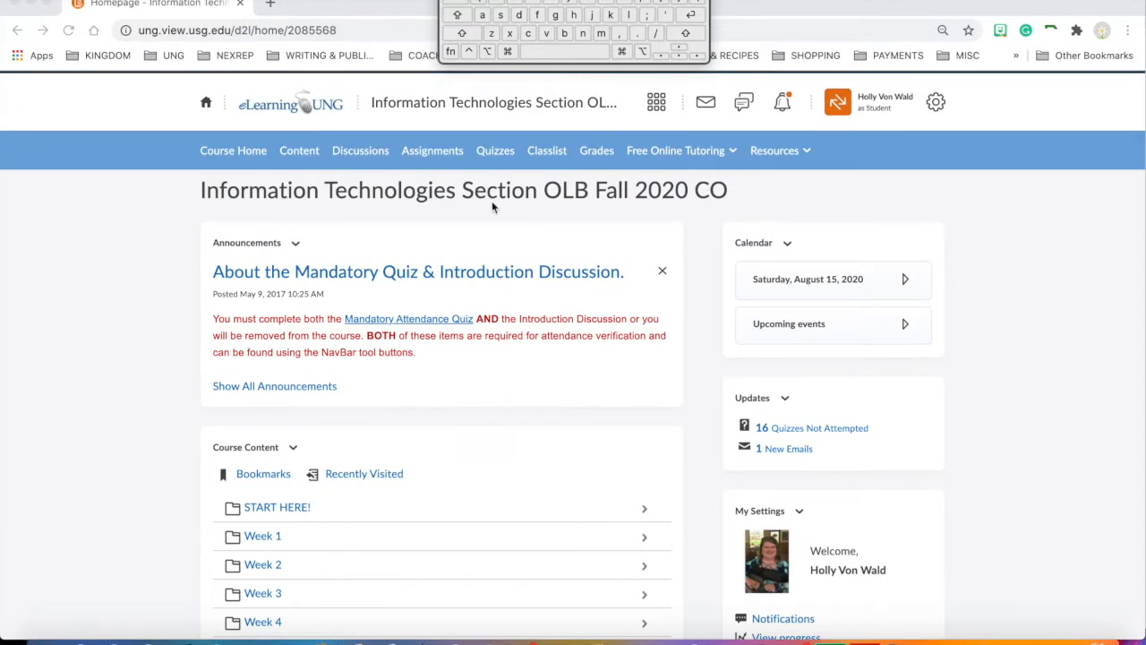
pyautogui.moveTo(410, 412)
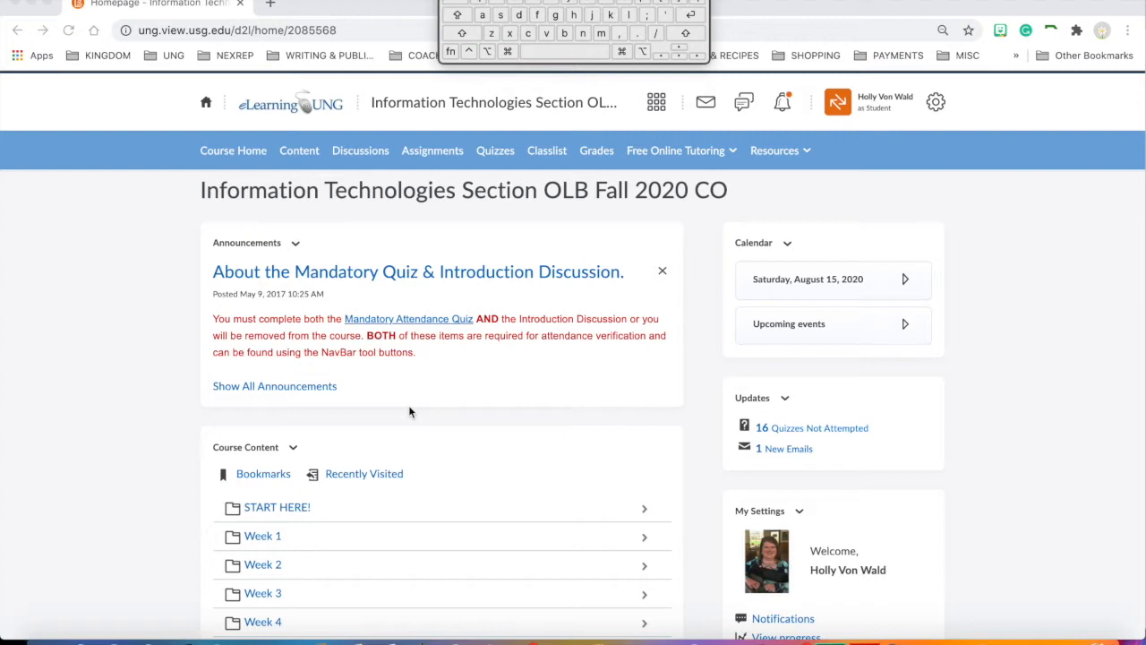
pyautogui.moveTo(500, 367)
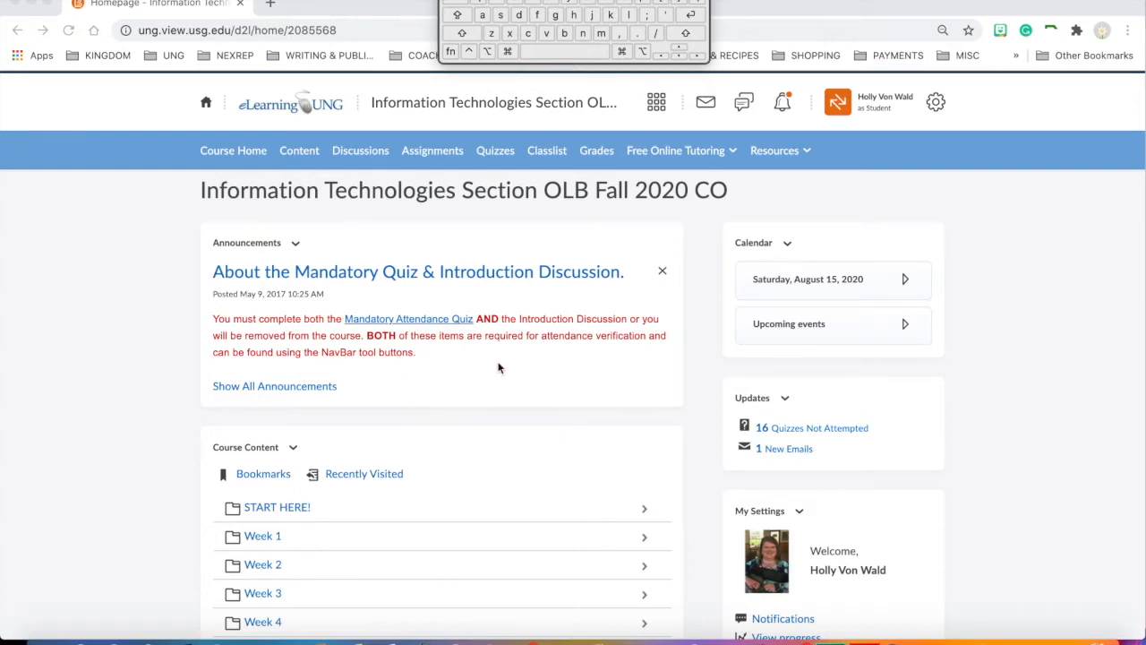
pyautogui.moveTo(487, 387)
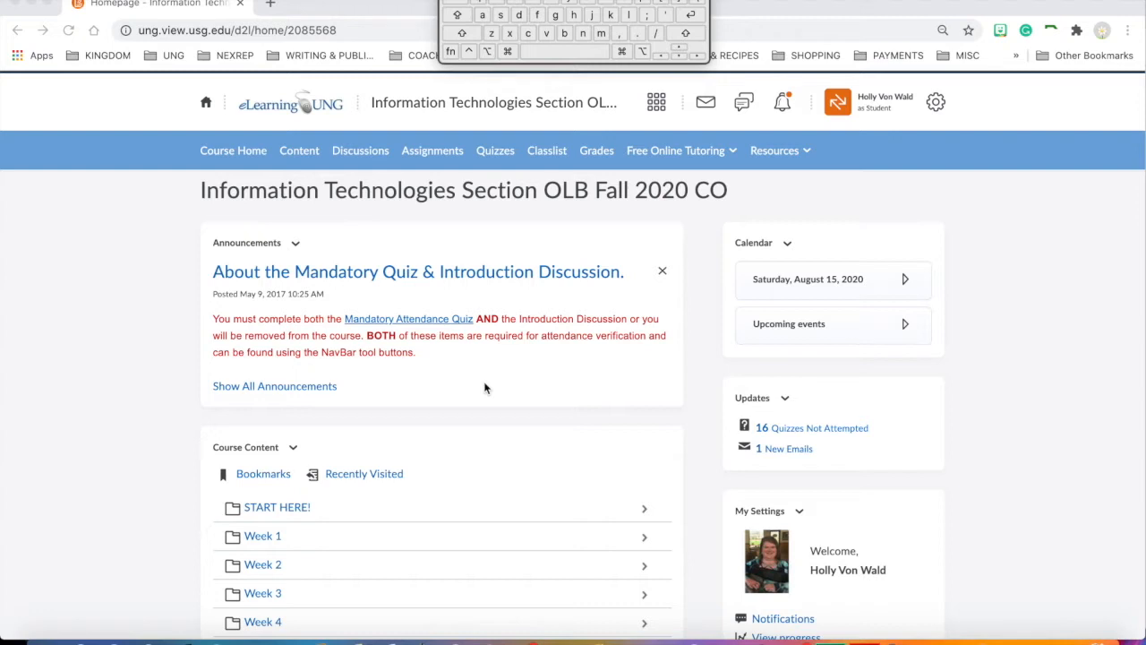
pyautogui.moveTo(641, 300)
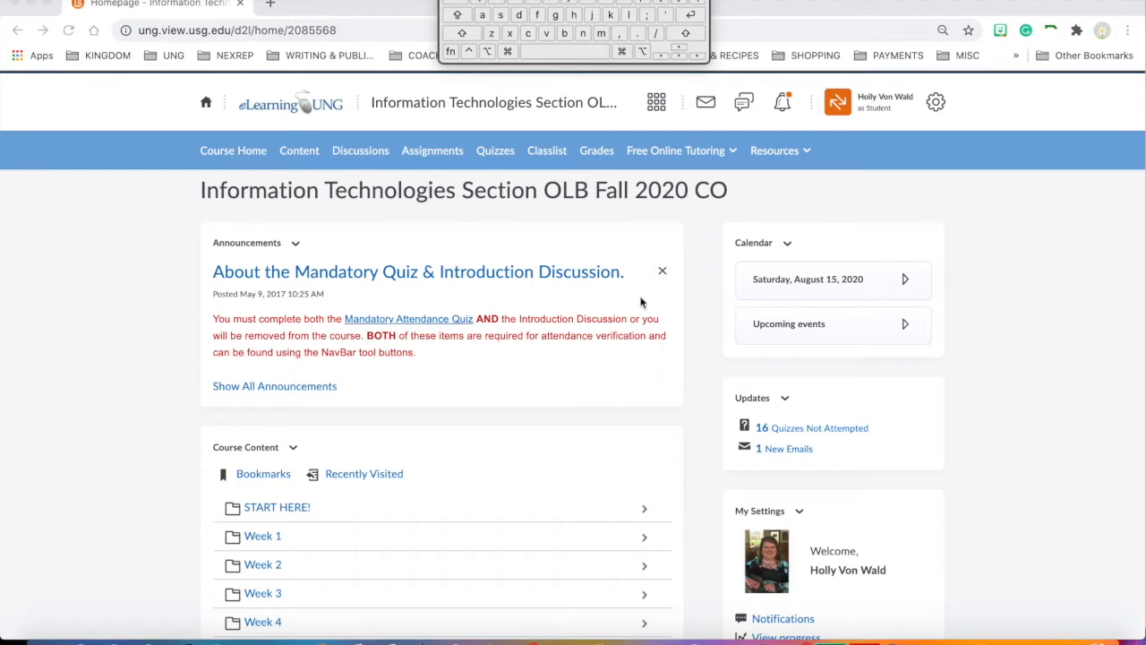
pyautogui.moveTo(466, 333)
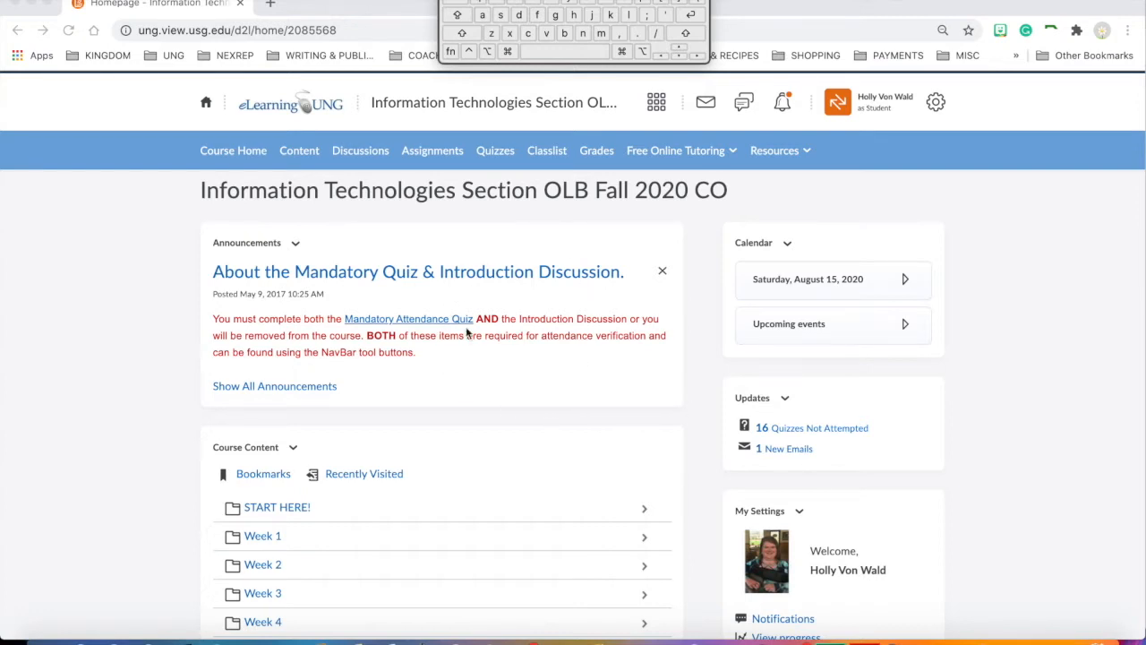
pyautogui.moveTo(659, 408)
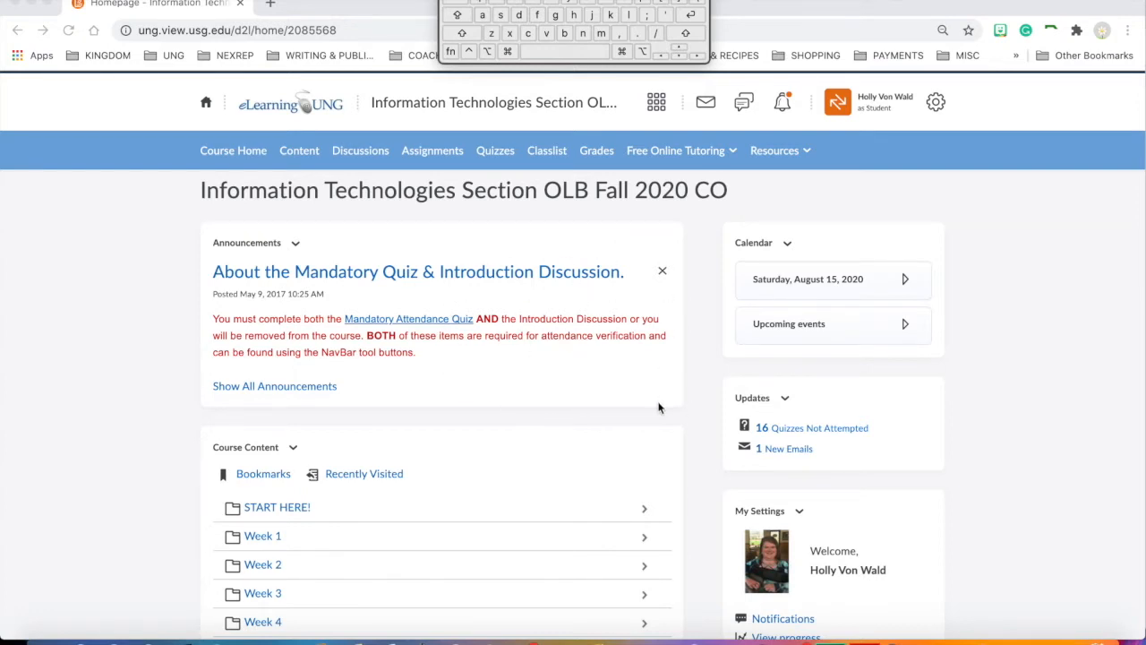
pyautogui.moveTo(601, 395)
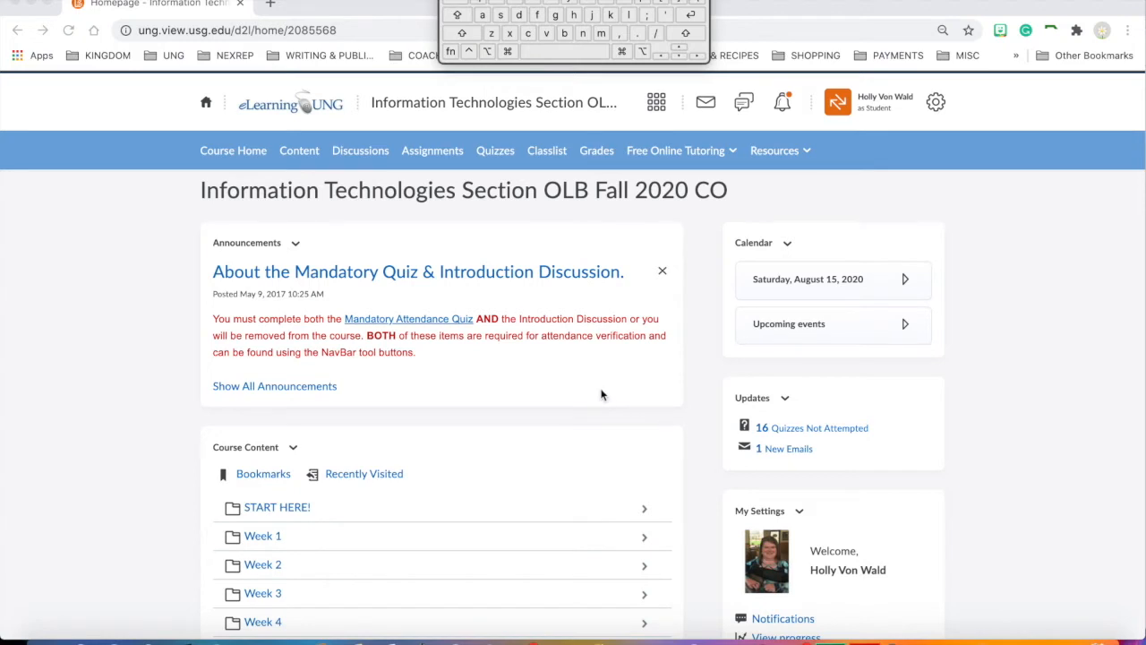
pyautogui.moveTo(662, 272)
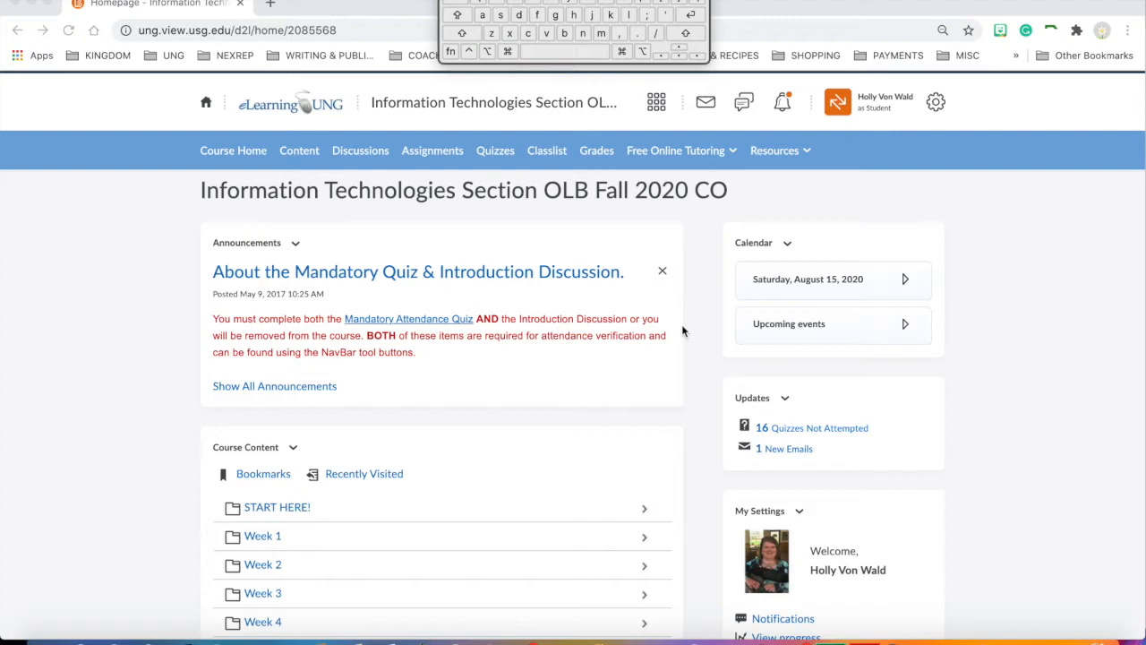
# Scroll to the Calendar widget and expand it to show the whole month
pyautogui.scroll(-3)
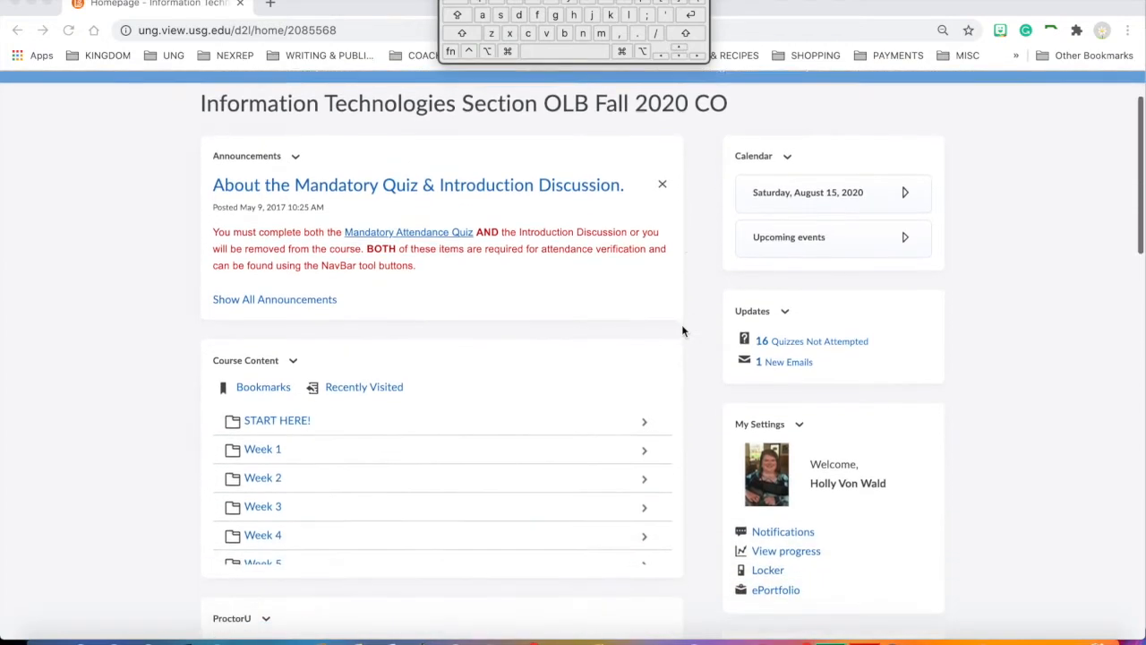
pyautogui.scroll(-3)
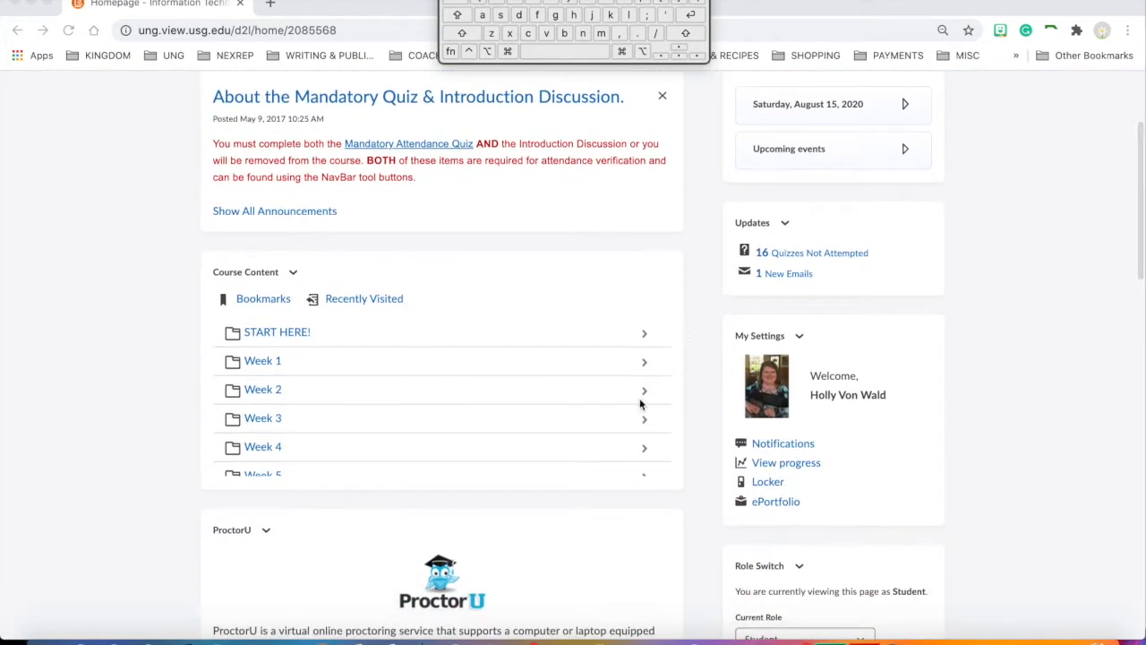
pyautogui.moveTo(587, 379)
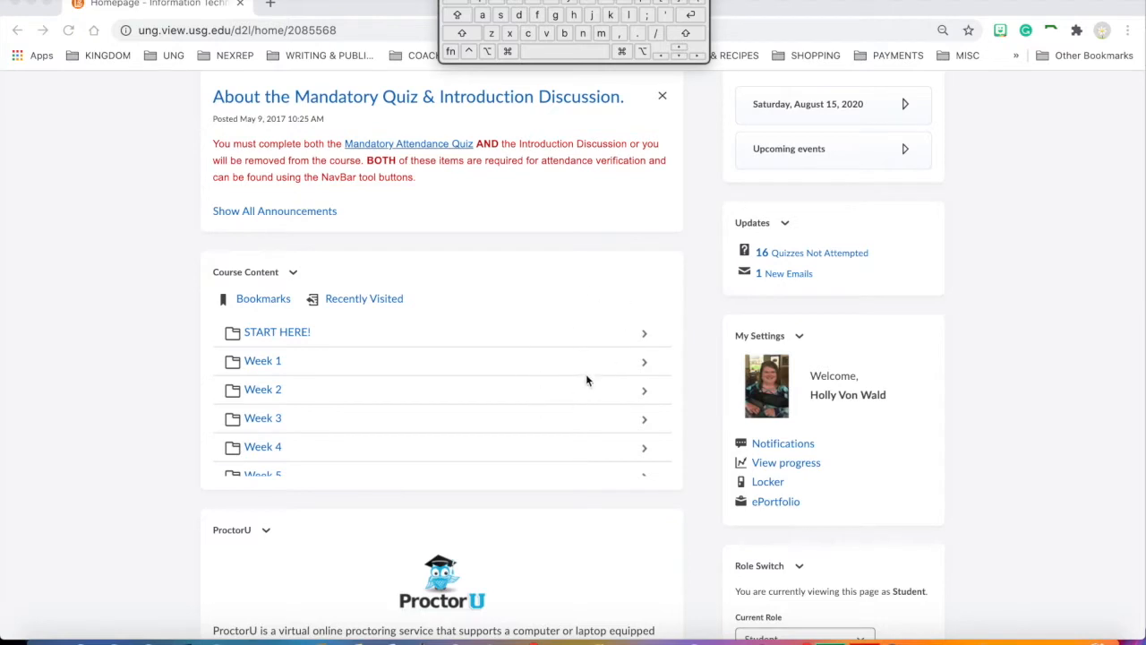
pyautogui.moveTo(641, 344)
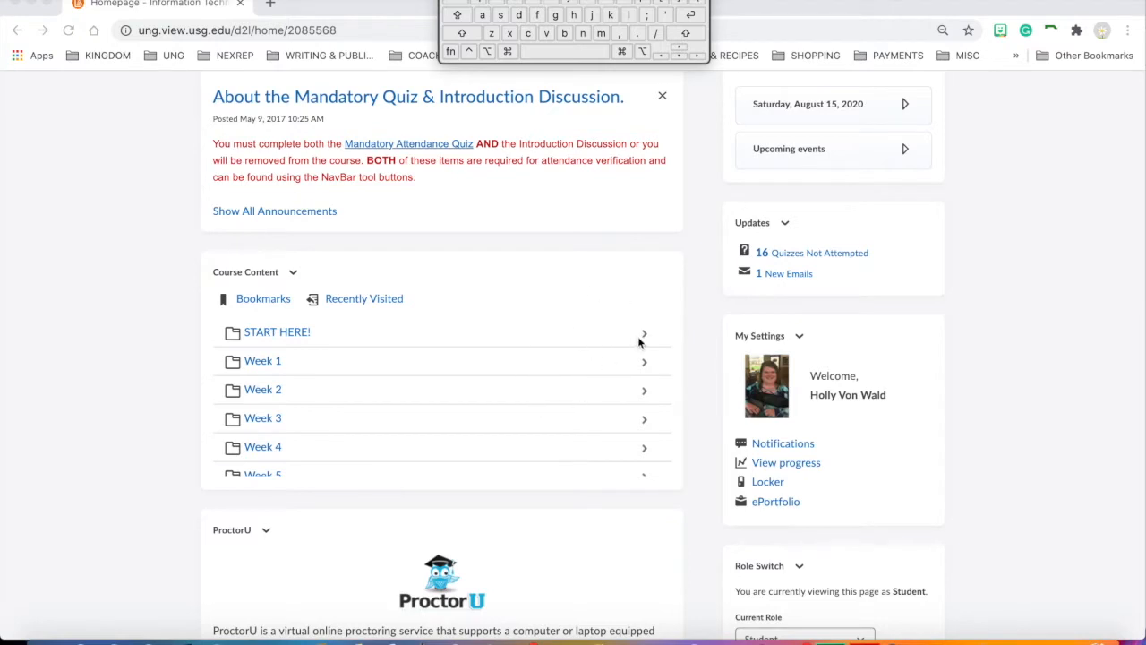
pyautogui.moveTo(693, 304)
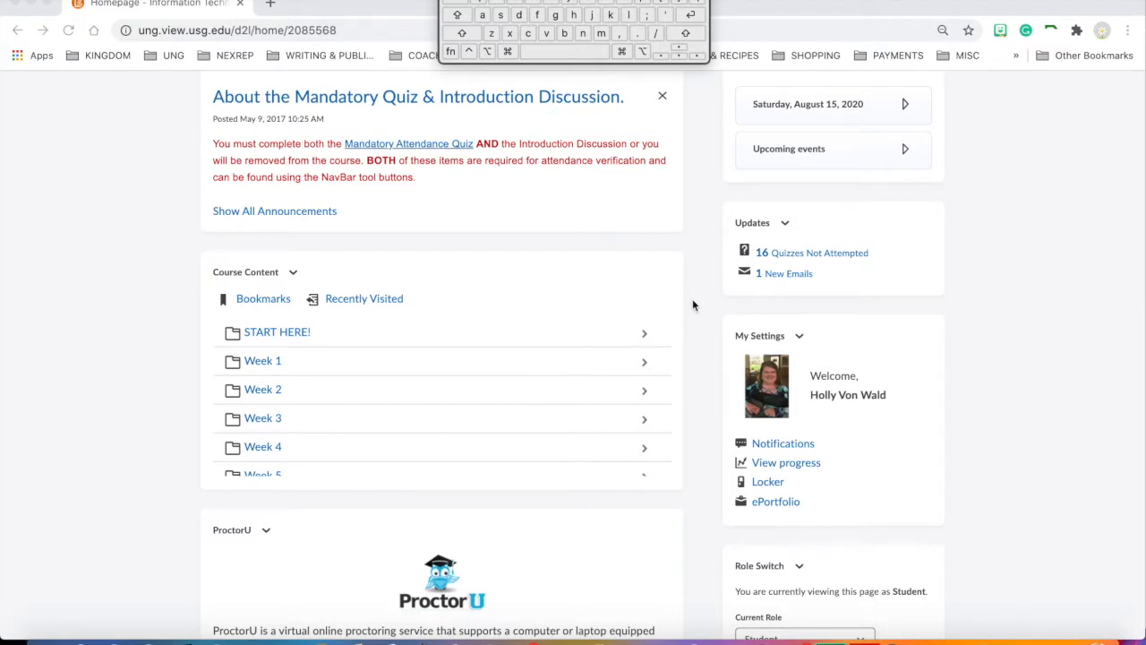
pyautogui.scroll(3)
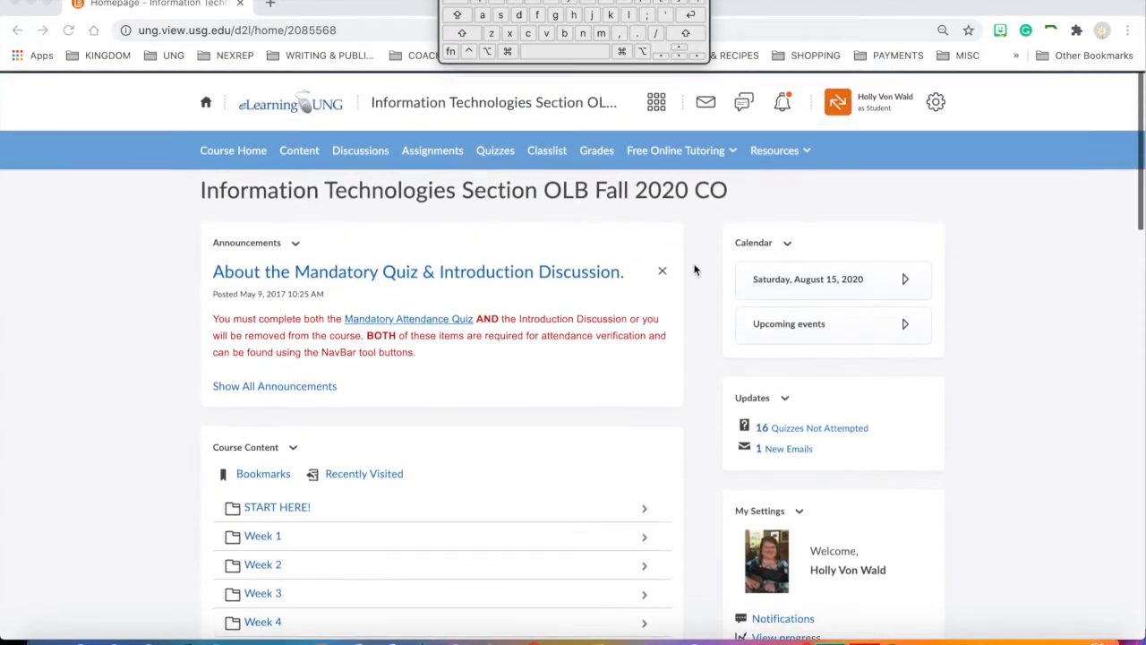
pyautogui.scroll(-3)
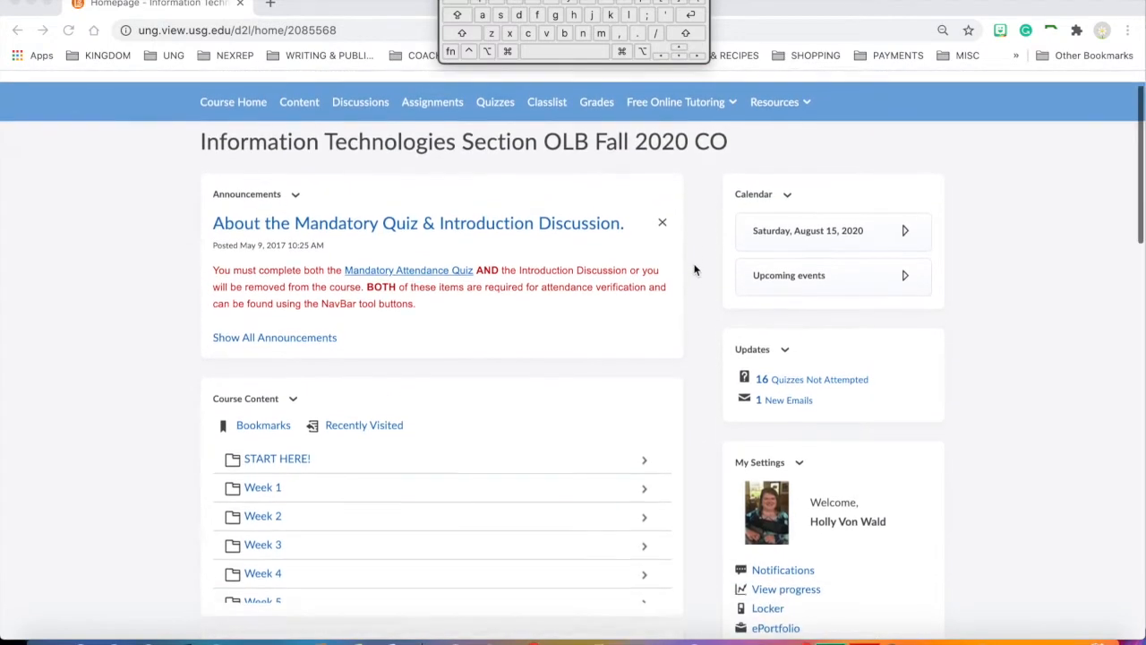
pyautogui.scroll(-3)
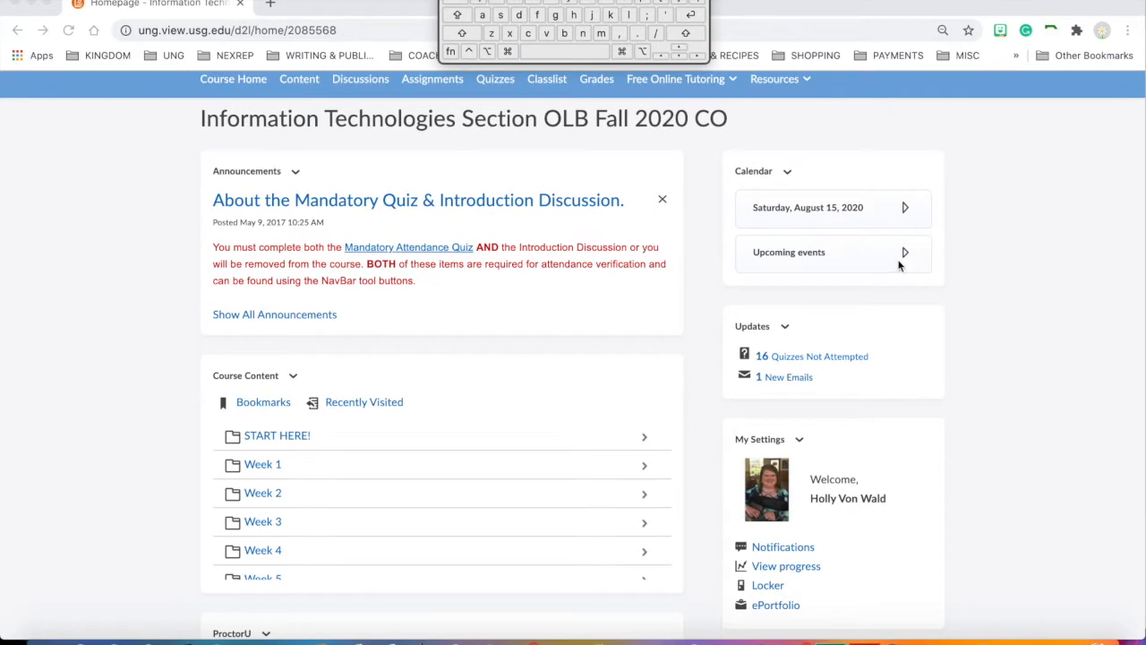
pyautogui.moveTo(924, 215)
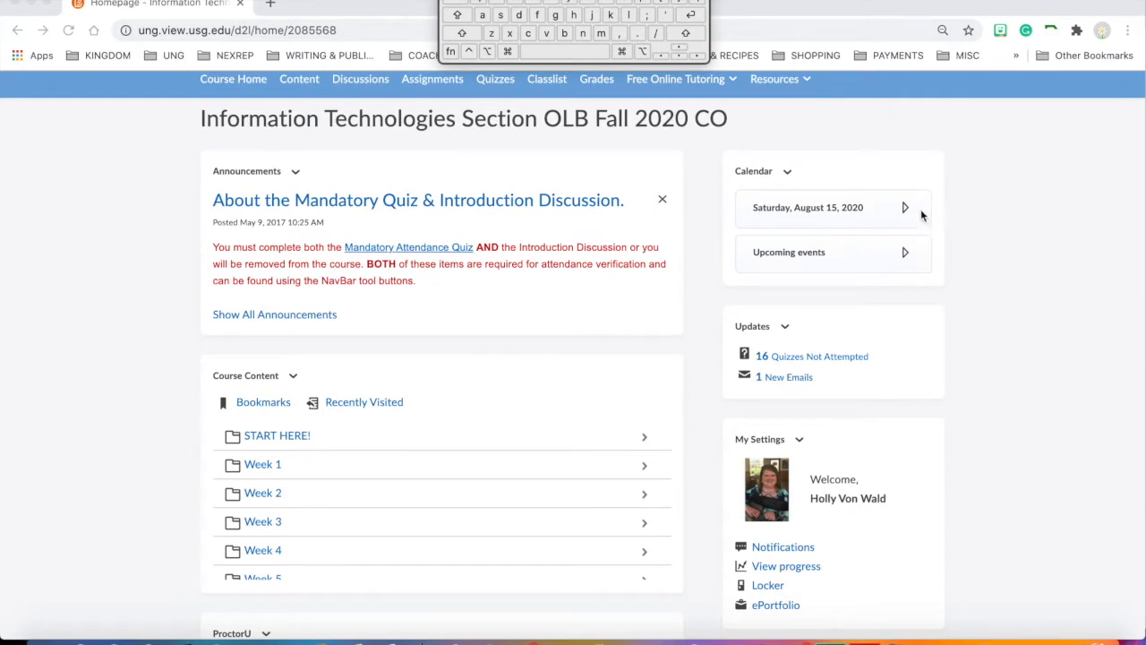
pyautogui.moveTo(922, 215)
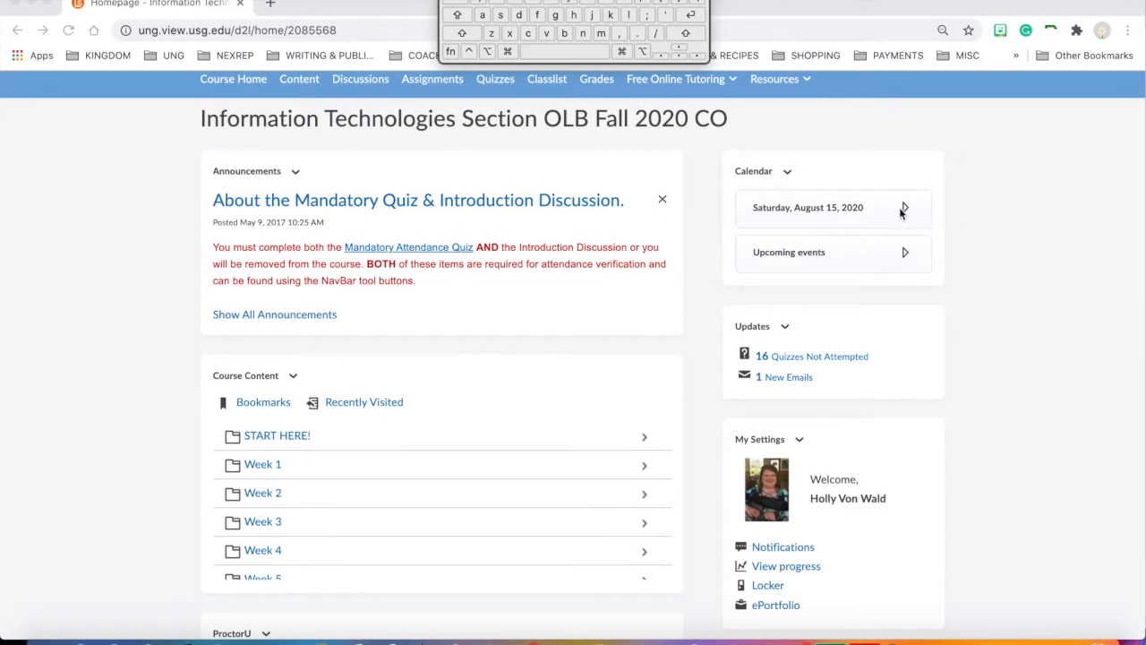
pyautogui.click(904, 208)
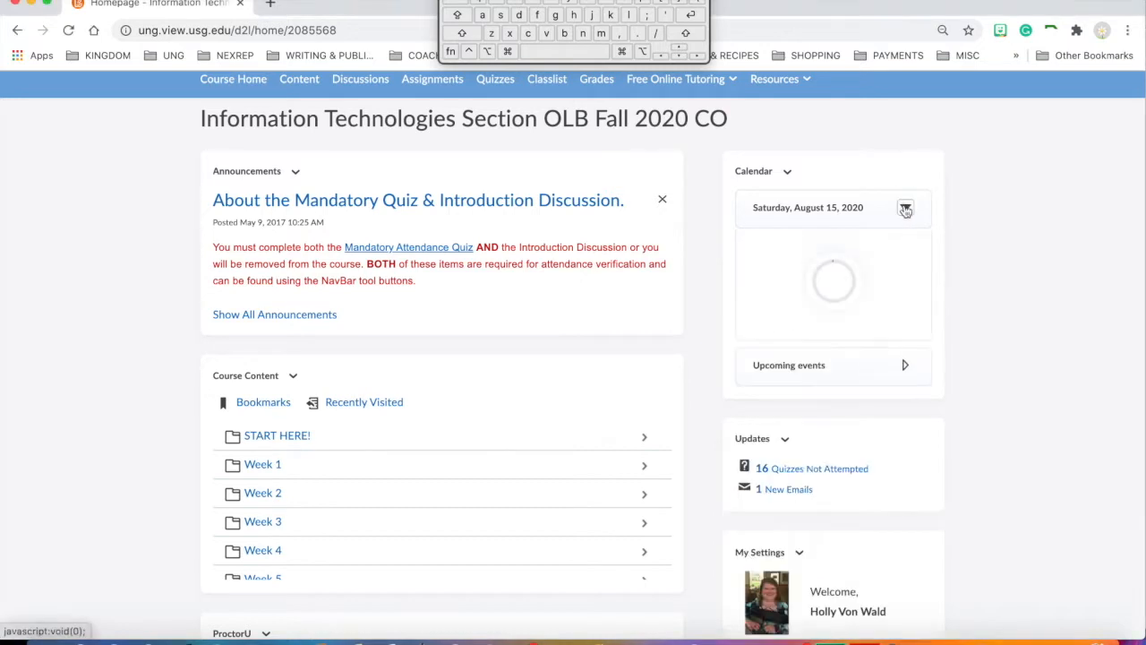
pyautogui.click(906, 208)
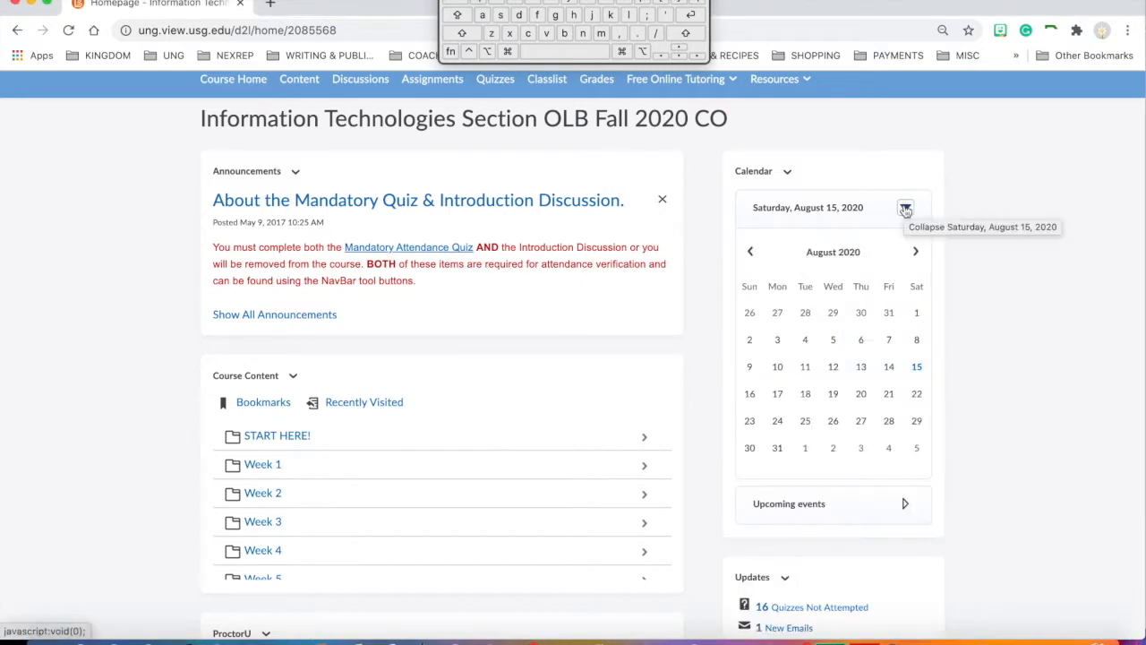
pyautogui.moveTo(927, 190)
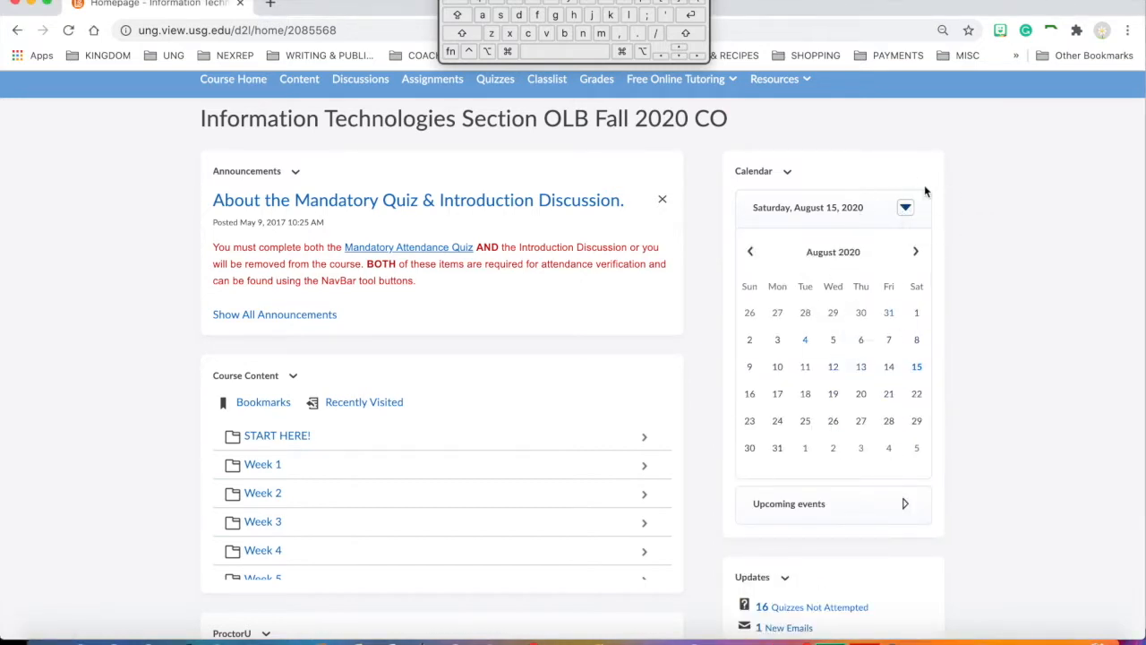
pyautogui.moveTo(780, 342)
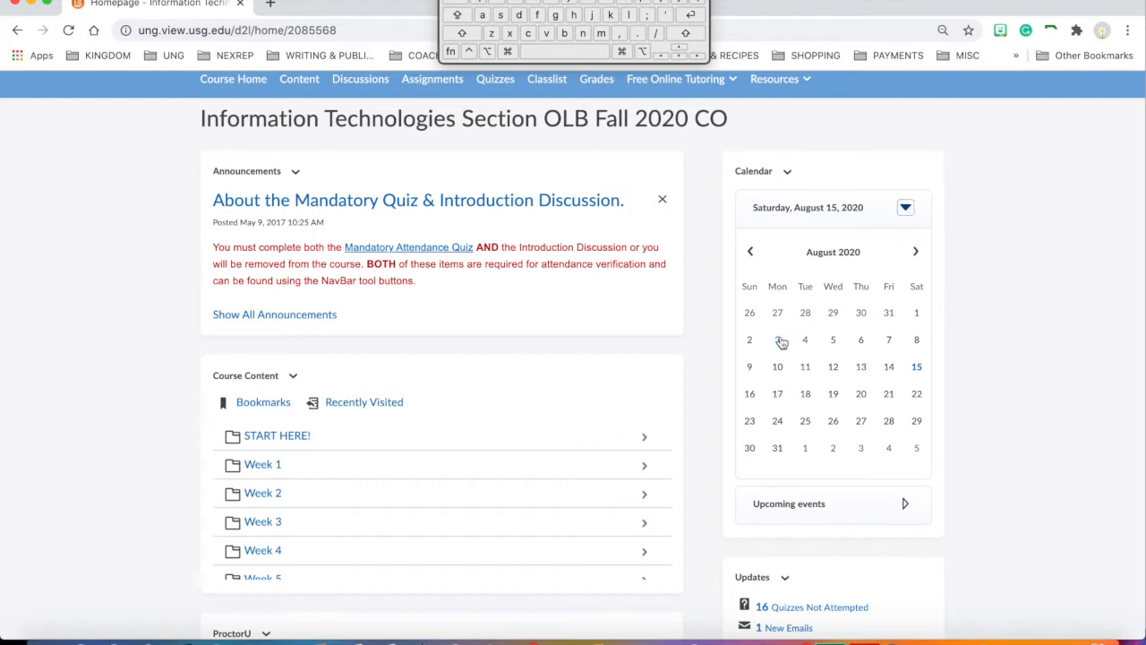
# Check August 4 and August 5 for events, finding none, then fold the calendar and events list back up
pyautogui.click(804, 340)
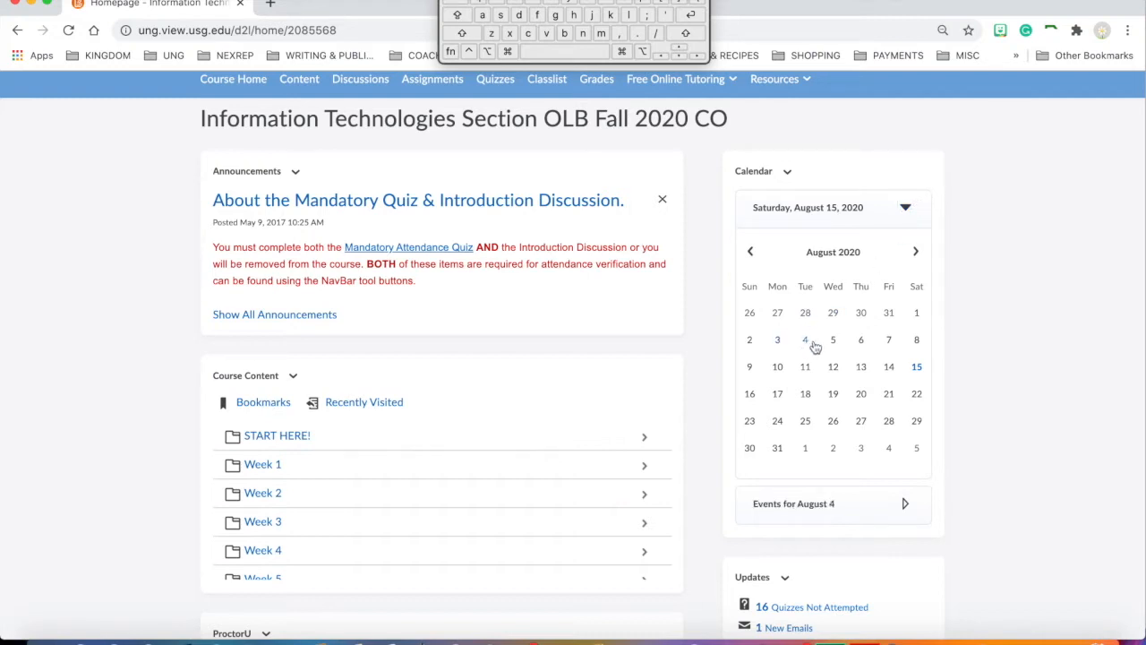
pyautogui.click(833, 340)
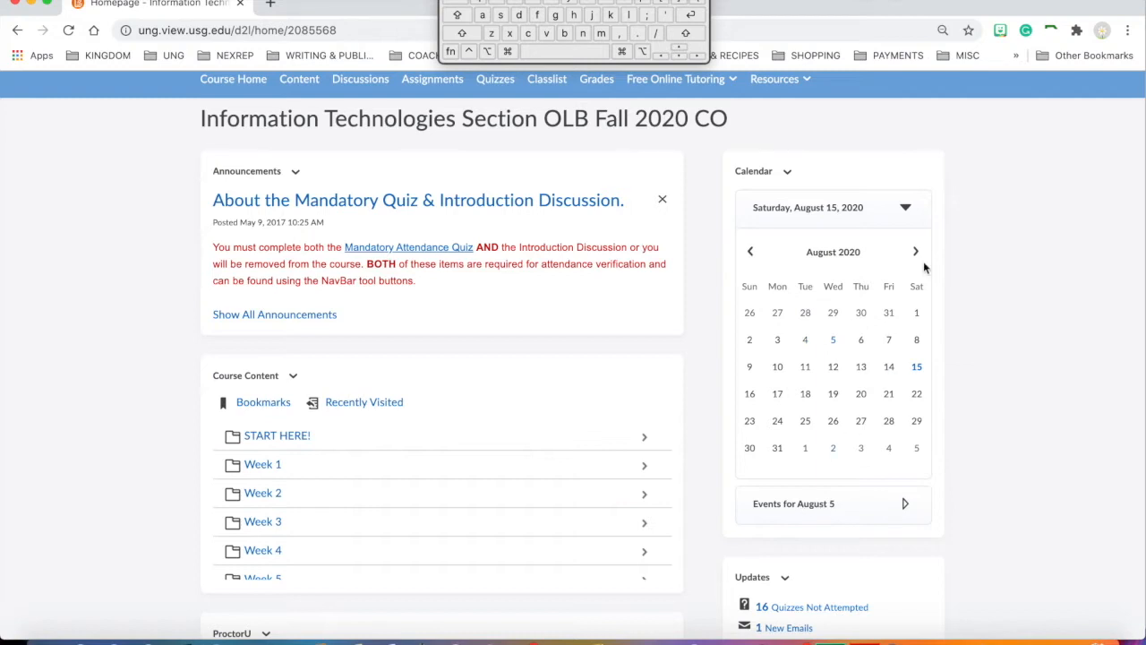
pyautogui.click(906, 208)
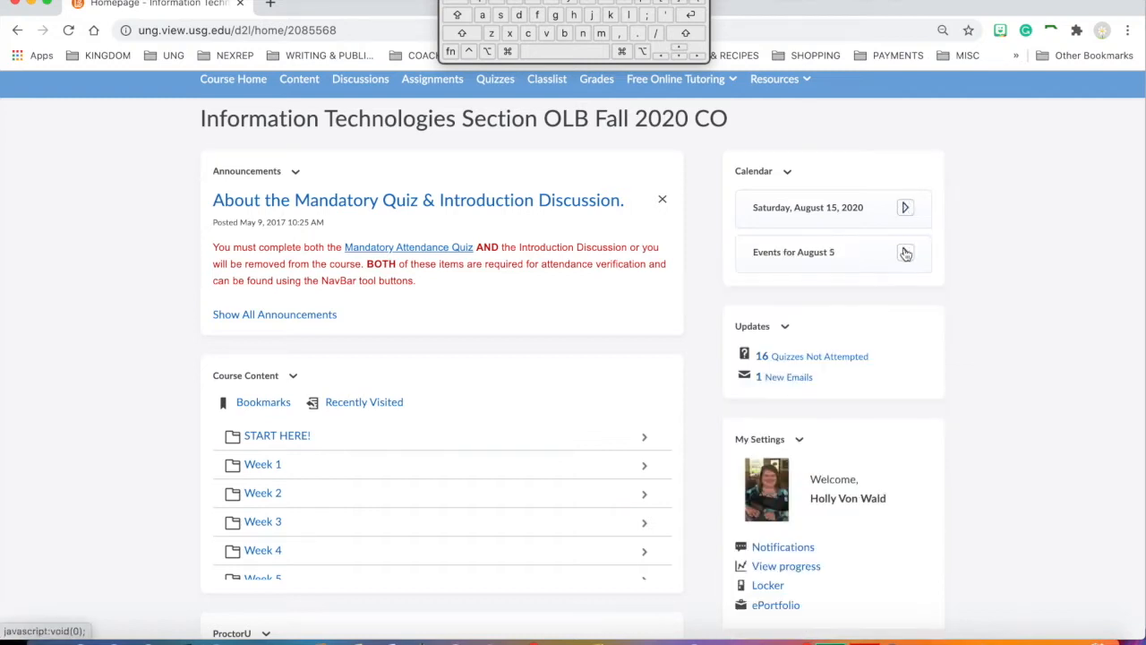
pyautogui.click(906, 252)
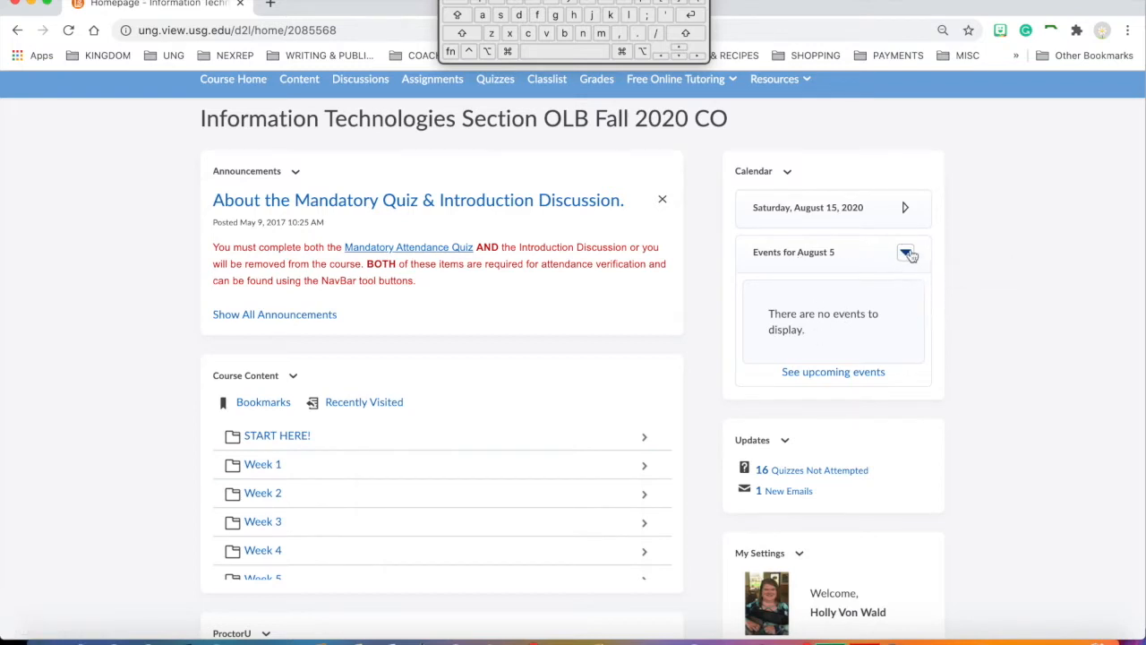
pyautogui.click(905, 250)
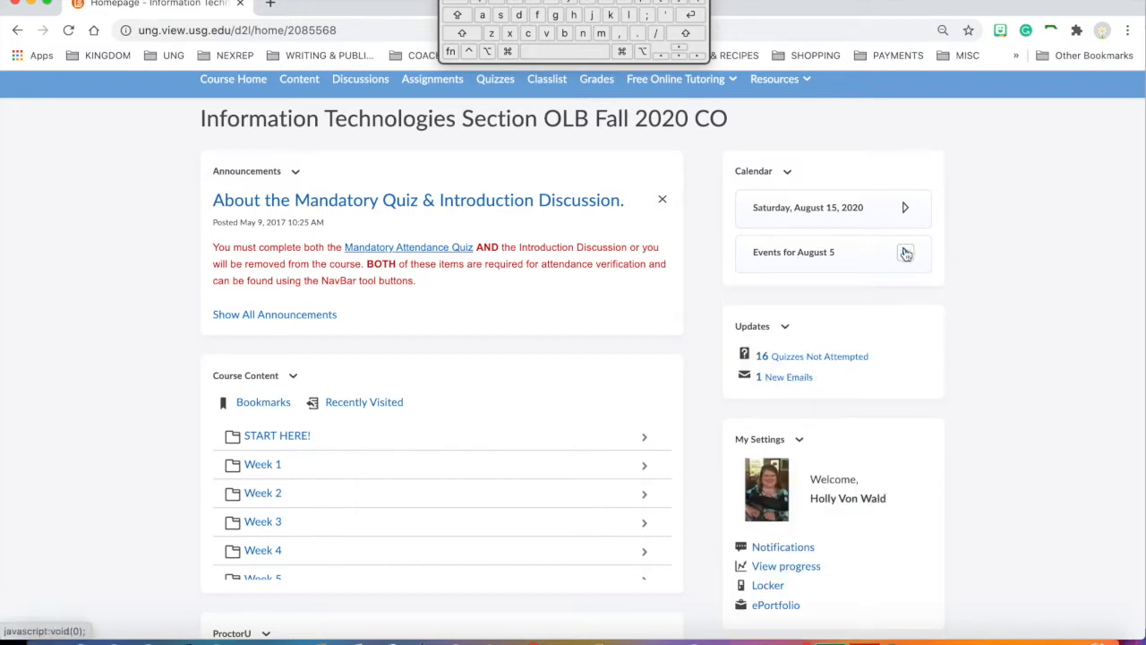
pyautogui.moveTo(905, 250)
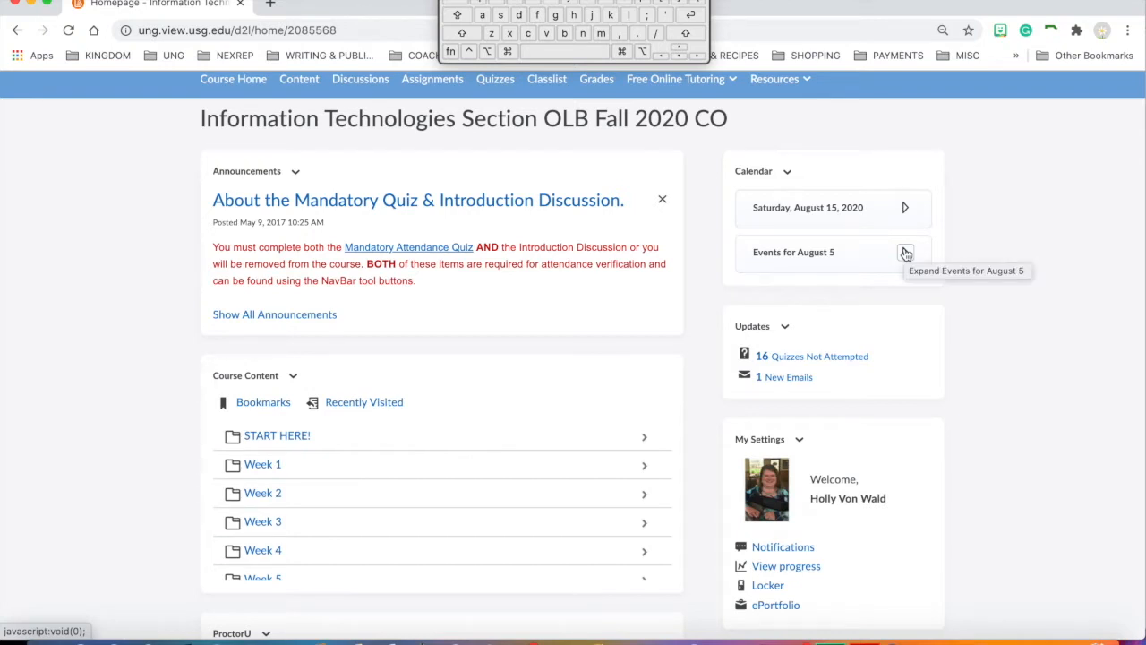
pyautogui.moveTo(815, 330)
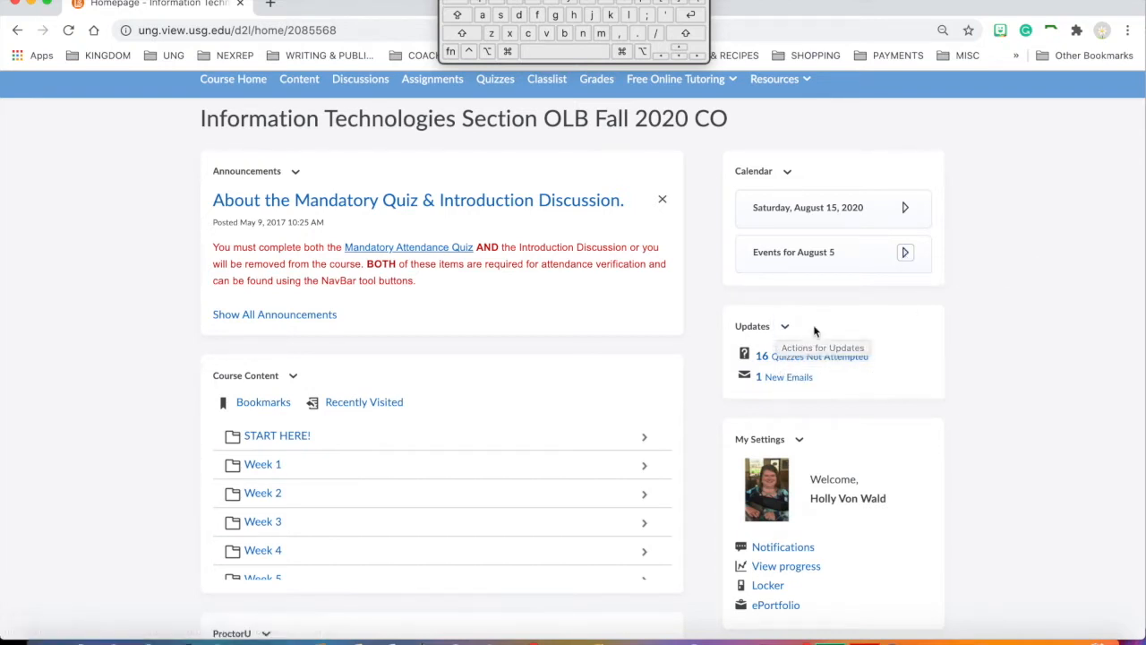
pyautogui.moveTo(845, 387)
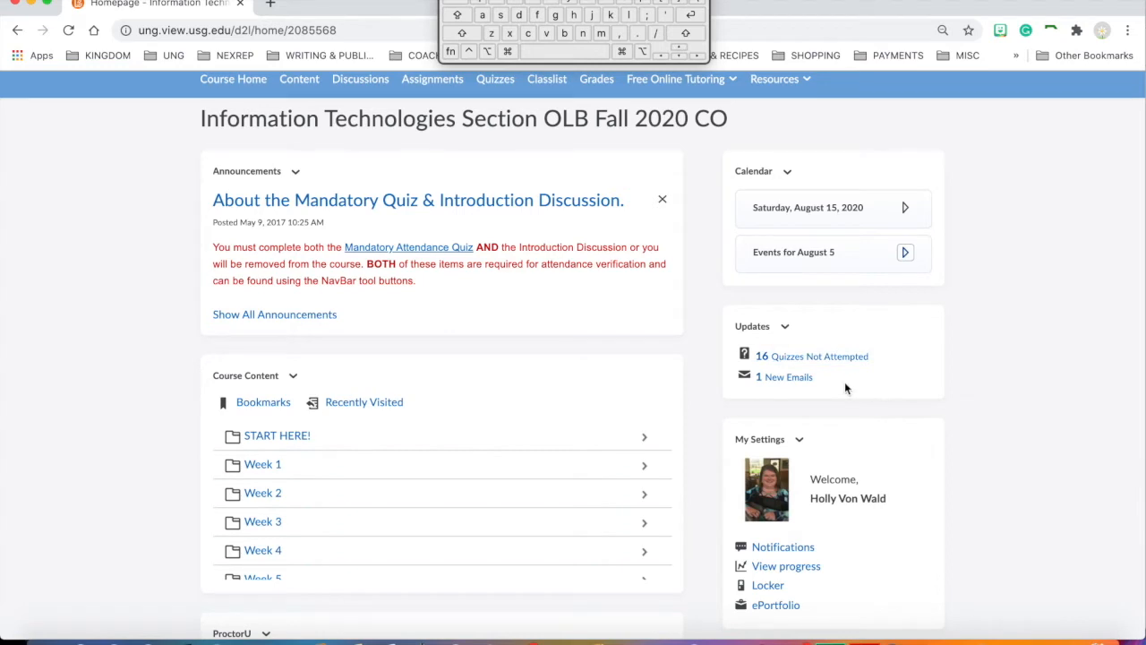
pyautogui.moveTo(834, 385)
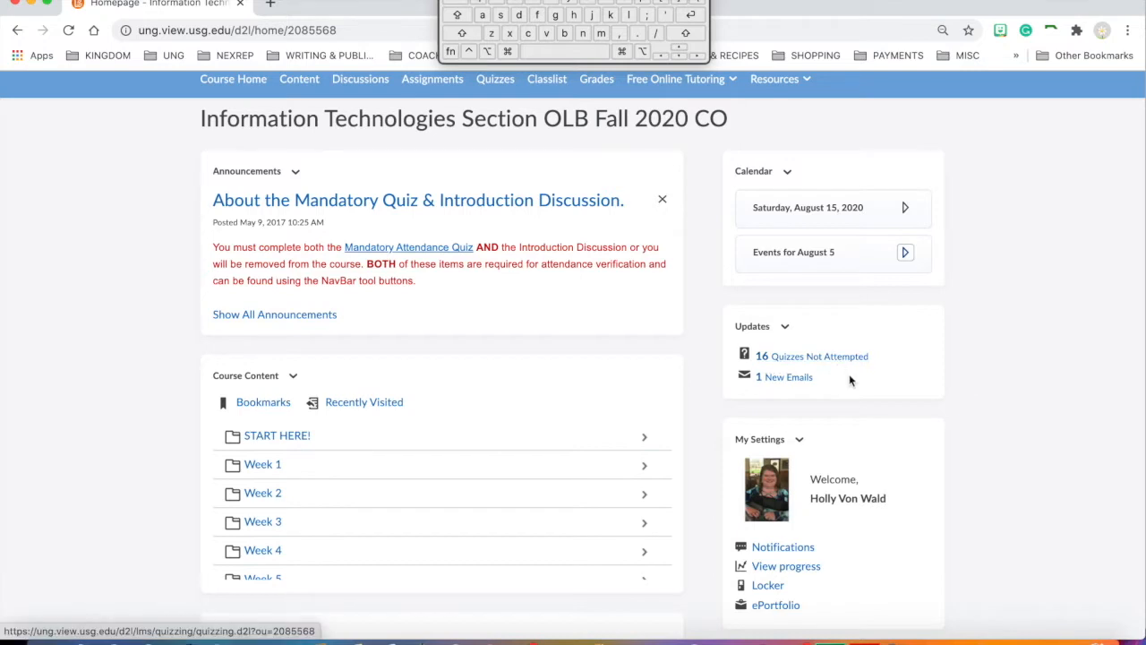
pyautogui.moveTo(813, 390)
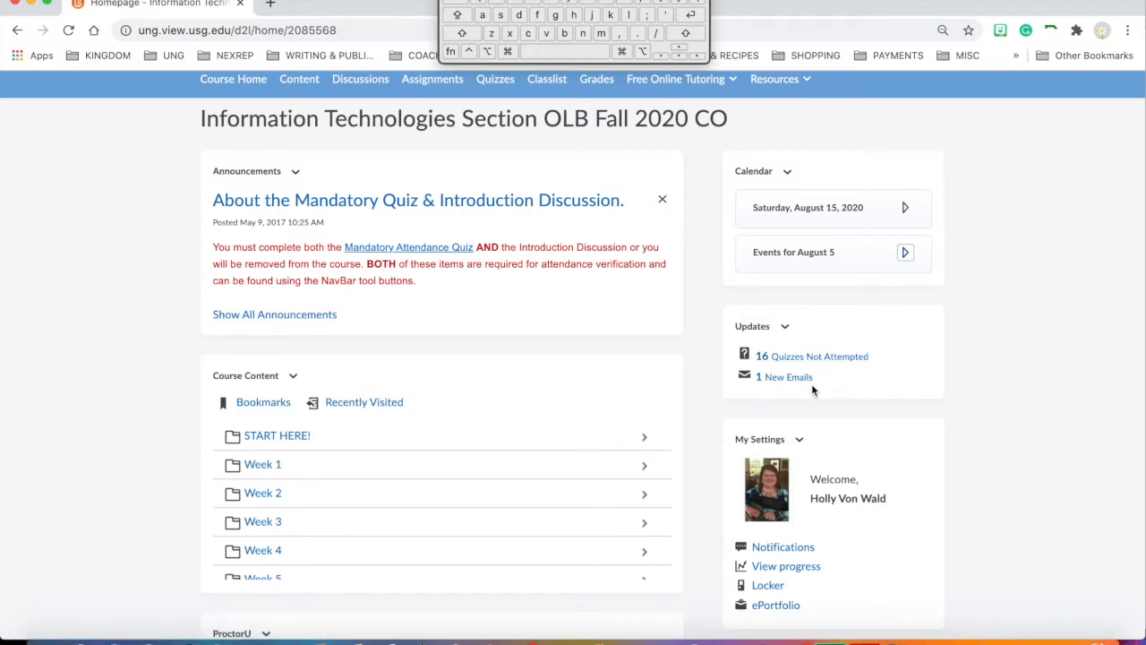
pyautogui.moveTo(727, 348)
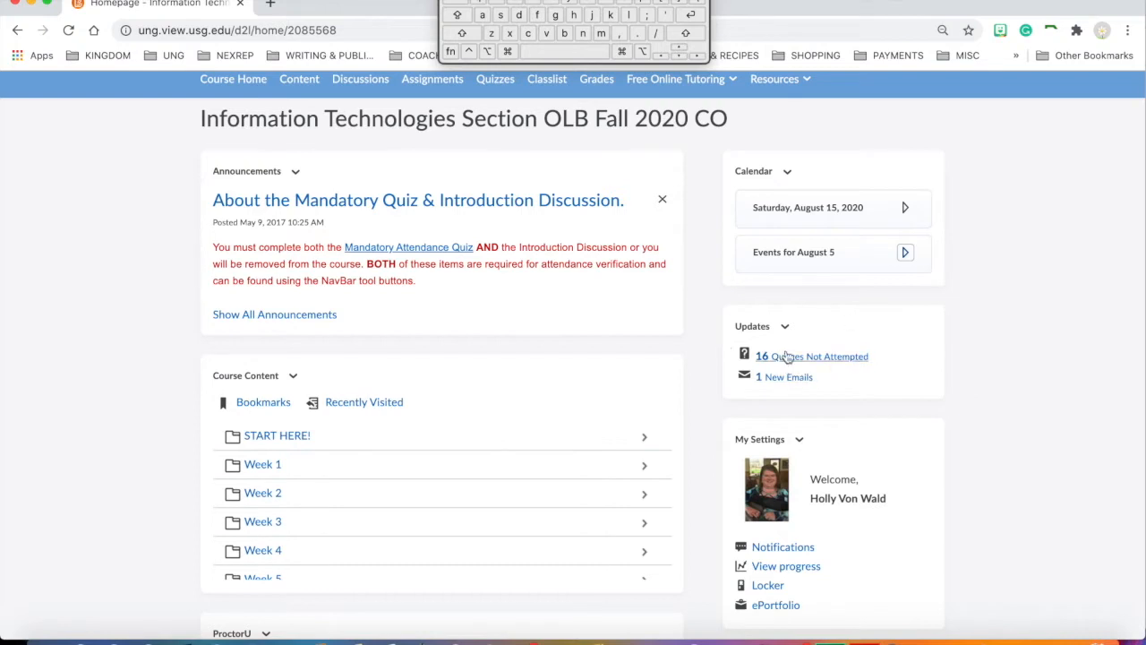
pyautogui.moveTo(873, 398)
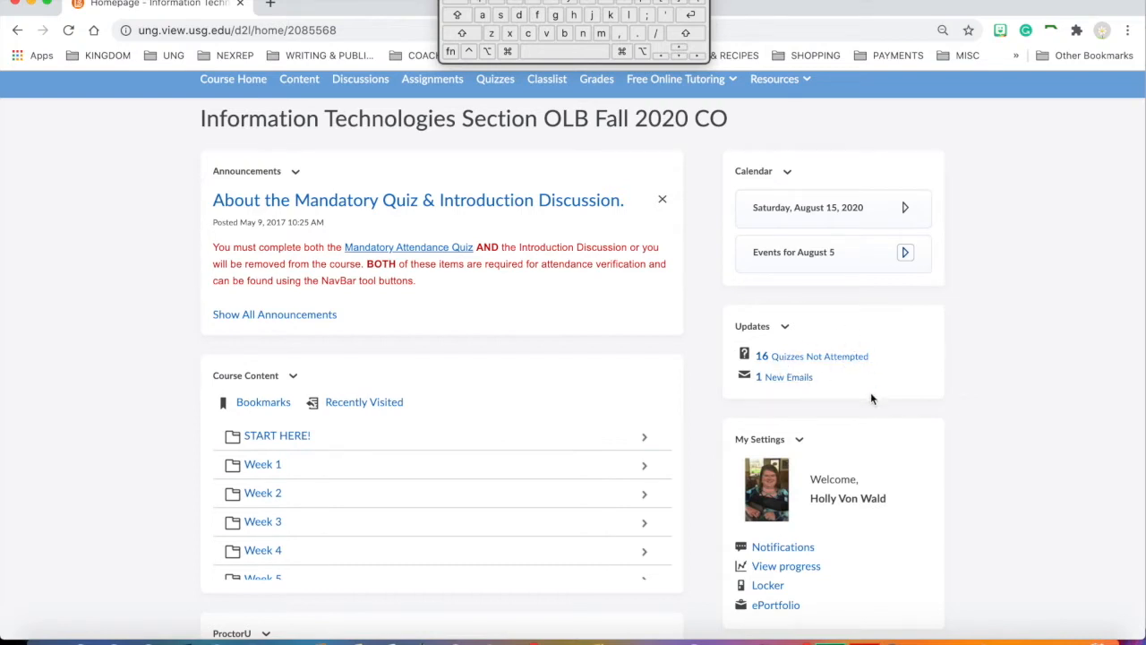
pyautogui.moveTo(851, 310)
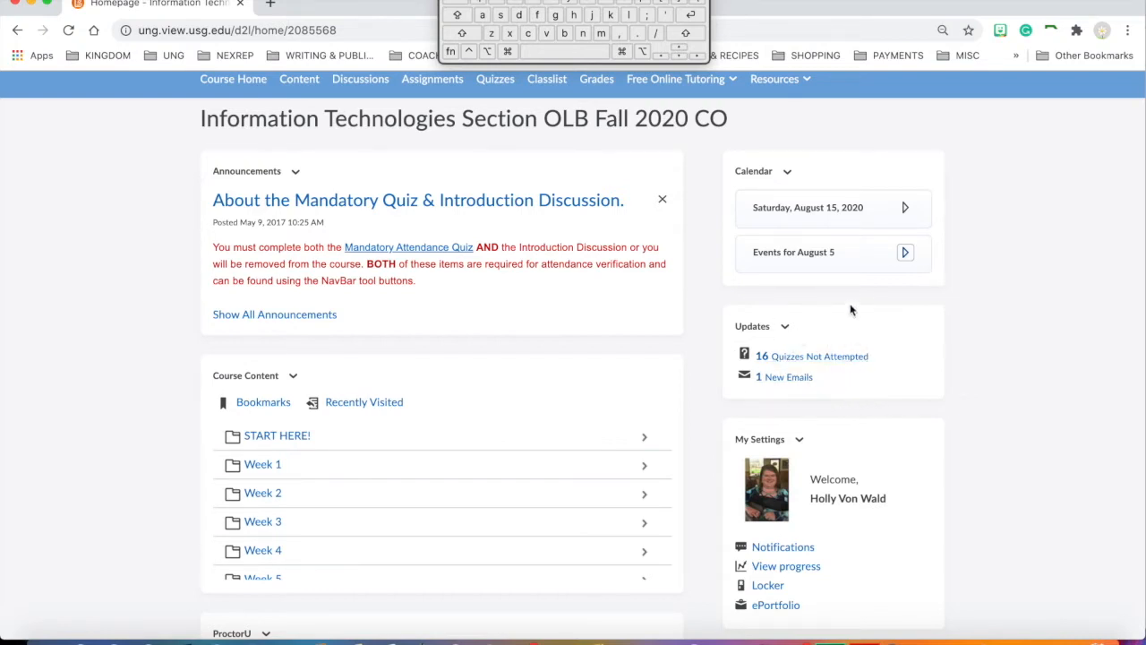
pyautogui.moveTo(888, 387)
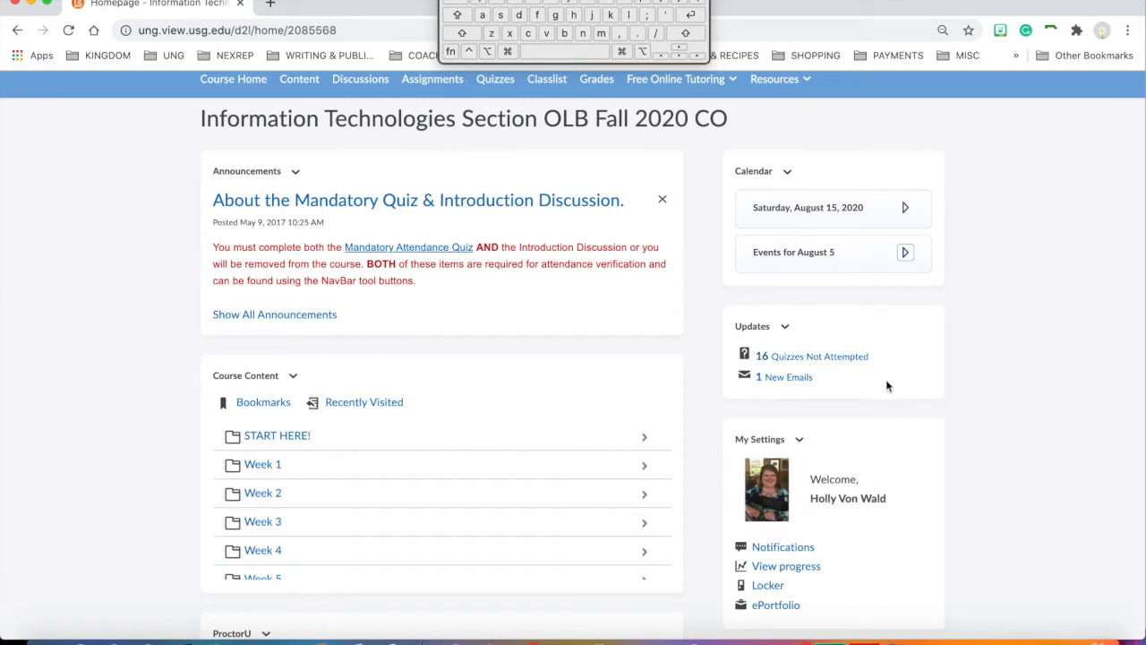
pyautogui.moveTo(841, 398)
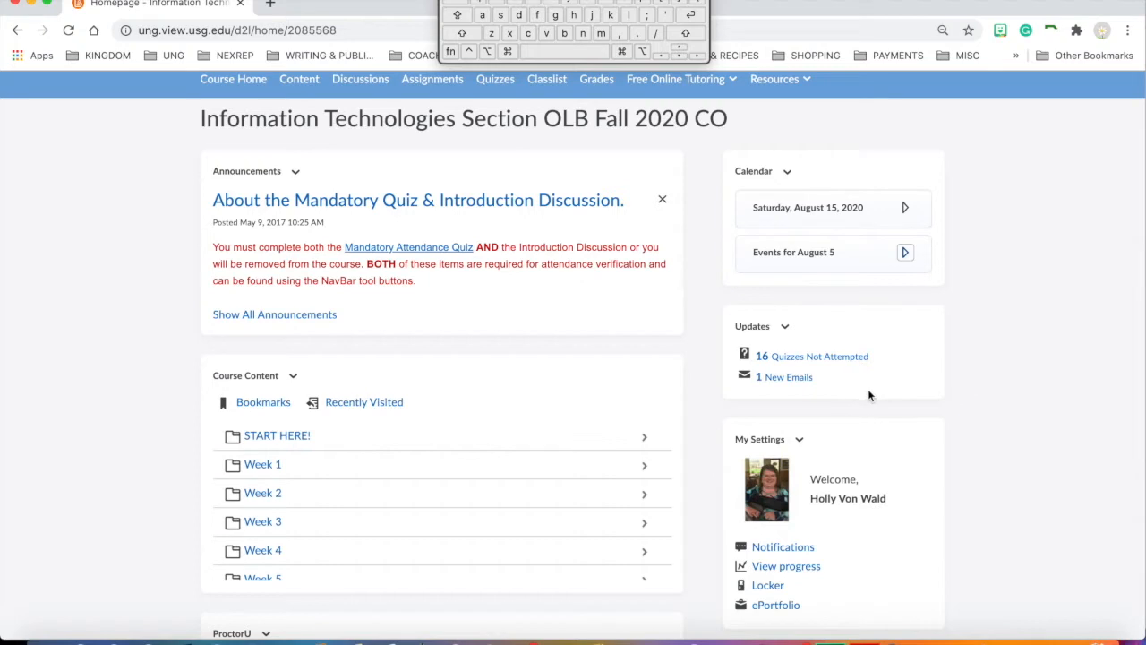
pyautogui.scroll(-3)
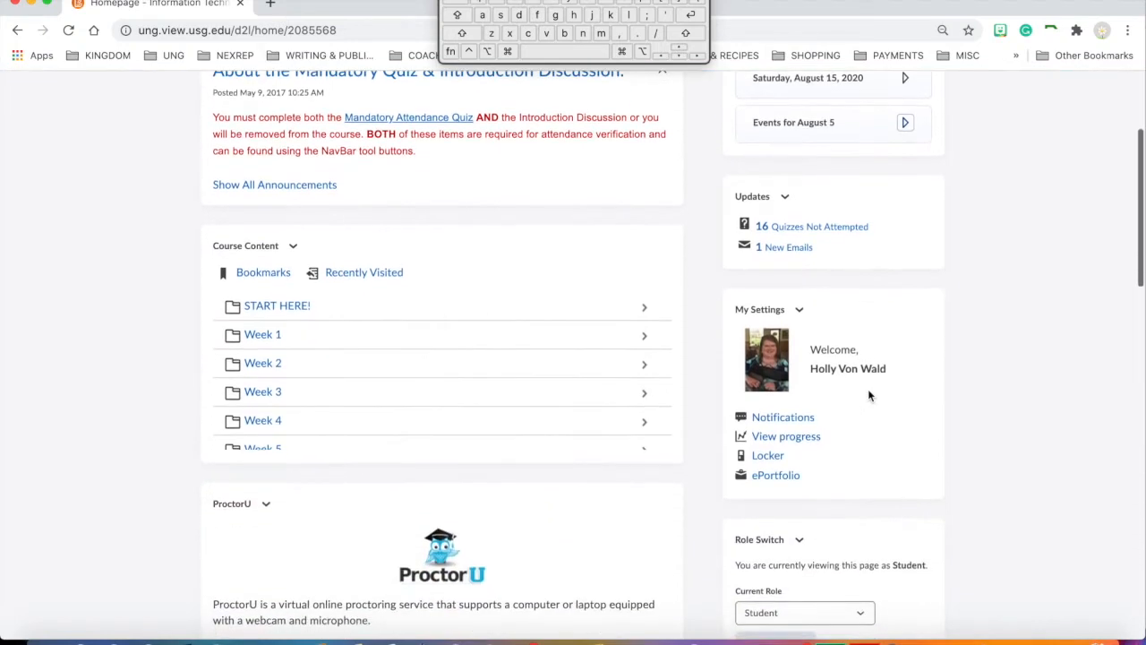
pyautogui.moveTo(874, 448)
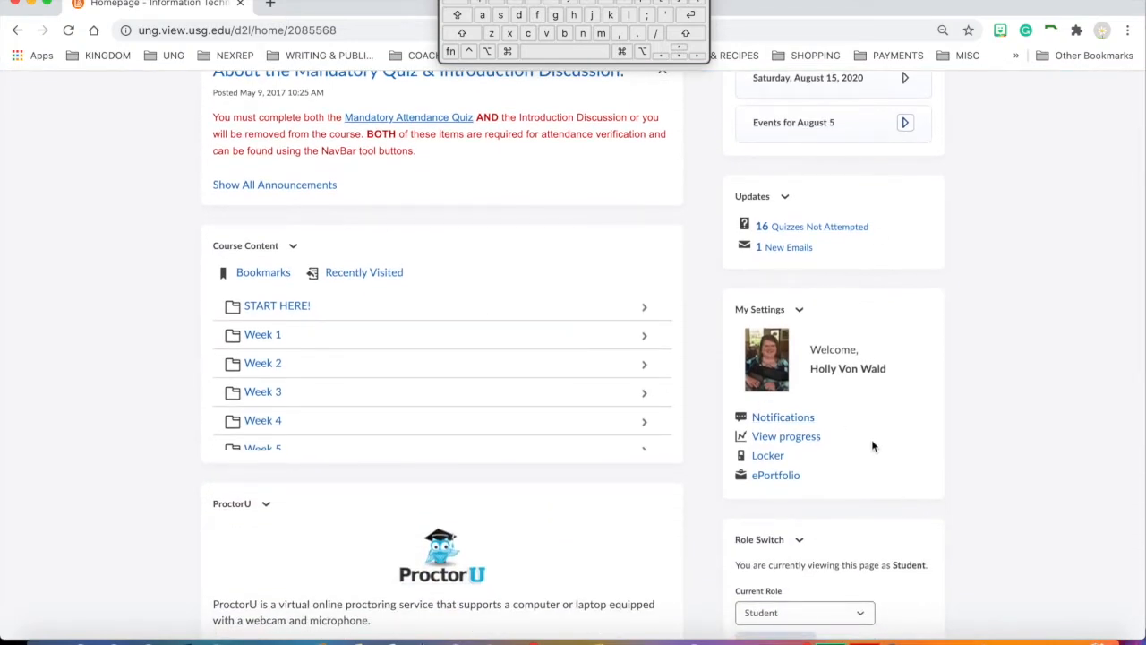
pyautogui.scroll(3)
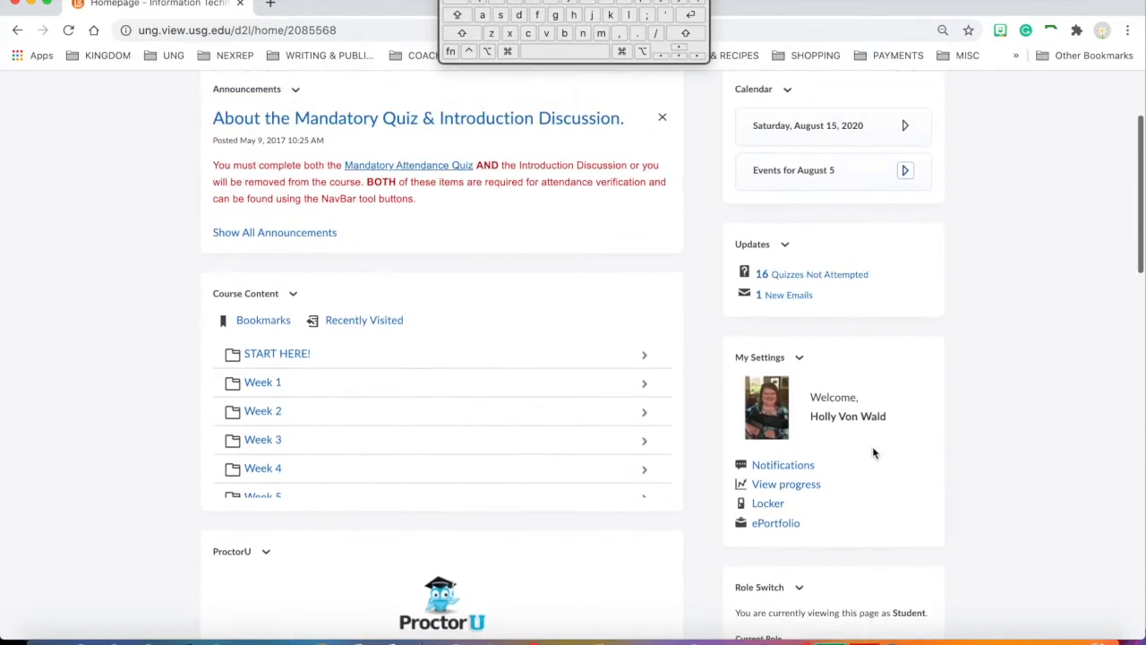
pyautogui.scroll(3)
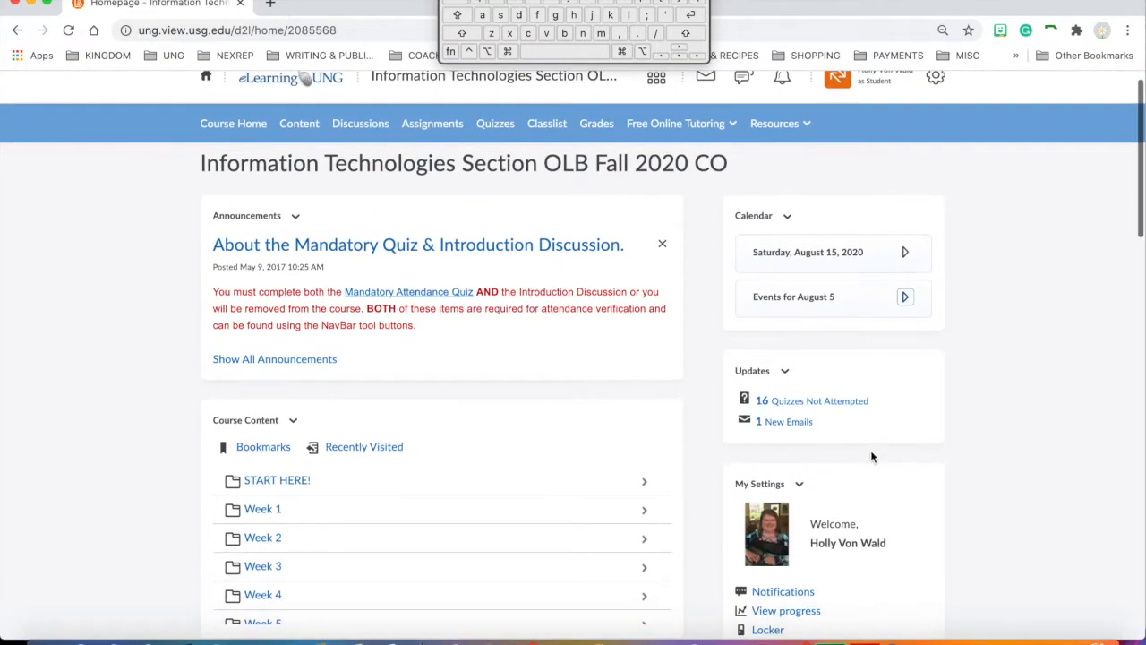
pyautogui.moveTo(476, 416)
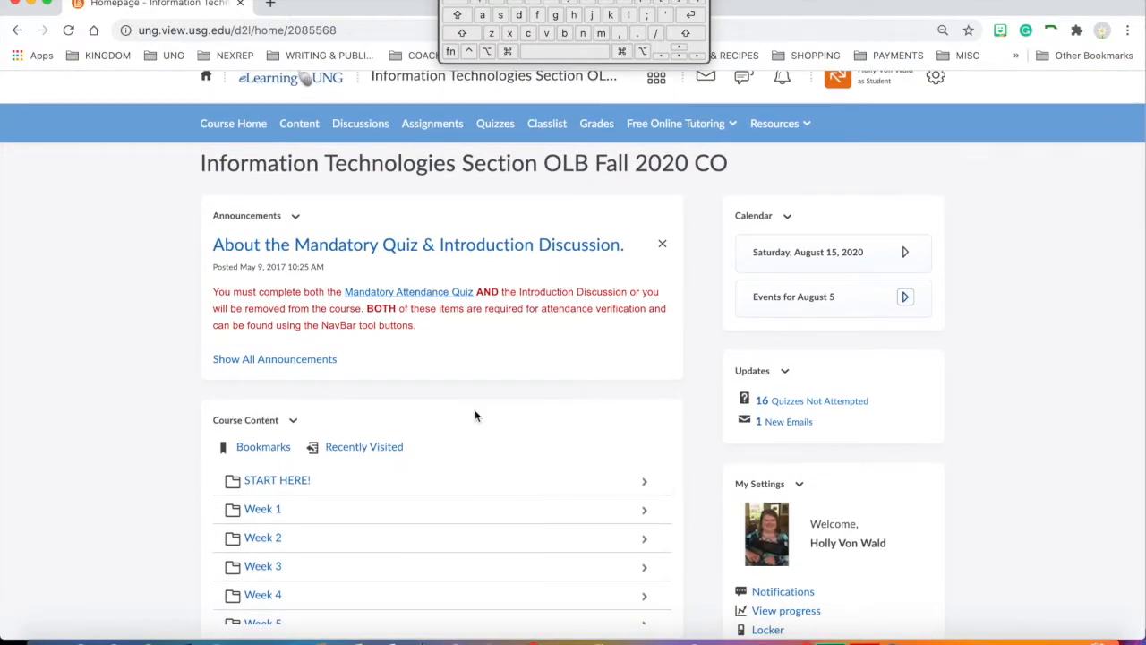
pyautogui.moveTo(232, 124)
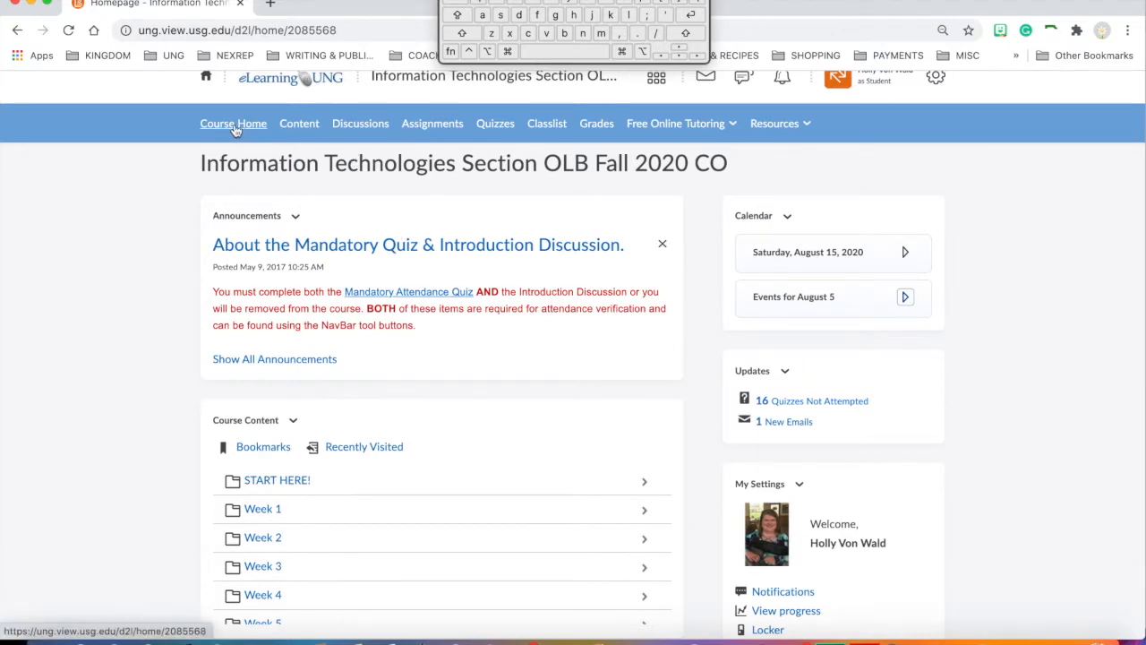
pyautogui.moveTo(299, 123)
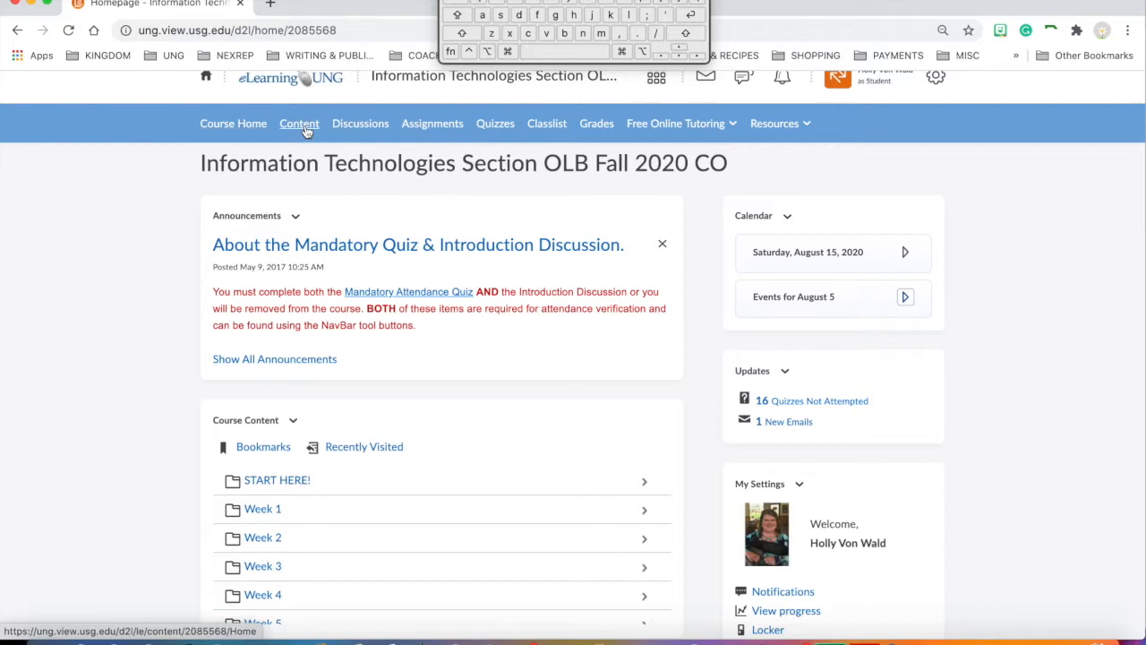
pyautogui.click(299, 124)
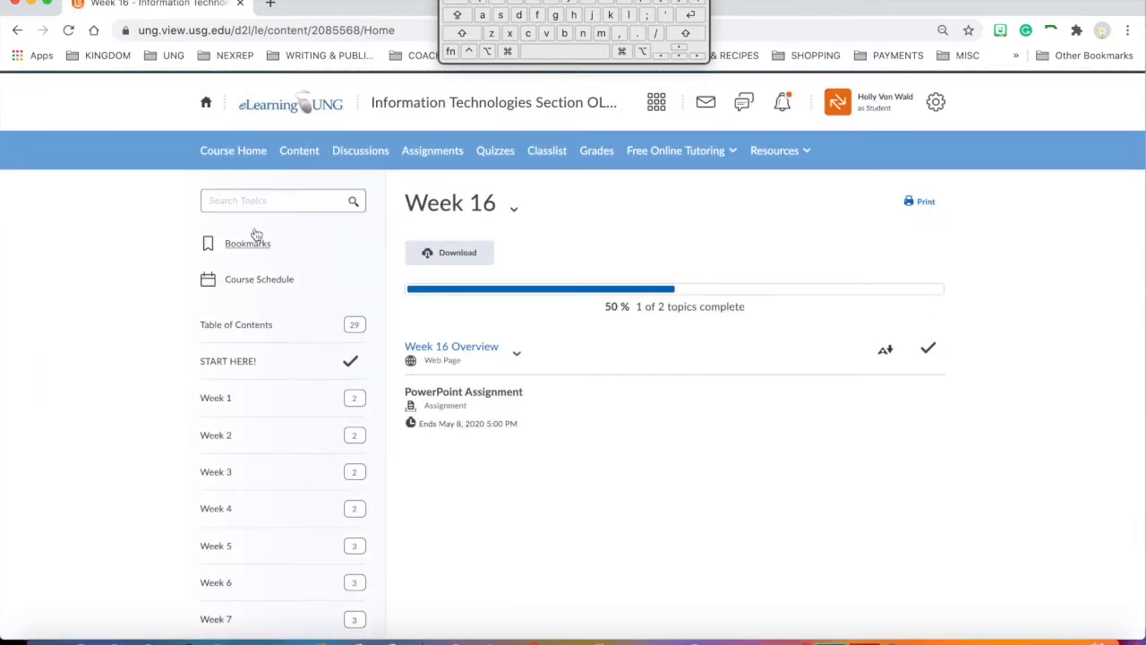
pyautogui.click(233, 150)
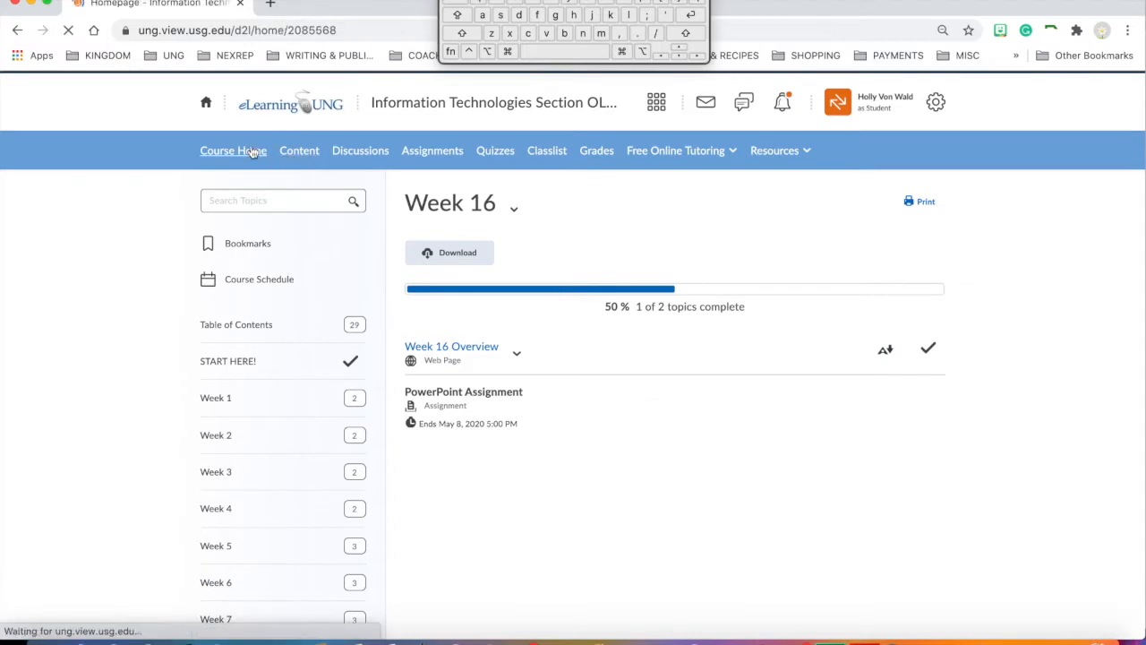
pyautogui.click(233, 150)
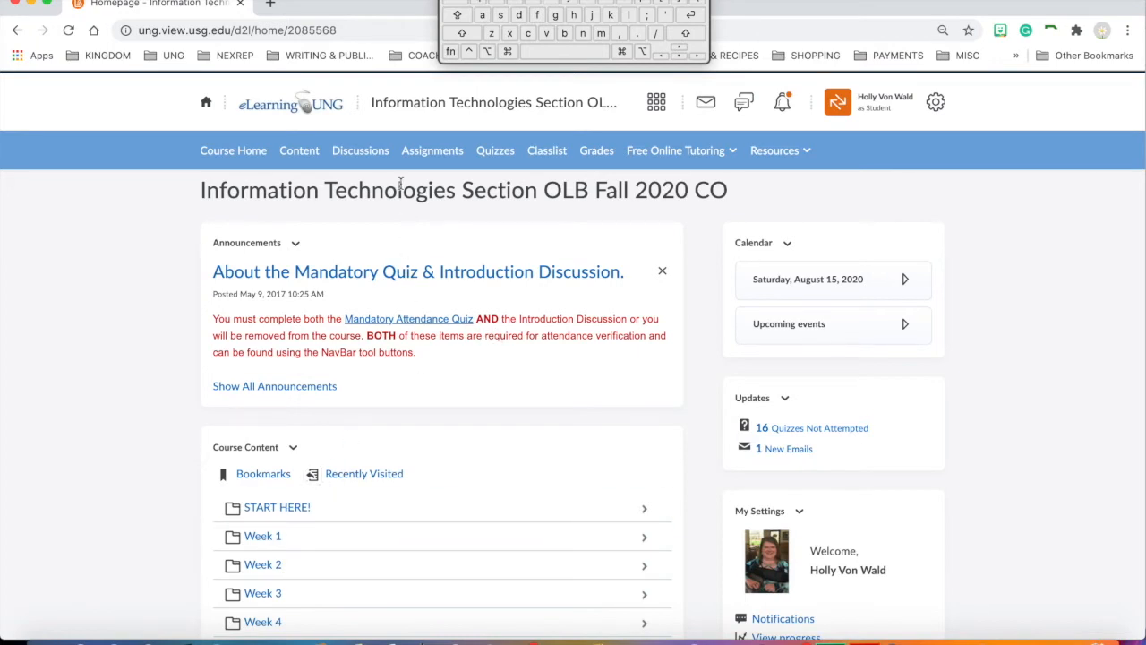
pyautogui.click(360, 150)
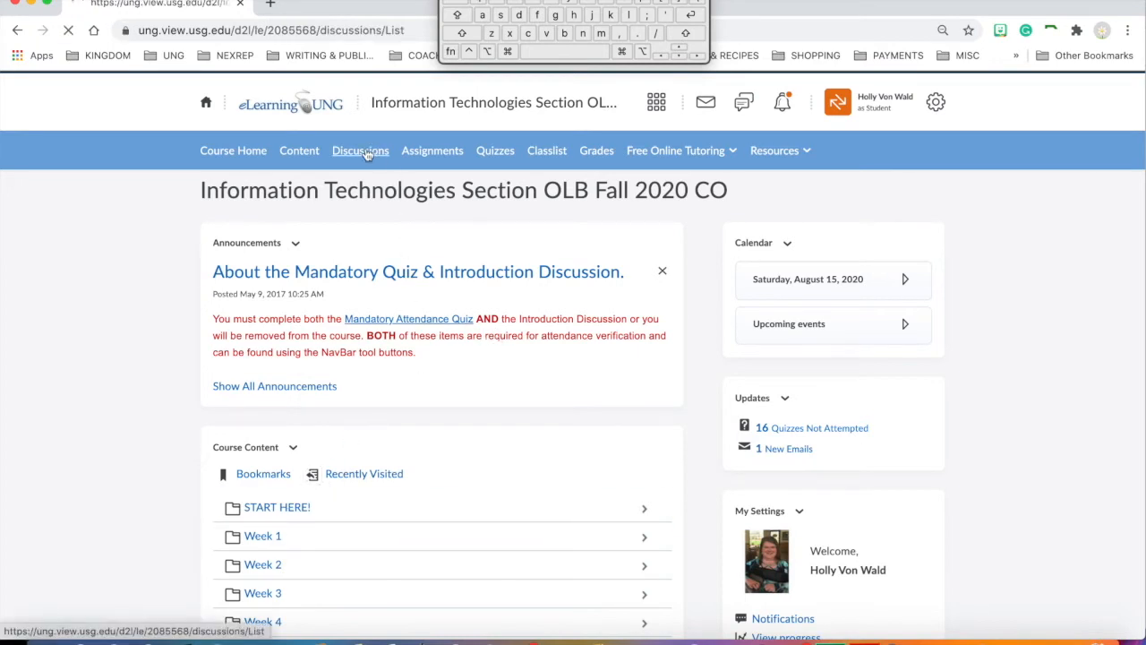
pyautogui.click(360, 150)
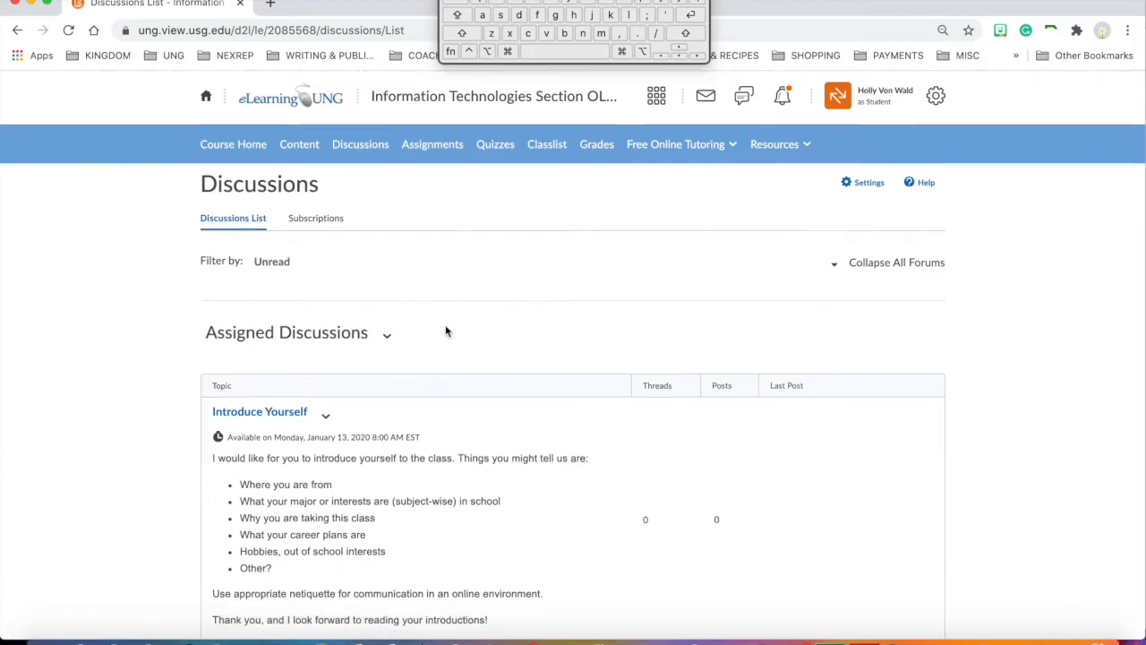
pyautogui.scroll(-3)
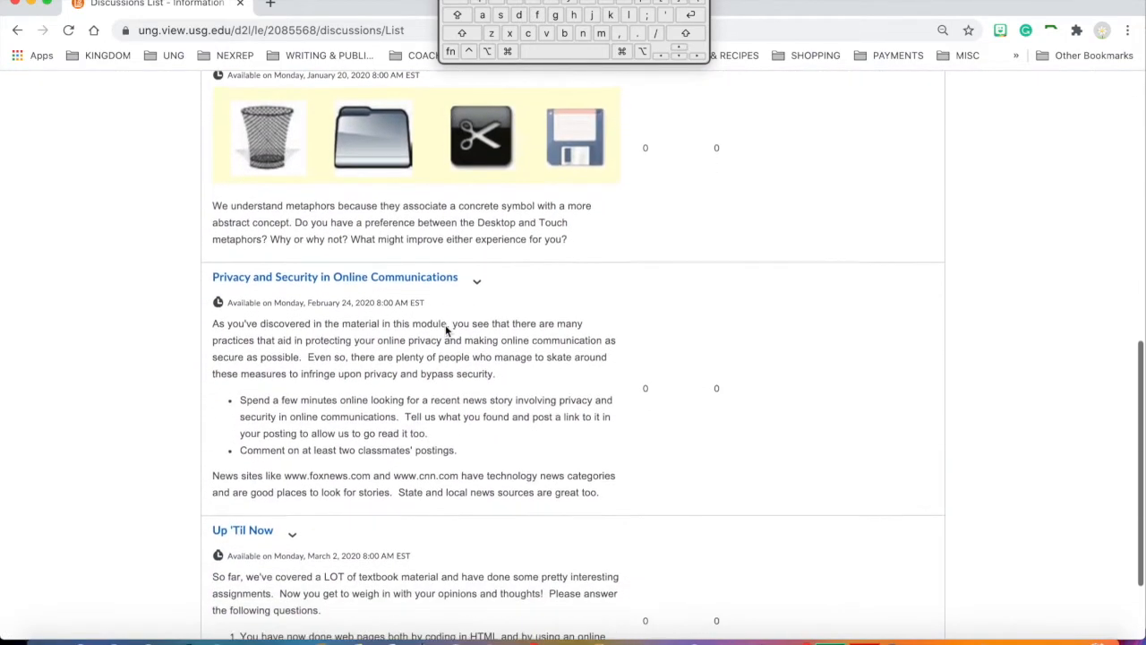
pyautogui.scroll(3)
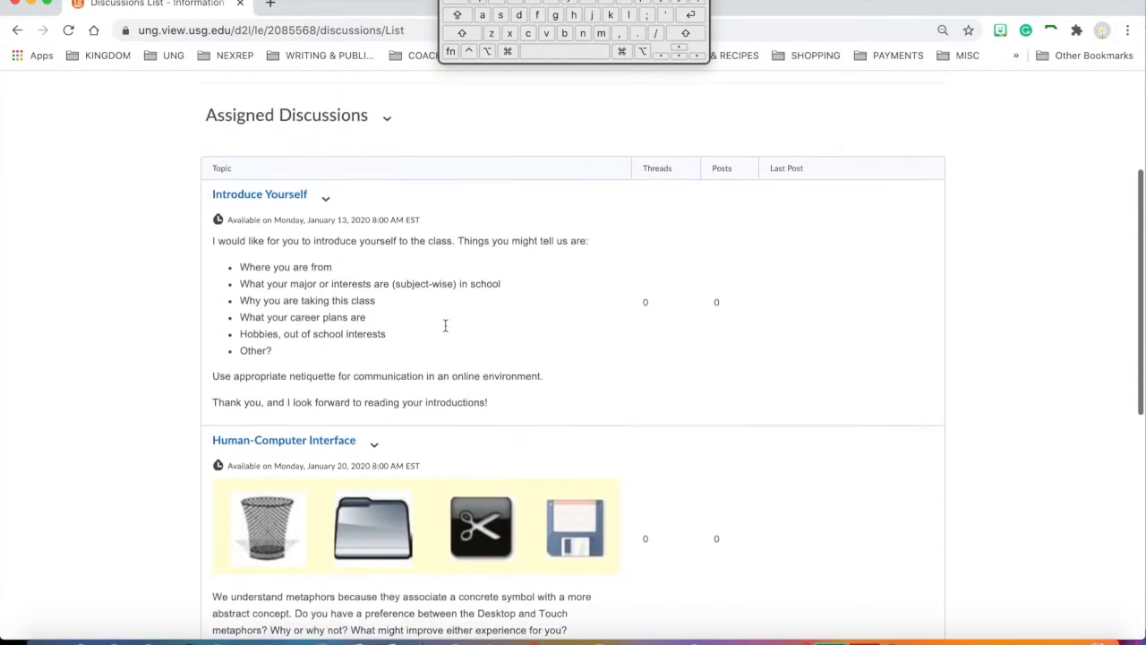
pyautogui.scroll(3)
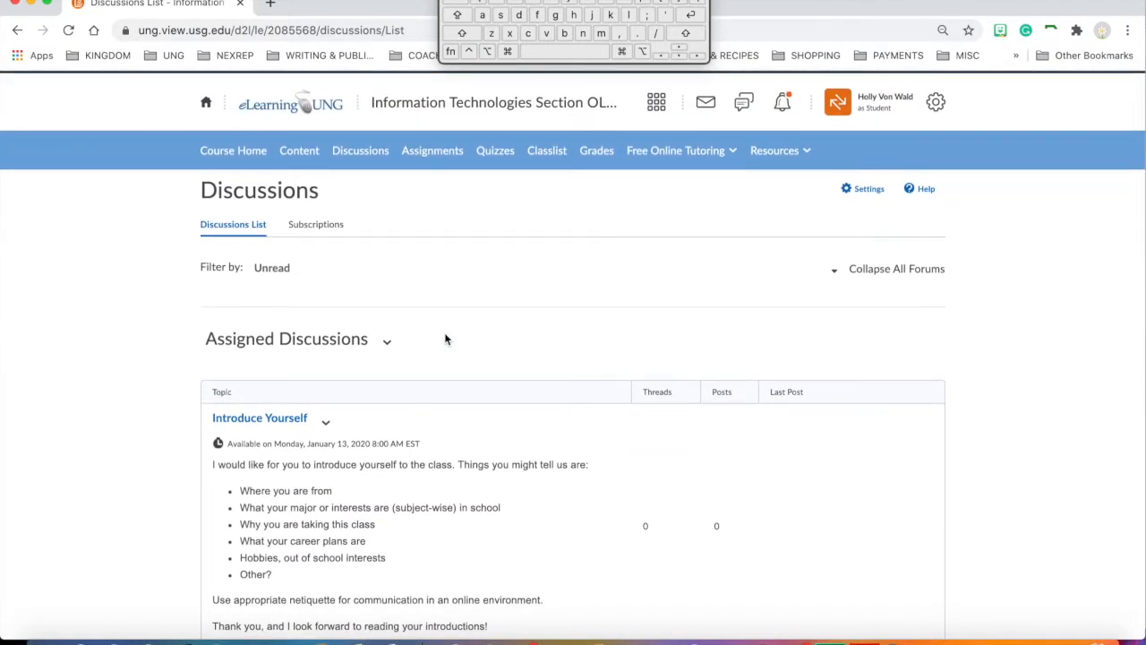
pyautogui.scroll(-3)
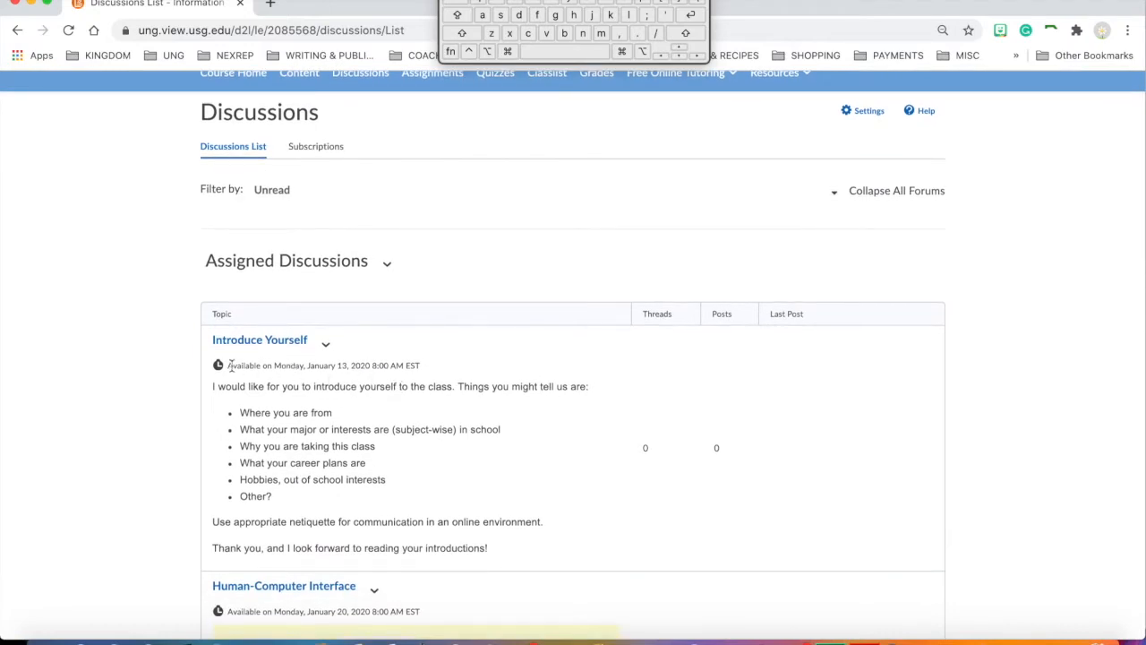
pyautogui.moveTo(433, 375)
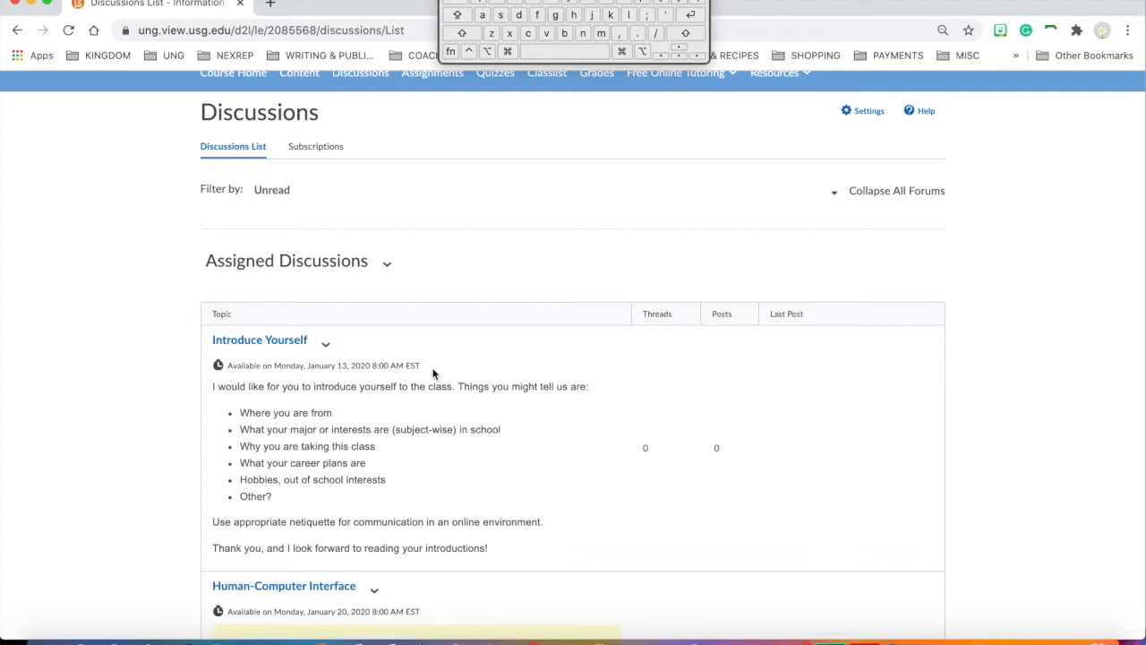
pyautogui.scroll(3)
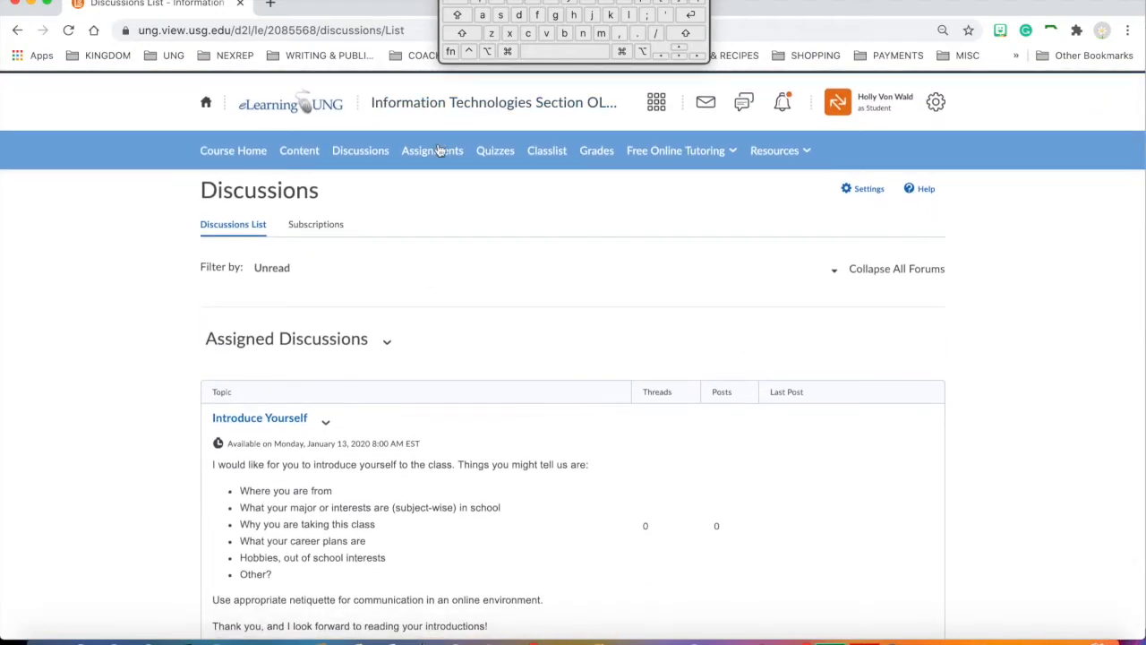
# Show the Assignments page listing the lab assignments with completion status, scores and due dates
pyautogui.click(434, 150)
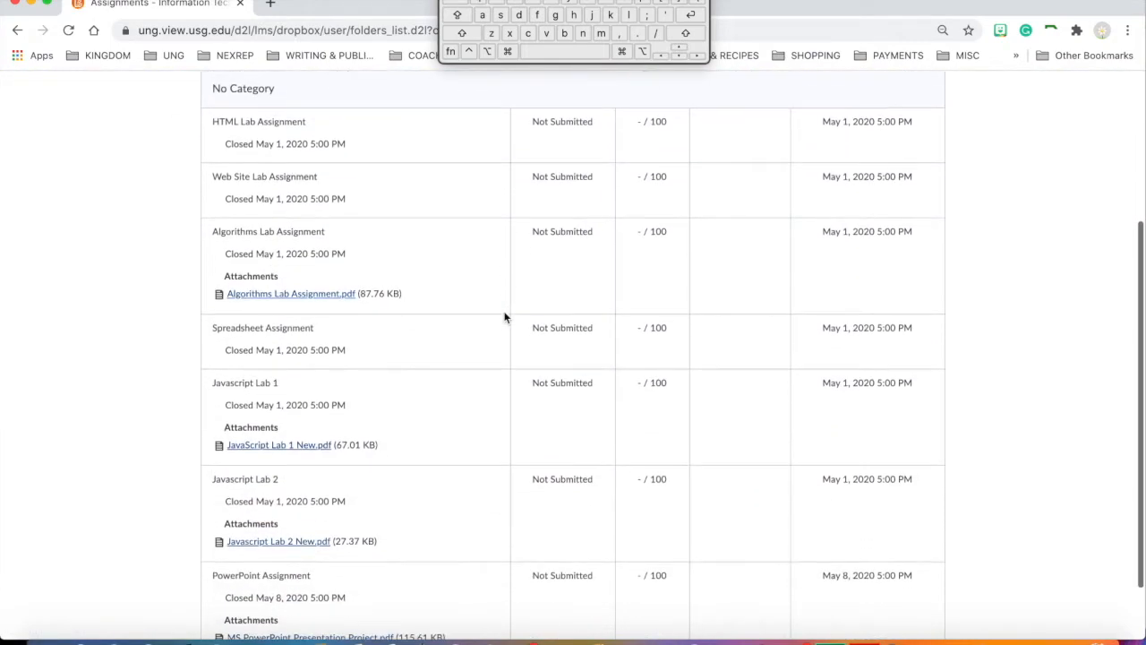
pyautogui.scroll(3)
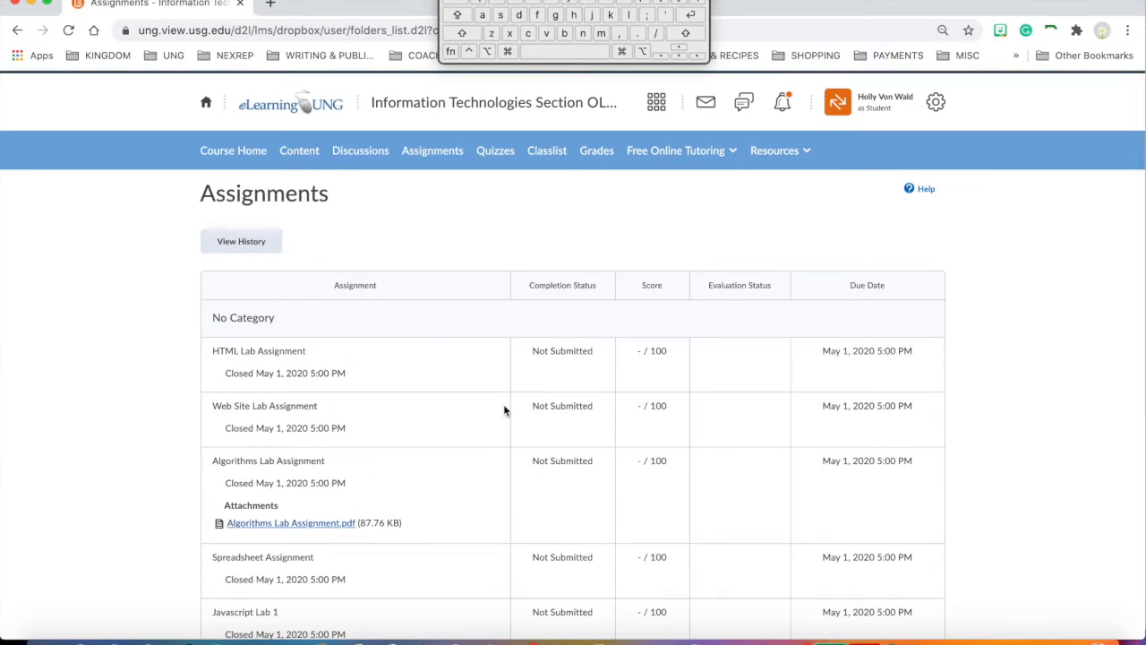
pyautogui.scroll(-3)
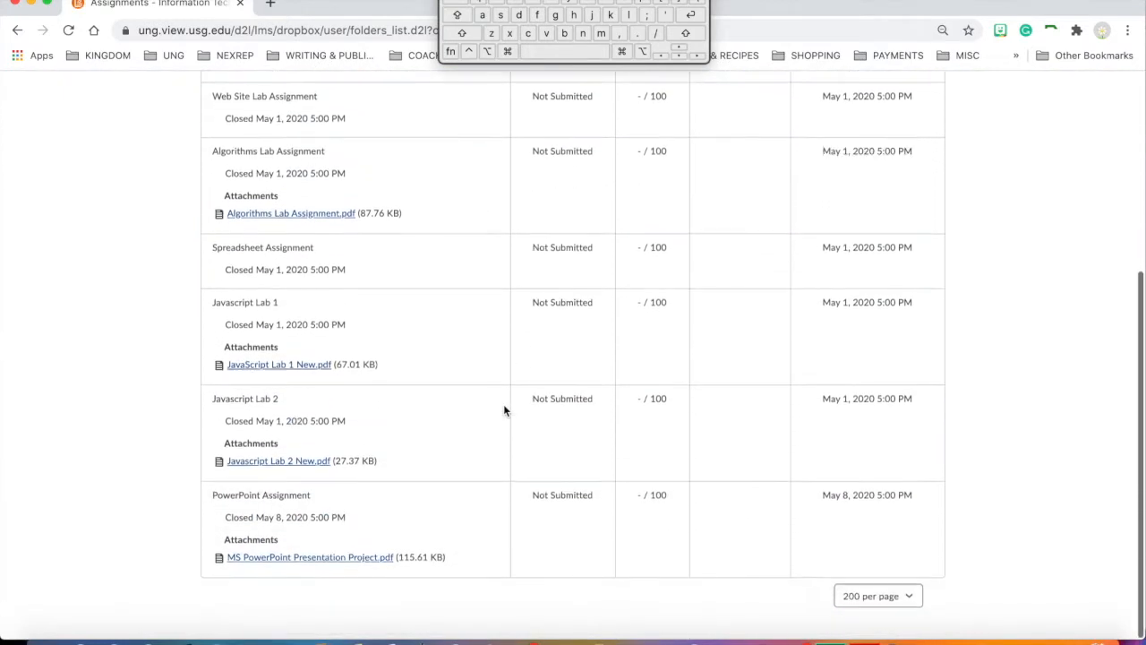
pyautogui.scroll(3)
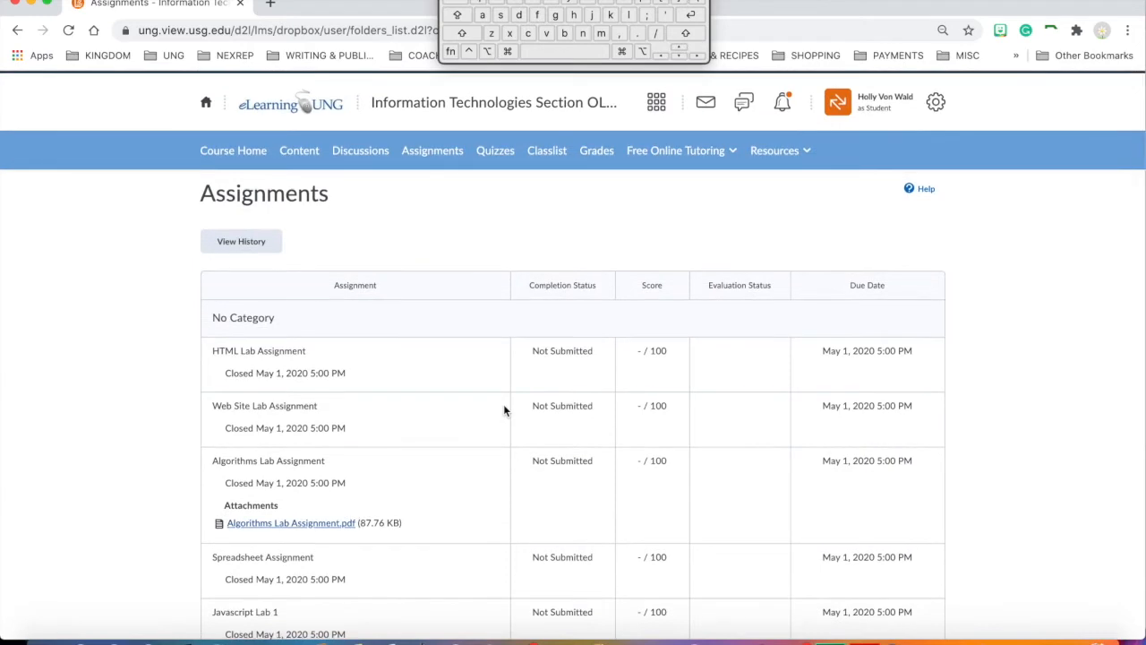
pyautogui.moveTo(501, 244)
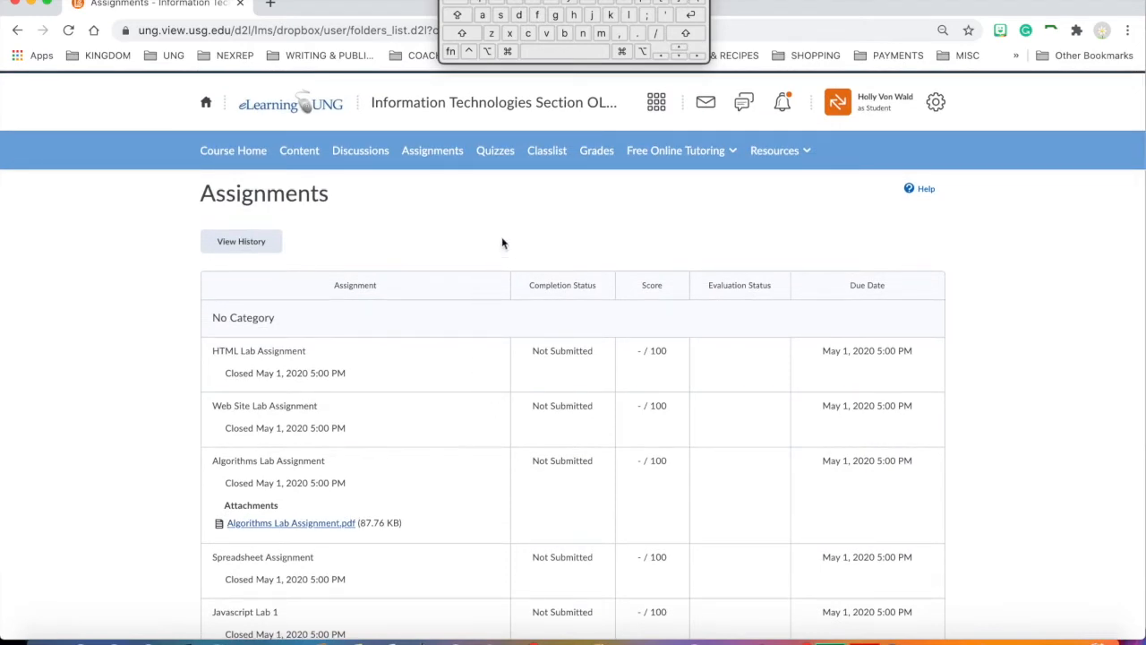
pyautogui.moveTo(494, 150)
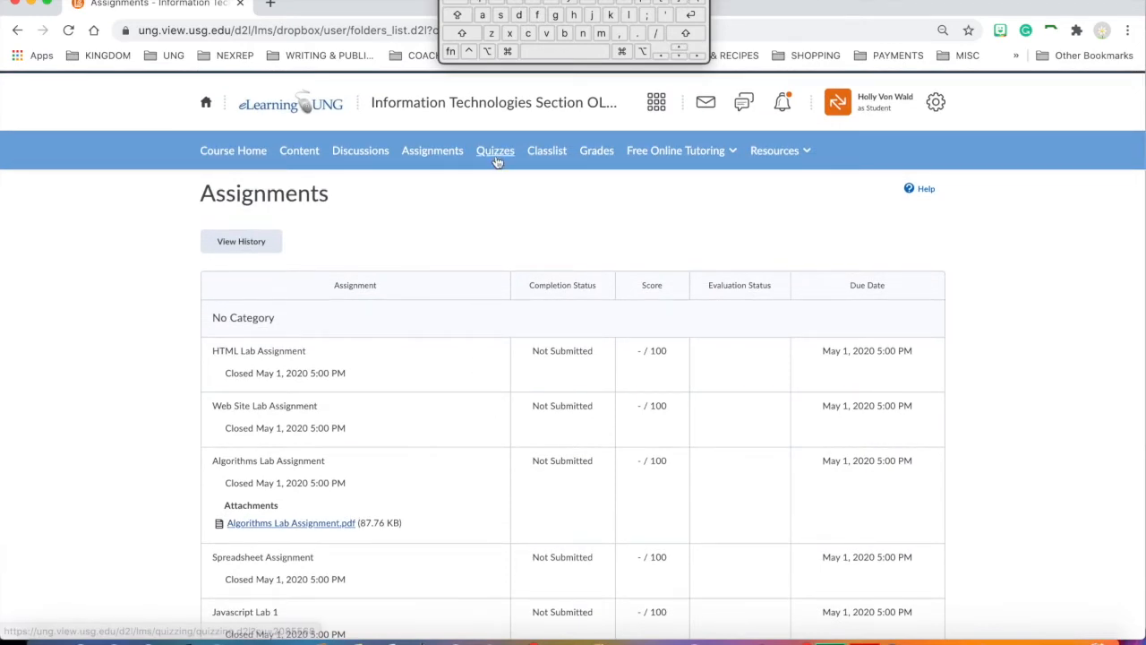
# Show the Quiz List with the chapter quizzes, Midterm and past quizzes
pyautogui.click(494, 150)
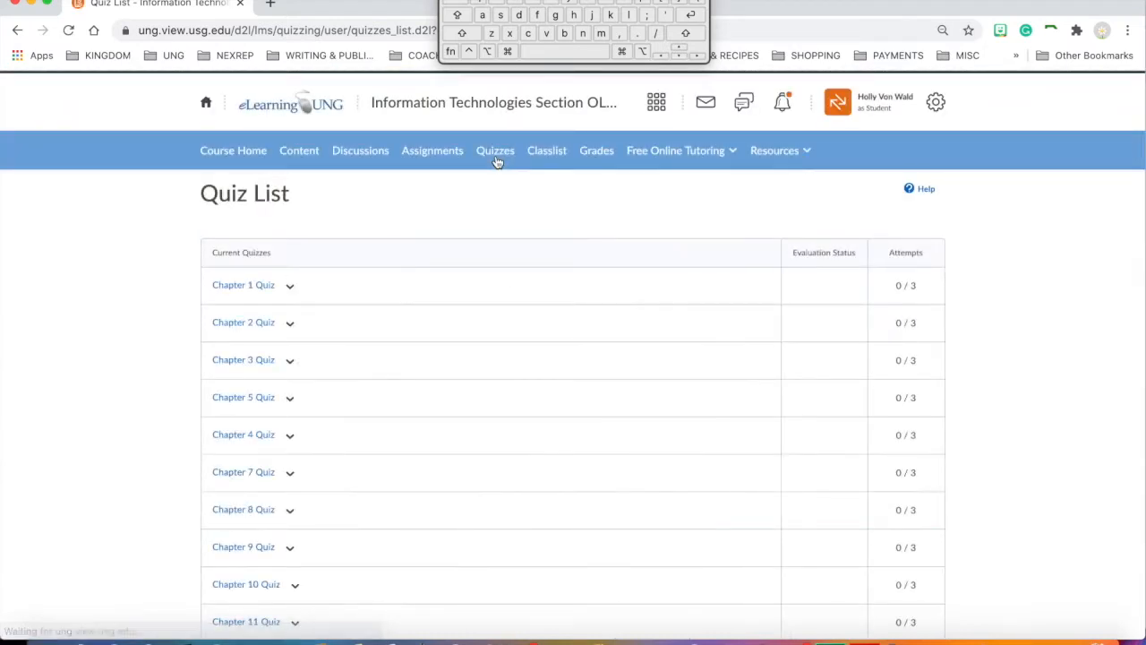
pyautogui.moveTo(487, 340)
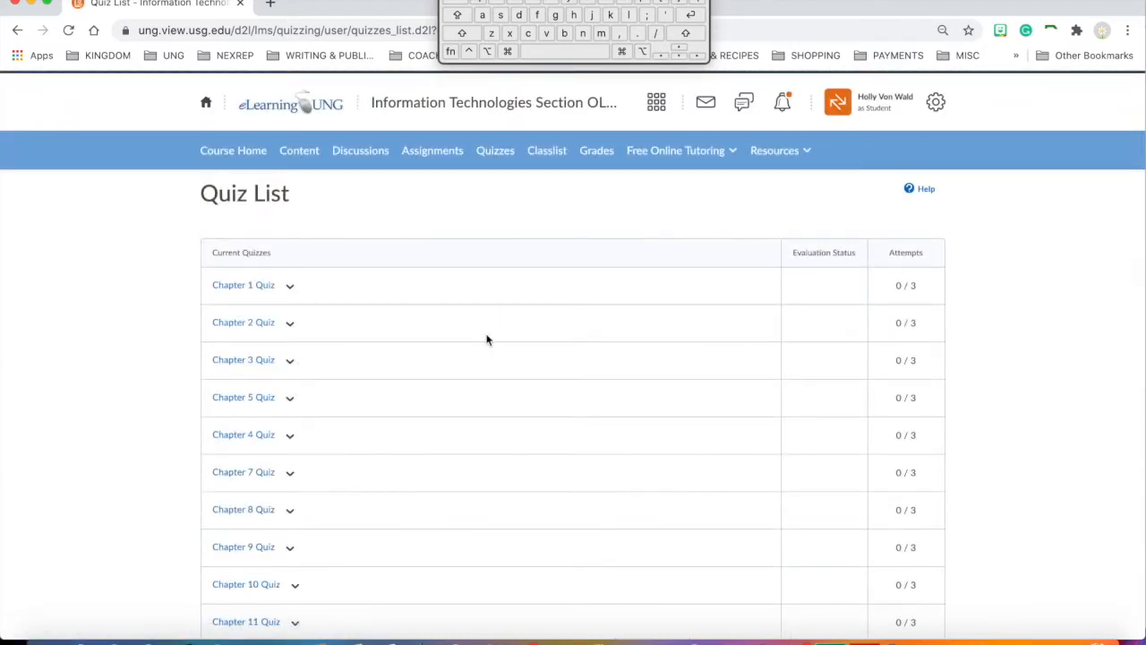
pyautogui.scroll(-3)
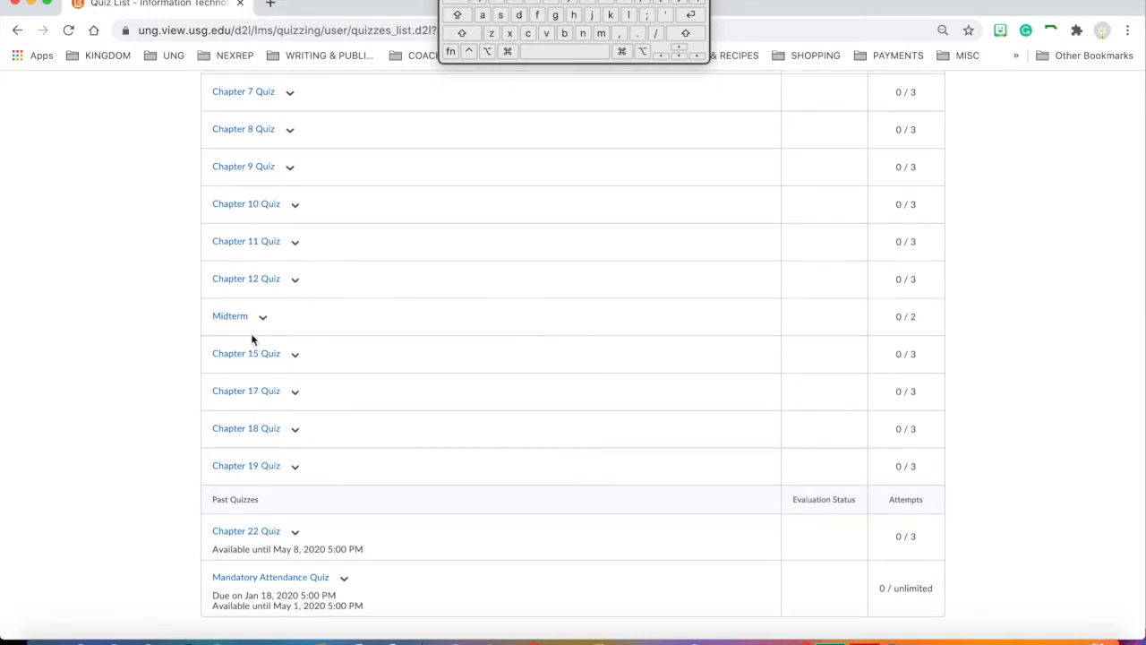
pyautogui.moveTo(330, 316)
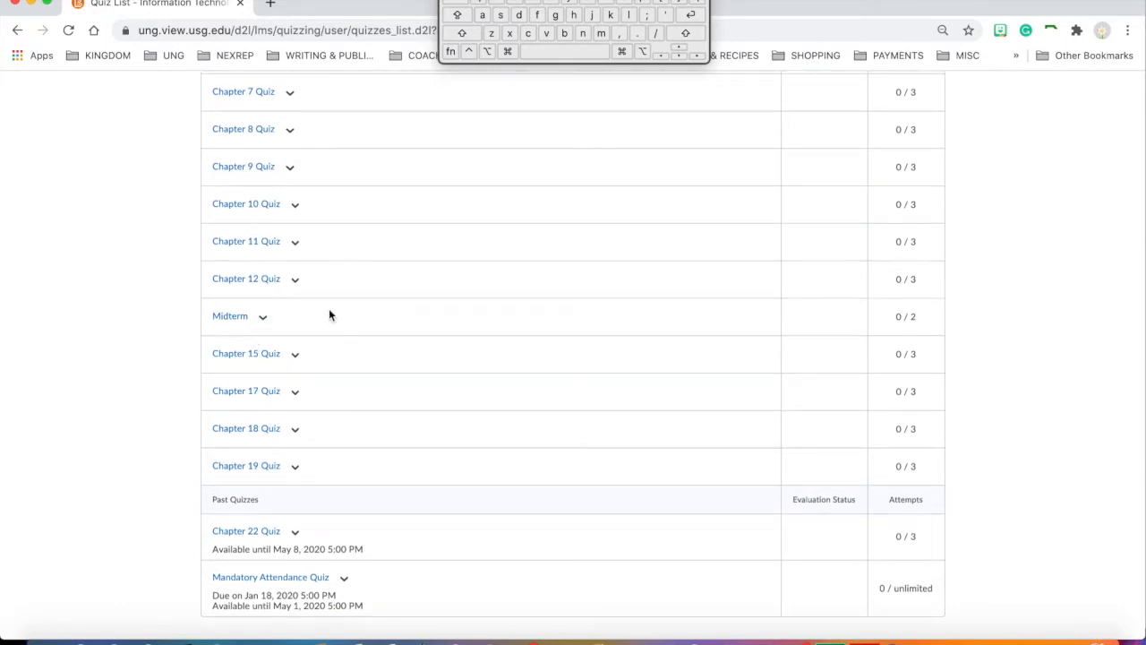
pyautogui.moveTo(306, 326)
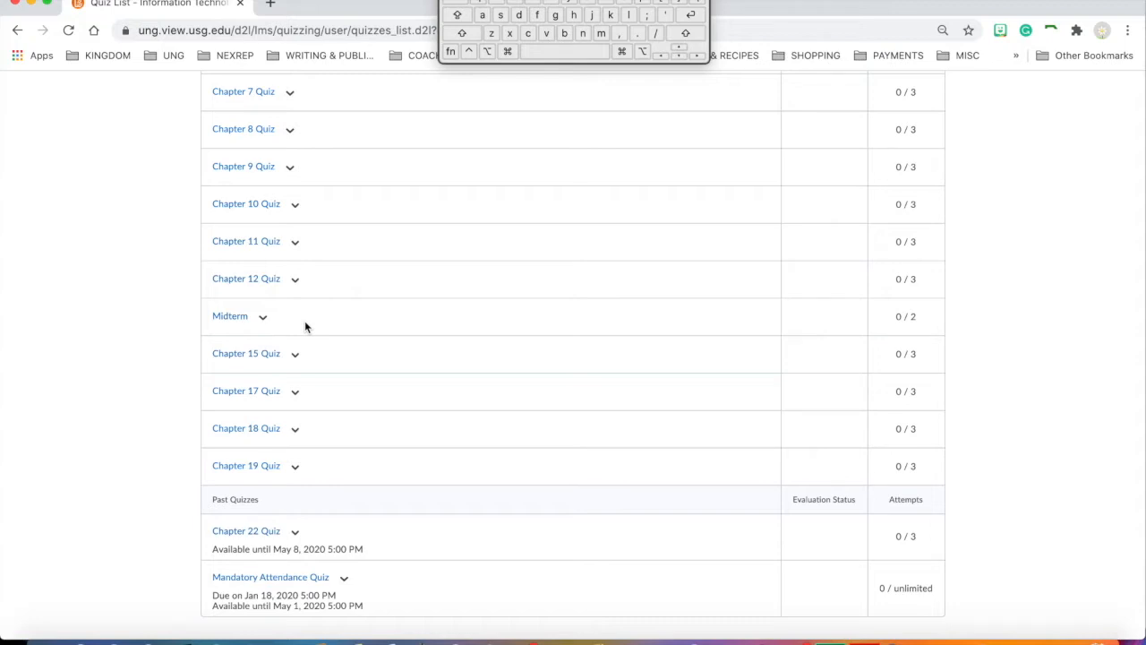
pyautogui.moveTo(277, 319)
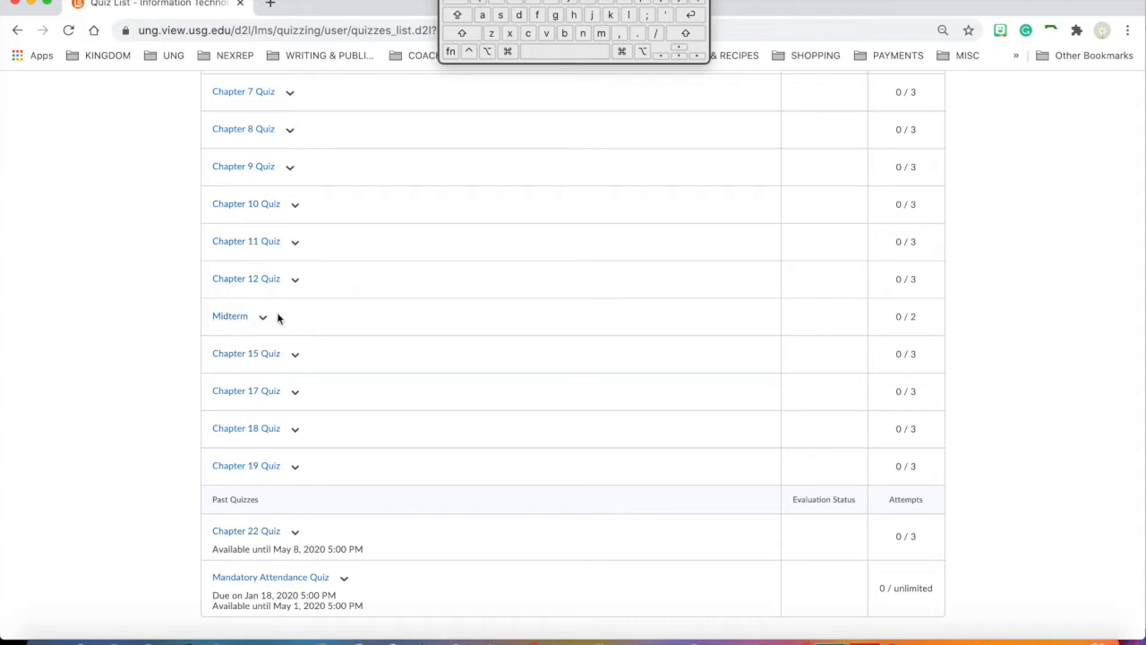
pyautogui.moveTo(311, 315)
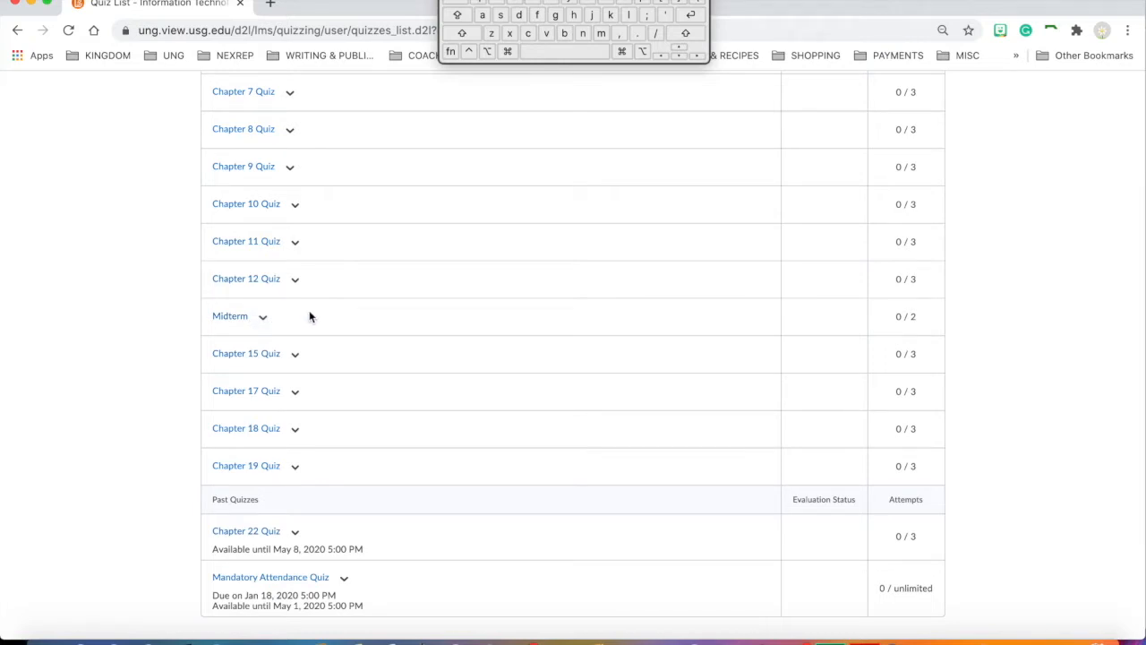
pyautogui.moveTo(324, 316)
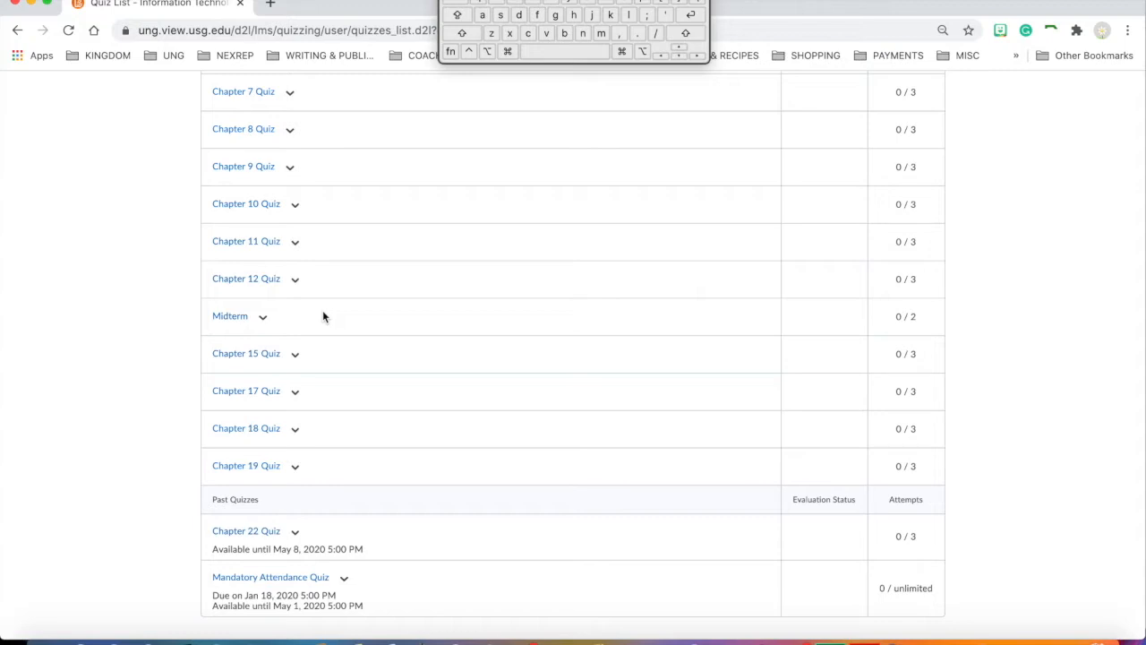
pyautogui.scroll(3)
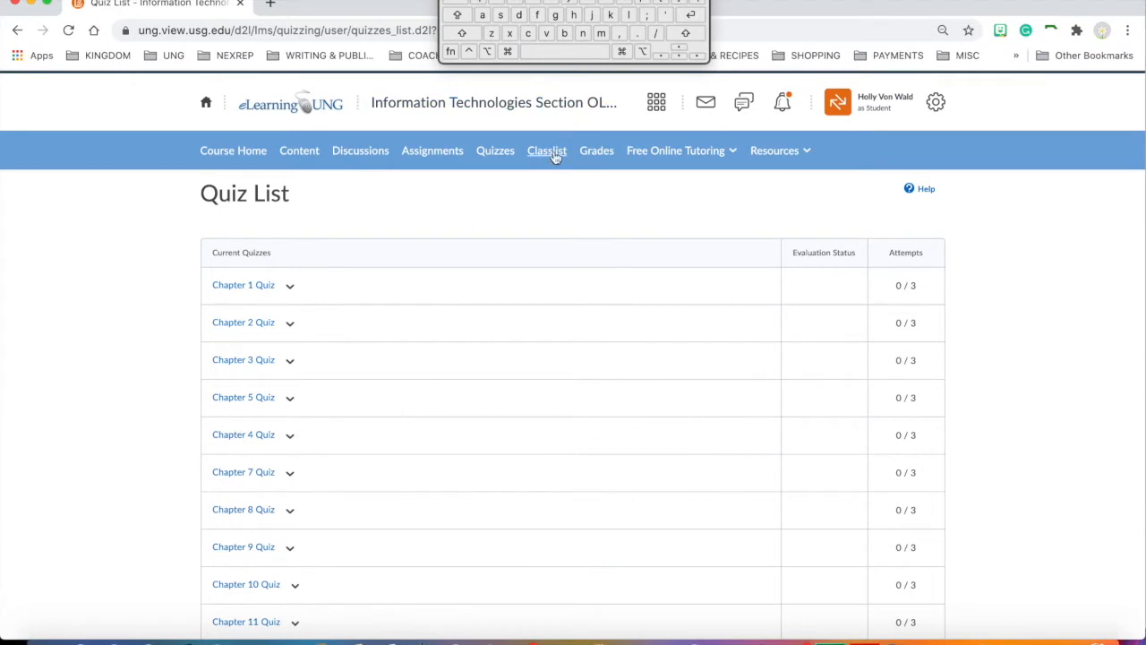
pyautogui.moveTo(548, 151)
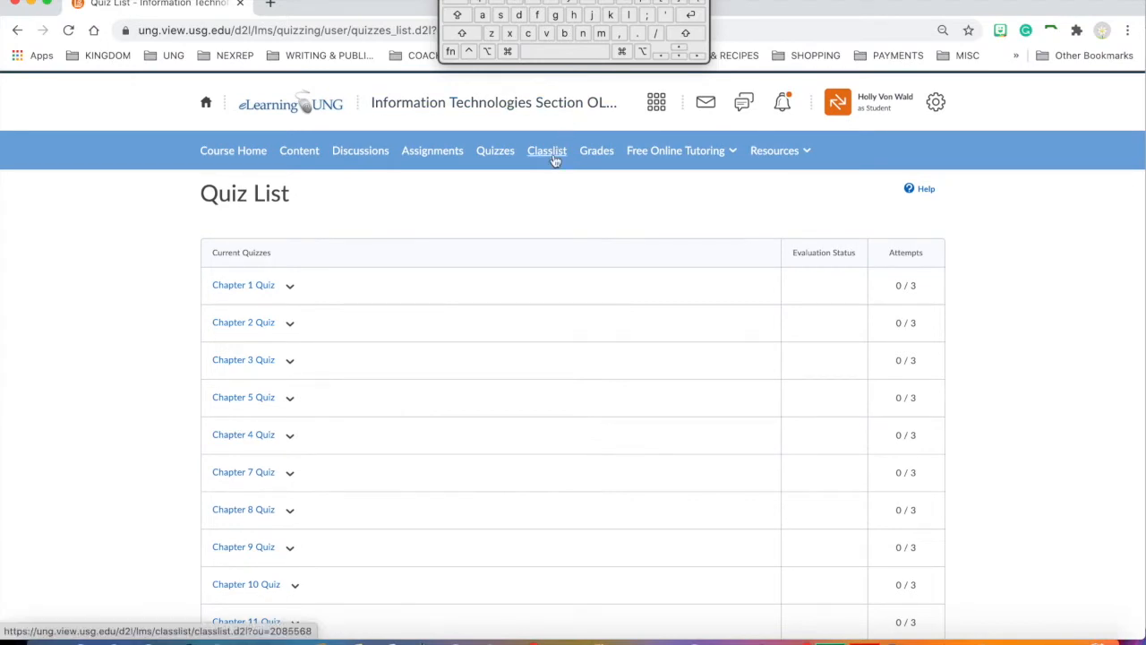
pyautogui.moveTo(597, 150)
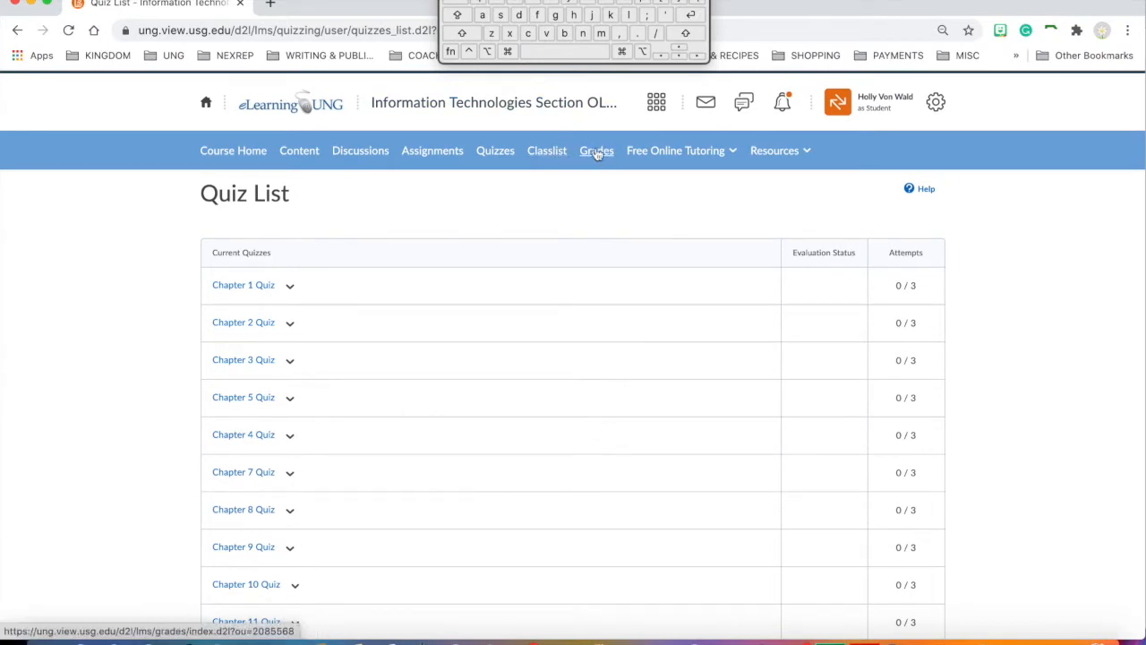
pyautogui.click(597, 150)
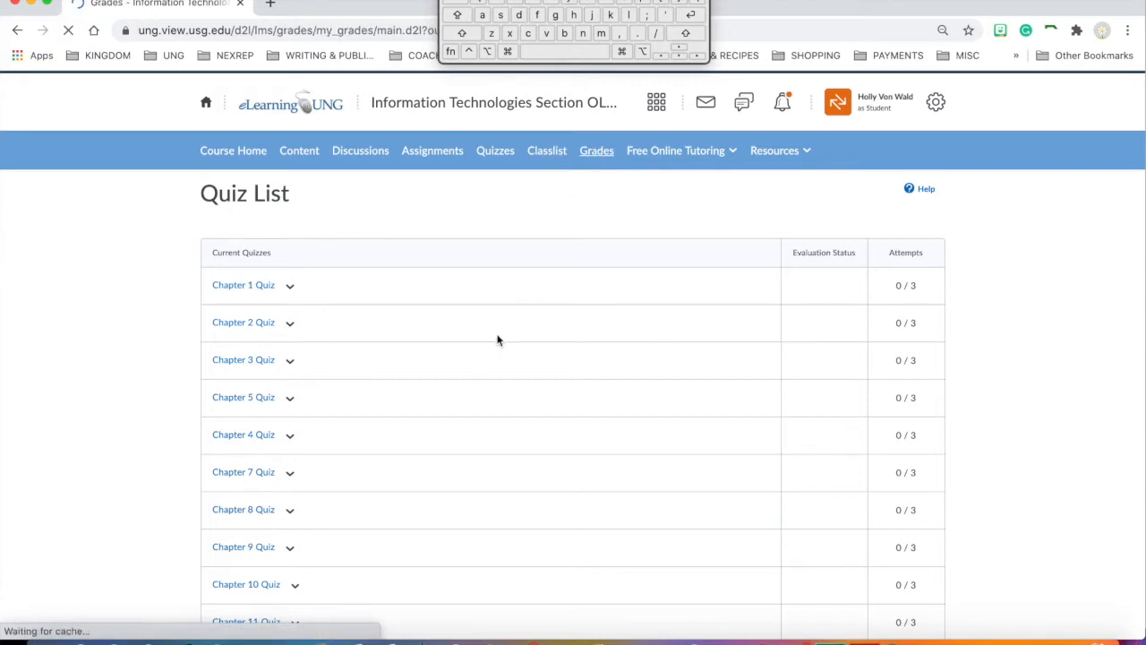
pyautogui.click(596, 150)
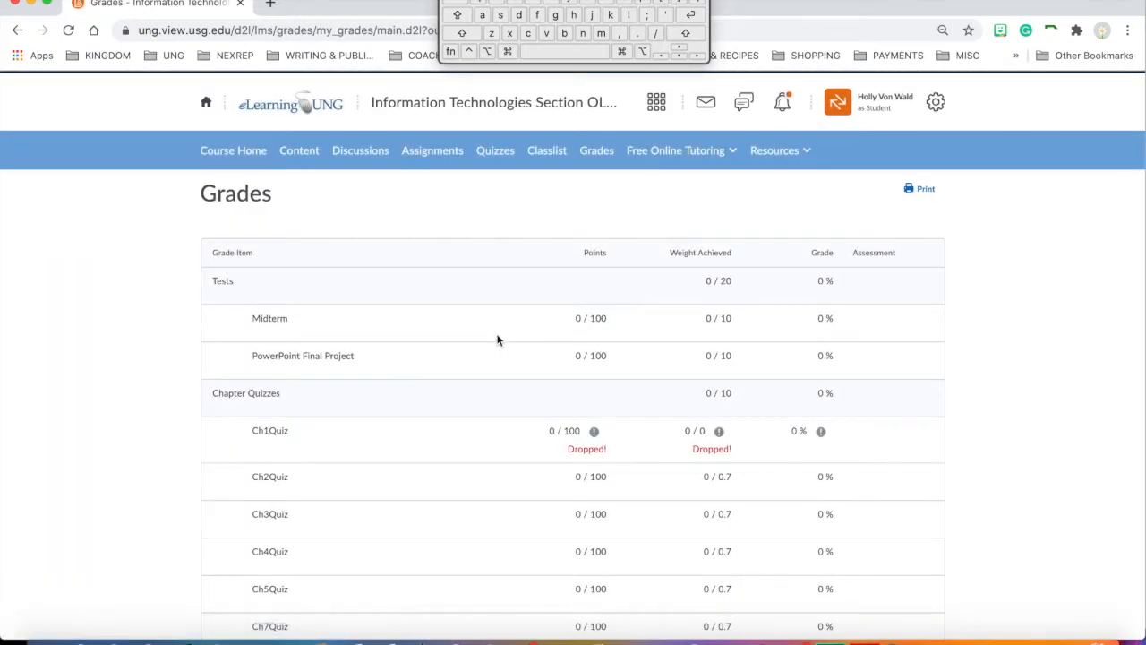
pyautogui.scroll(-3)
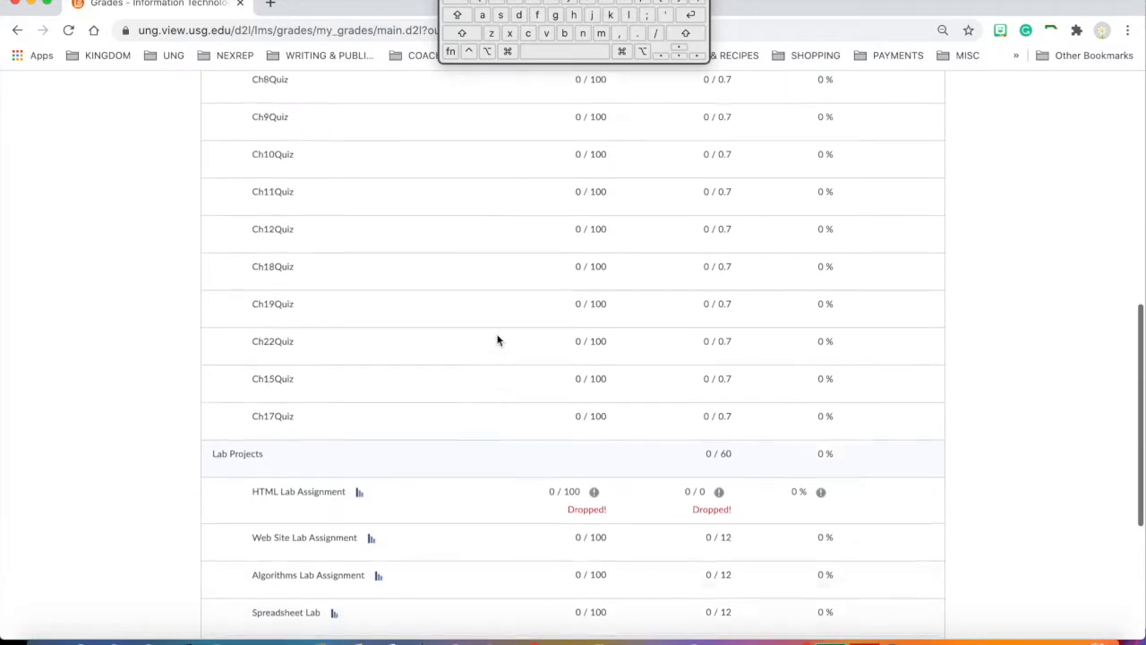
pyautogui.scroll(-3)
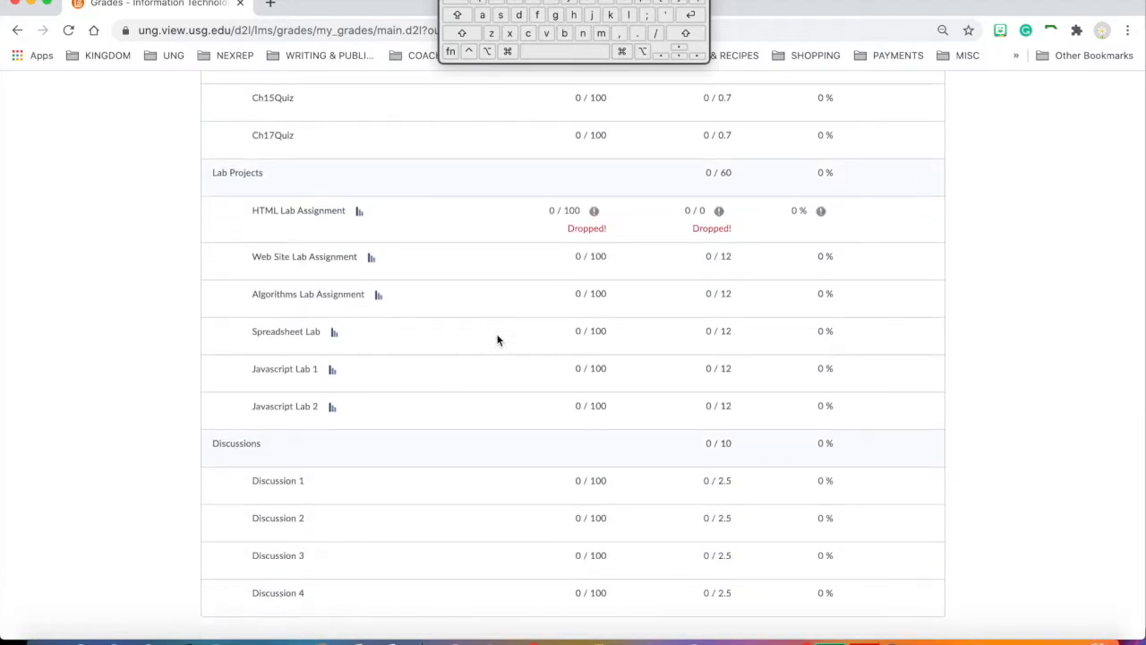
pyautogui.scroll(3)
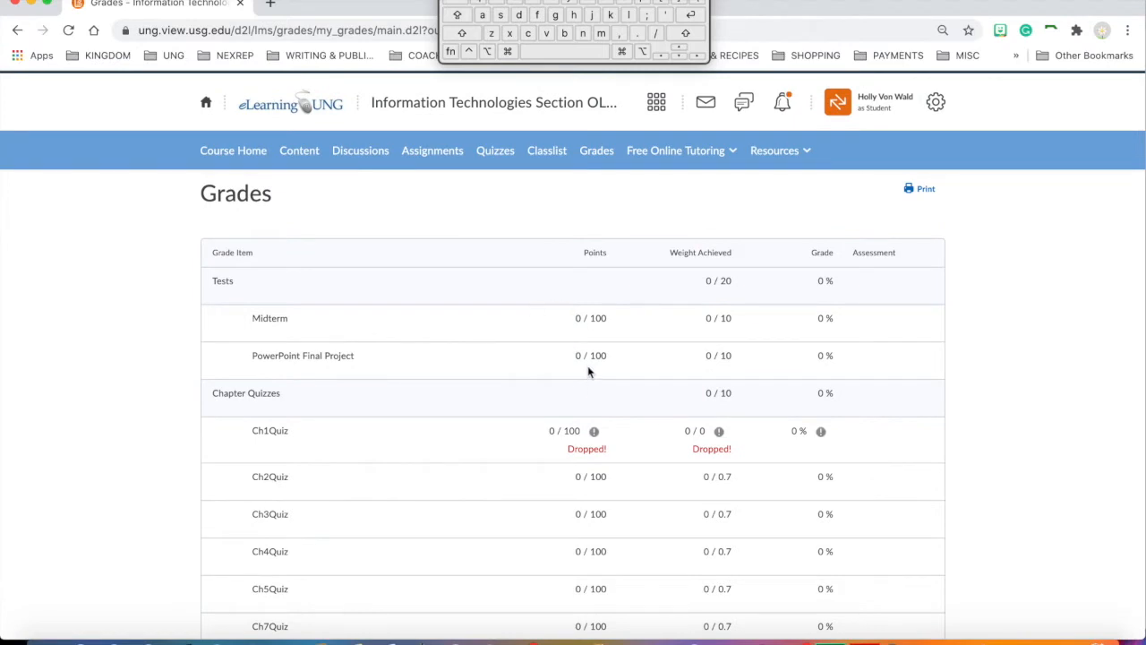
pyautogui.scroll(-3)
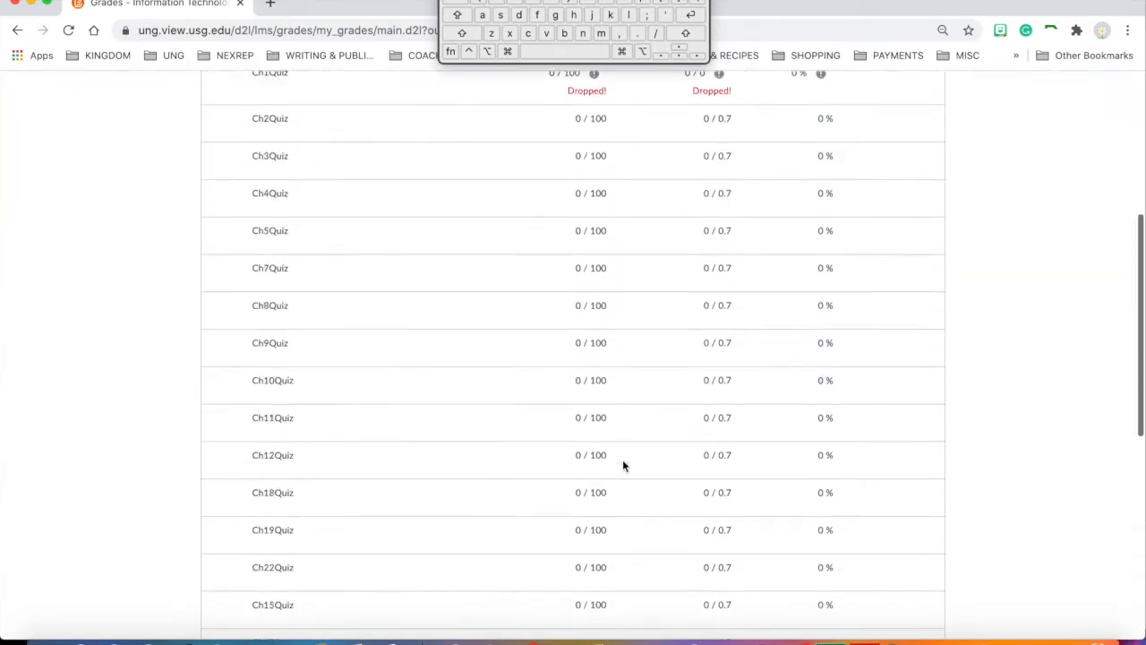
pyautogui.scroll(-3)
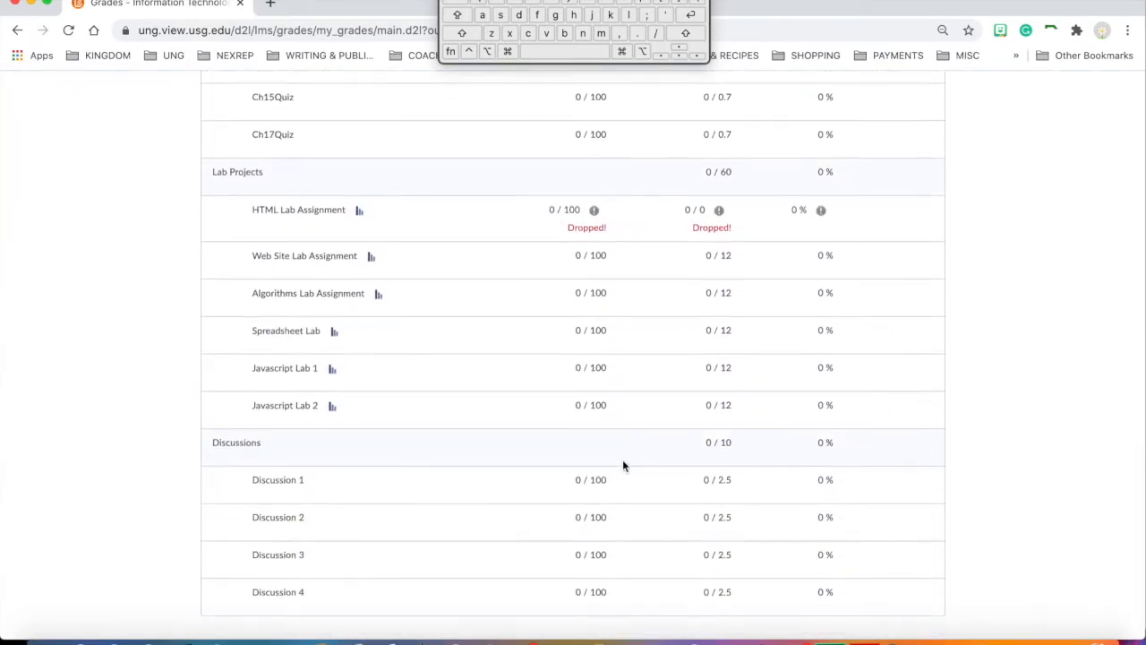
pyautogui.scroll(3)
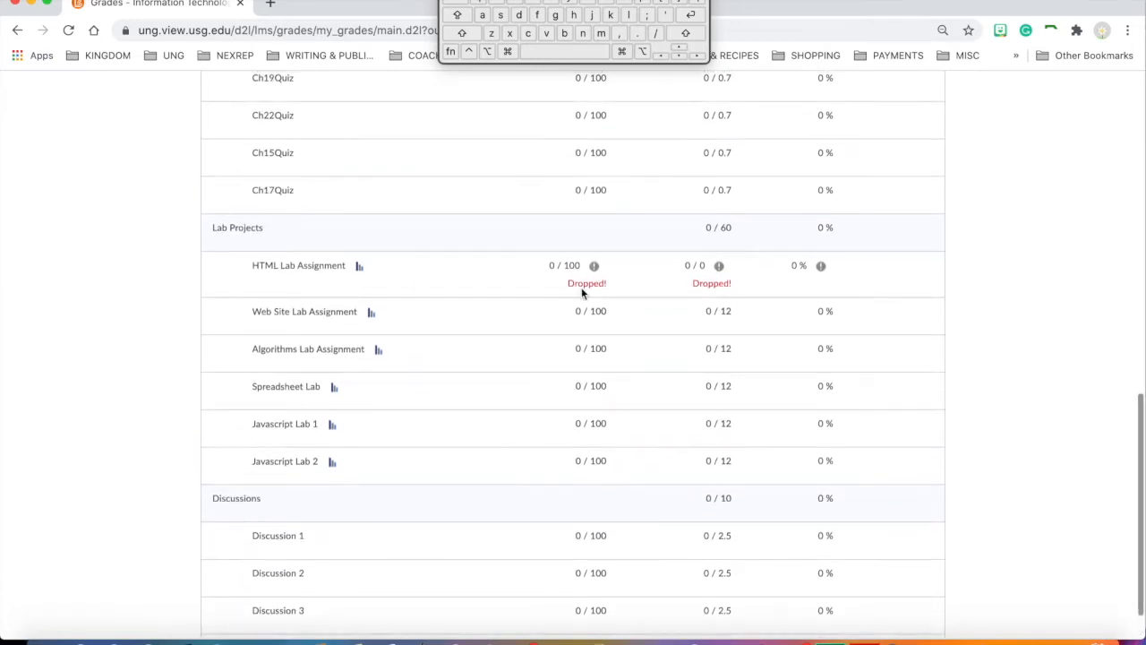
pyautogui.scroll(3)
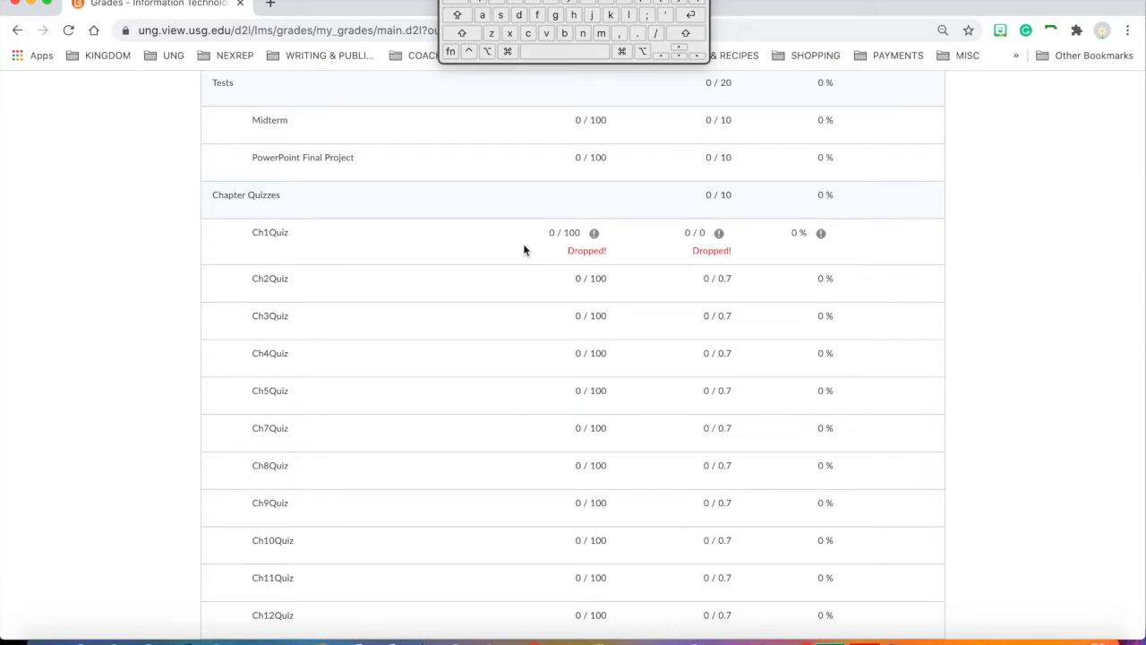
pyautogui.moveTo(306, 258)
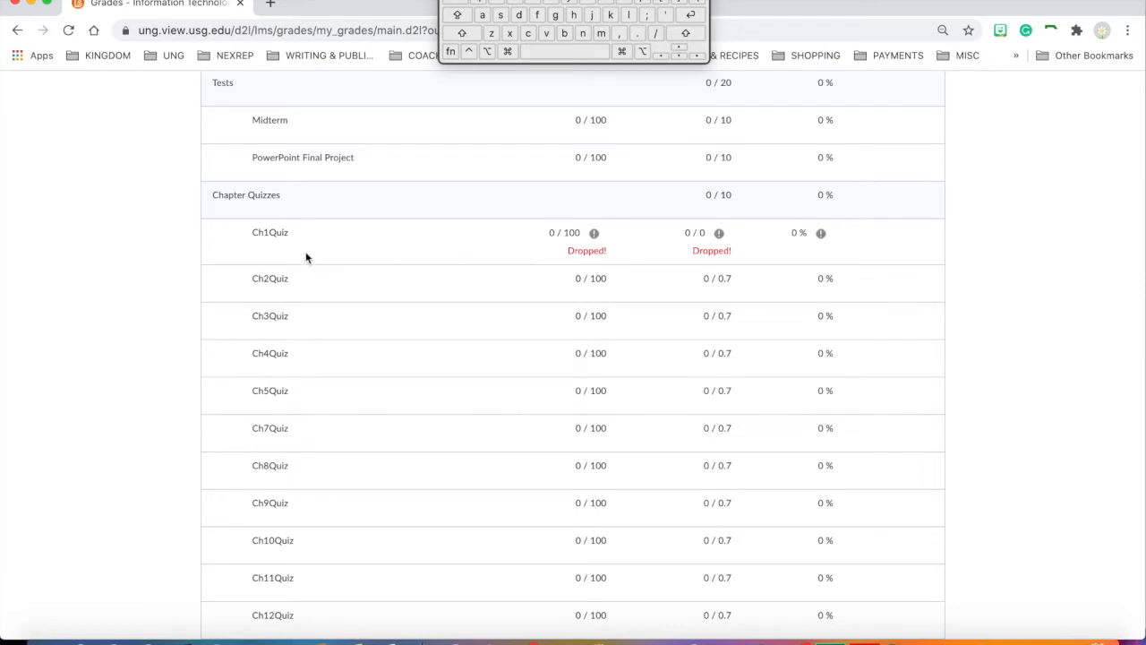
pyautogui.moveTo(283, 243)
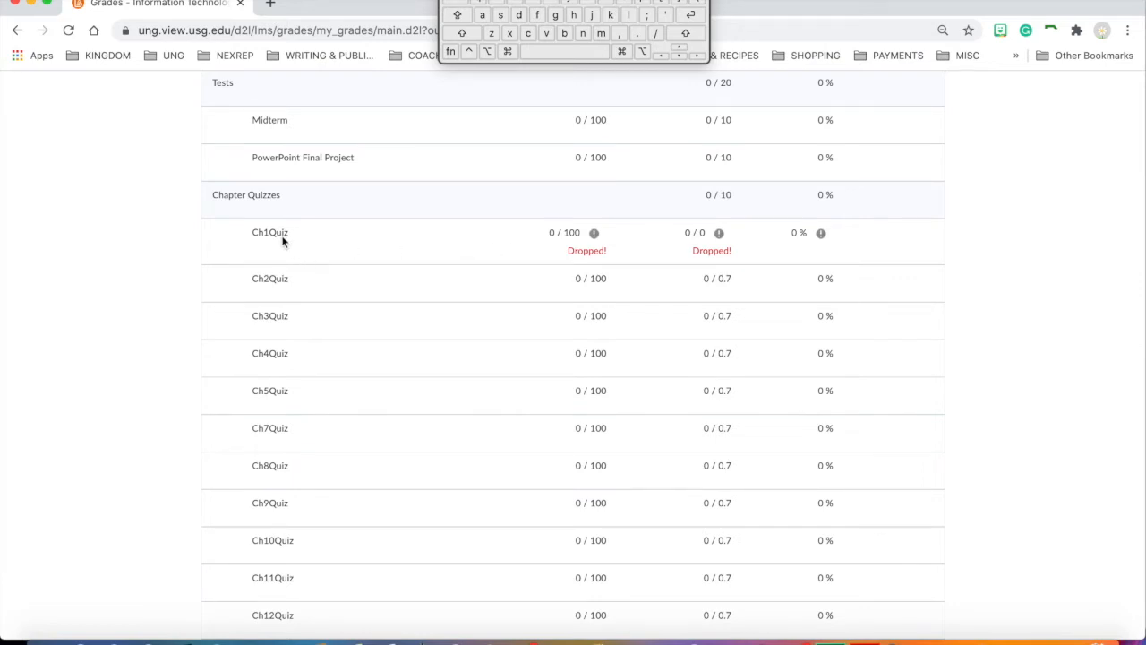
pyautogui.moveTo(385, 242)
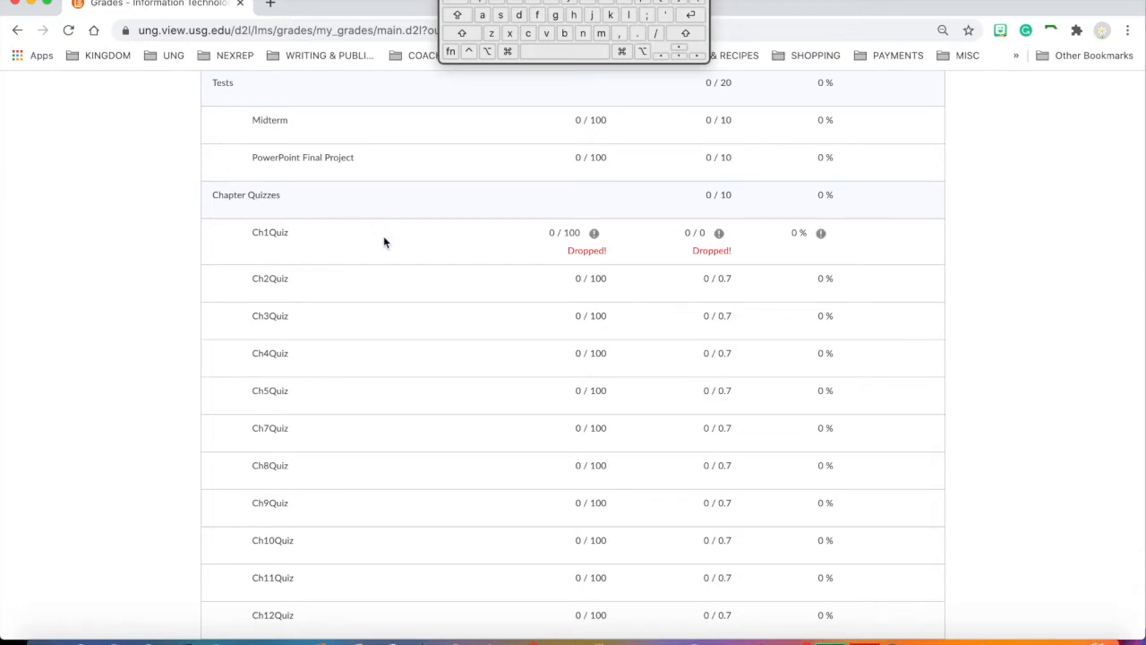
pyautogui.moveTo(534, 257)
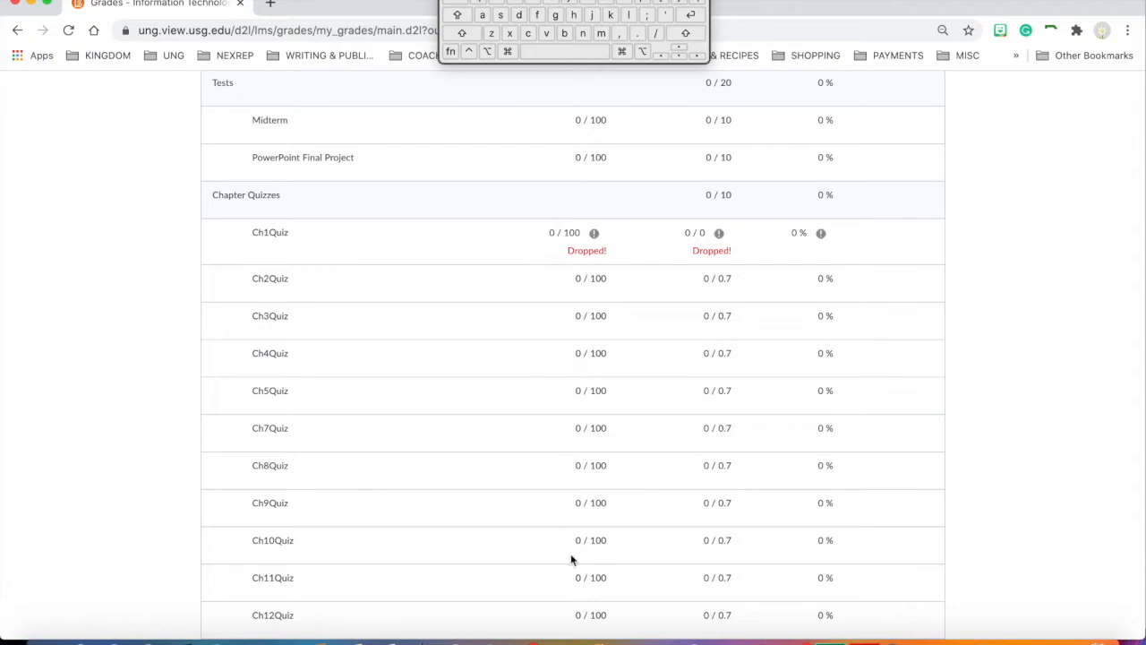
pyautogui.moveTo(576, 580)
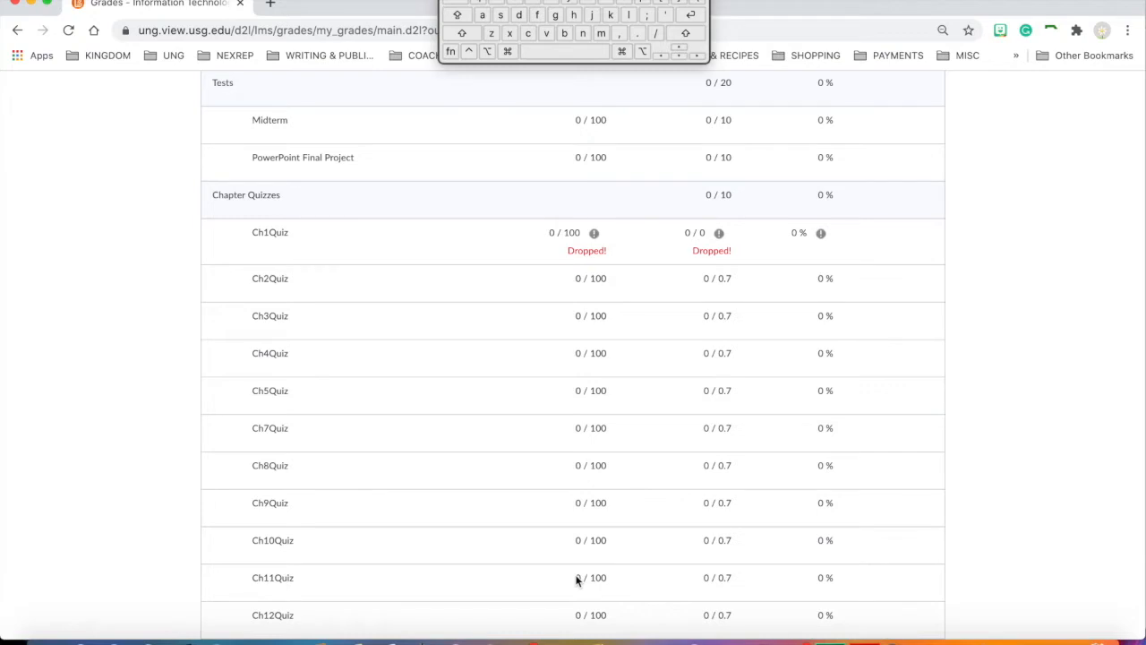
pyautogui.moveTo(566, 518)
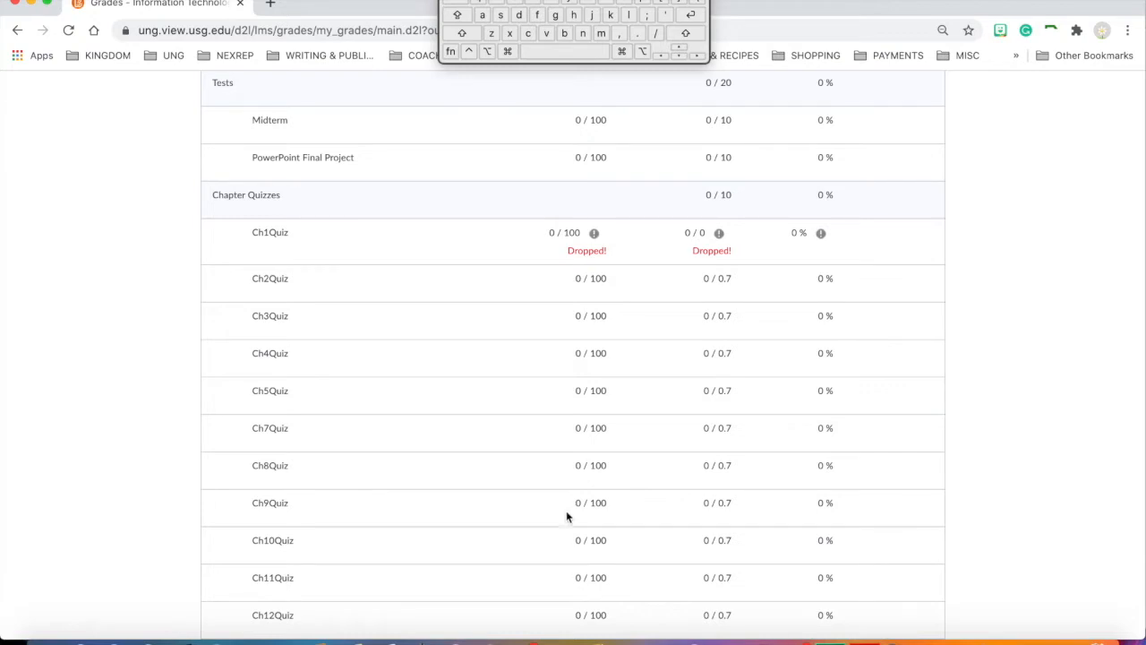
pyautogui.moveTo(584, 444)
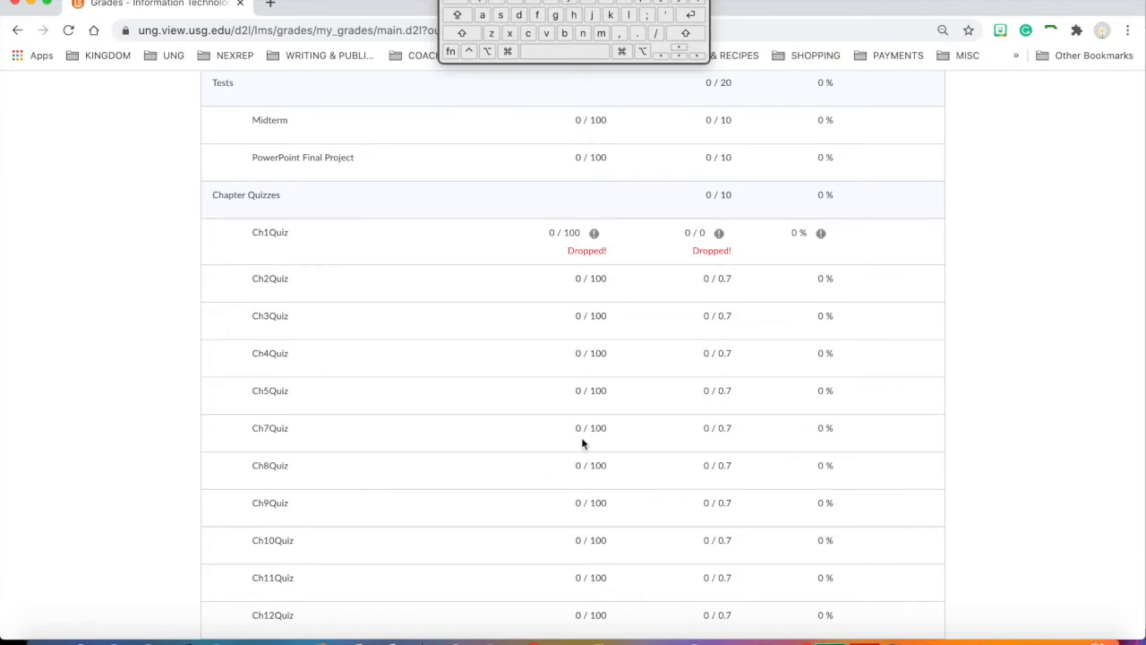
pyautogui.moveTo(595, 438)
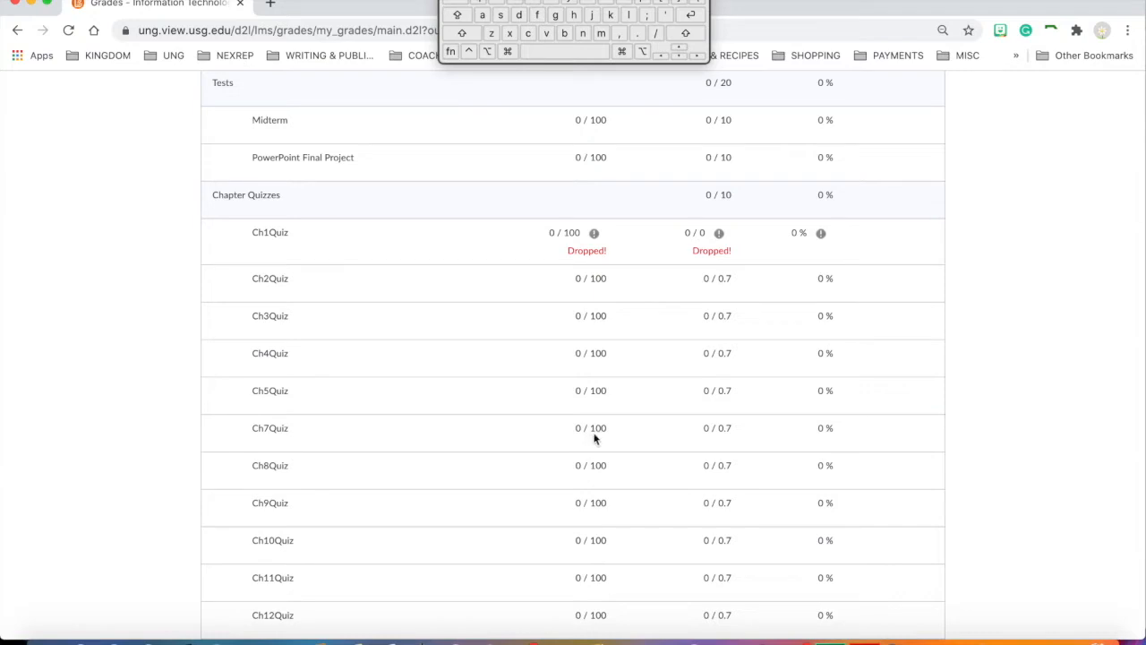
pyautogui.moveTo(583, 251)
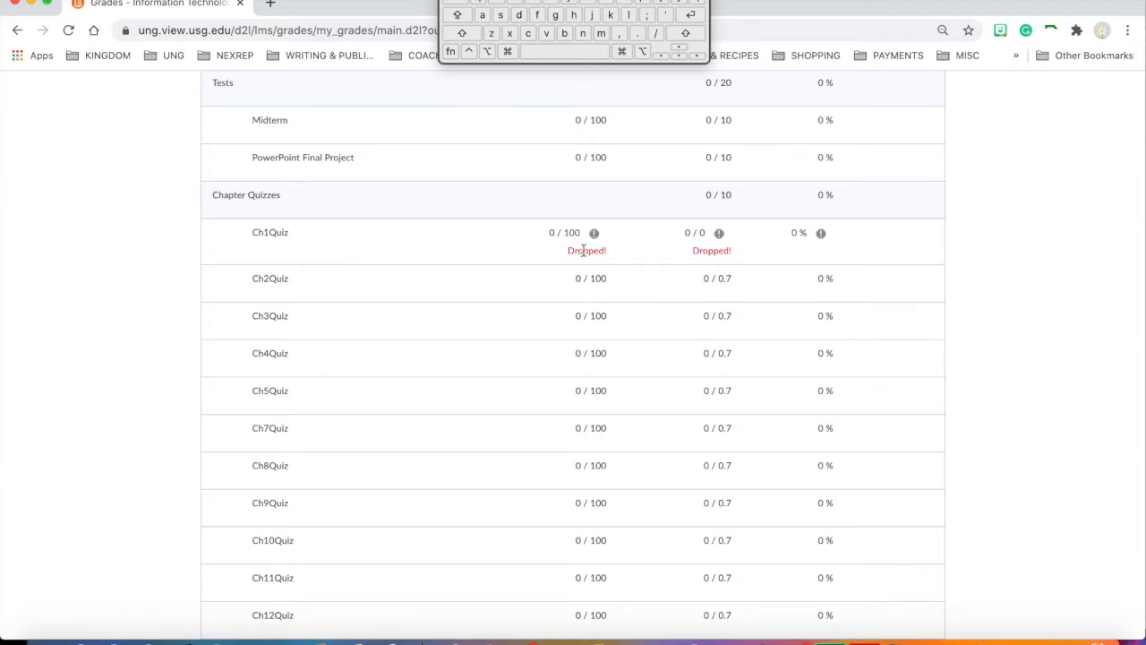
pyautogui.scroll(-3)
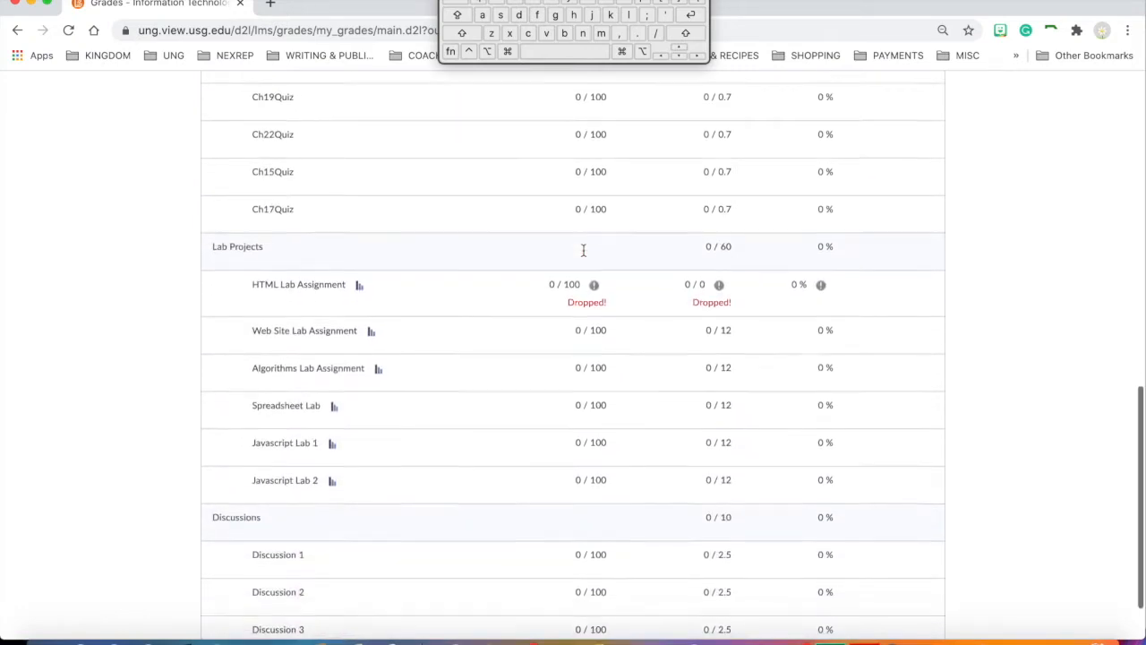
pyautogui.scroll(3)
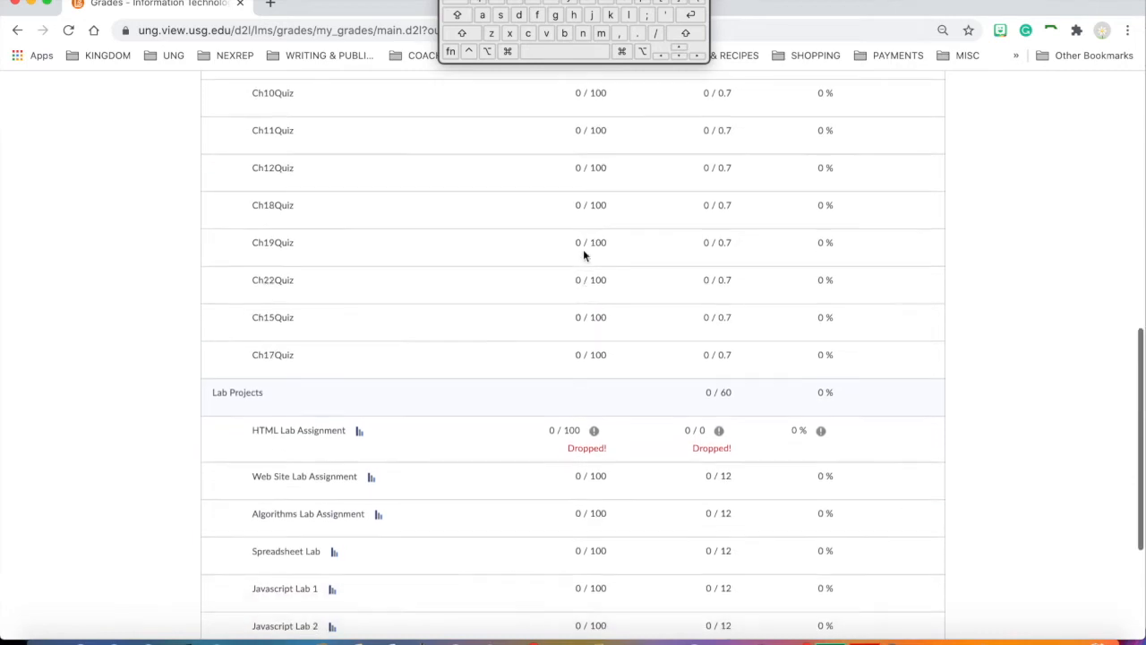
pyautogui.moveTo(580, 452)
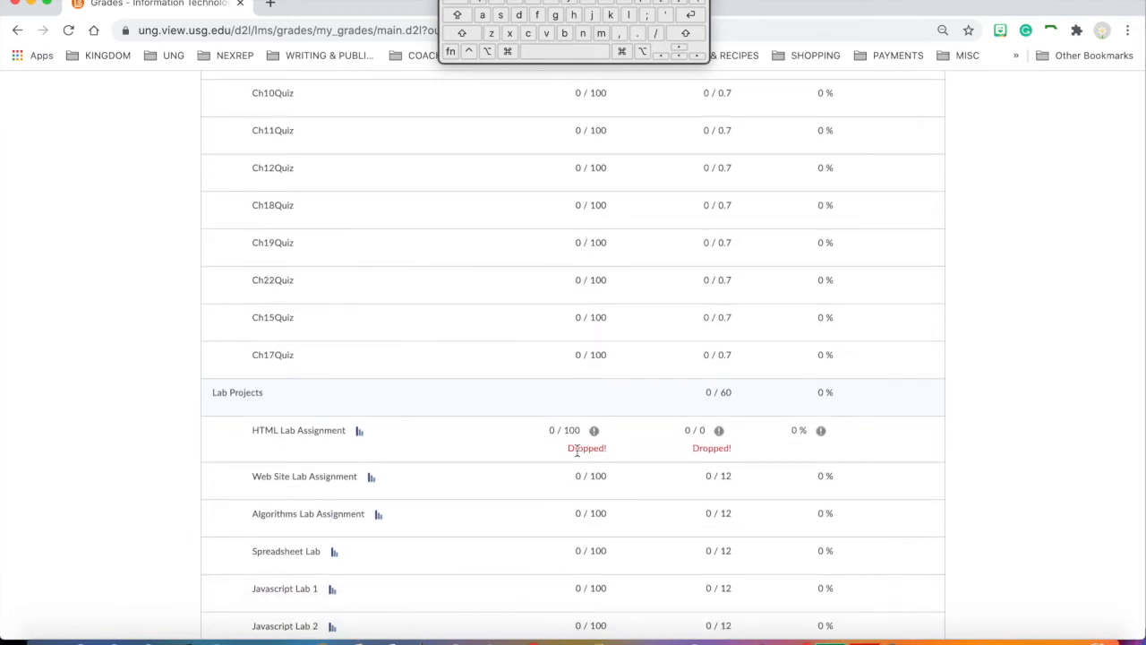
pyautogui.scroll(3)
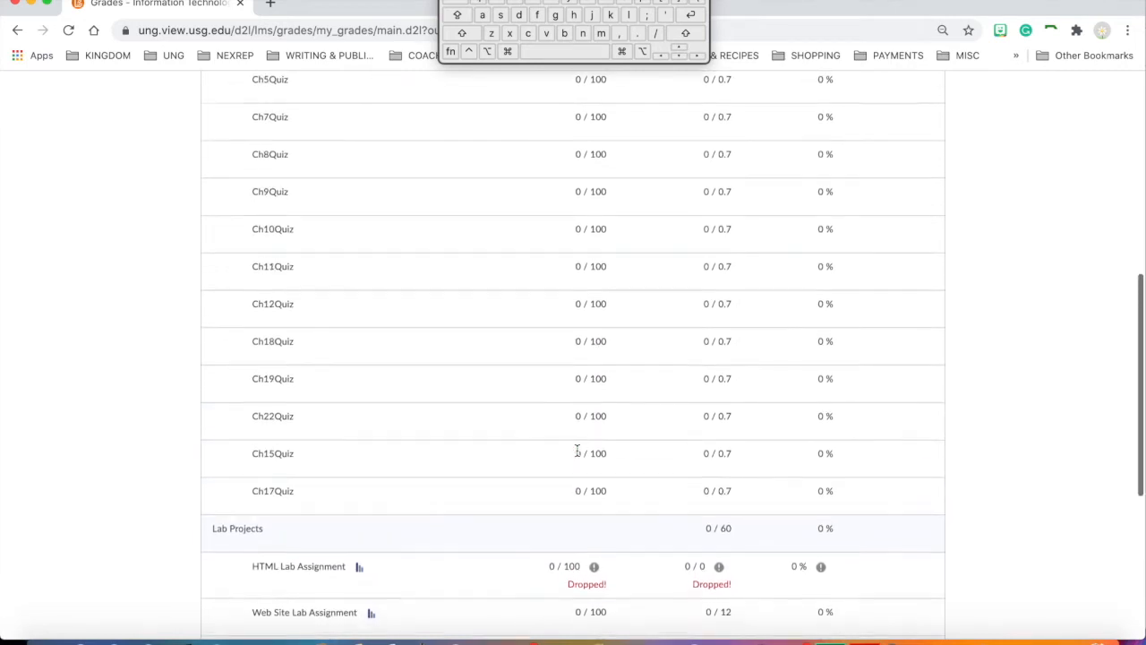
pyautogui.scroll(3)
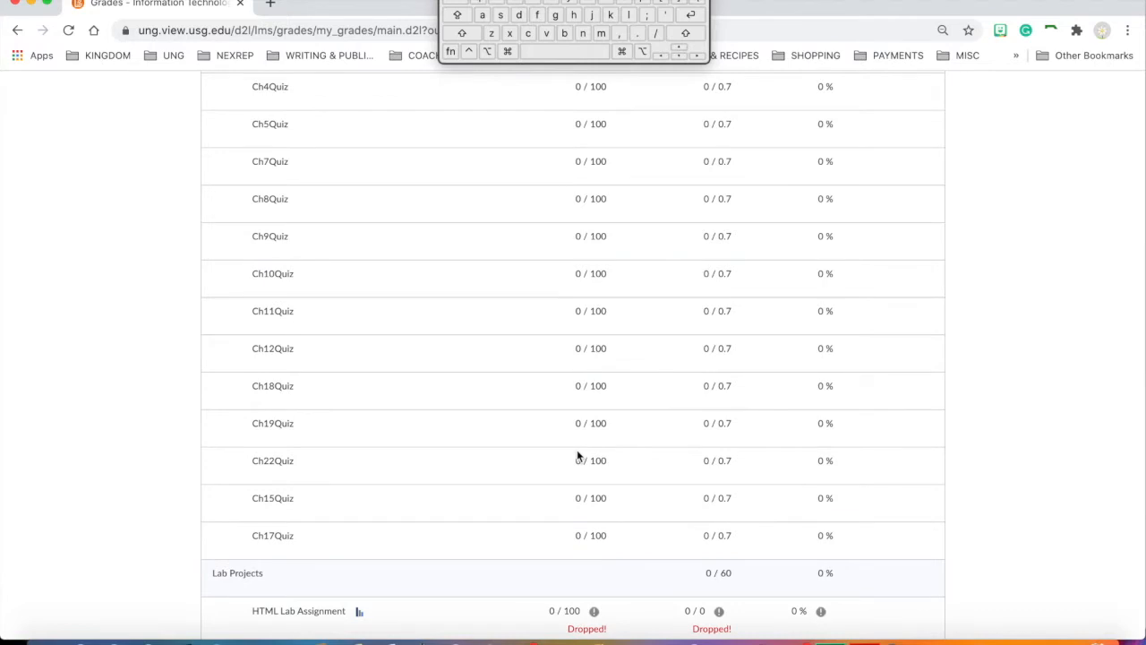
pyautogui.scroll(3)
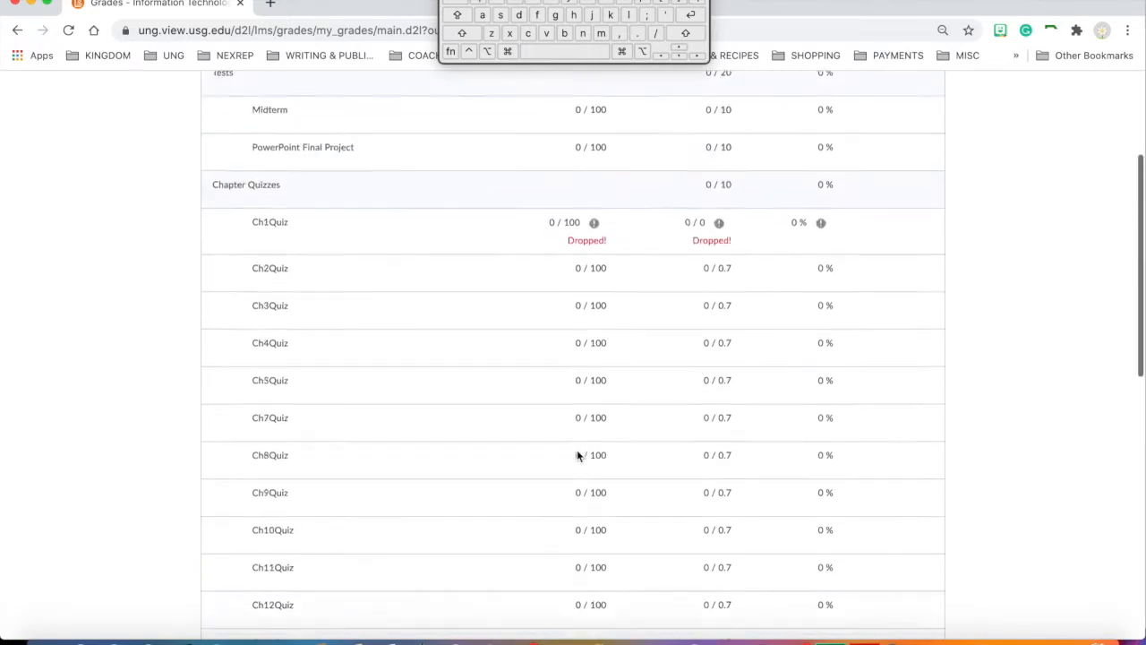
pyautogui.scroll(3)
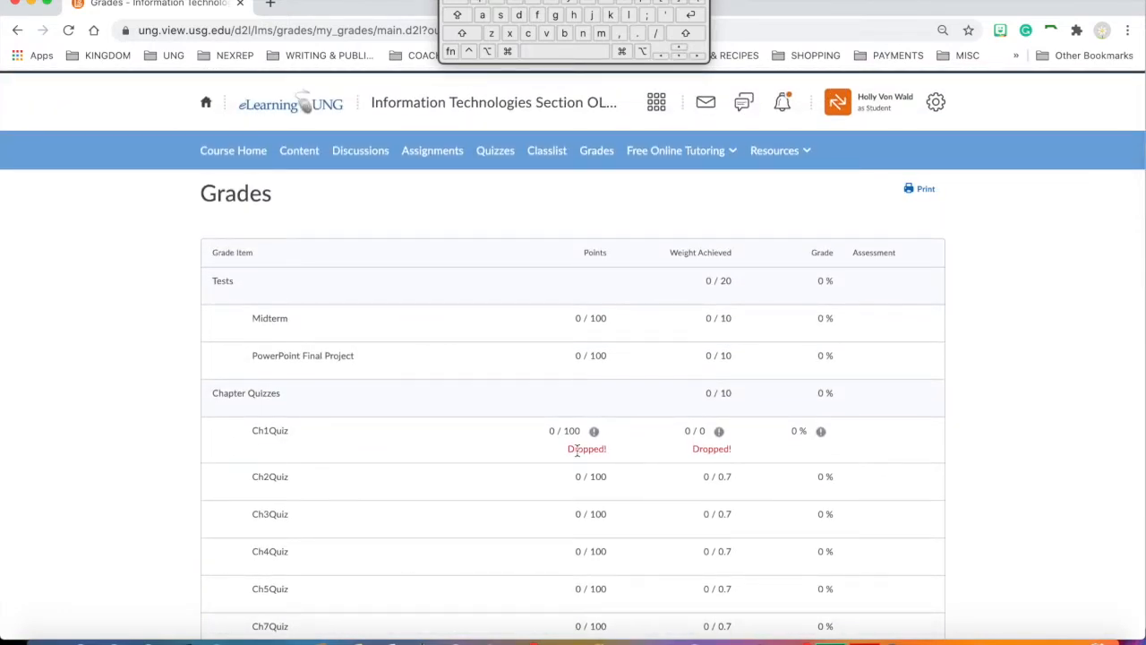
pyautogui.moveTo(707, 161)
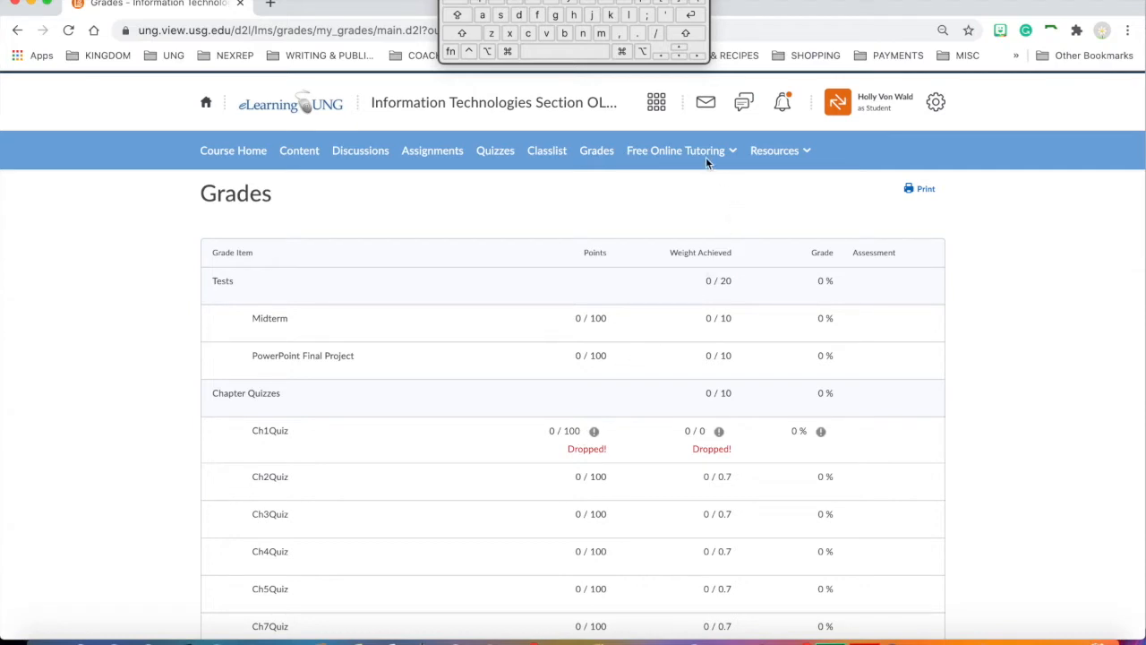
pyautogui.click(677, 150)
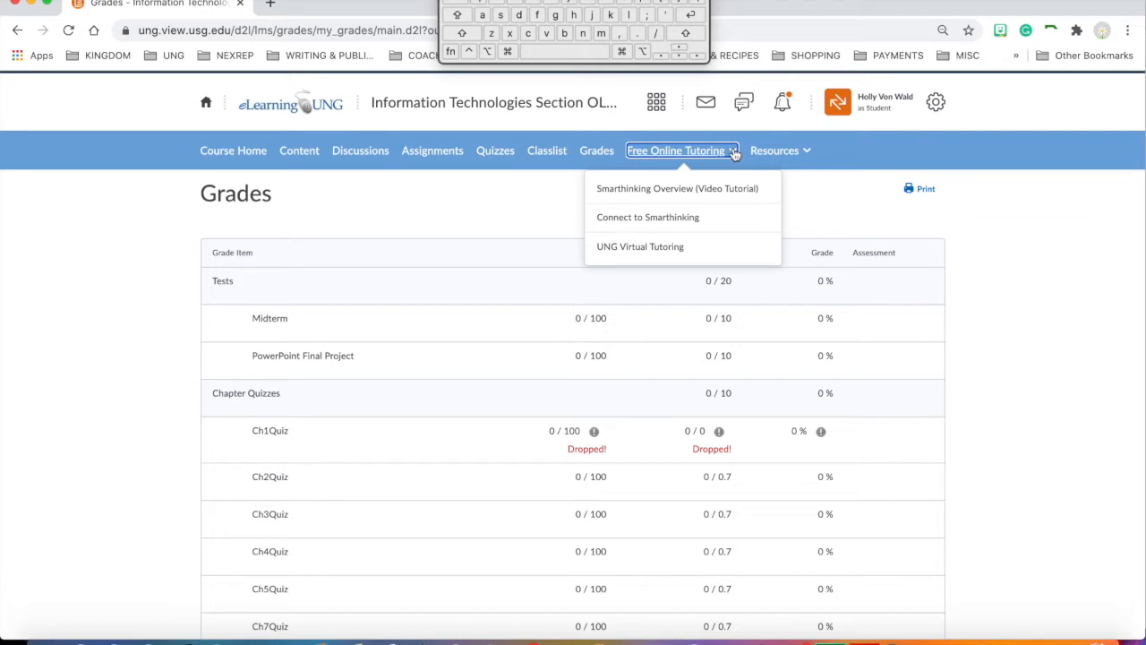
pyautogui.moveTo(799, 157)
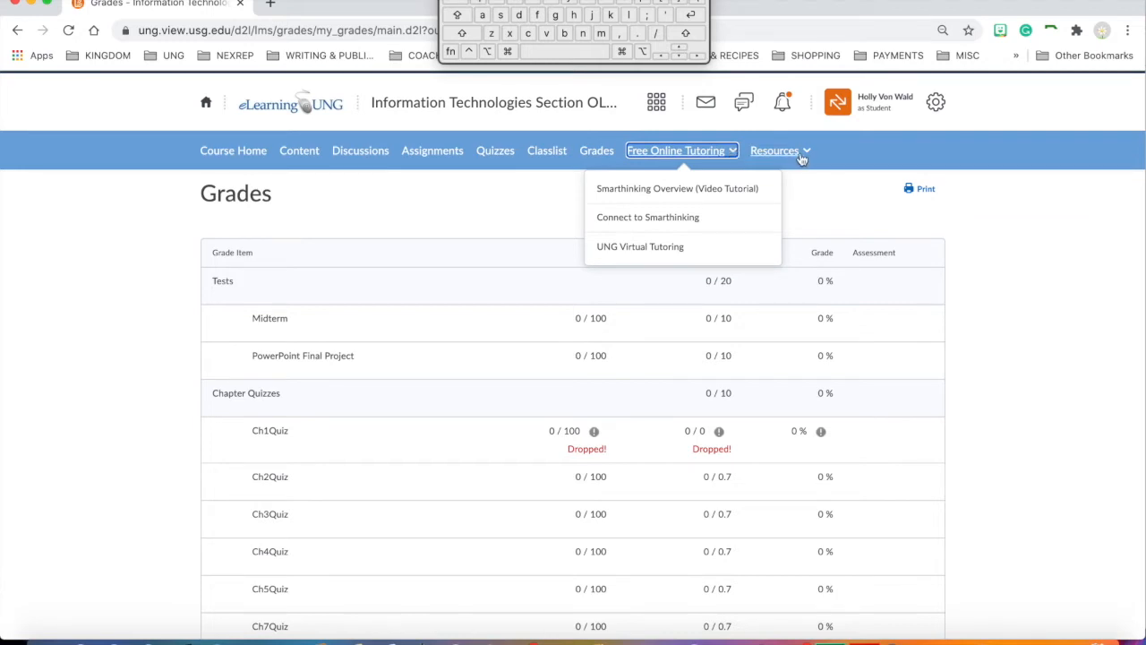
pyautogui.click(774, 150)
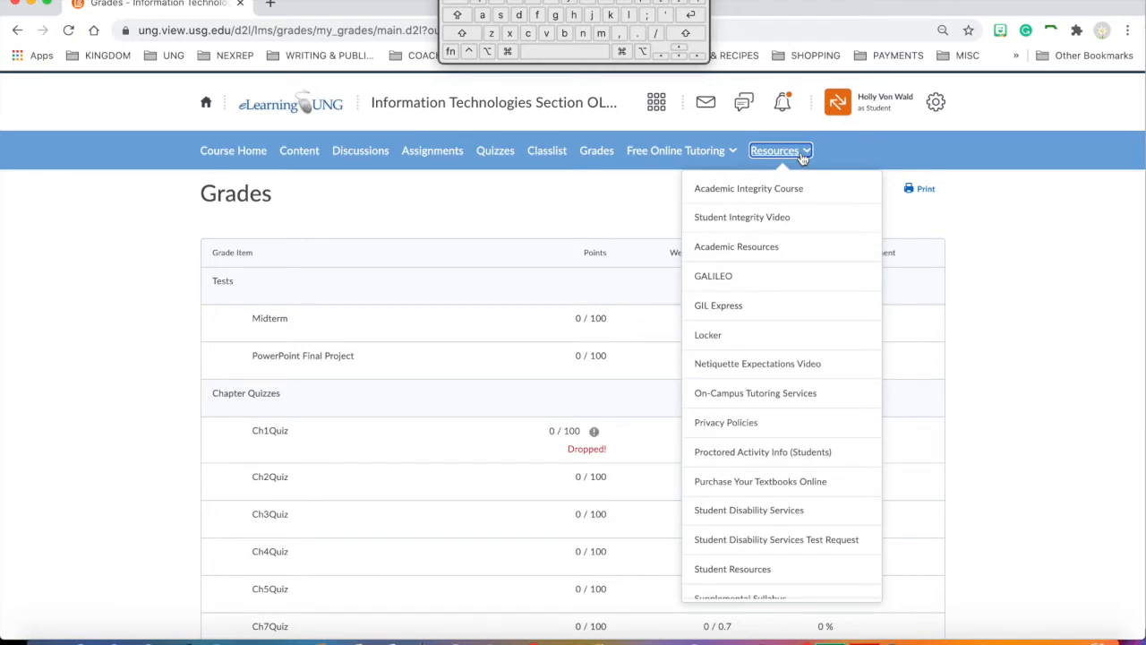
pyautogui.click(774, 151)
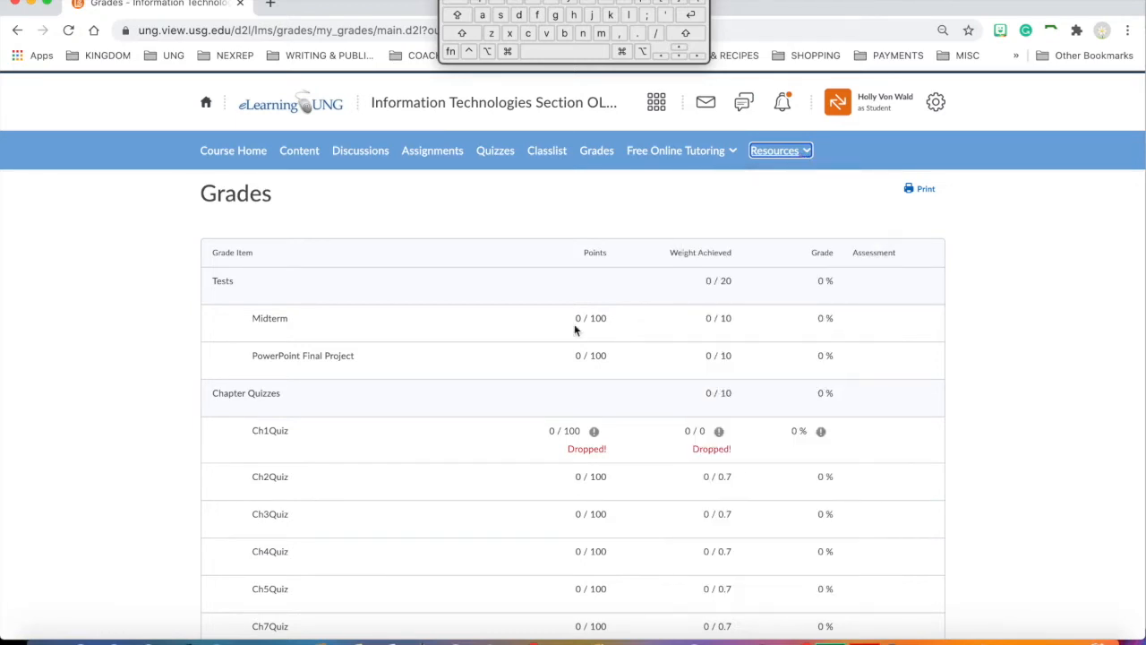
pyautogui.moveTo(347, 208)
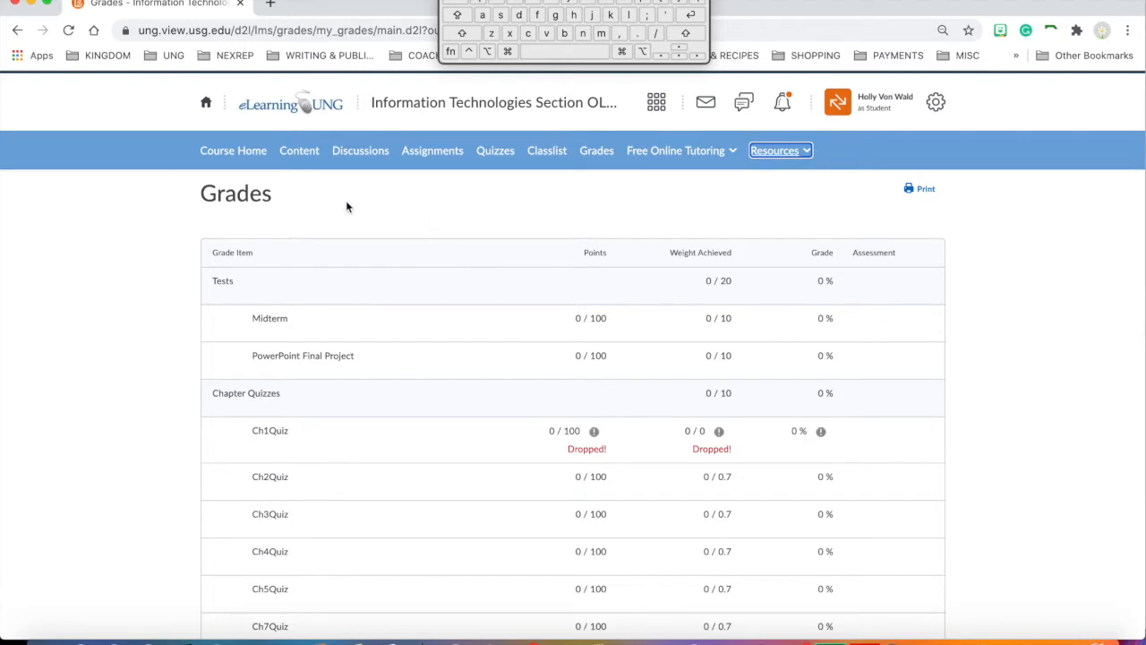
# Go from the Content area back to the Course Home page and scroll to Course Content
pyautogui.click(299, 151)
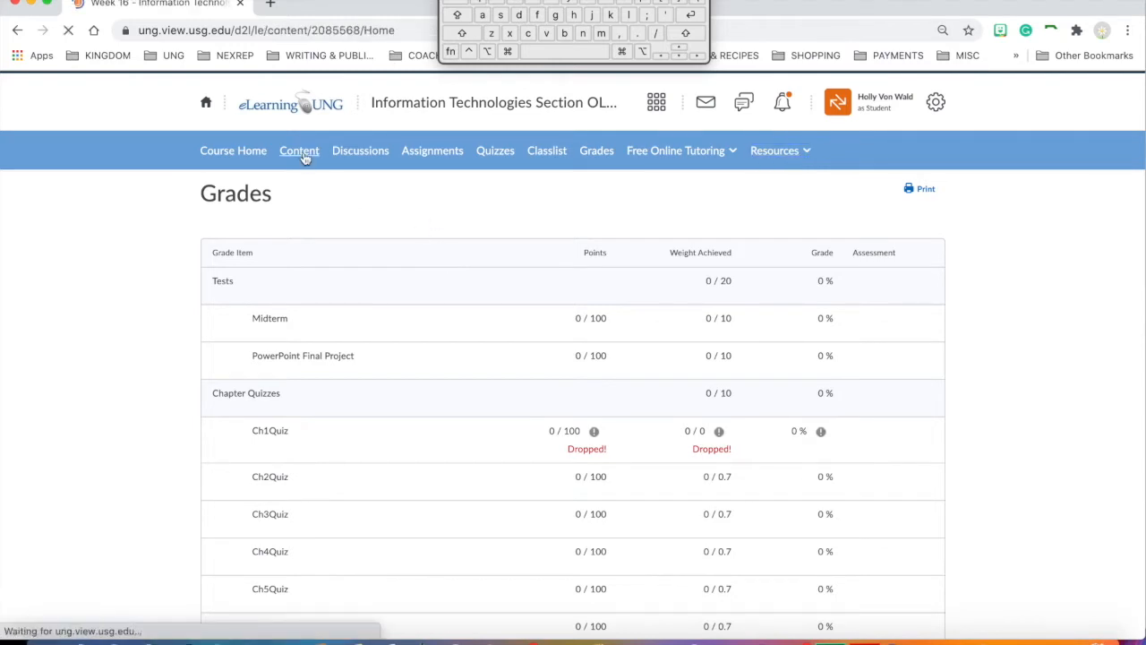
pyautogui.click(299, 150)
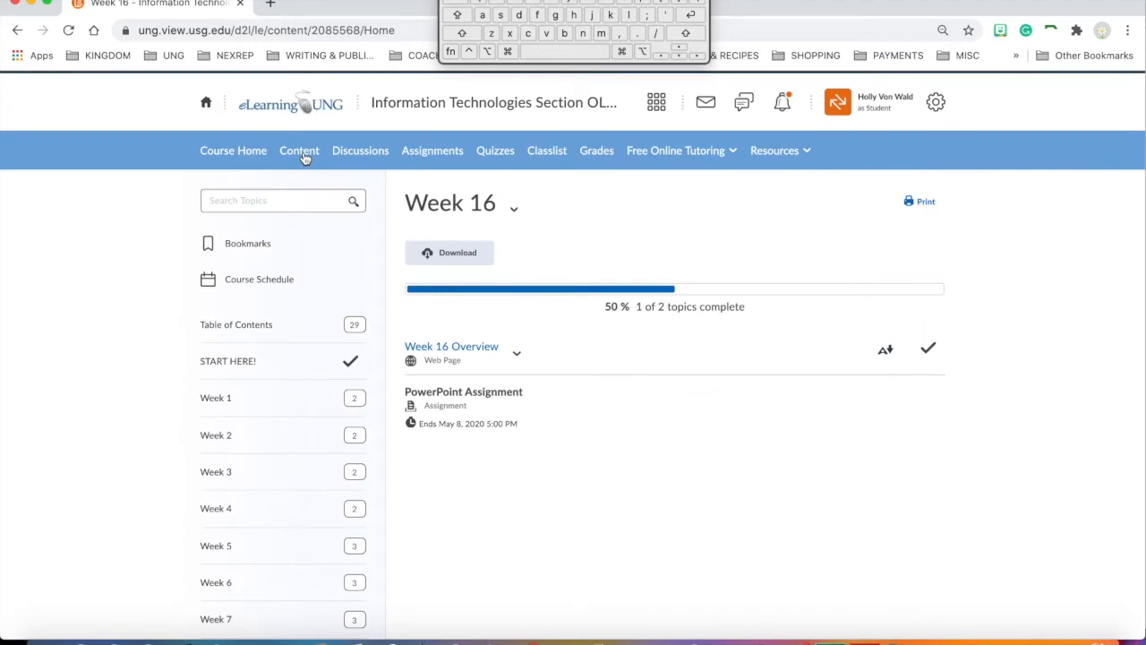
pyautogui.click(233, 151)
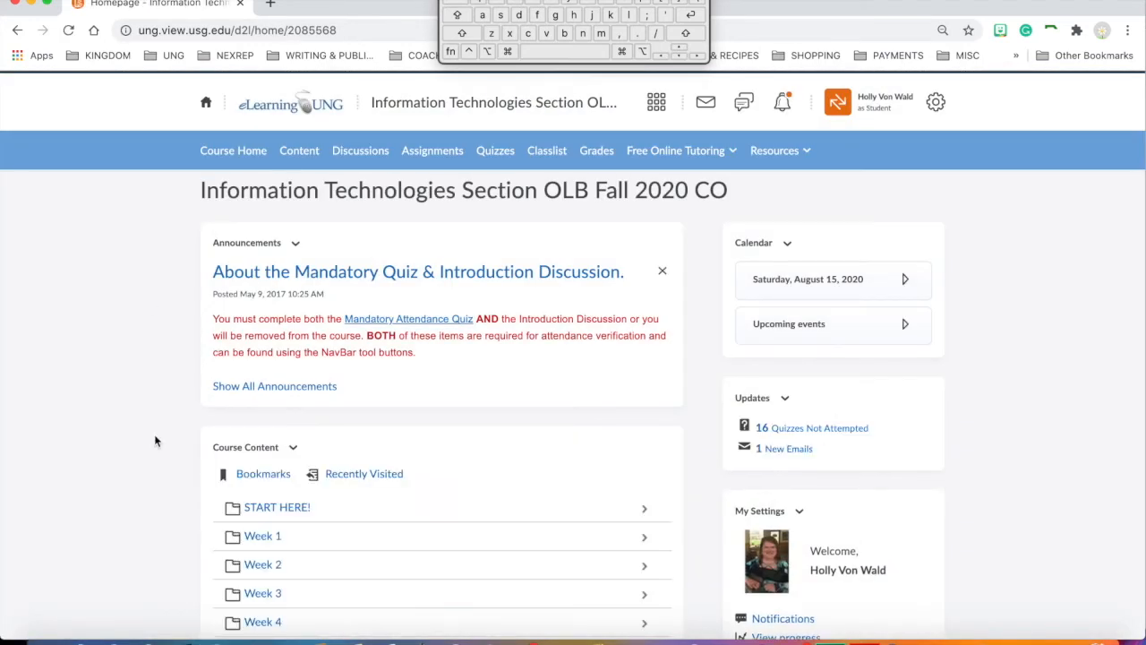
pyautogui.scroll(-3)
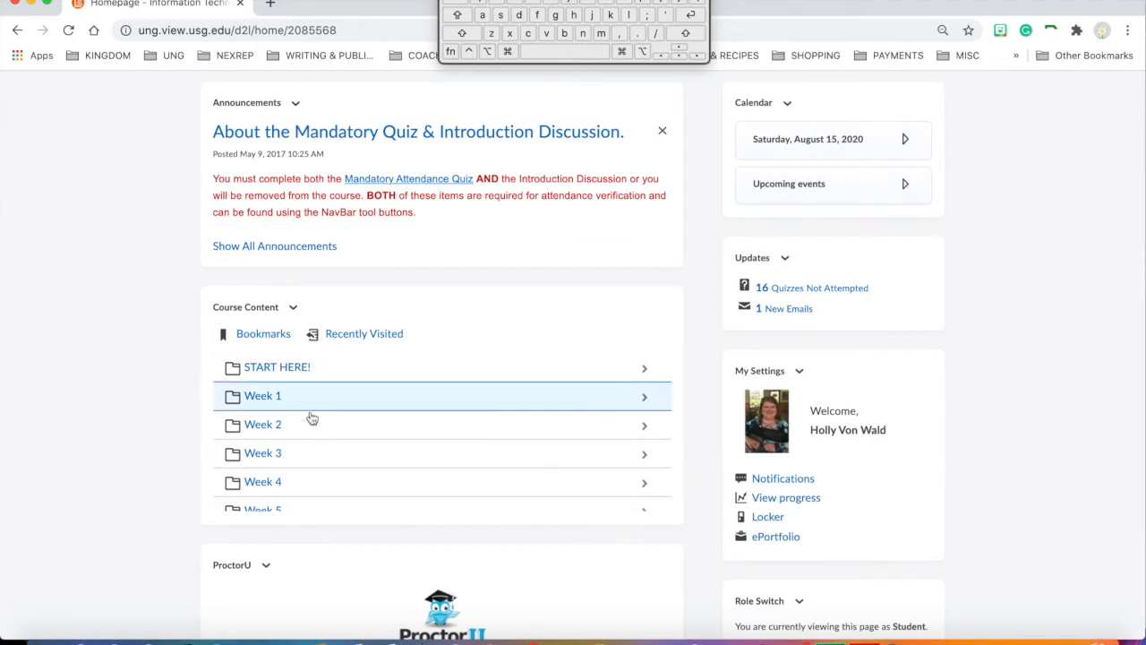
pyautogui.moveTo(276, 367)
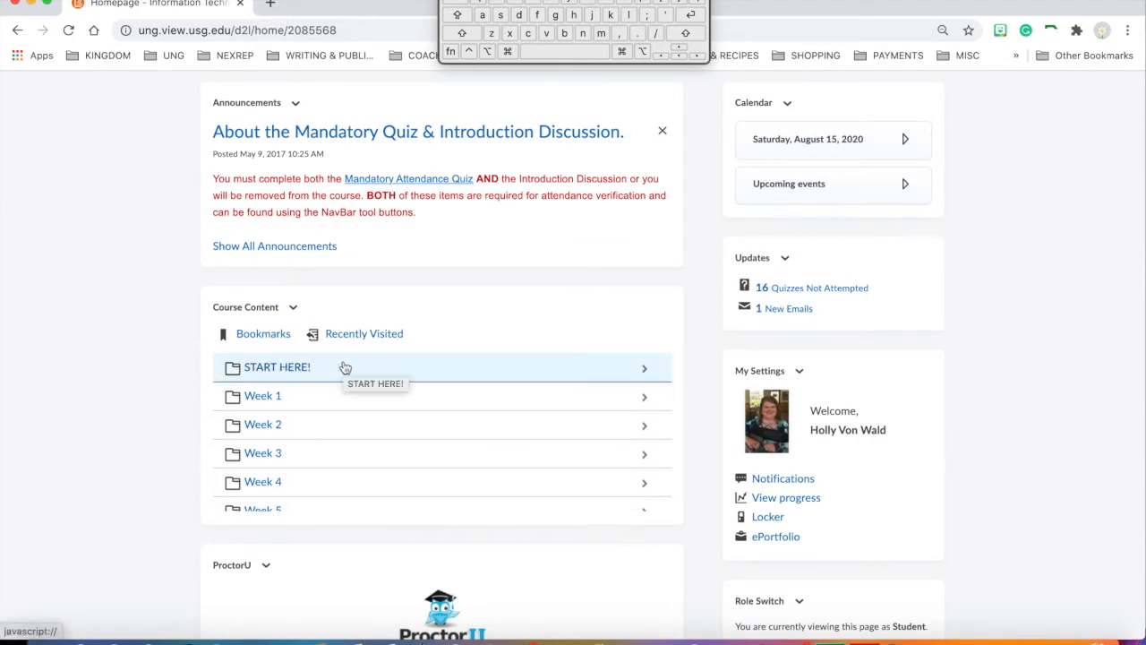
# Expand the START HERE! module and choose Start Here - Overview of Course Info
pyautogui.click(276, 367)
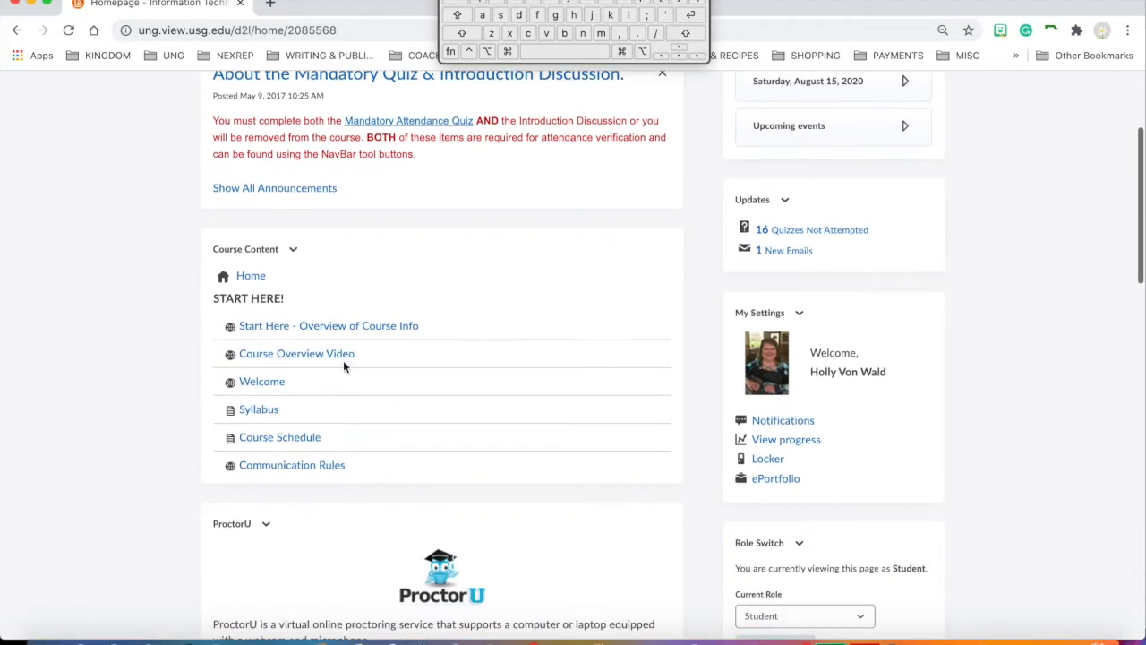
pyautogui.click(329, 326)
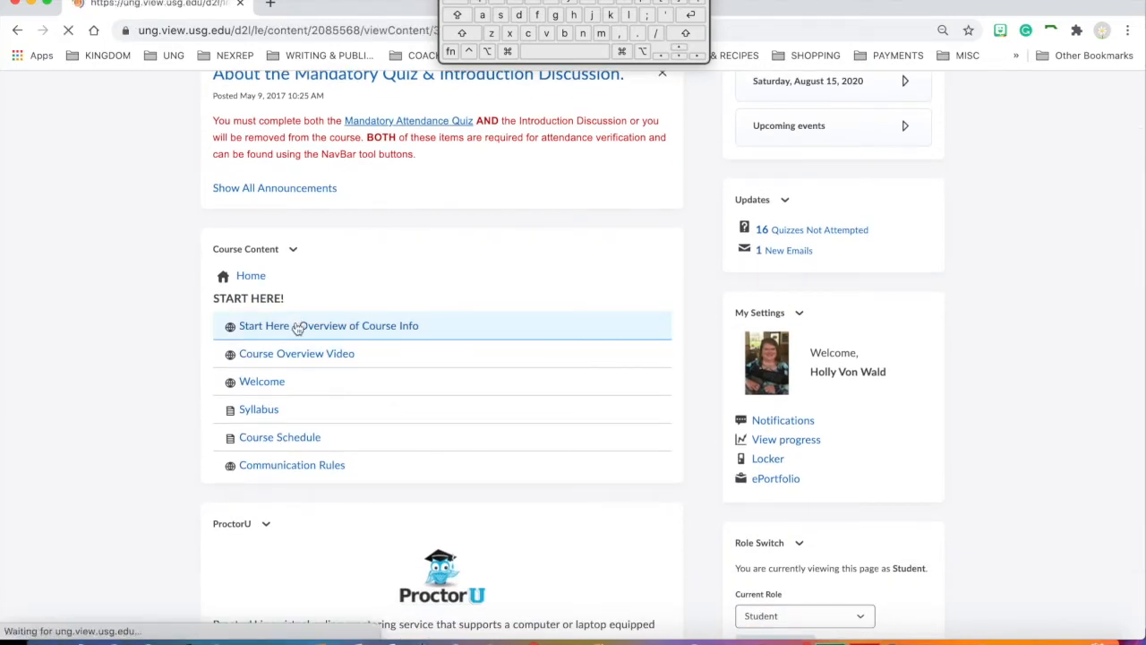
# Read the Start Here - Overview of Course Info page, then advance to the Course Overview Video topic
pyautogui.click(330, 326)
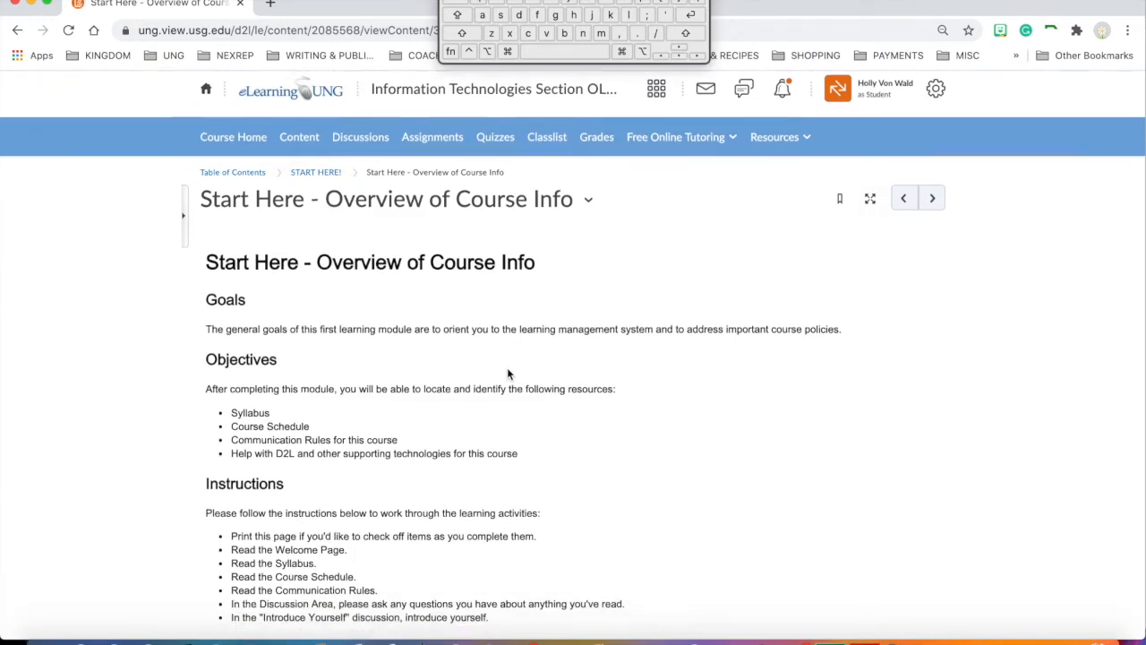
pyautogui.scroll(-3)
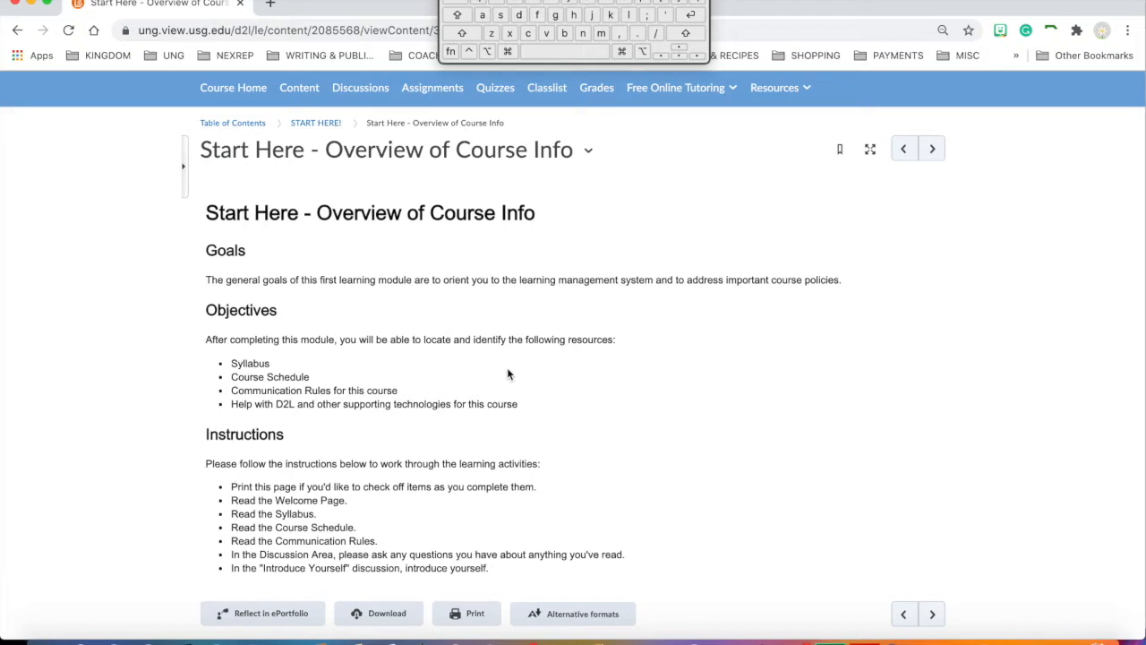
pyautogui.moveTo(427, 215)
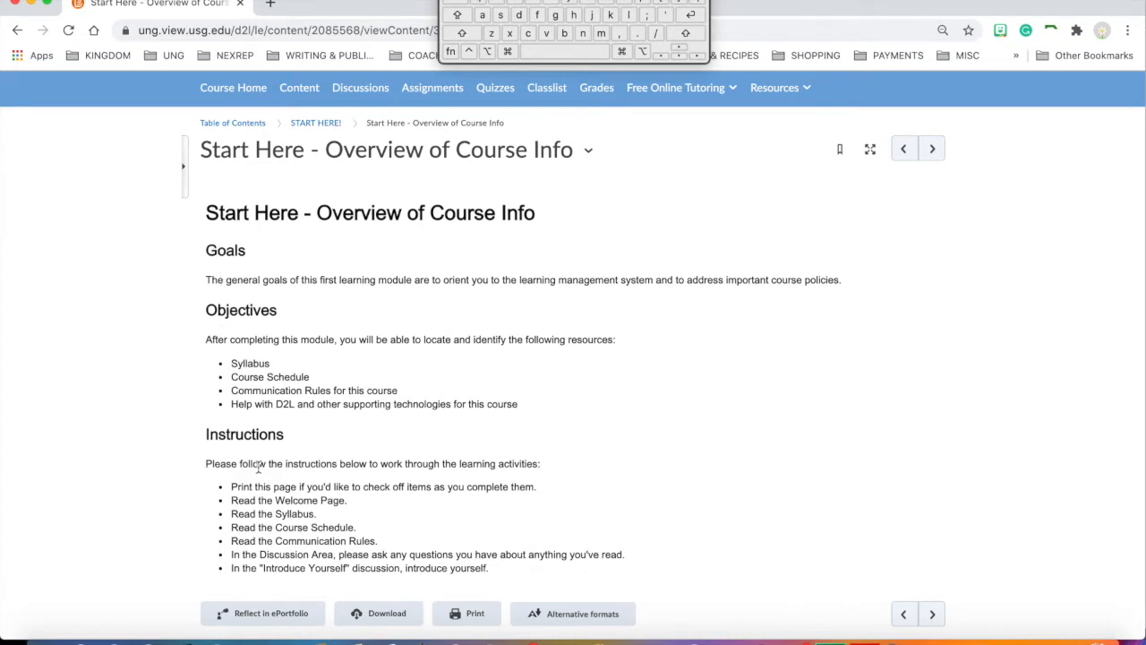
pyautogui.moveTo(249, 326)
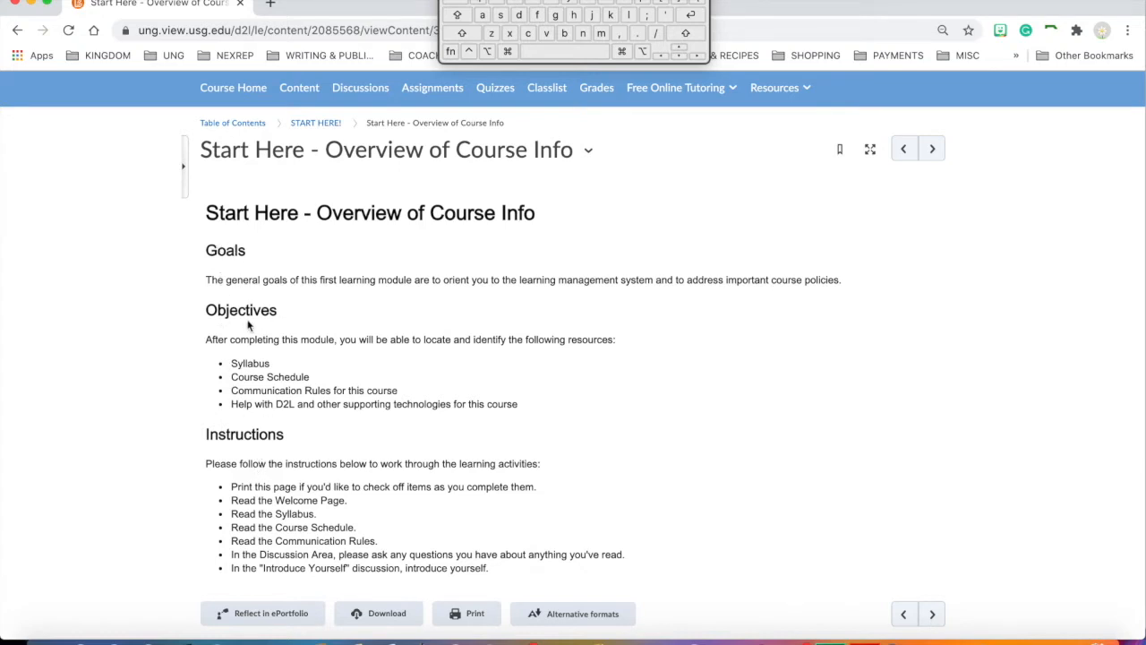
pyautogui.moveTo(238, 443)
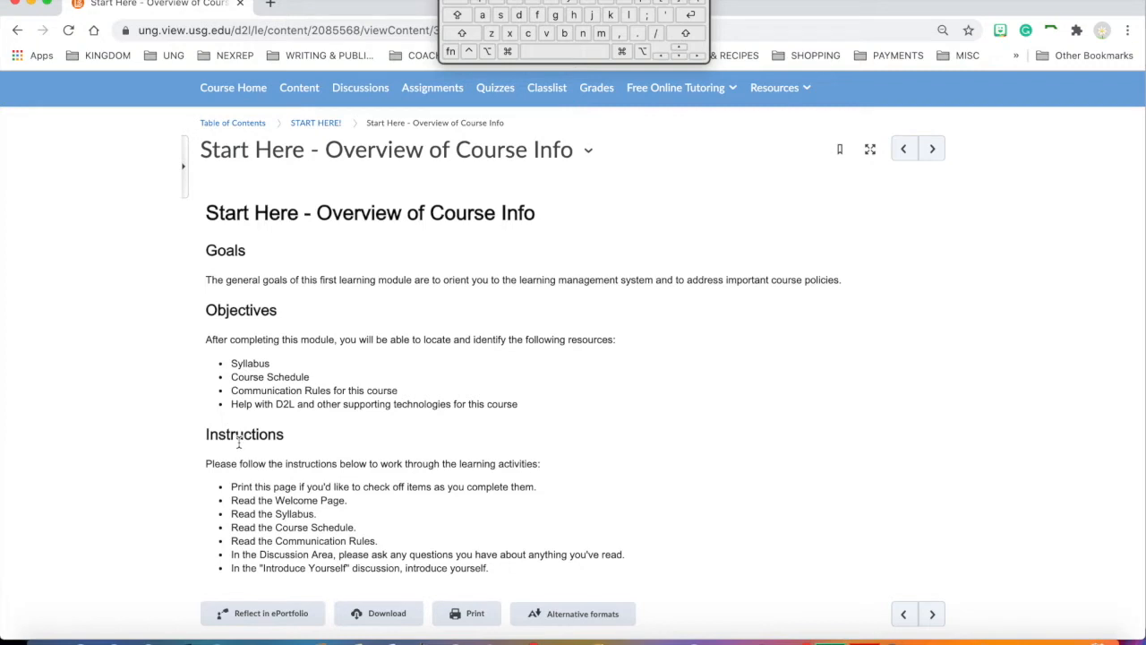
pyautogui.moveTo(244, 275)
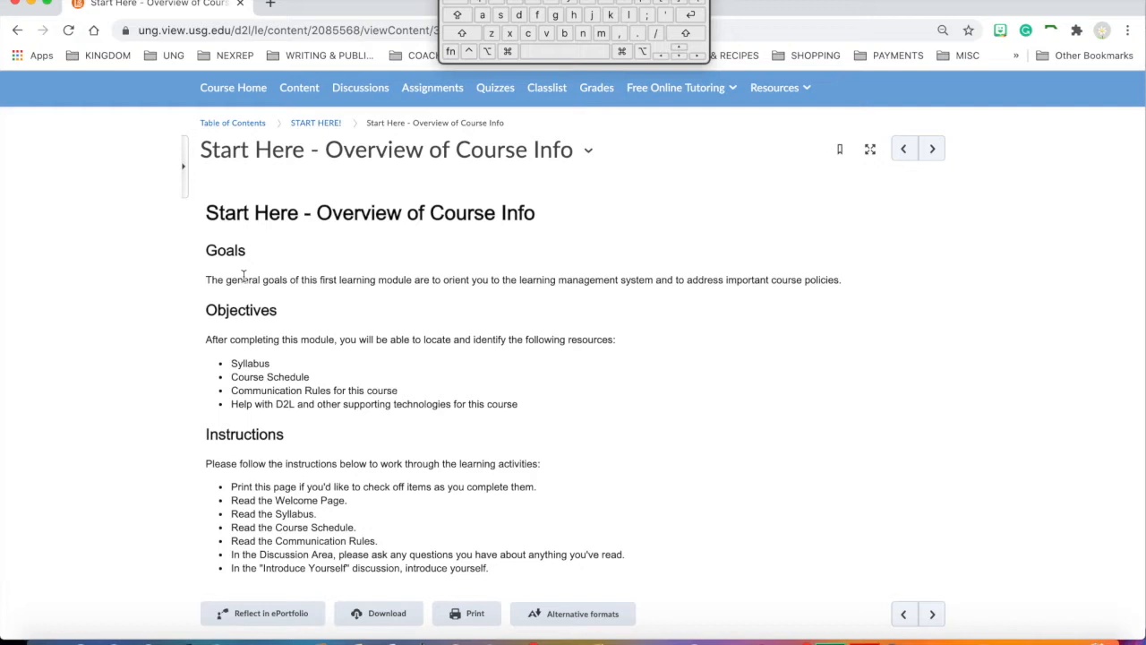
pyautogui.moveTo(247, 308)
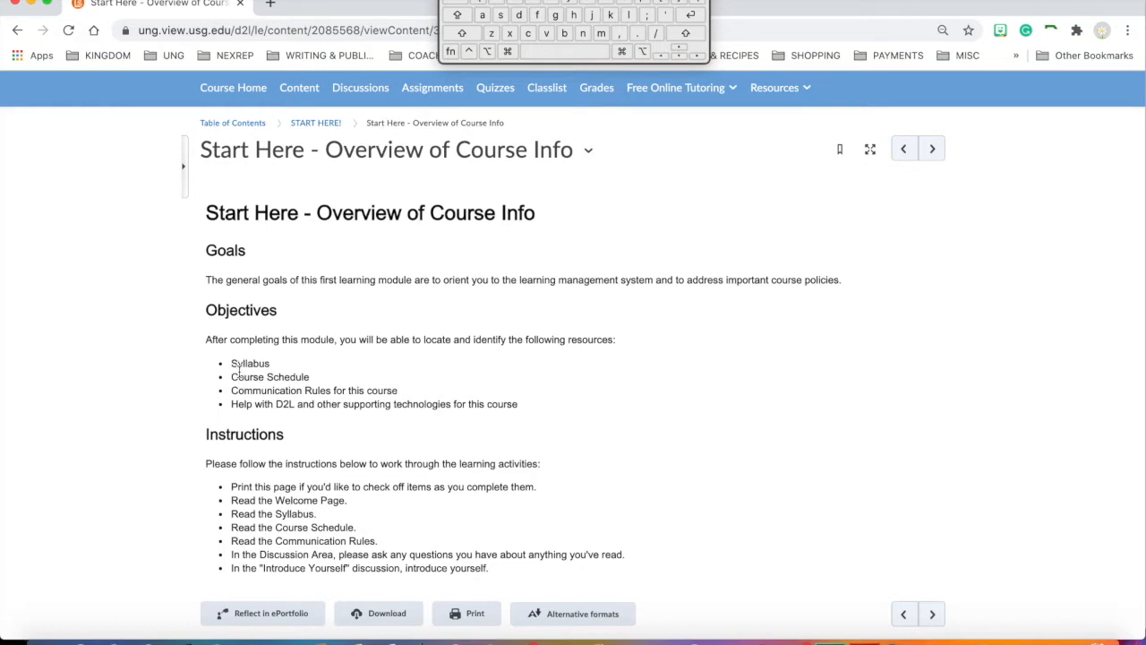
pyautogui.moveTo(239, 480)
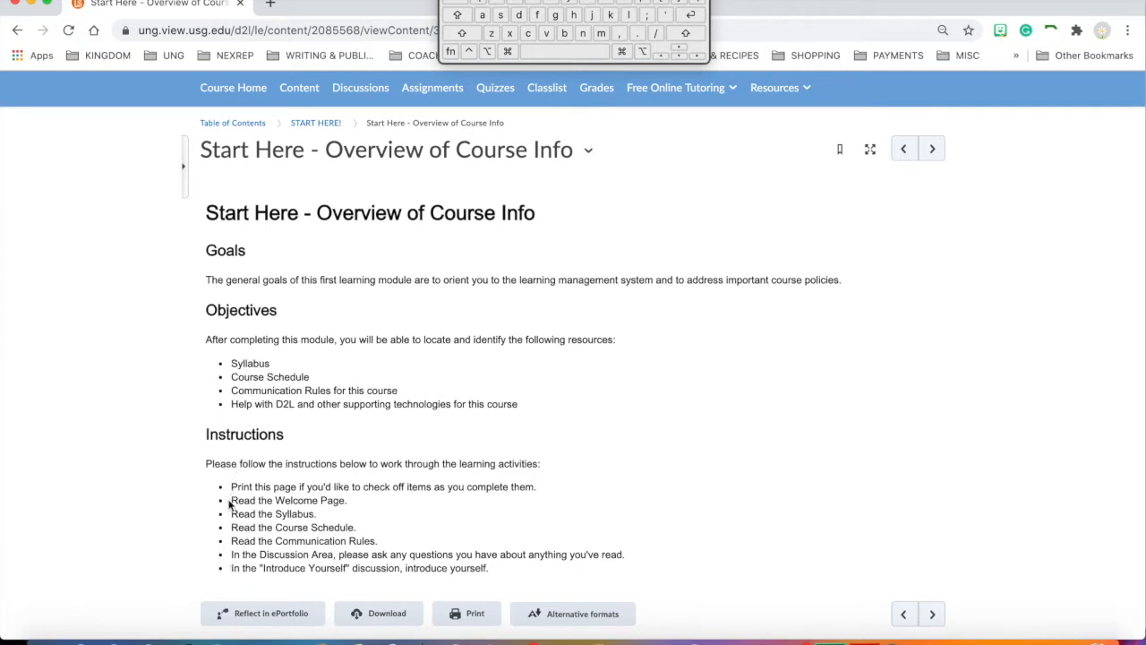
pyautogui.moveTo(558, 466)
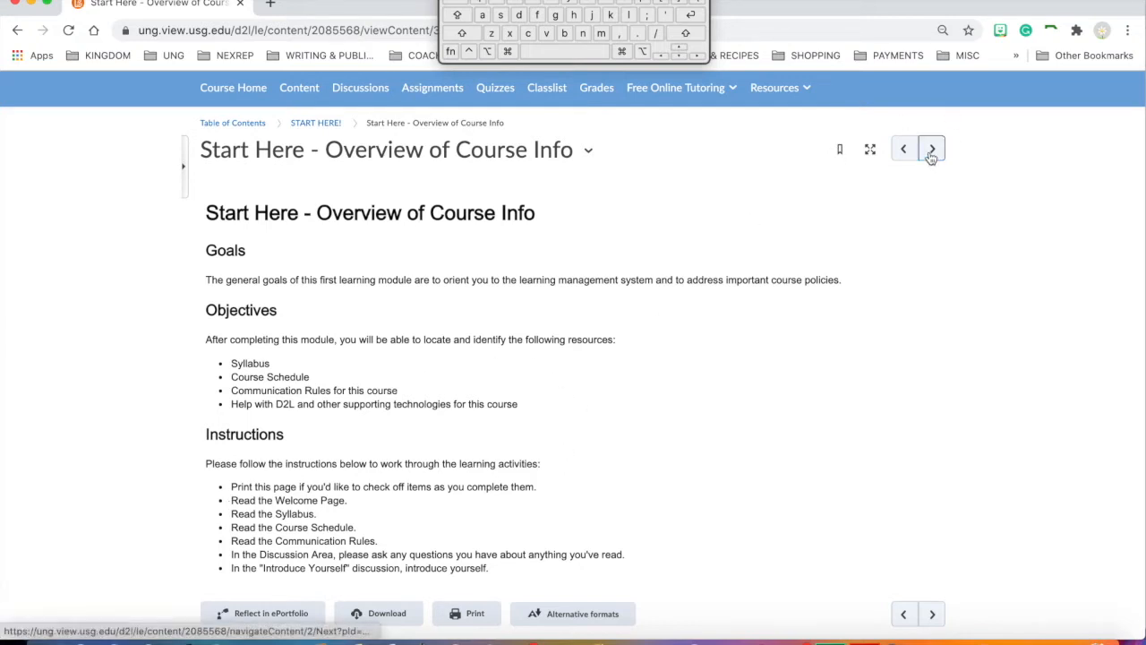
pyautogui.click(931, 148)
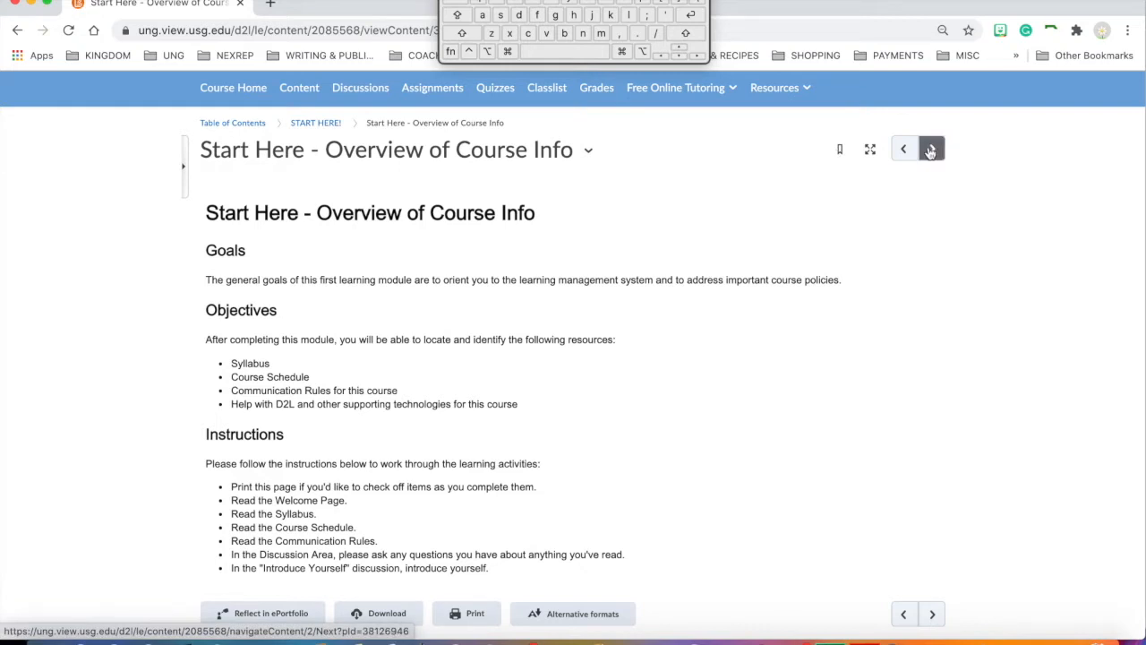
pyautogui.click(931, 149)
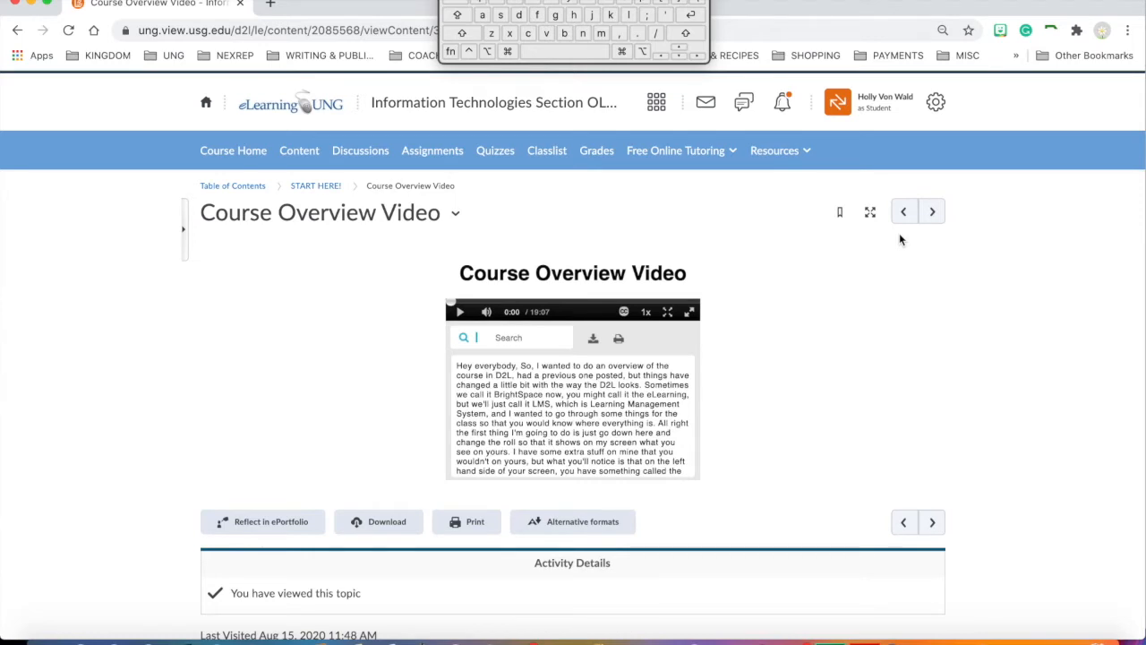
pyautogui.moveTo(675, 269)
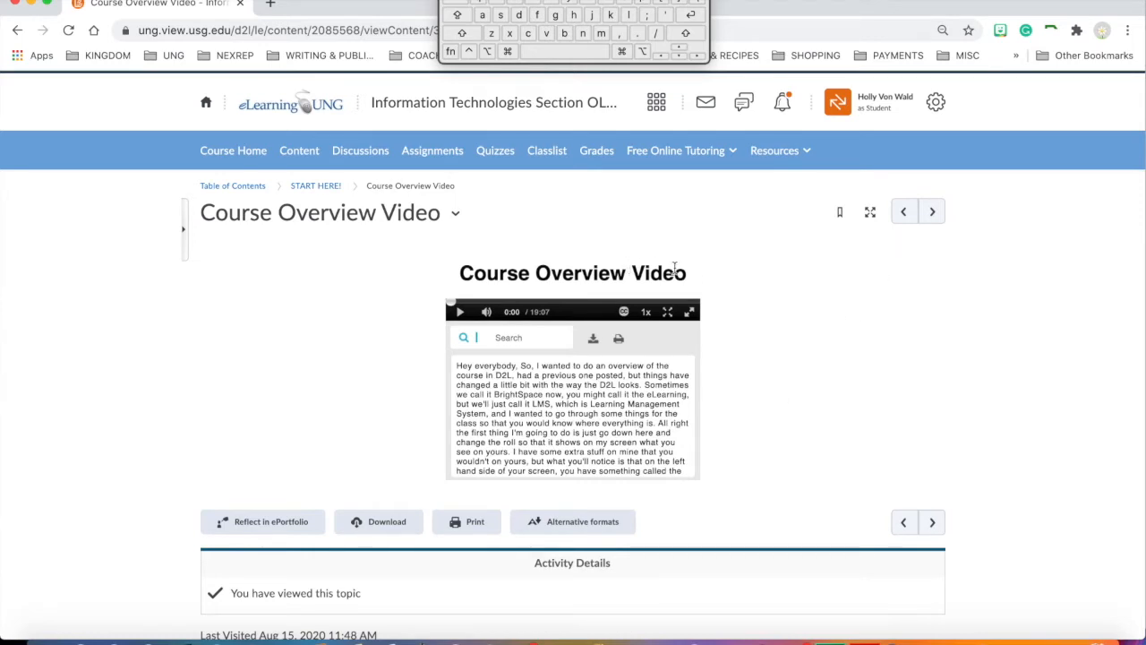
pyautogui.moveTo(757, 385)
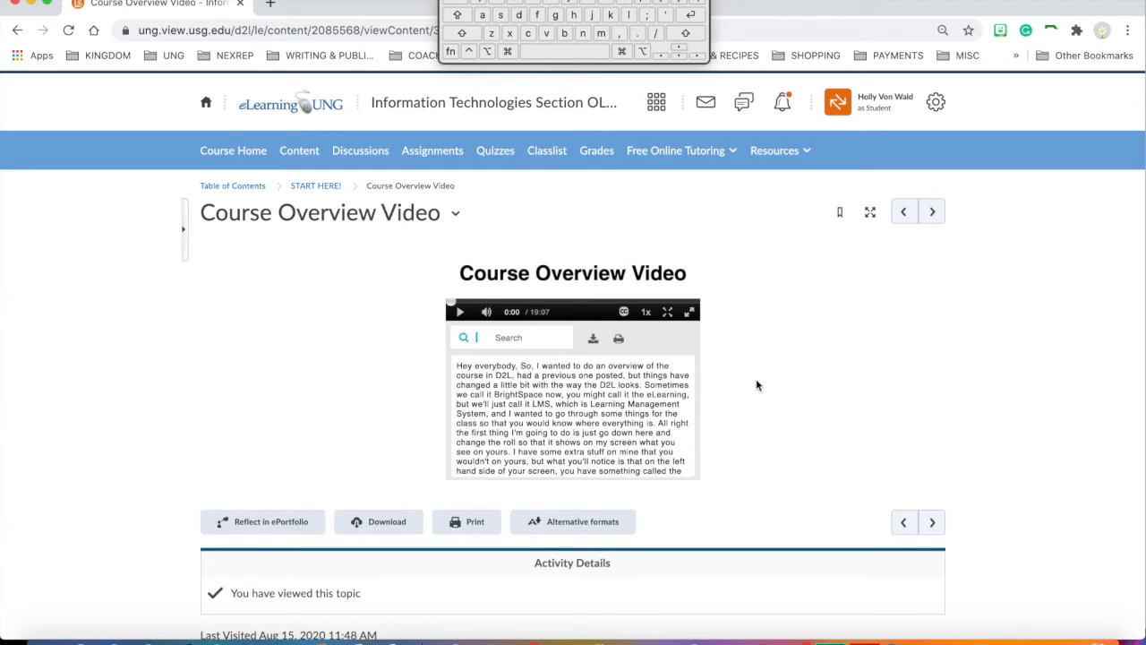
pyautogui.moveTo(750, 355)
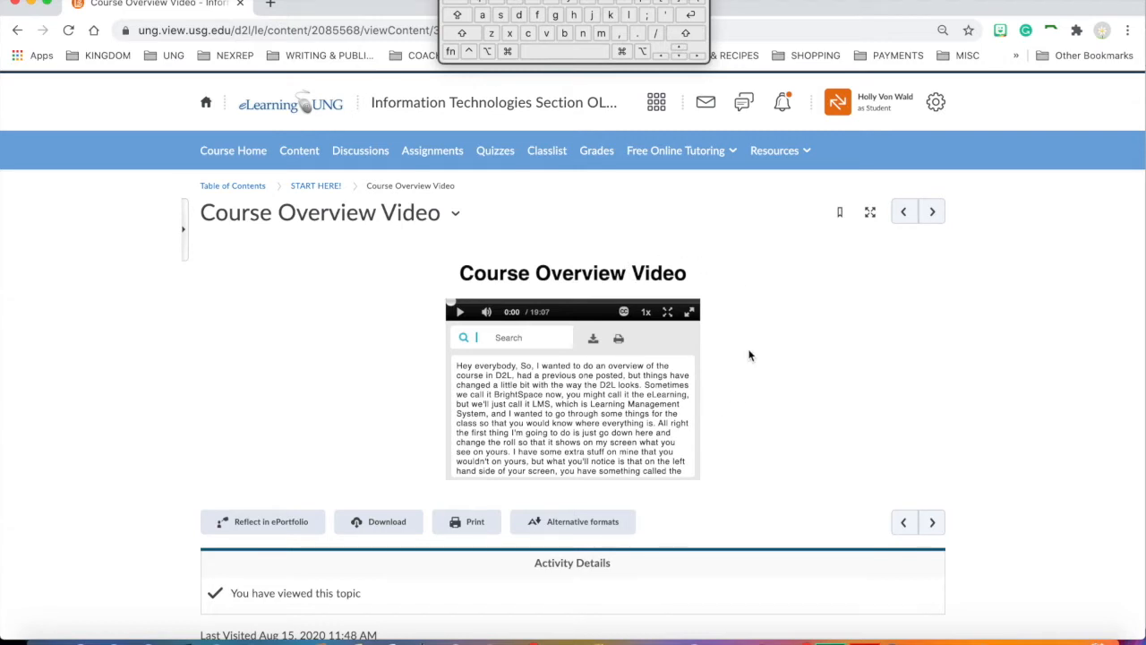
pyautogui.moveTo(773, 361)
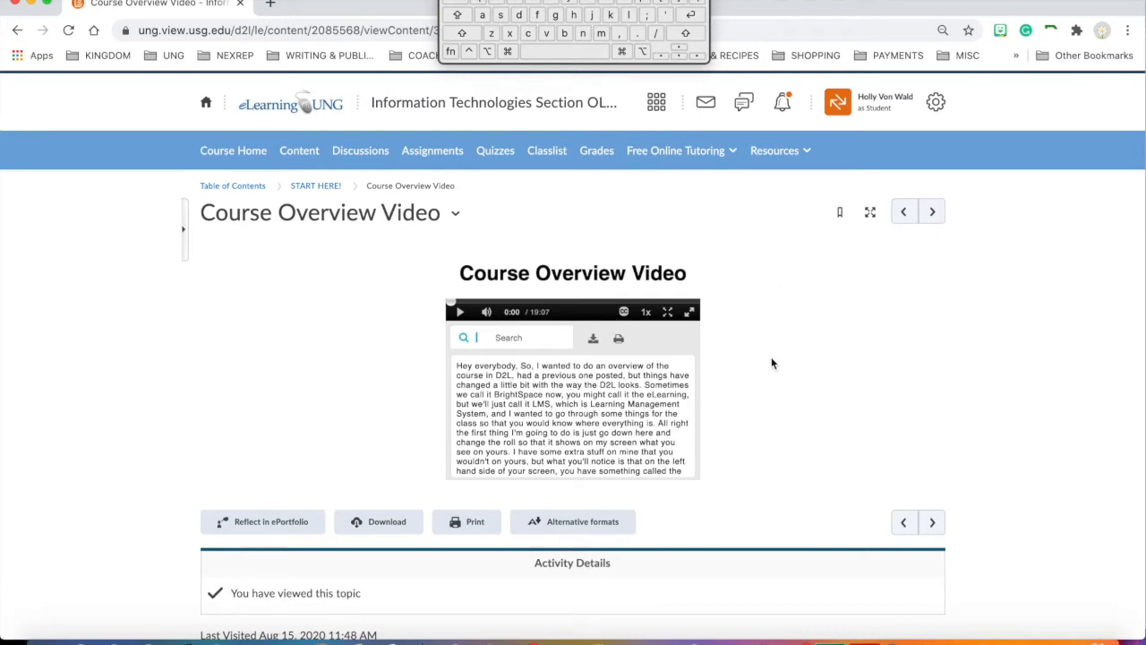
pyautogui.moveTo(766, 380)
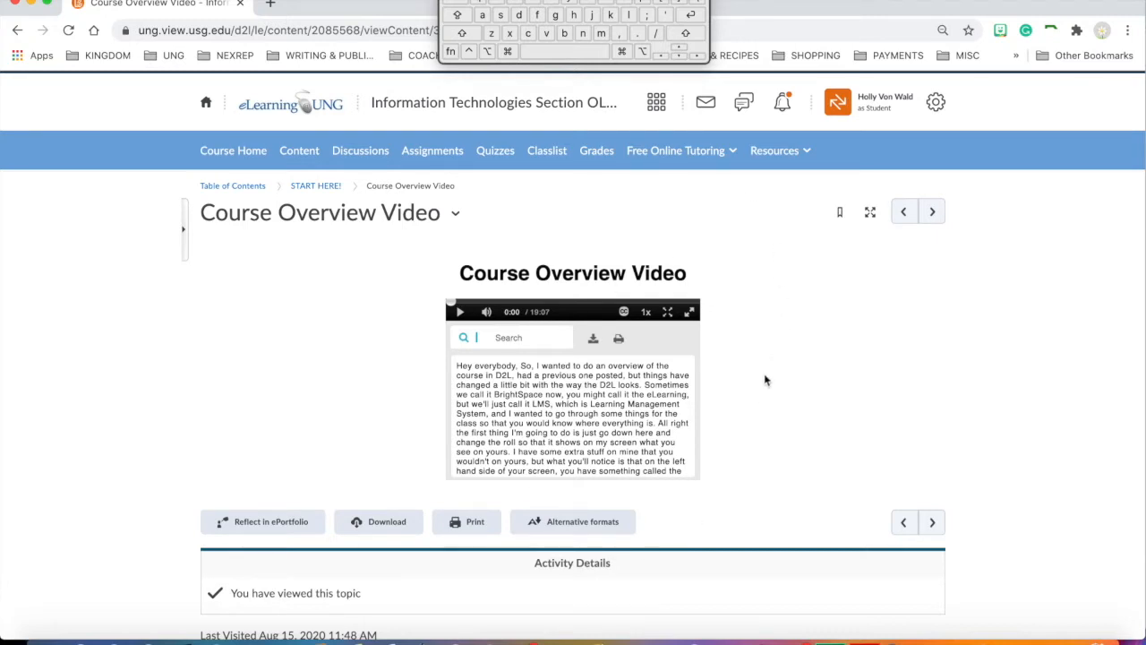
pyautogui.moveTo(723, 423)
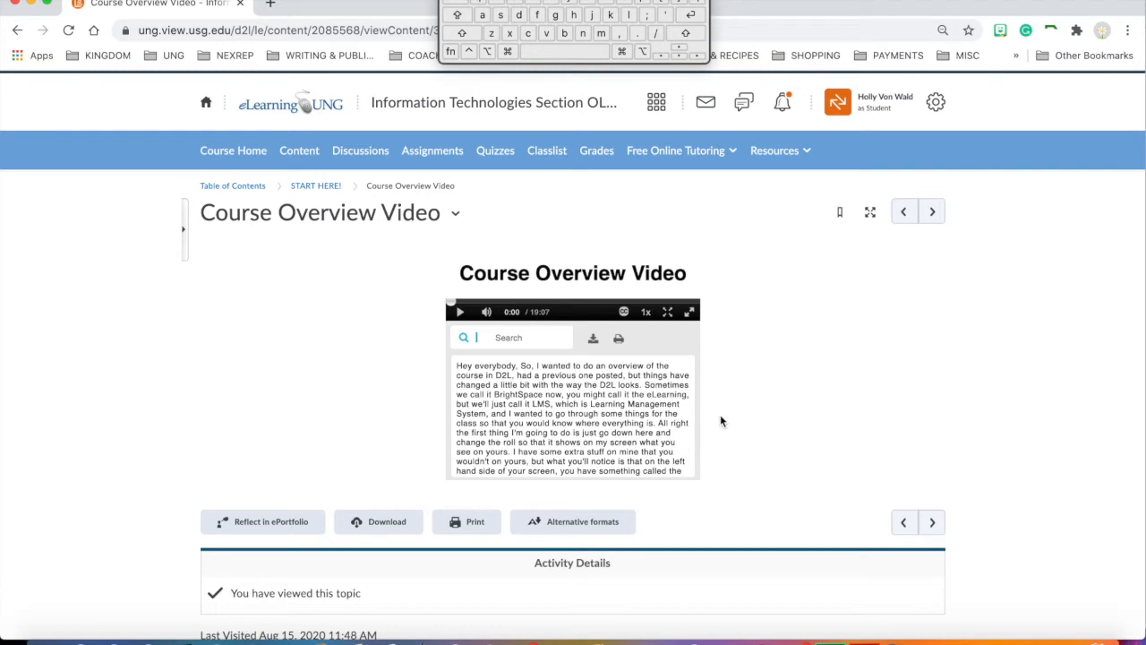
# Advance from the Course Overview Video to the next topic, the instructor's Welcome page
pyautogui.click(931, 212)
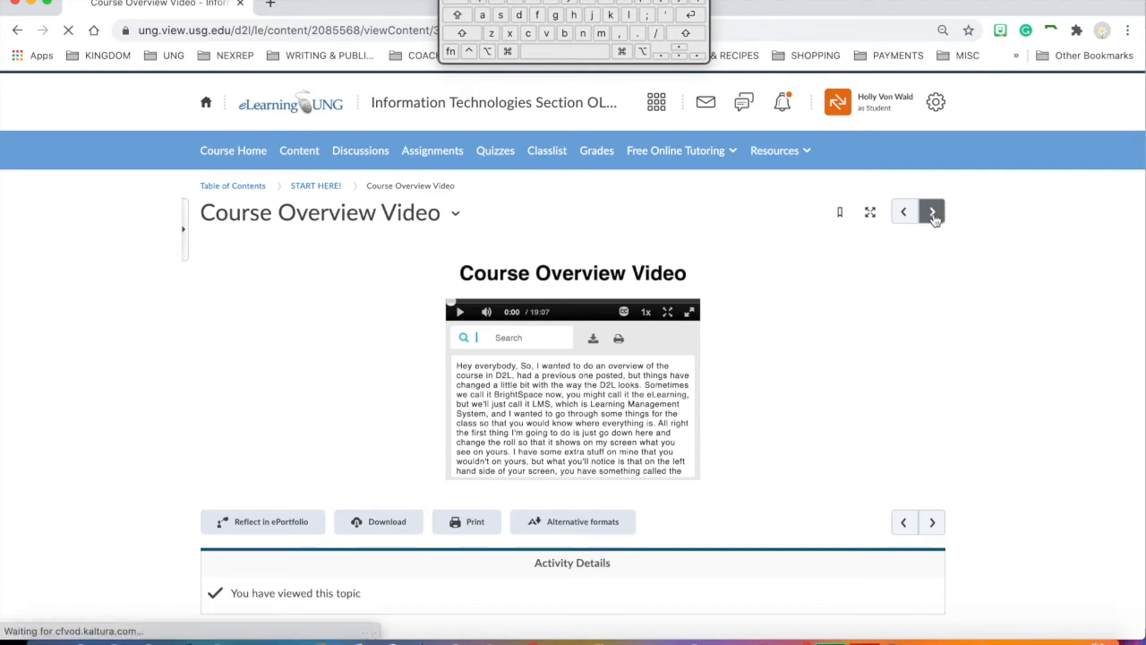
# Read the Welcome page through About Me and My Teaching Philosophy, then return to its top
pyautogui.click(931, 211)
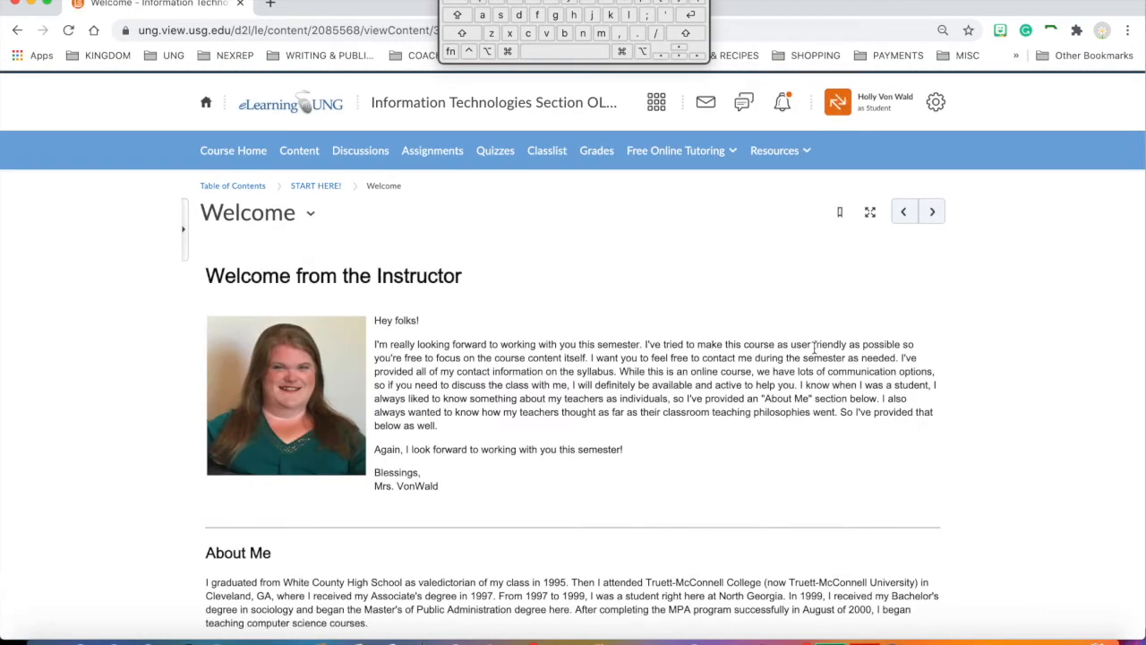
pyautogui.moveTo(743, 509)
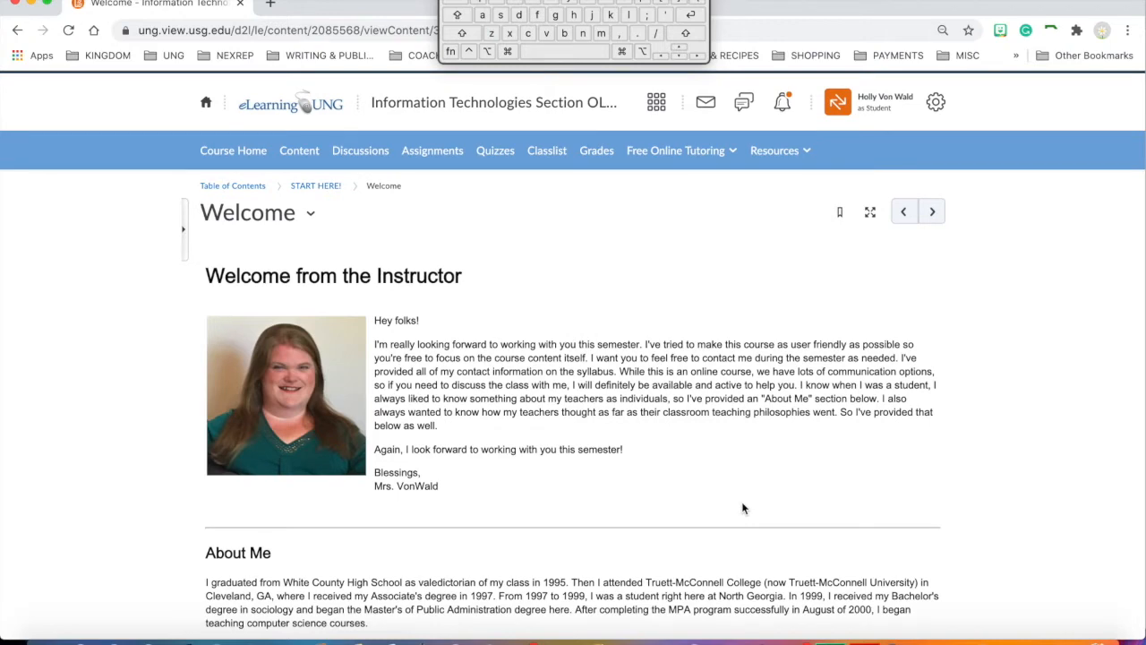
pyautogui.moveTo(775, 459)
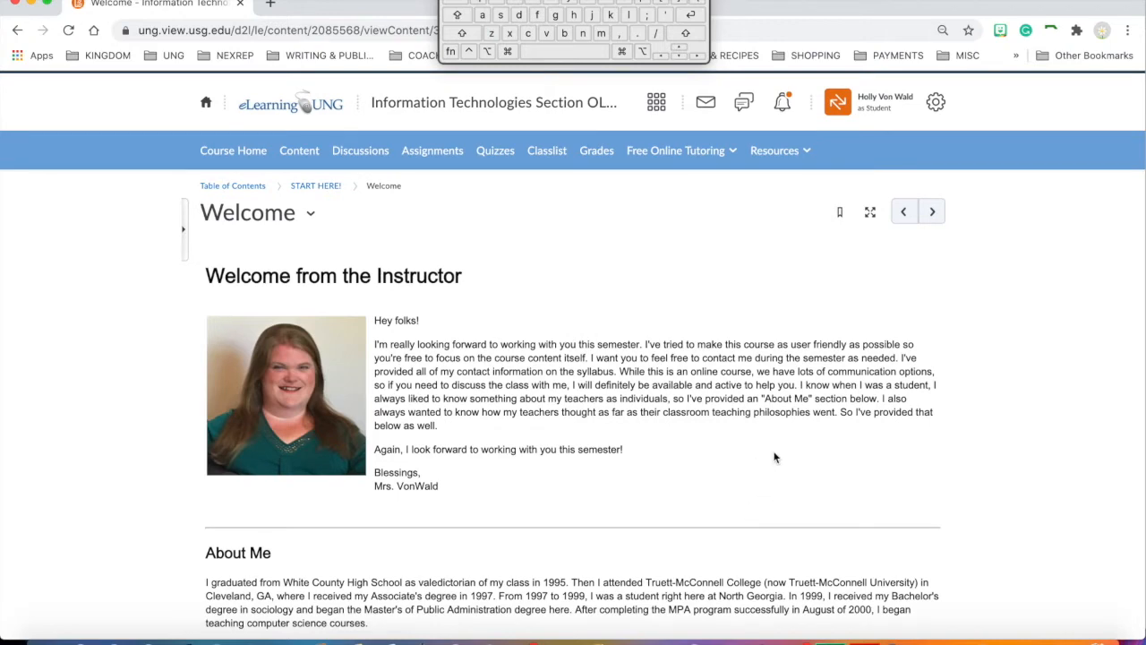
pyautogui.scroll(-3)
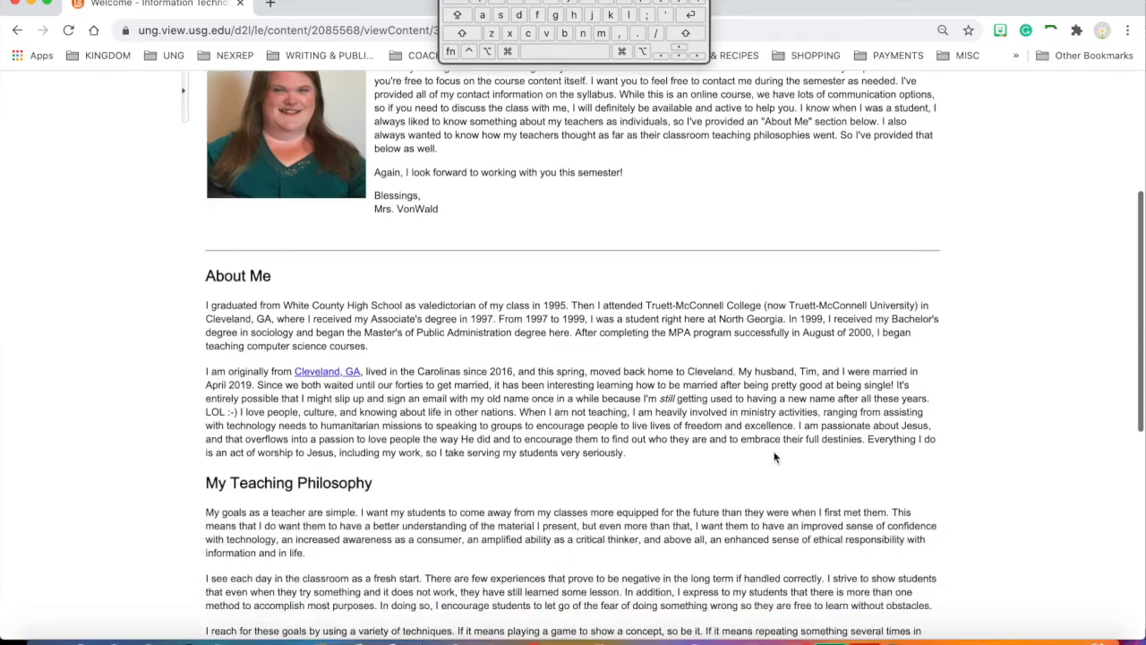
pyautogui.scroll(-3)
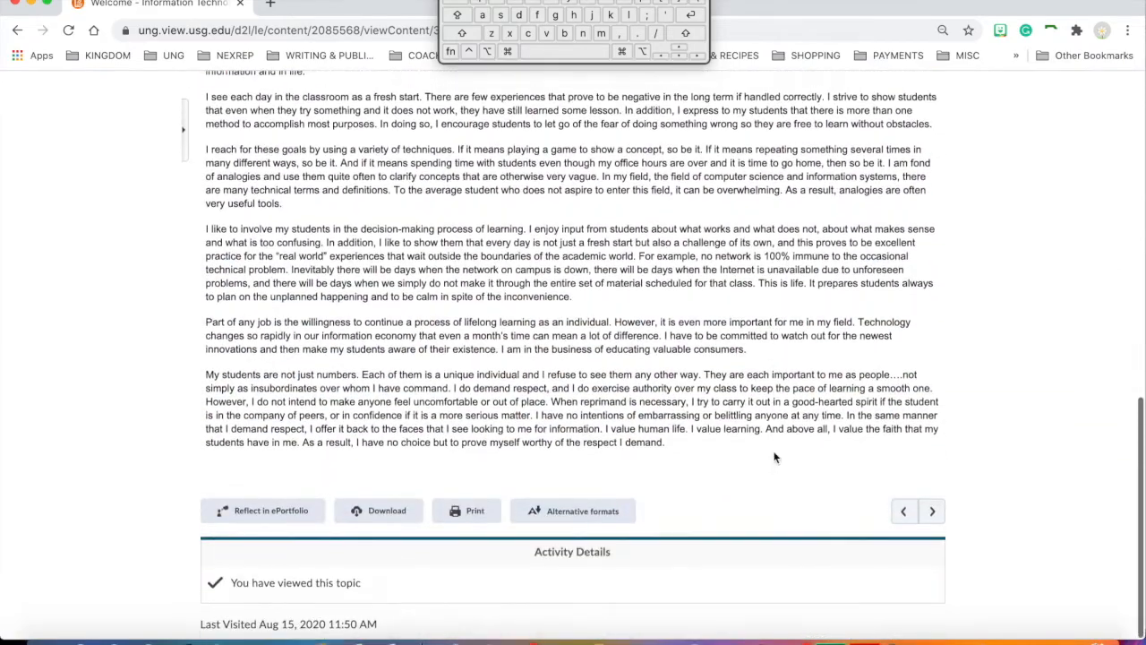
pyautogui.scroll(3)
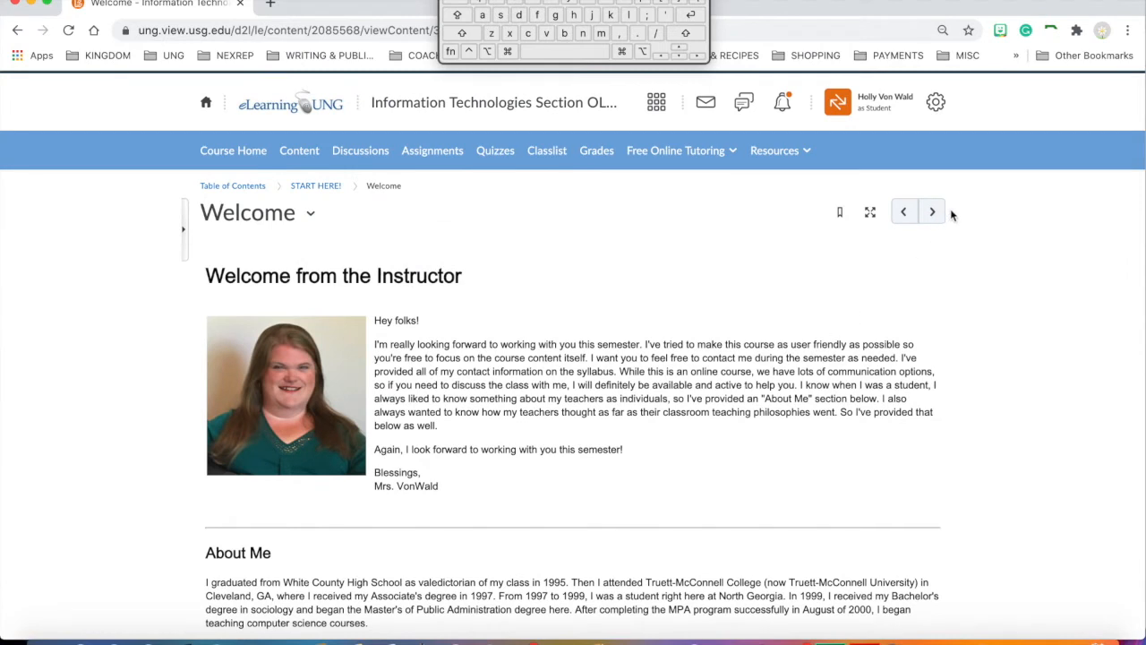
pyautogui.moveTo(931, 211)
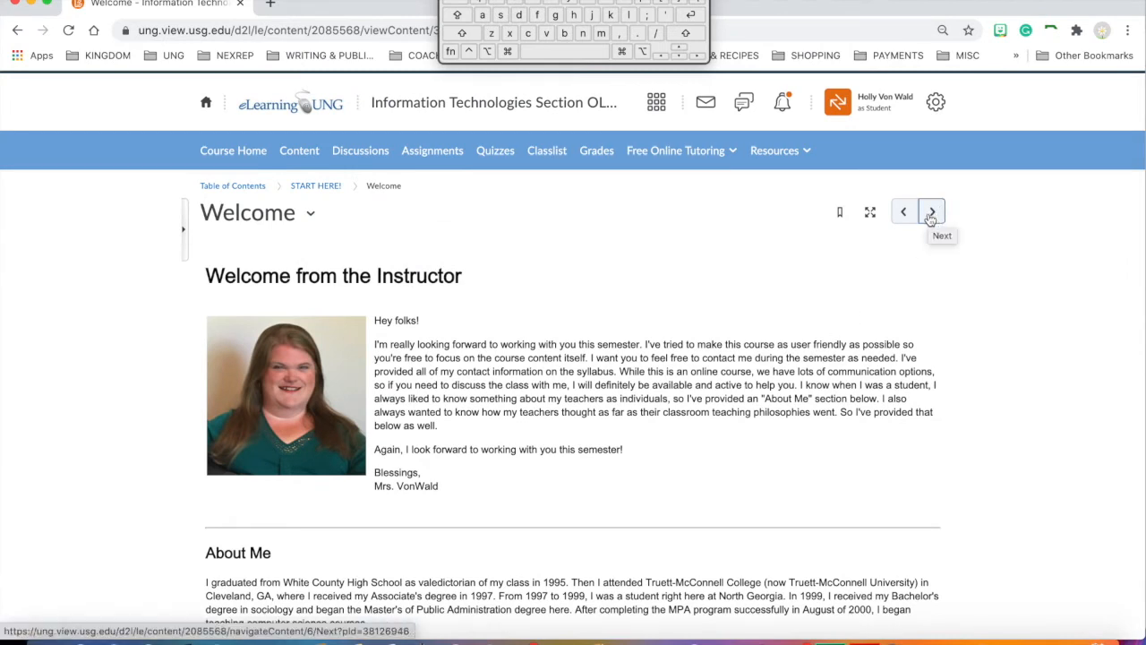
pyautogui.moveTo(931, 211)
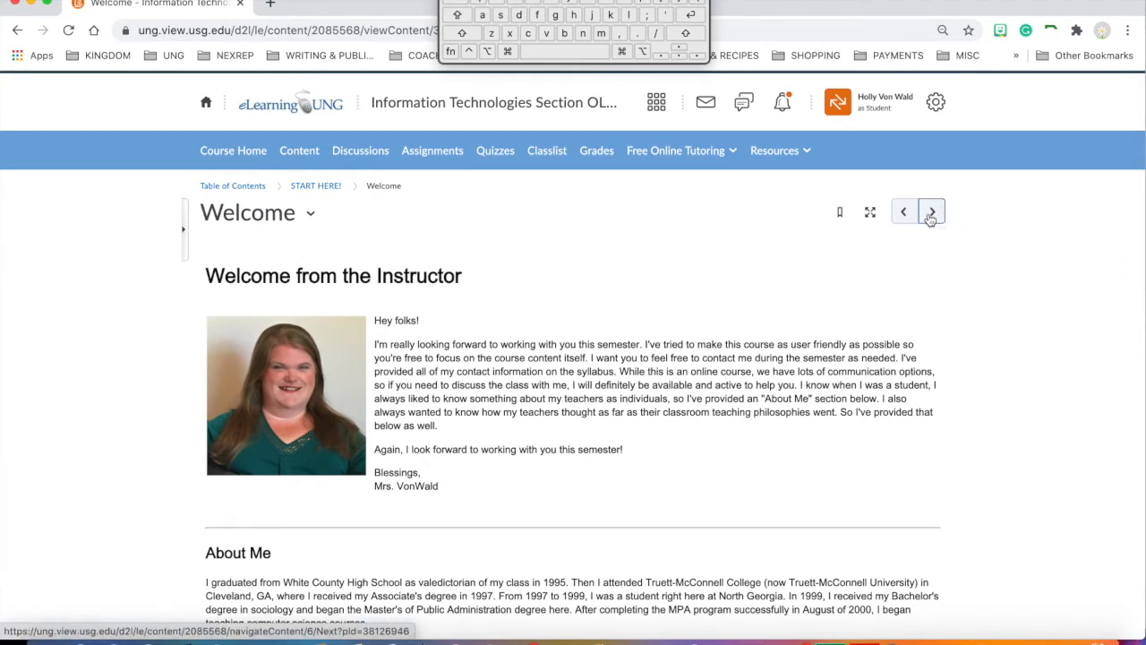
pyautogui.click(931, 211)
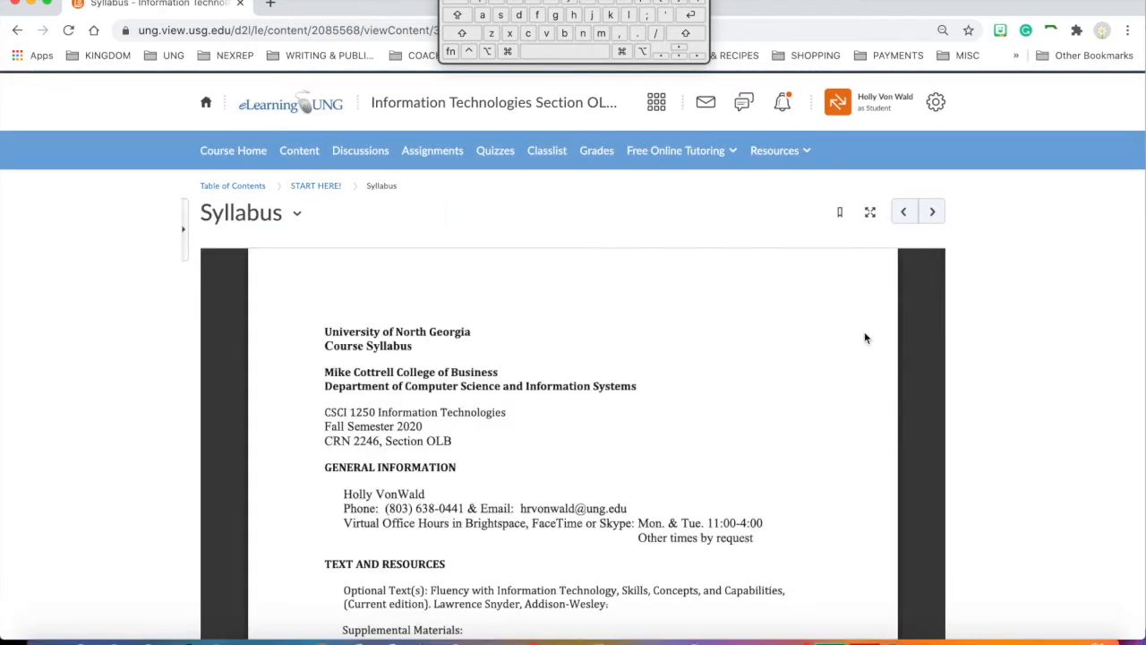
pyautogui.moveTo(882, 435)
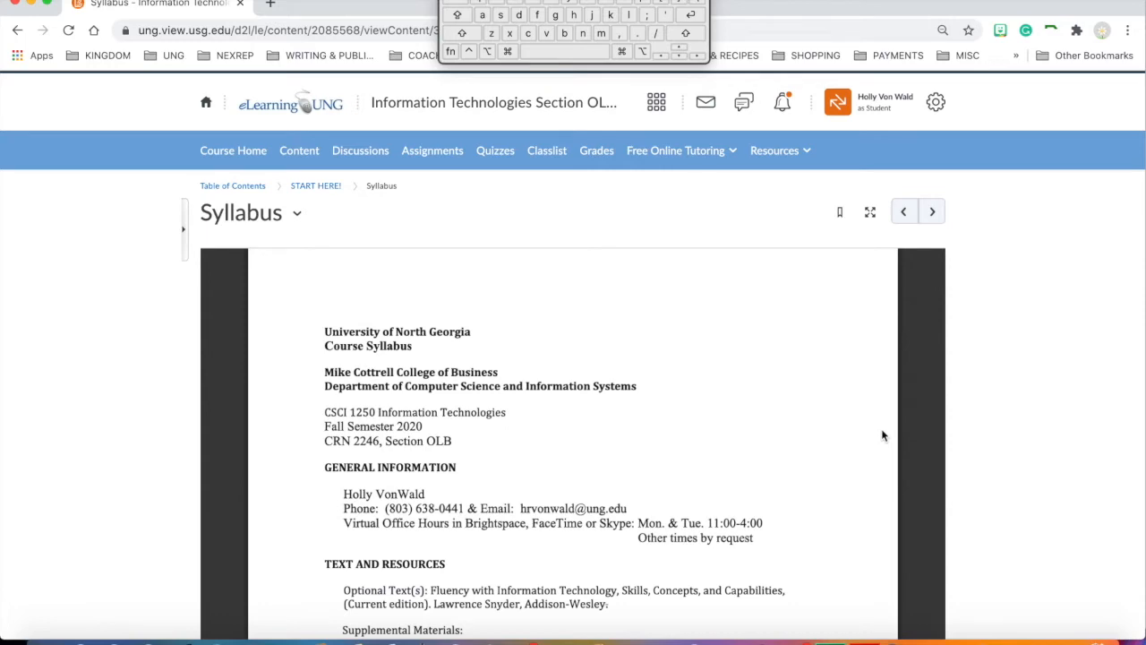
pyautogui.moveTo(937, 367)
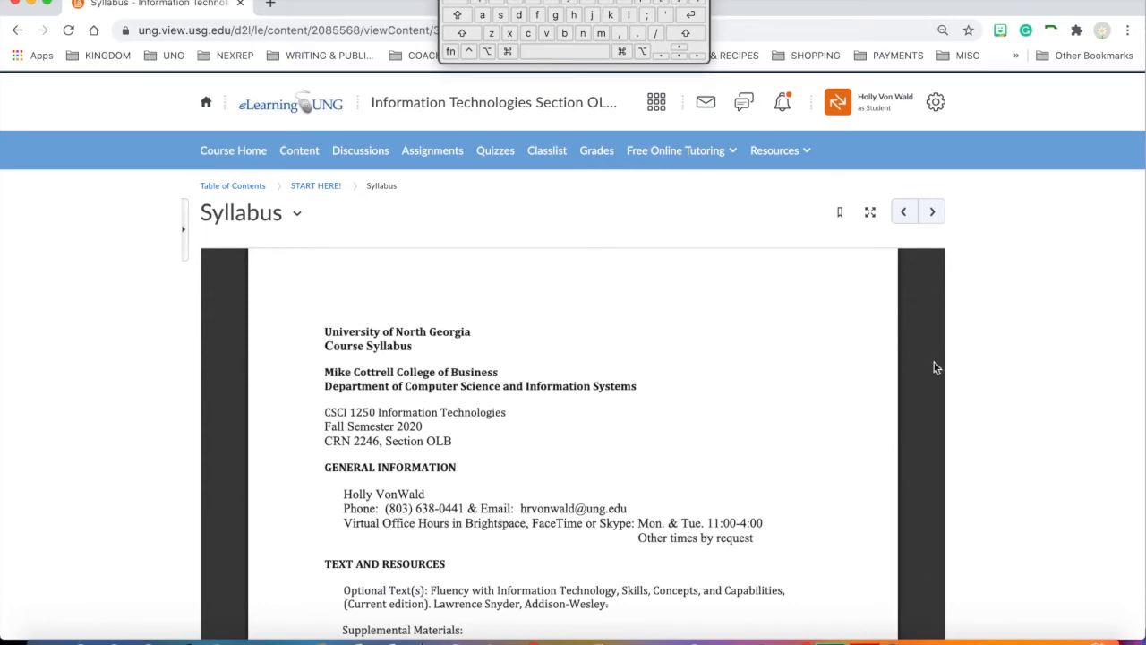
pyautogui.scroll(-3)
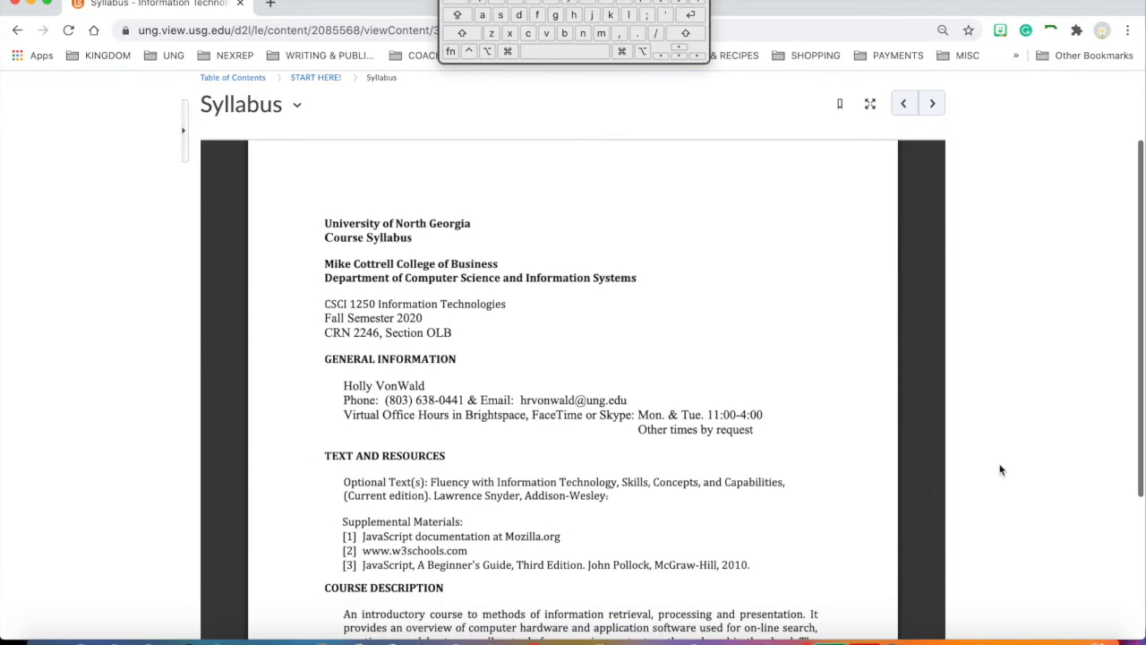
pyautogui.moveTo(859, 464)
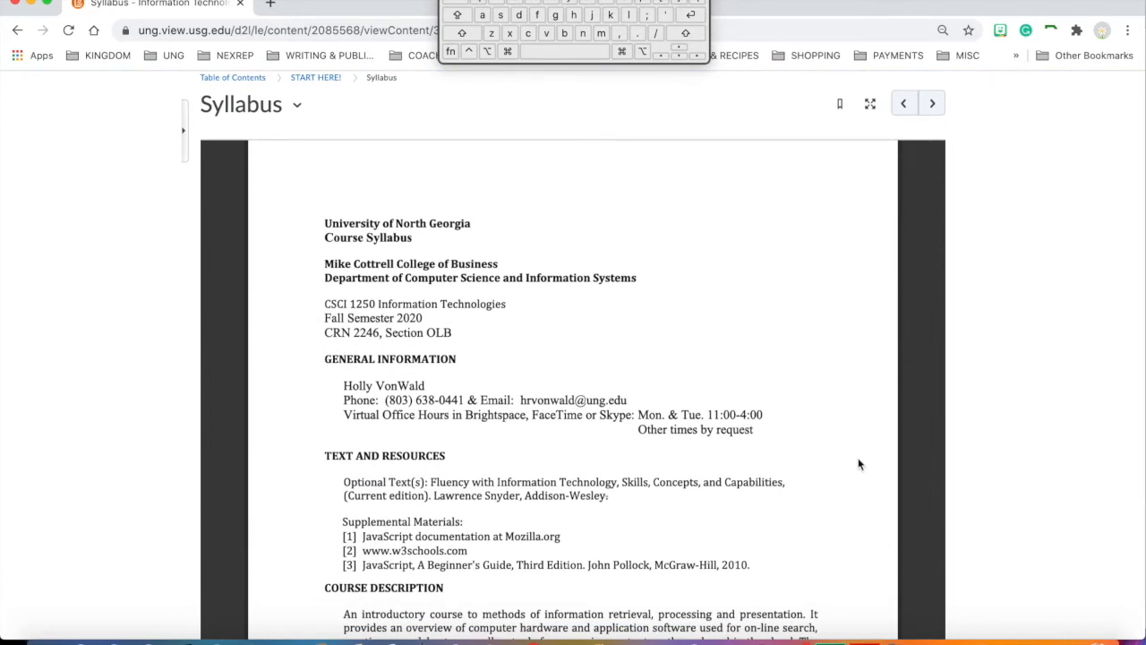
pyautogui.moveTo(831, 483)
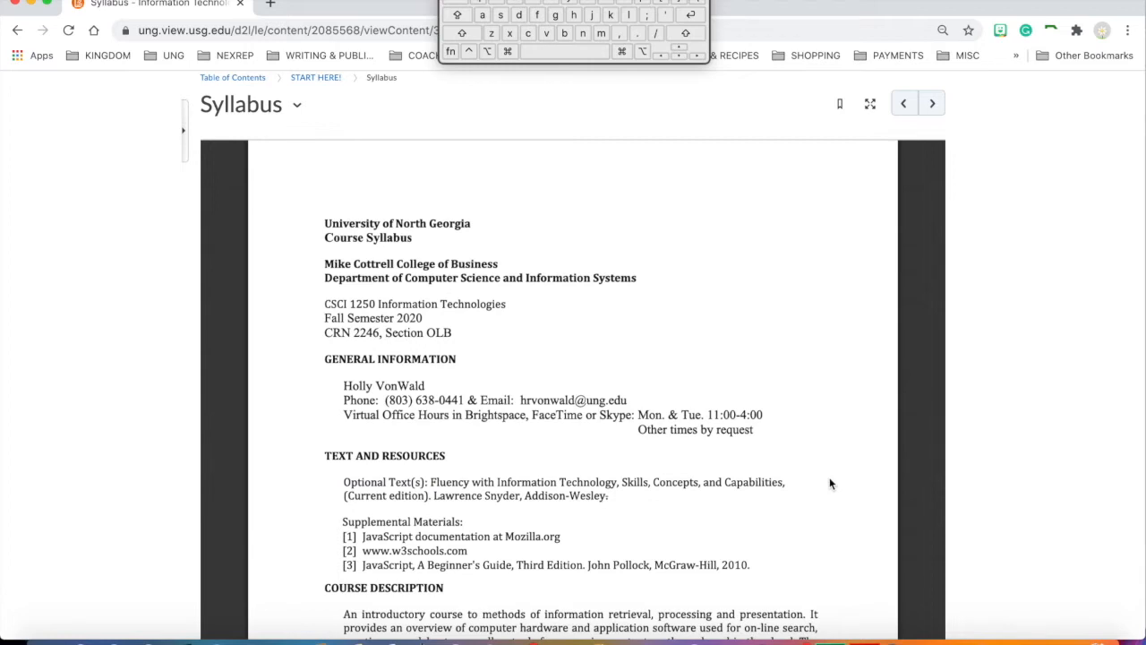
pyautogui.moveTo(366, 308)
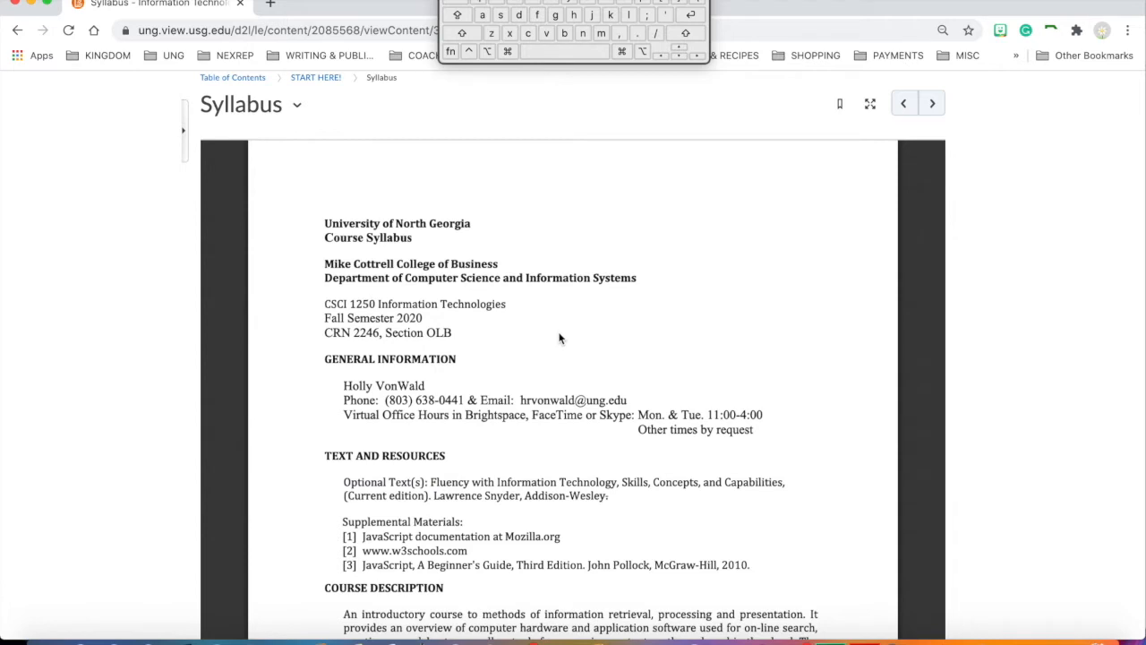
pyautogui.moveTo(401, 317)
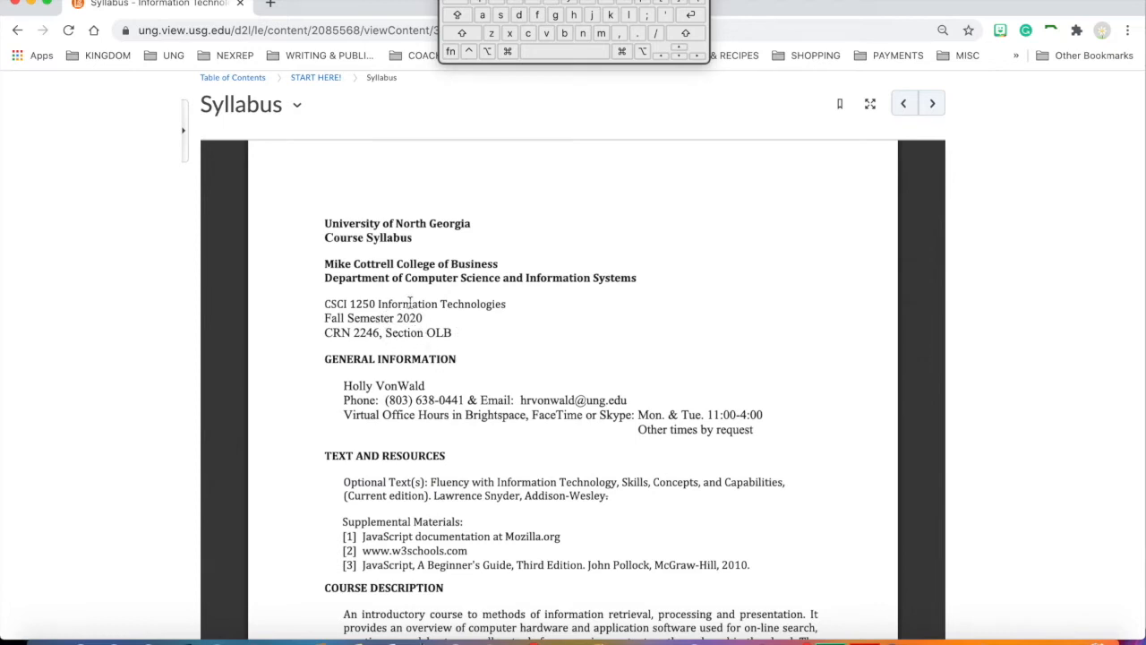
pyautogui.moveTo(677, 356)
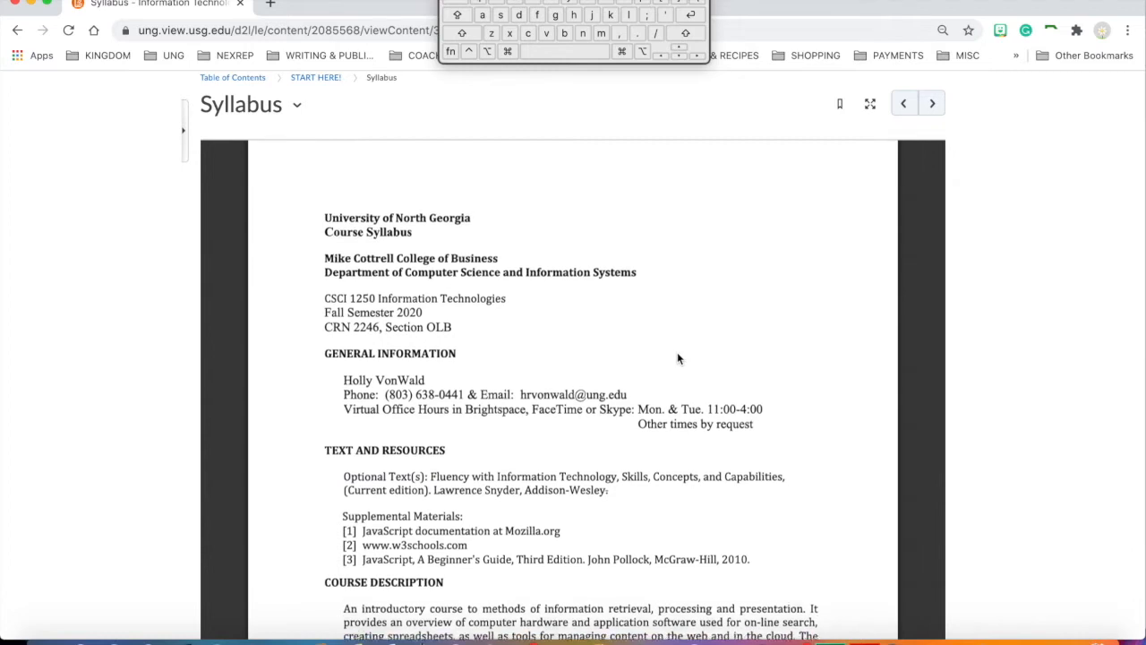
pyautogui.scroll(3)
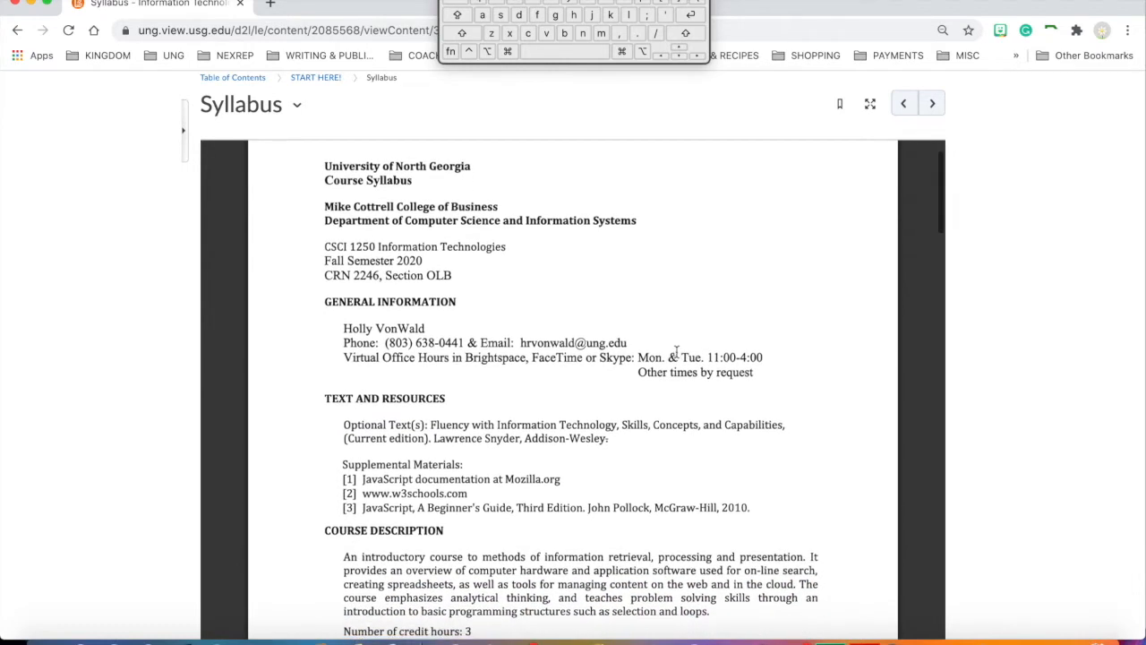
pyautogui.moveTo(505, 290)
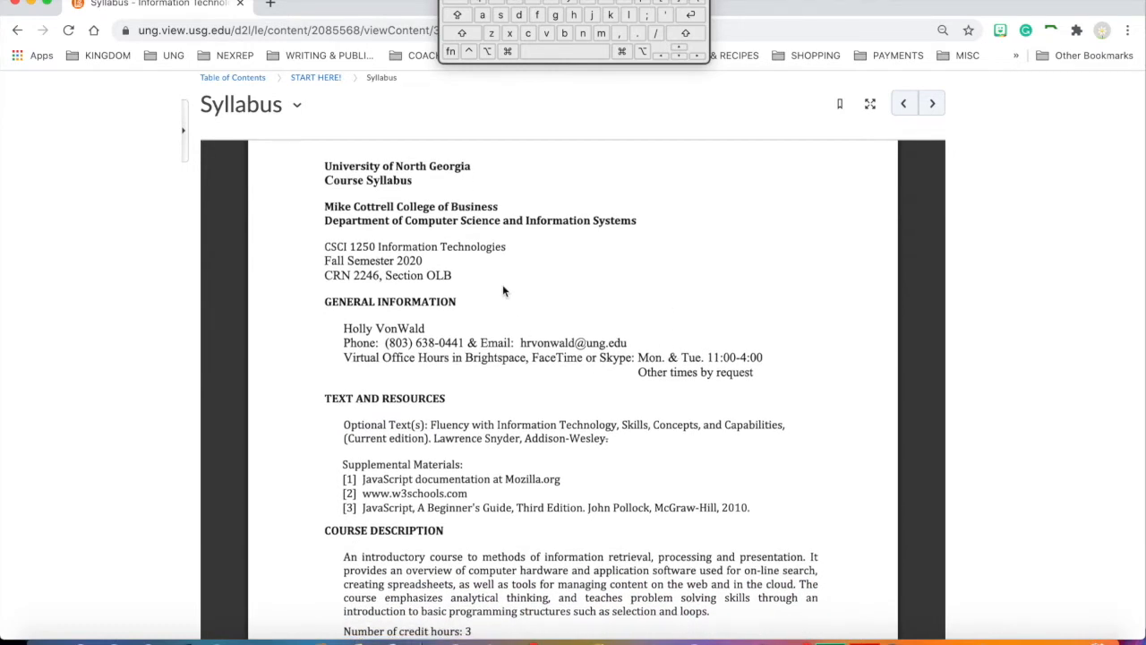
pyautogui.moveTo(544, 332)
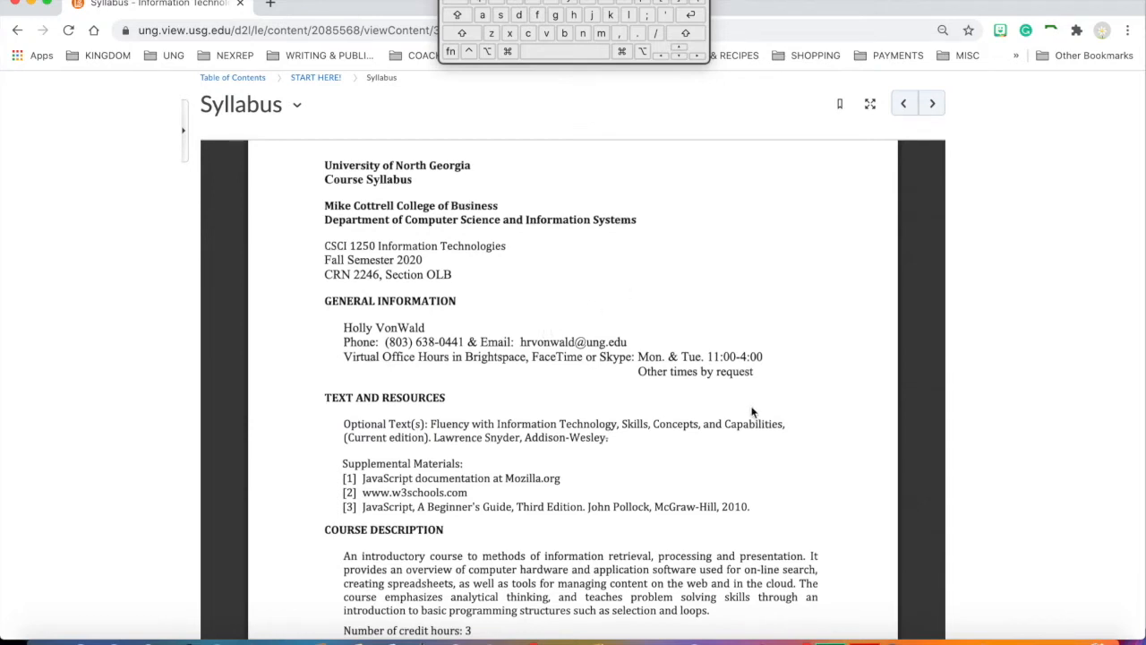
pyautogui.scroll(-3)
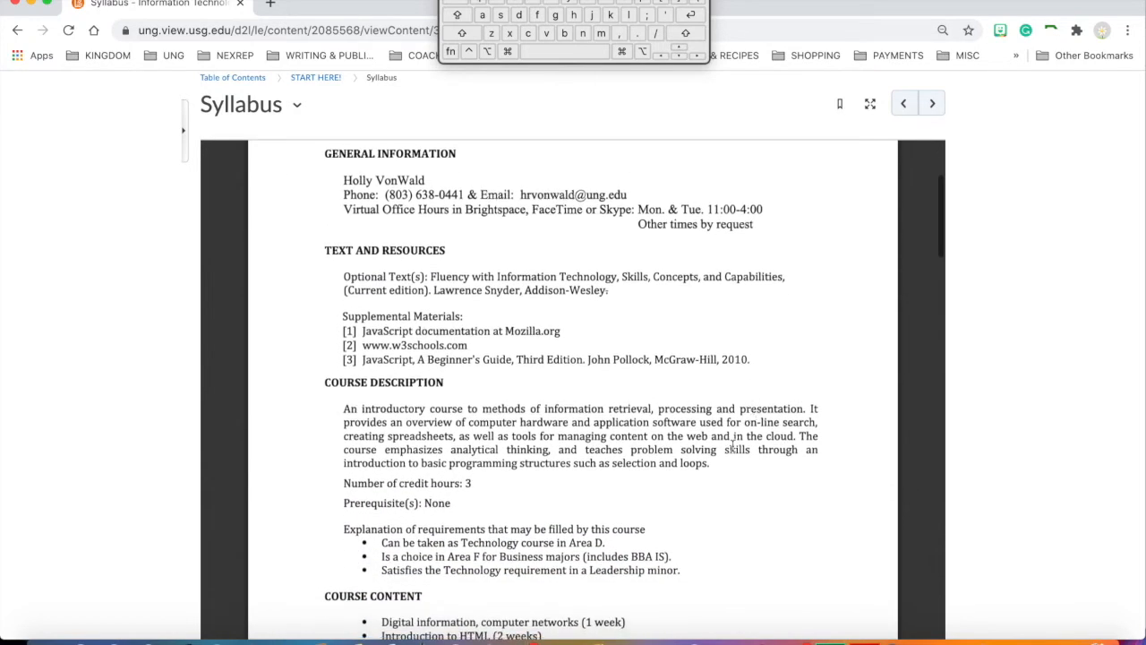
pyautogui.moveTo(589, 268)
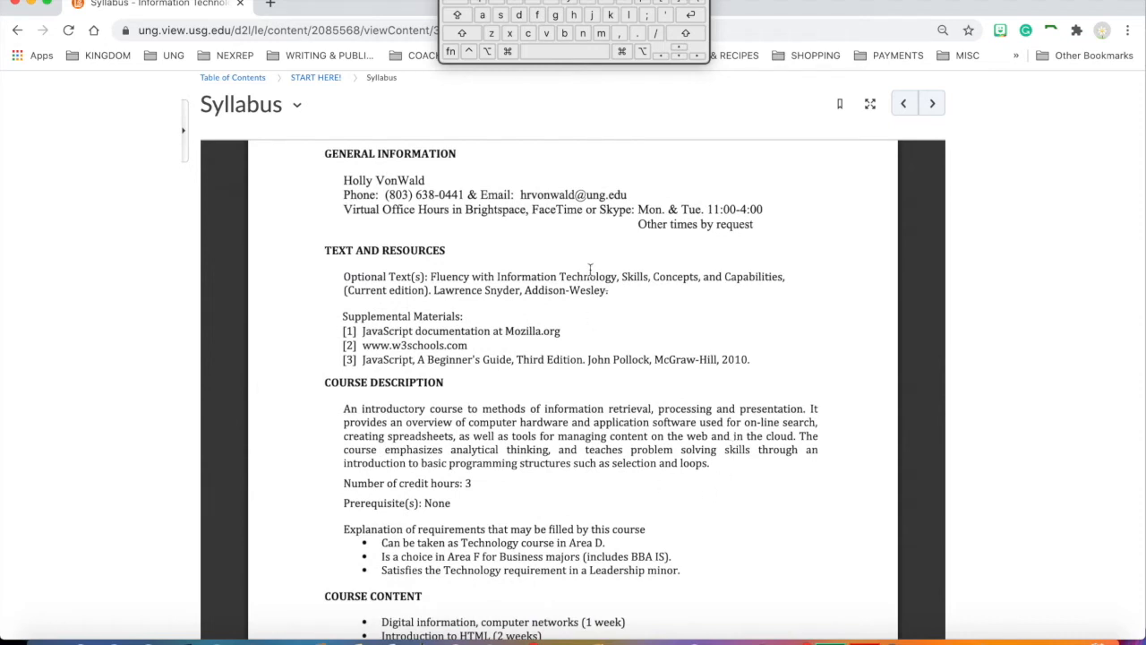
pyautogui.moveTo(426, 194)
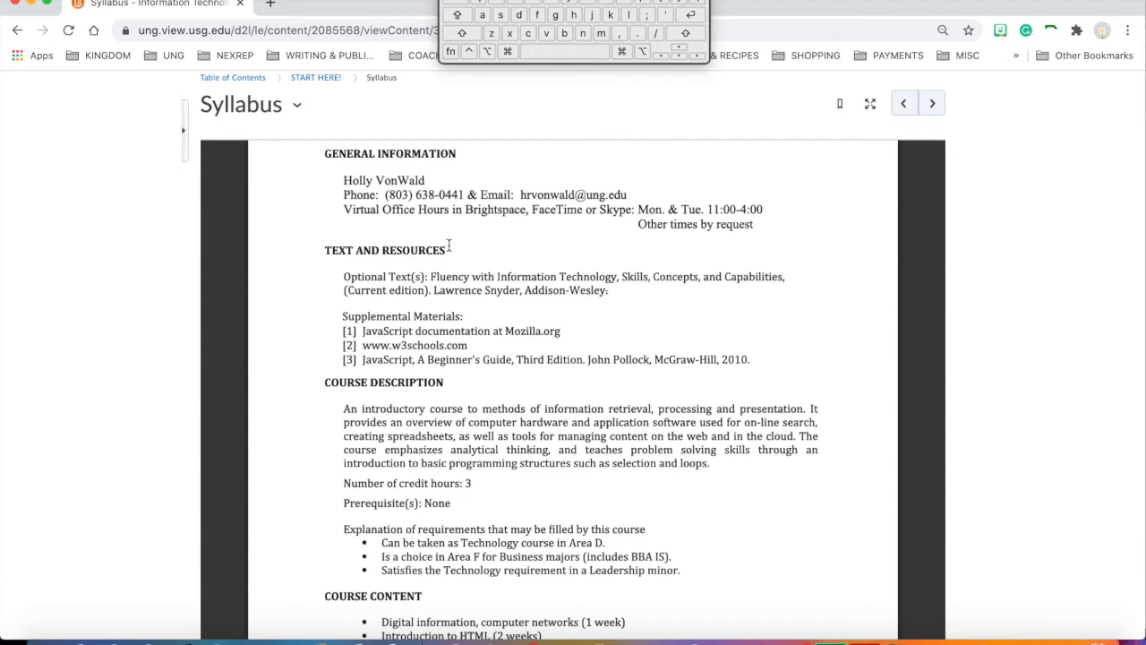
pyautogui.moveTo(552, 191)
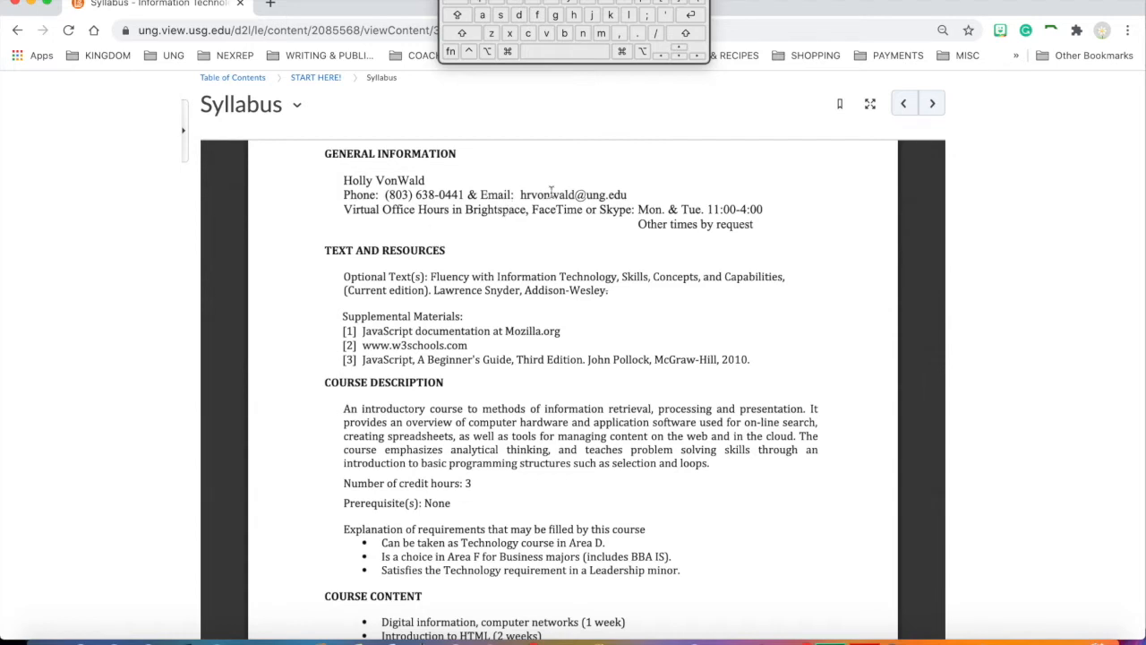
pyautogui.moveTo(734, 219)
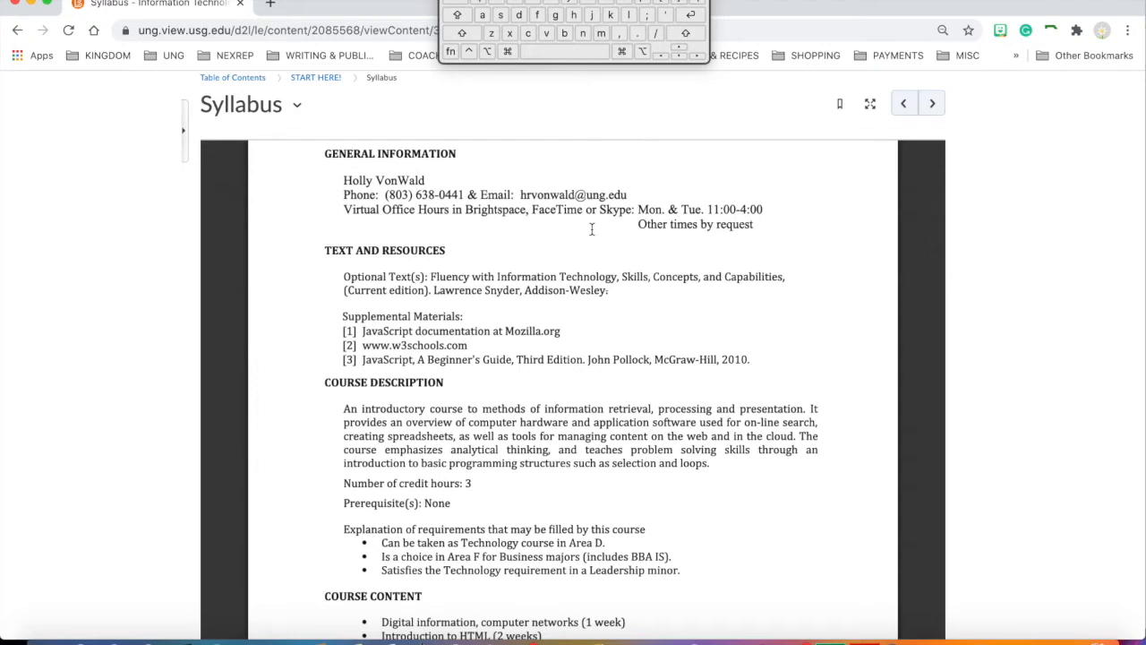
pyautogui.moveTo(430, 197)
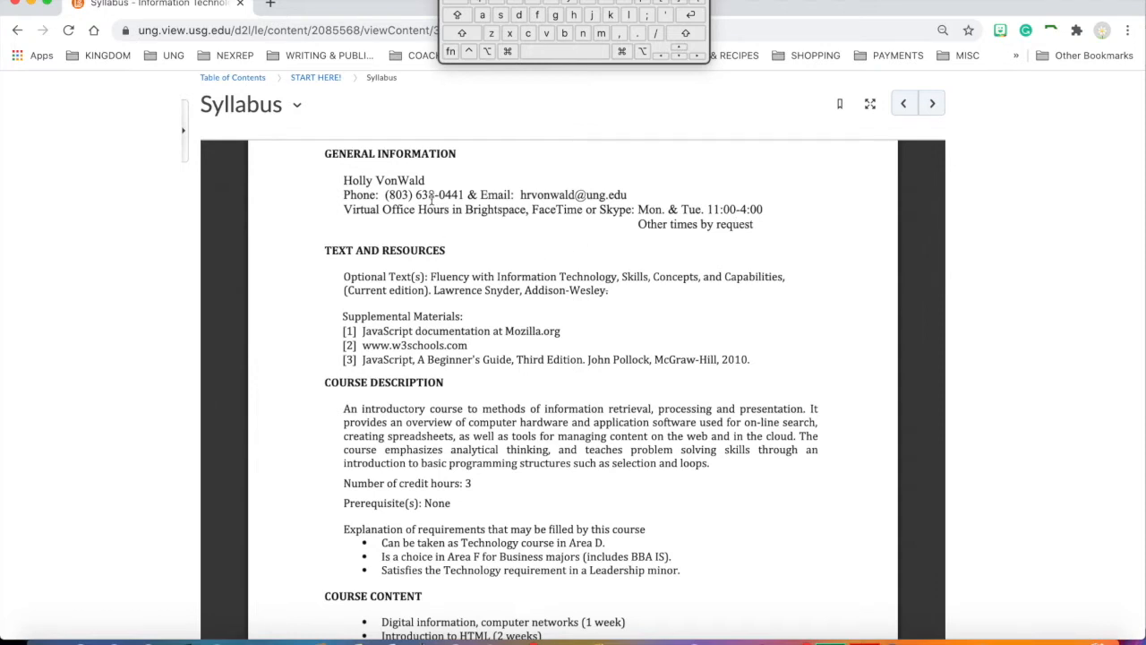
pyautogui.moveTo(454, 229)
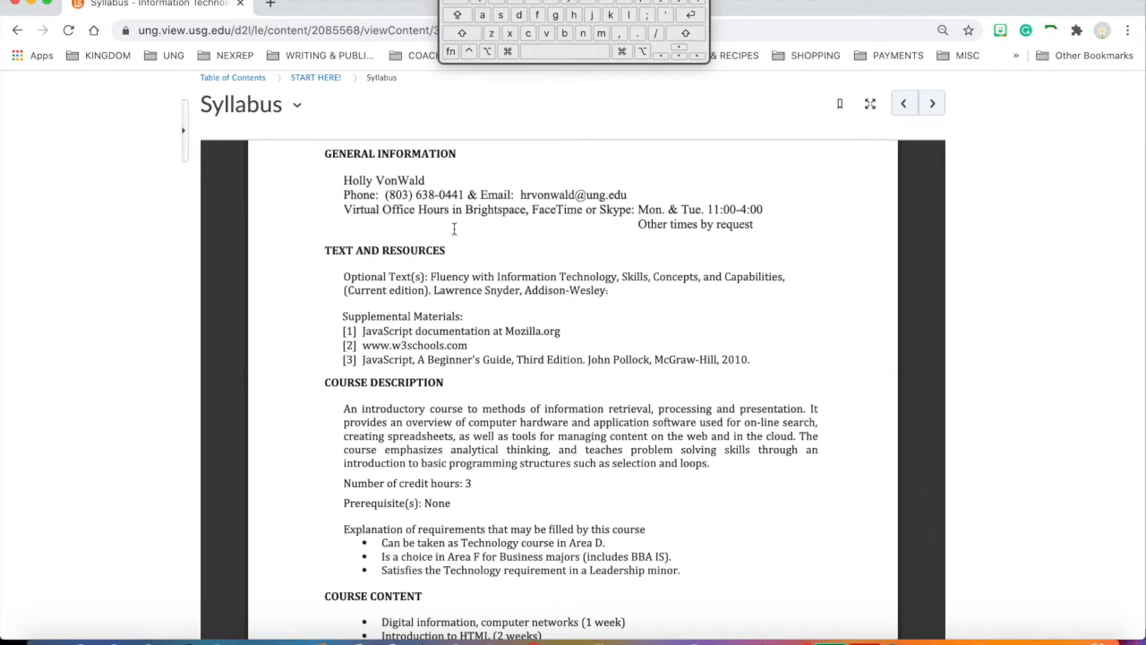
pyautogui.moveTo(430, 222)
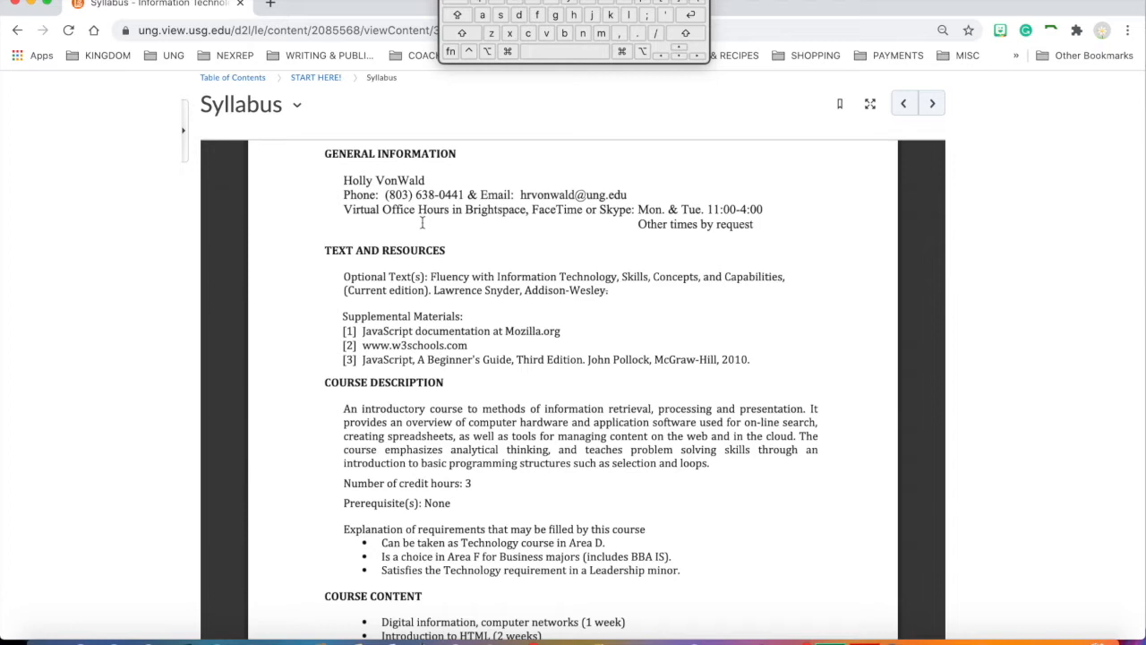
pyautogui.moveTo(564, 194)
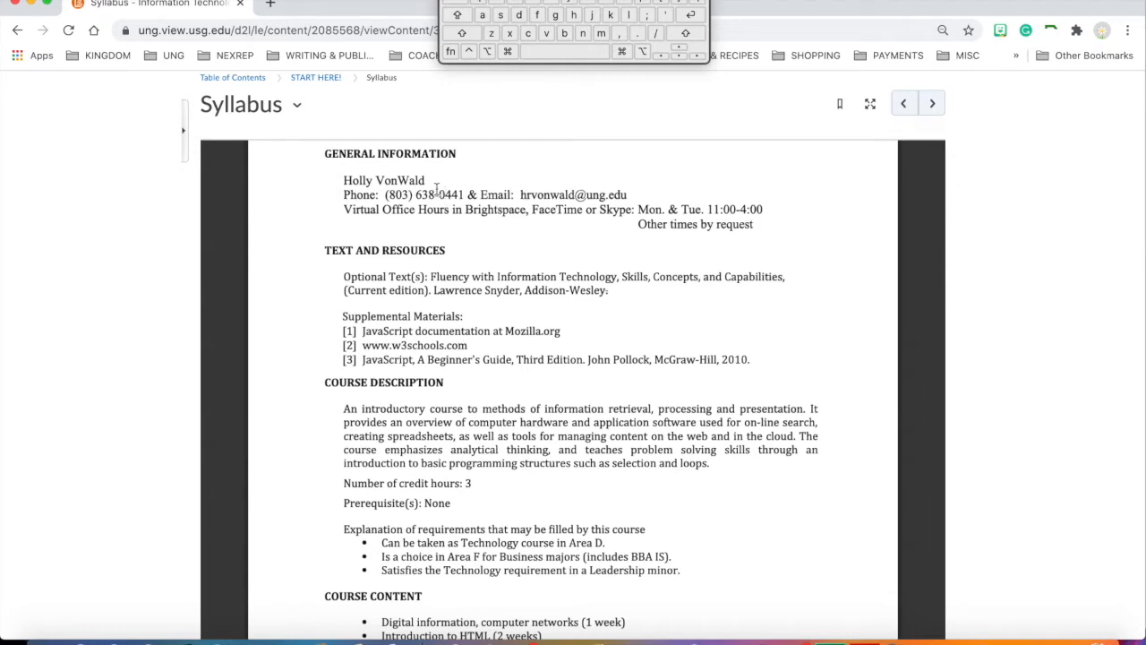
pyautogui.moveTo(429, 195)
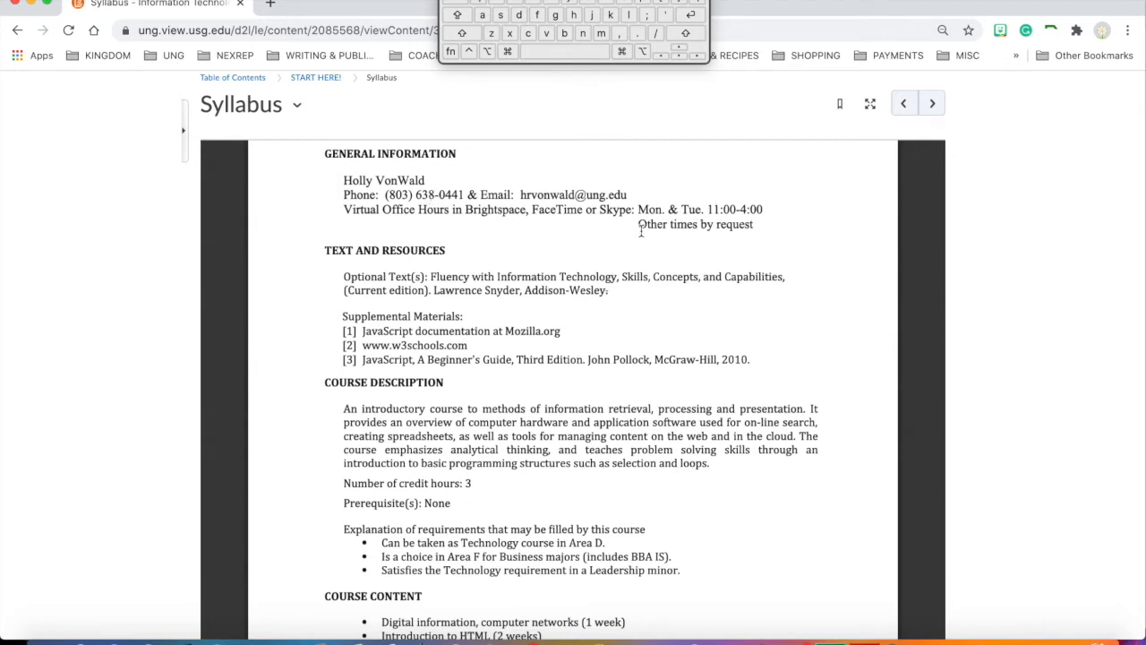
pyautogui.moveTo(549, 246)
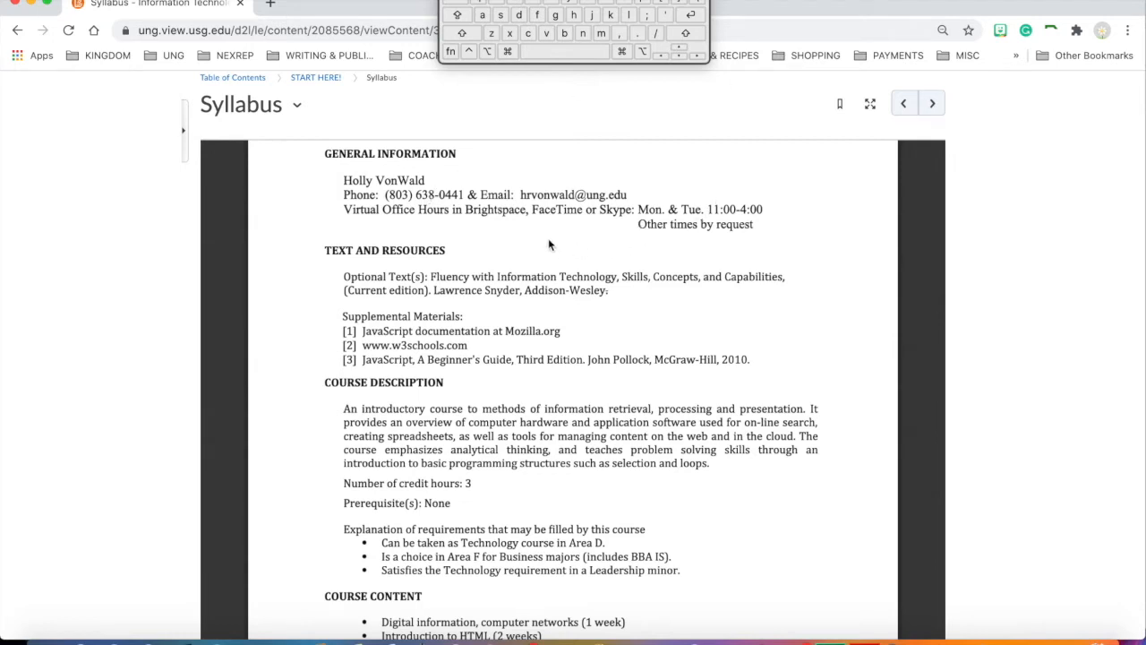
pyautogui.moveTo(503, 215)
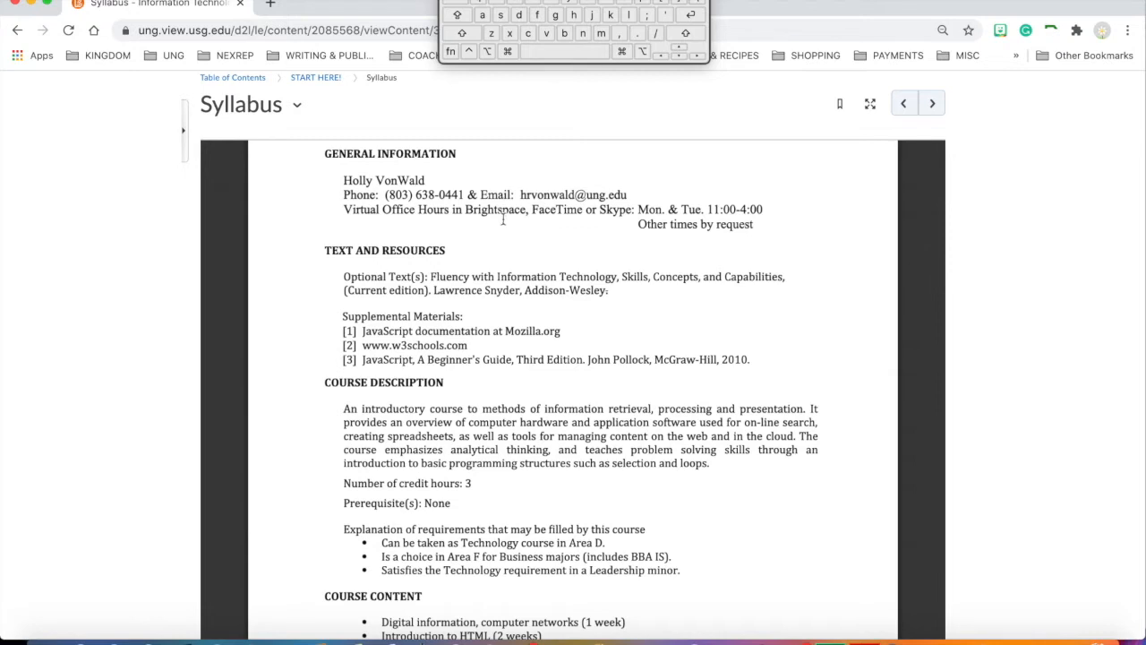
pyautogui.moveTo(619, 204)
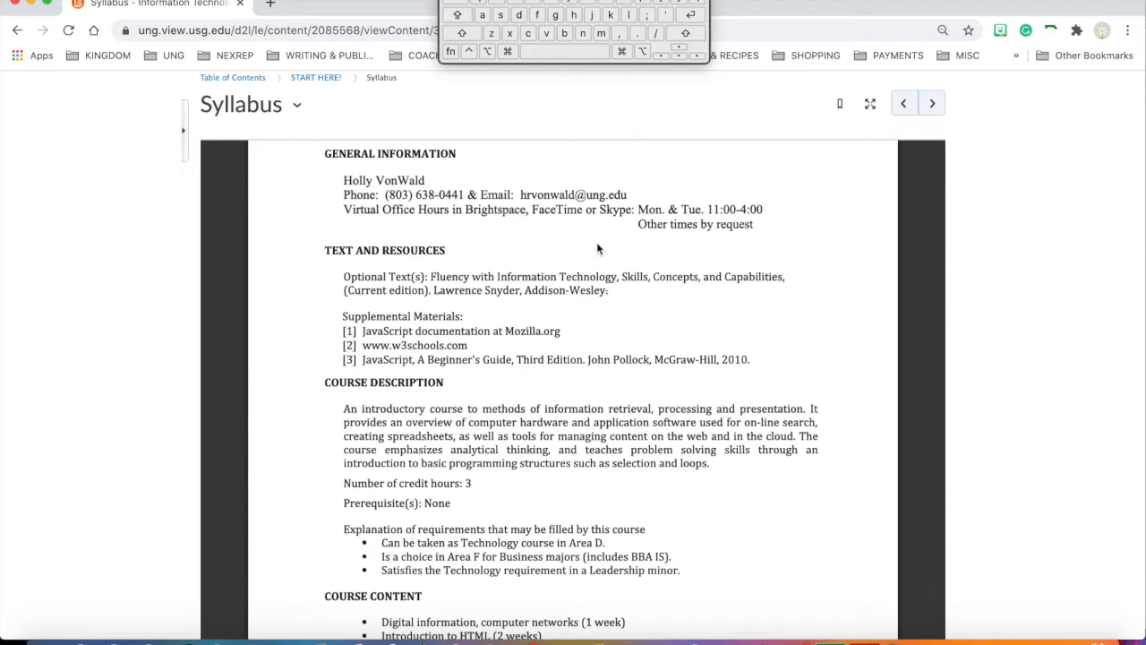
pyautogui.moveTo(734, 206)
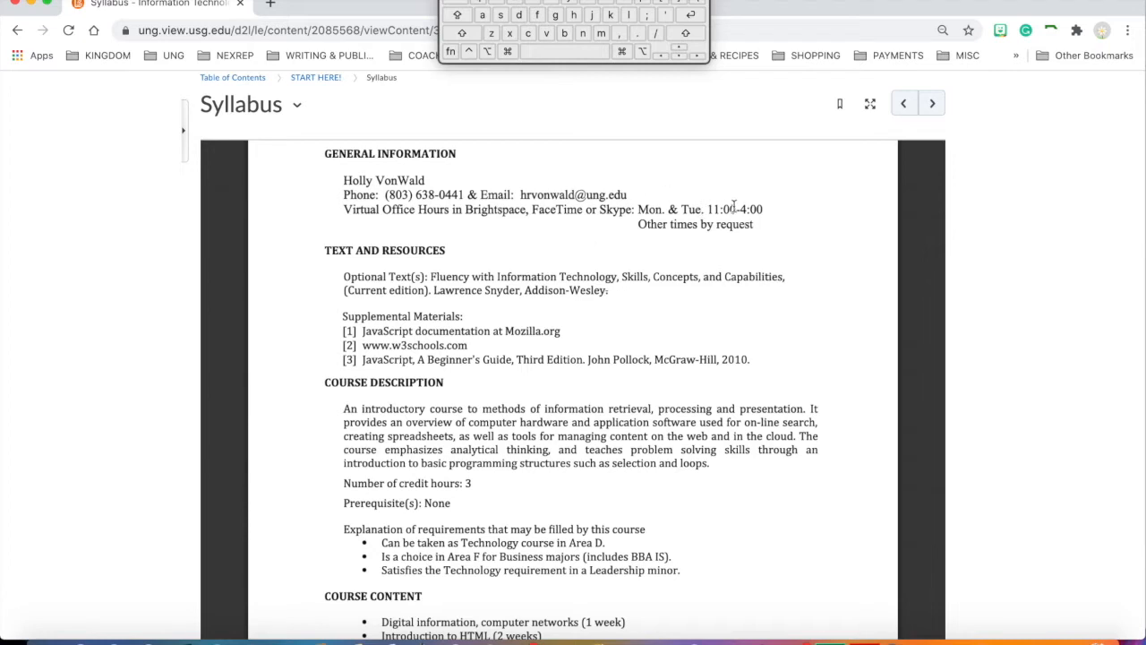
pyautogui.moveTo(573, 254)
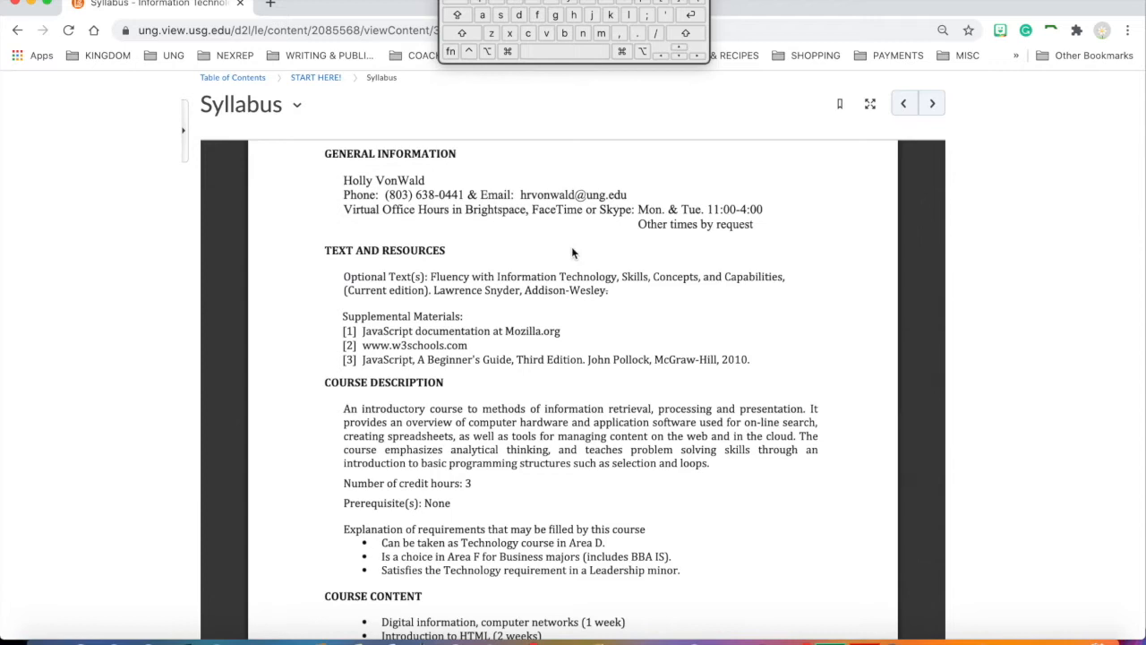
pyautogui.scroll(-3)
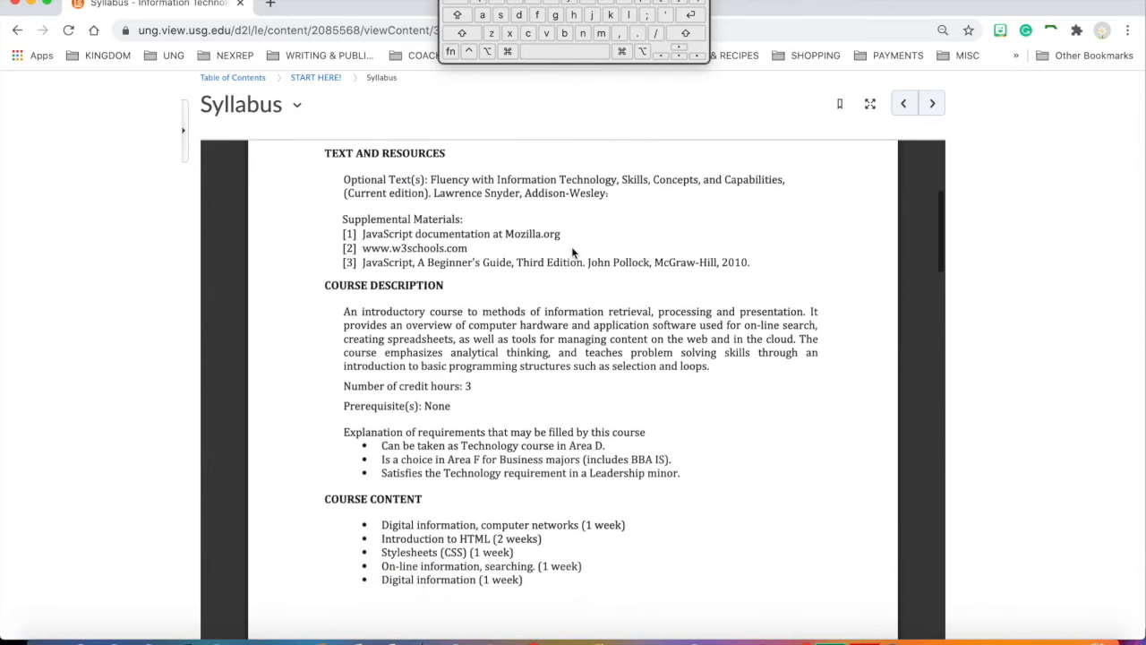
pyautogui.moveTo(612, 233)
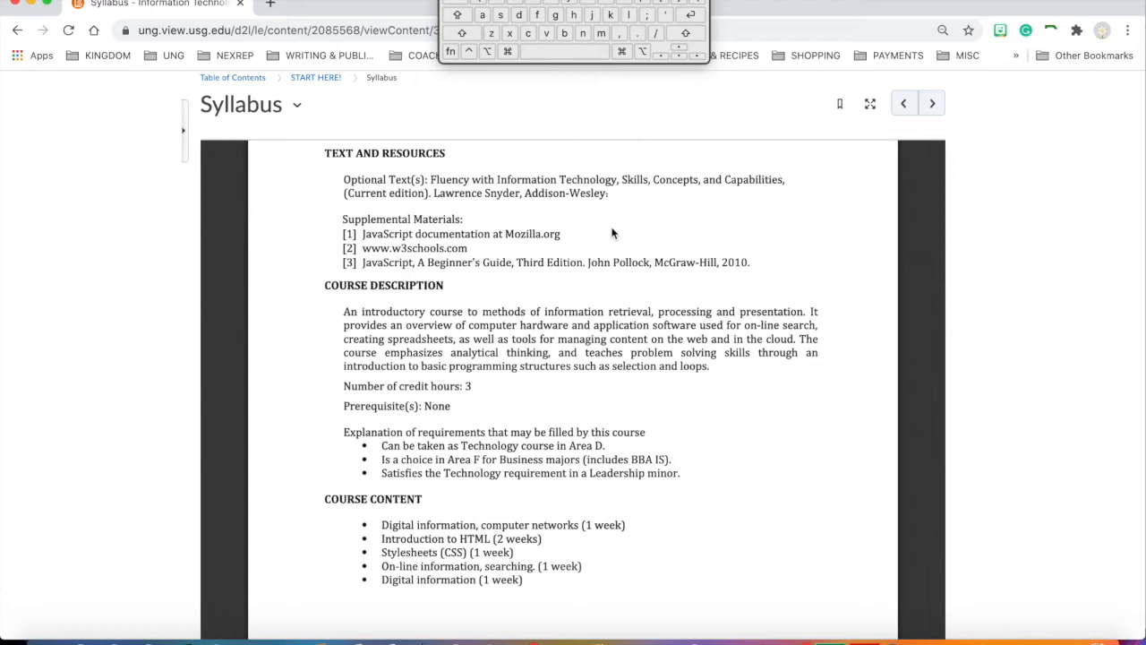
pyautogui.moveTo(521, 188)
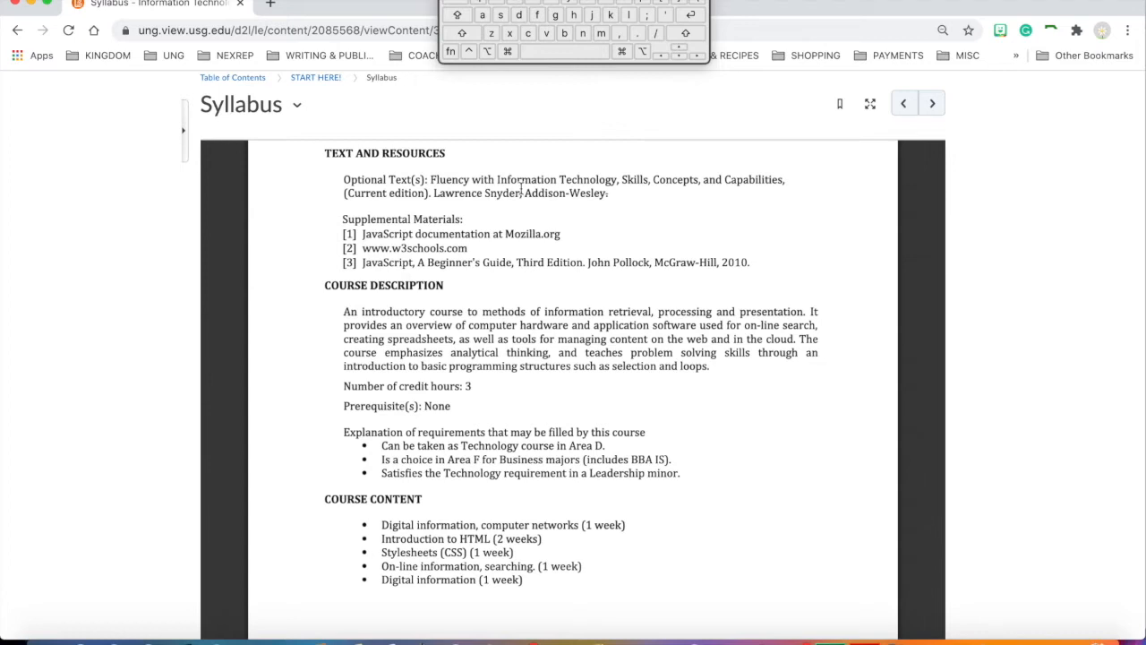
pyautogui.moveTo(644, 197)
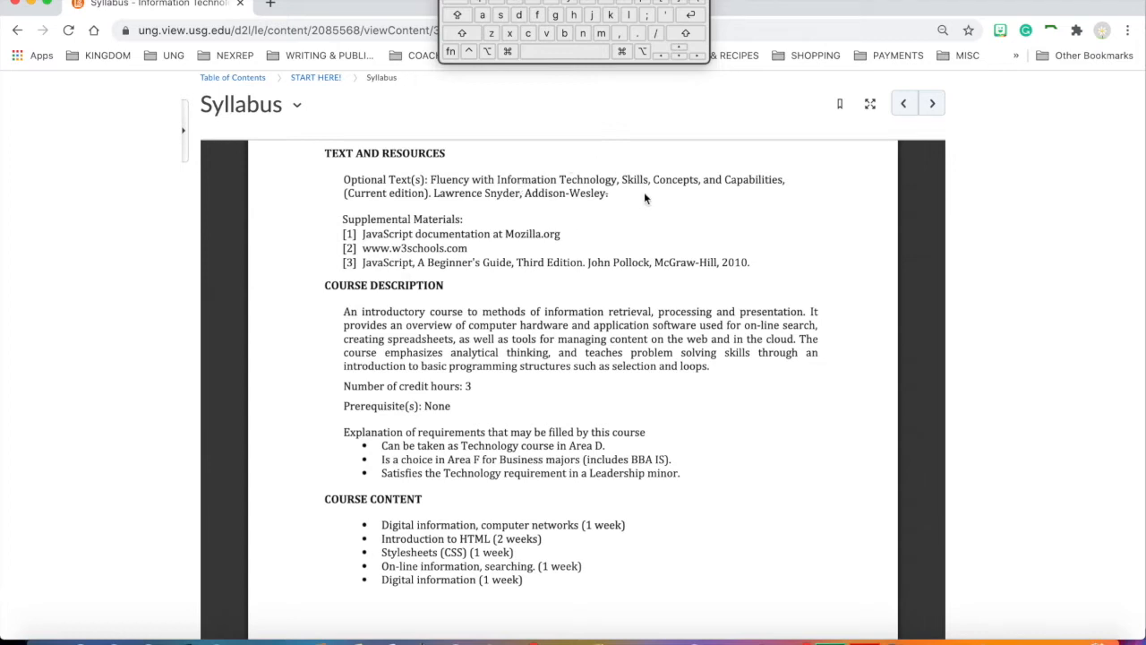
pyautogui.moveTo(616, 212)
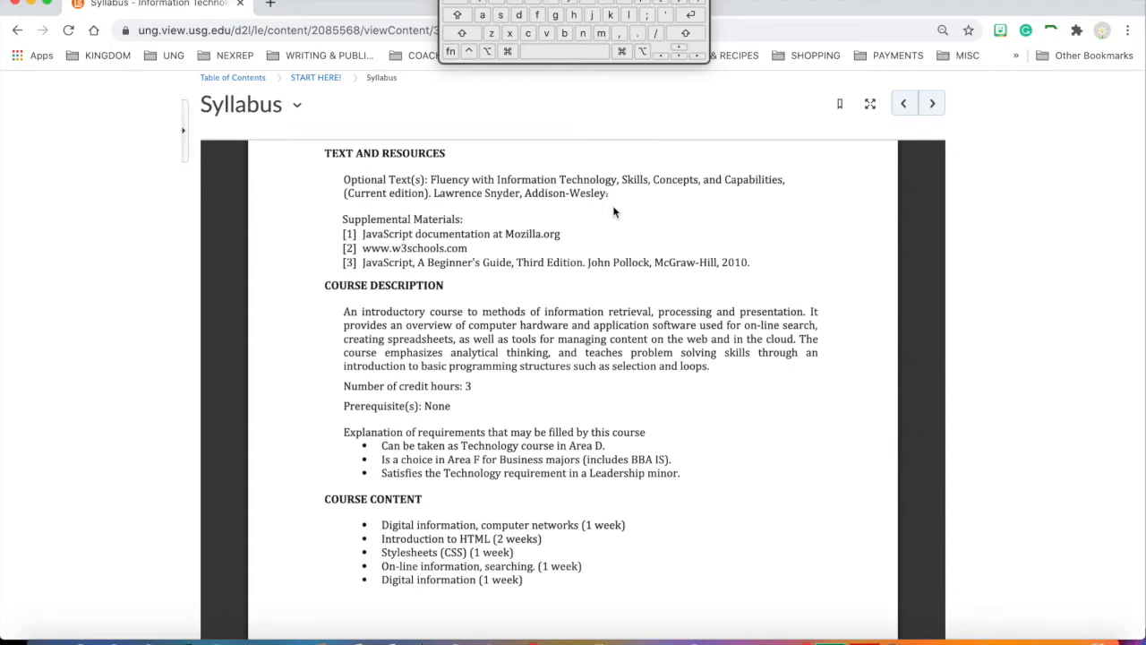
pyautogui.moveTo(617, 193)
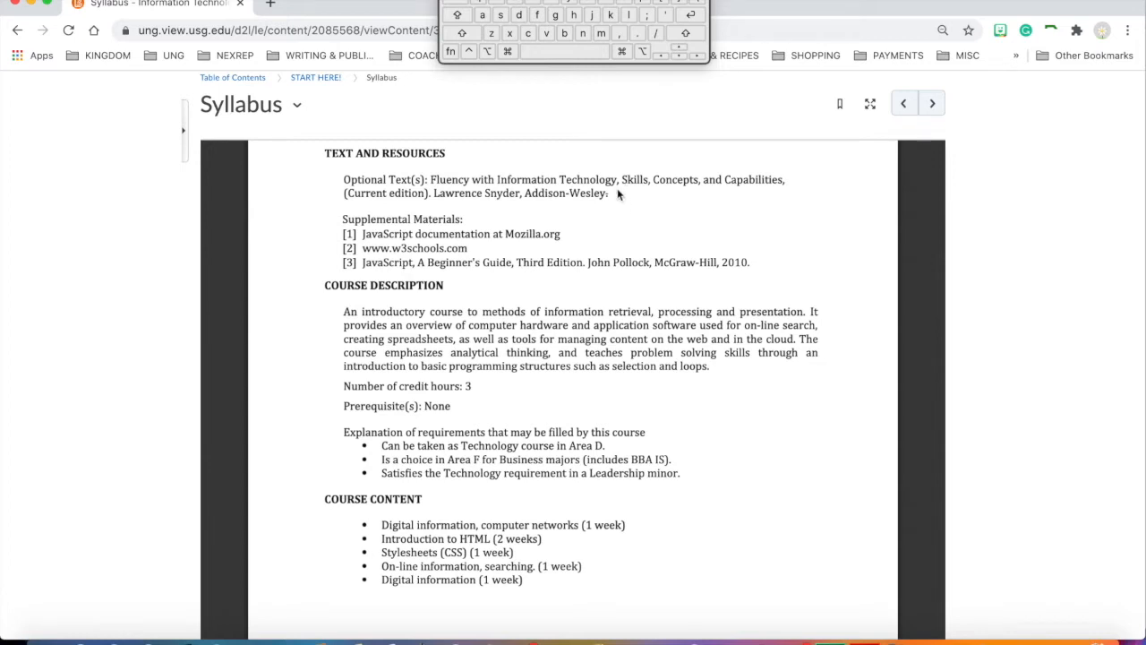
pyautogui.moveTo(612, 232)
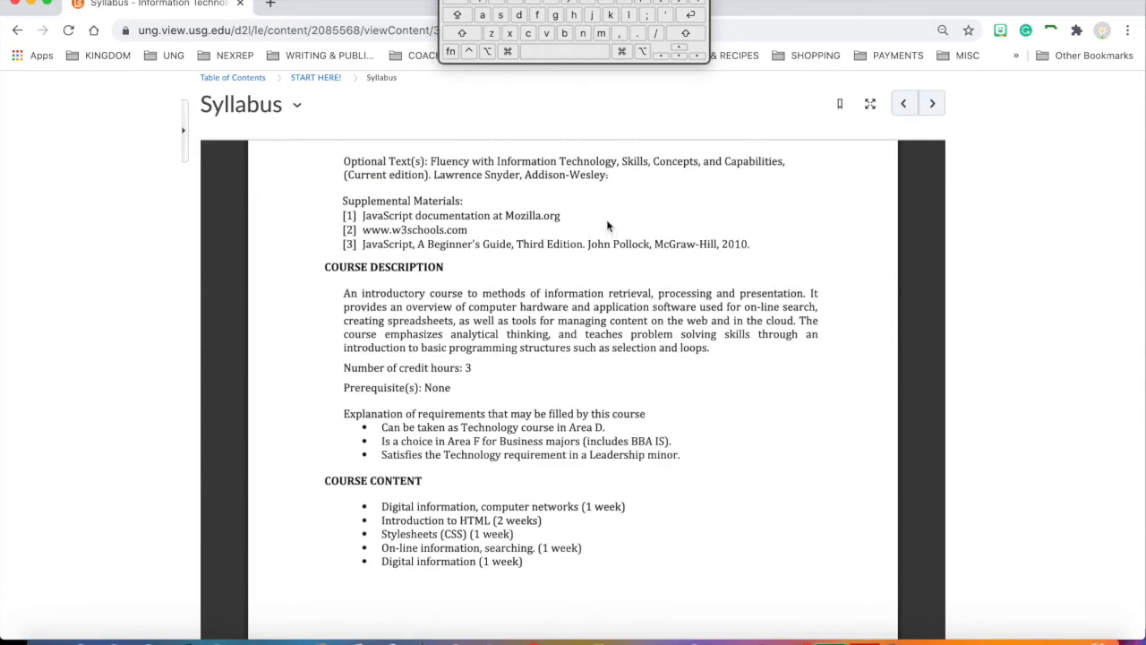
pyautogui.moveTo(580, 229)
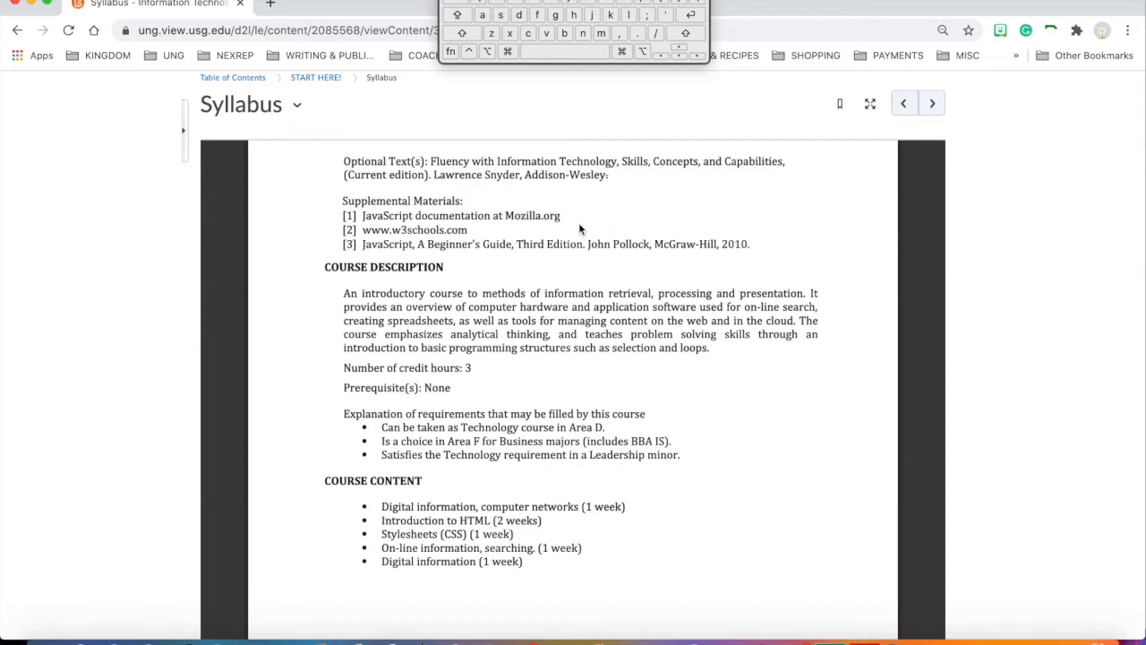
pyautogui.moveTo(528, 241)
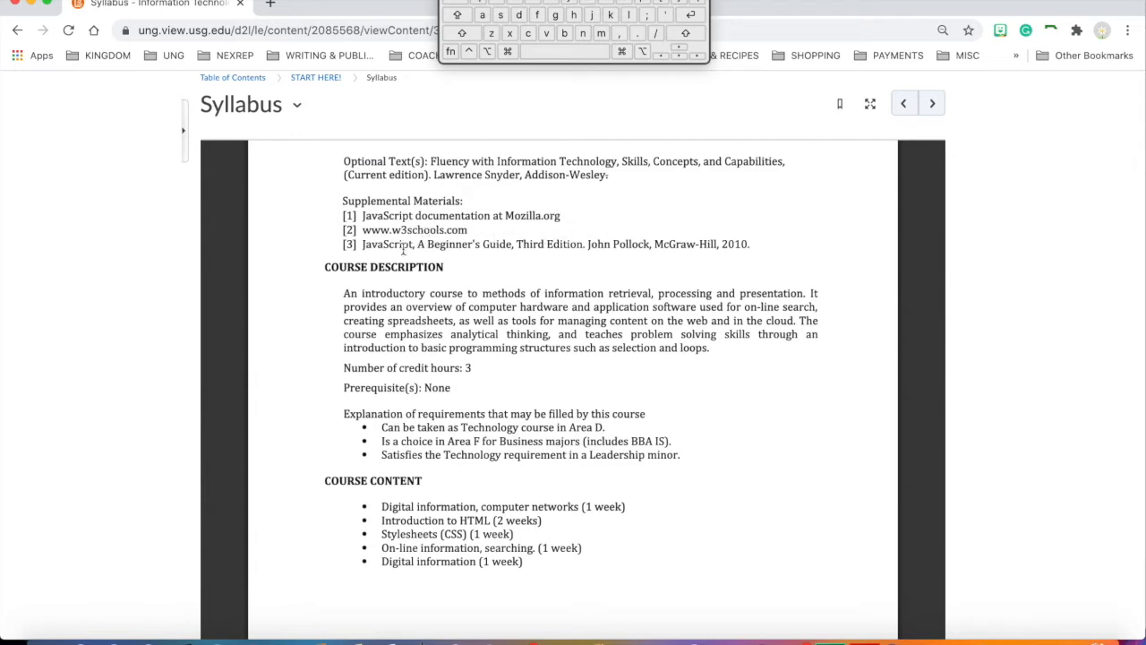
pyautogui.moveTo(546, 266)
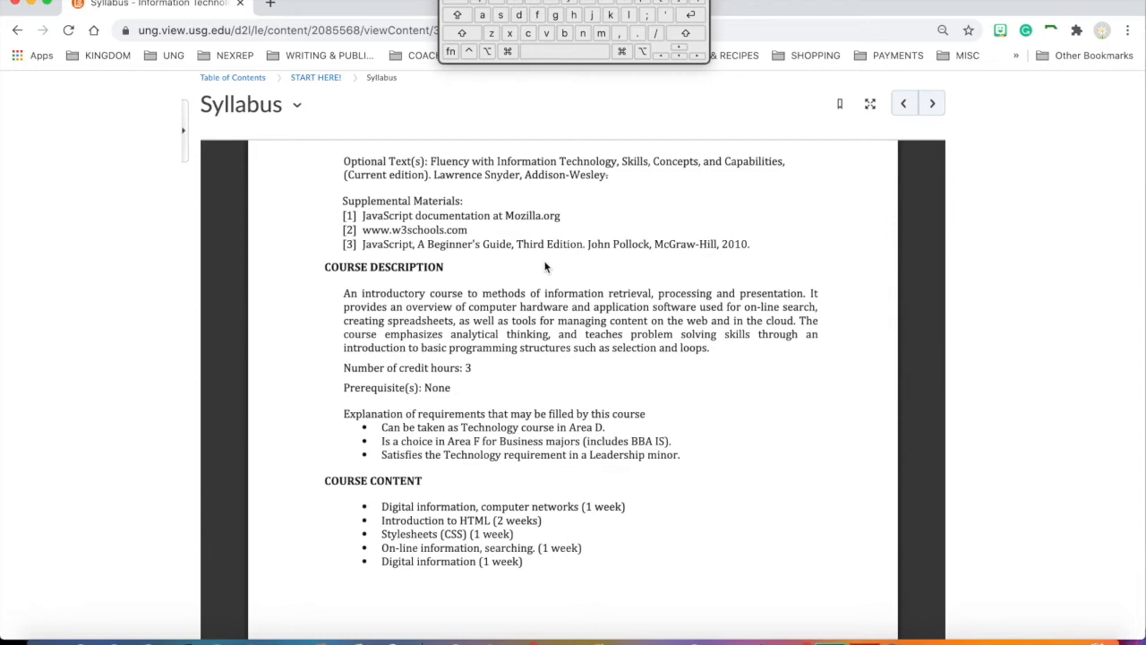
# Scroll the Syllabus PDF past the course content list to Course Objectives and Methods of Instruction
pyautogui.scroll(-3)
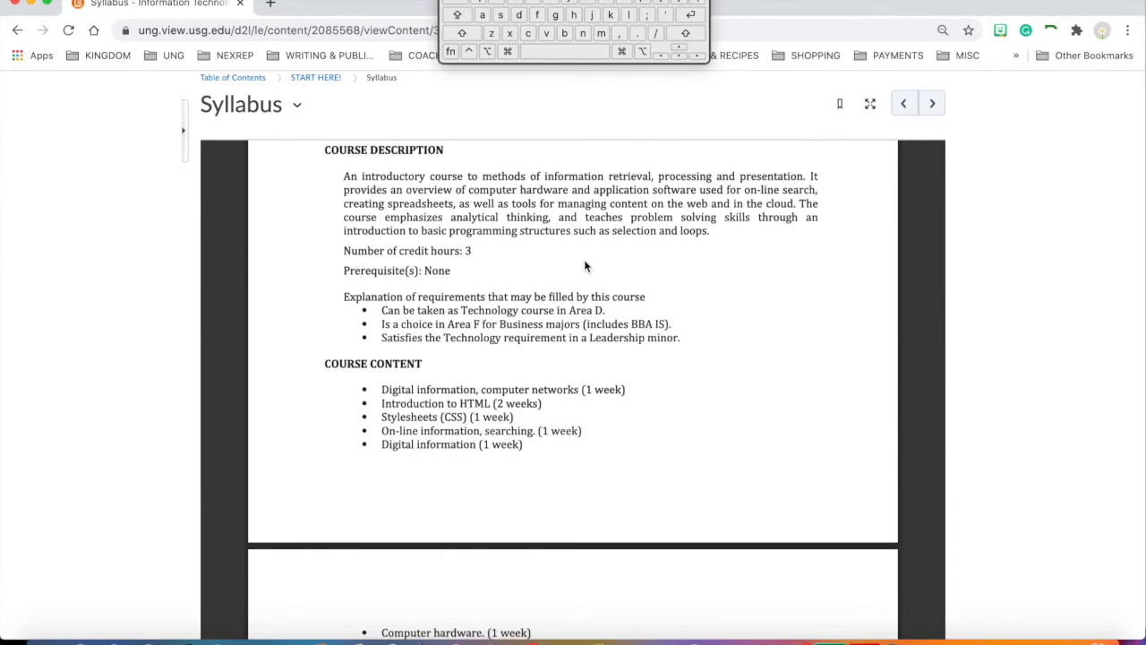
pyautogui.moveTo(734, 285)
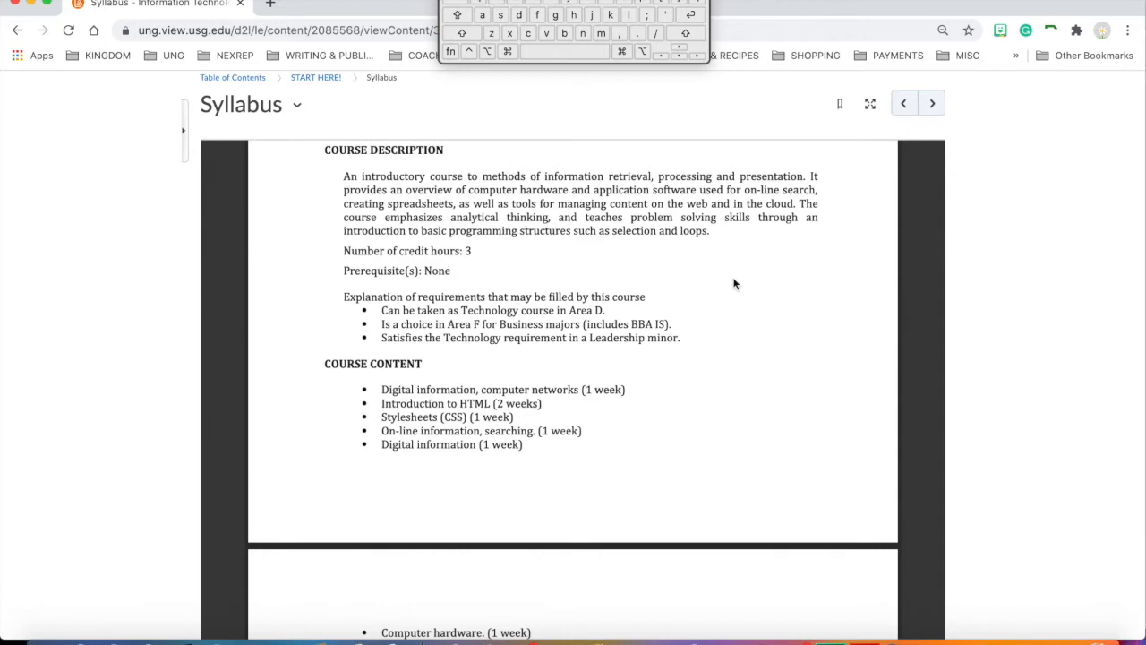
pyautogui.scroll(-3)
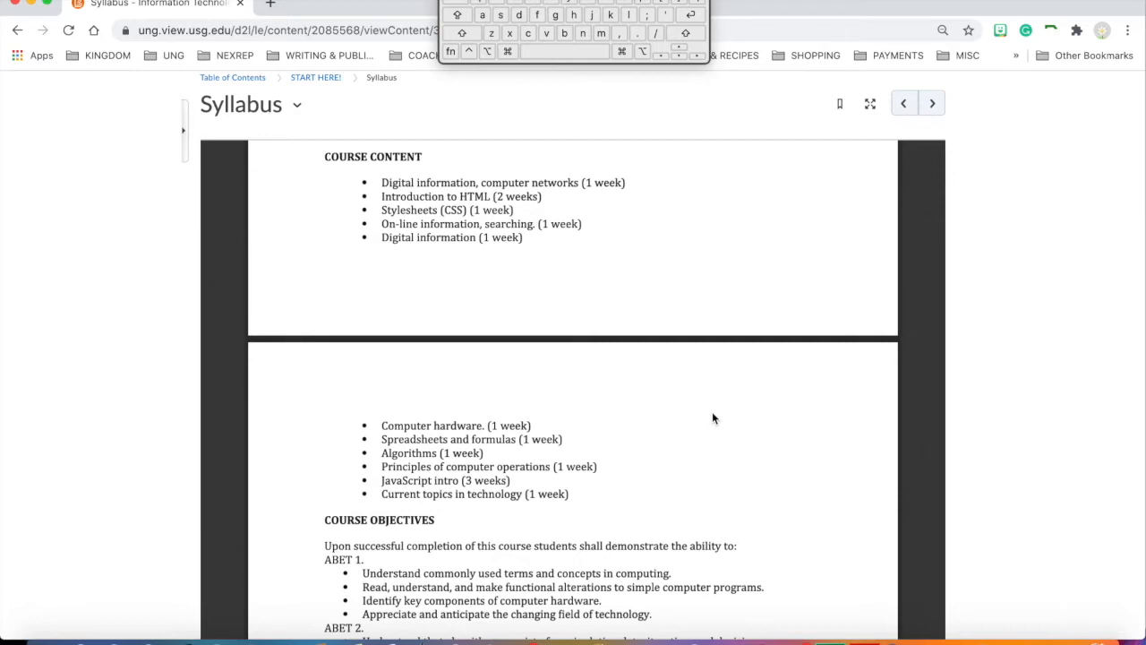
pyautogui.scroll(-3)
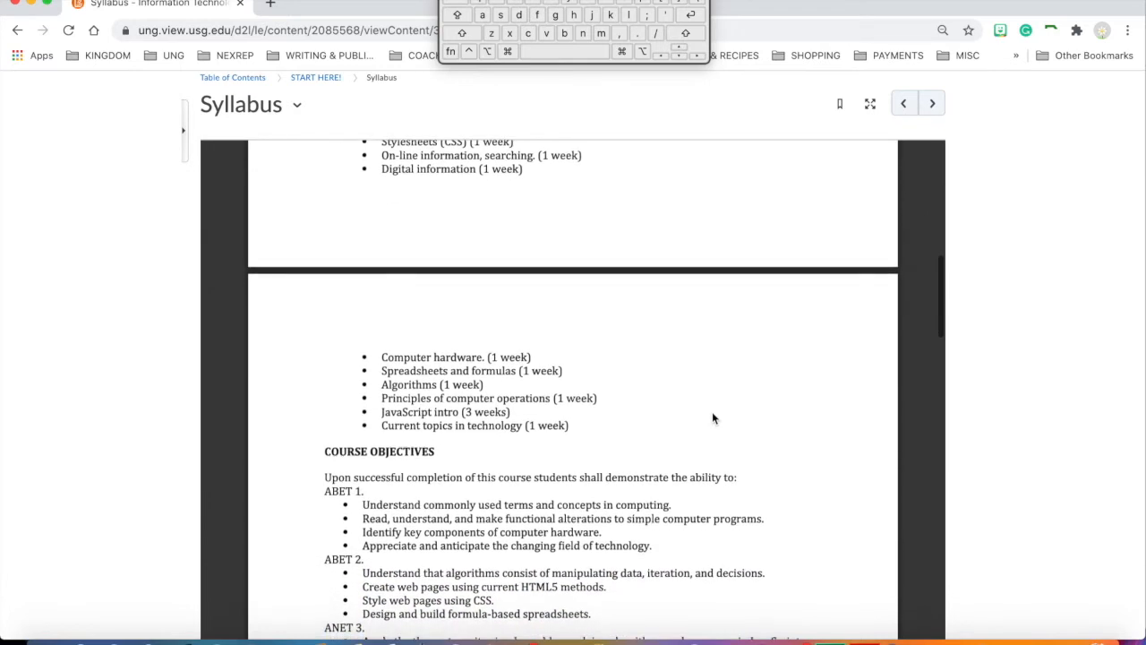
pyautogui.scroll(3)
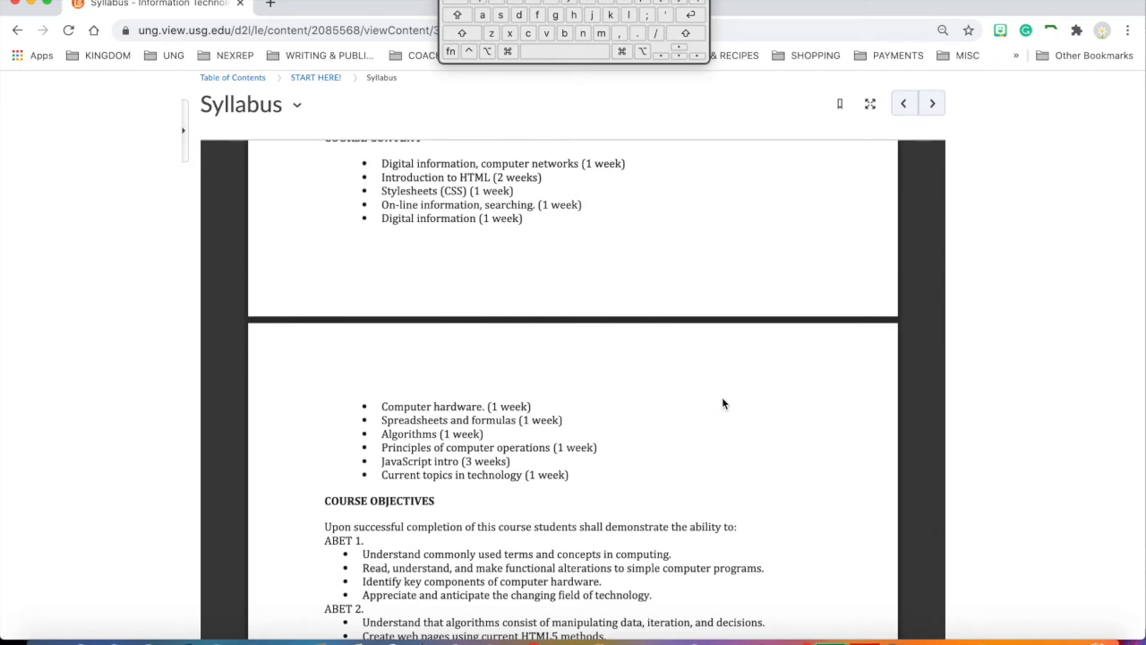
pyautogui.scroll(-3)
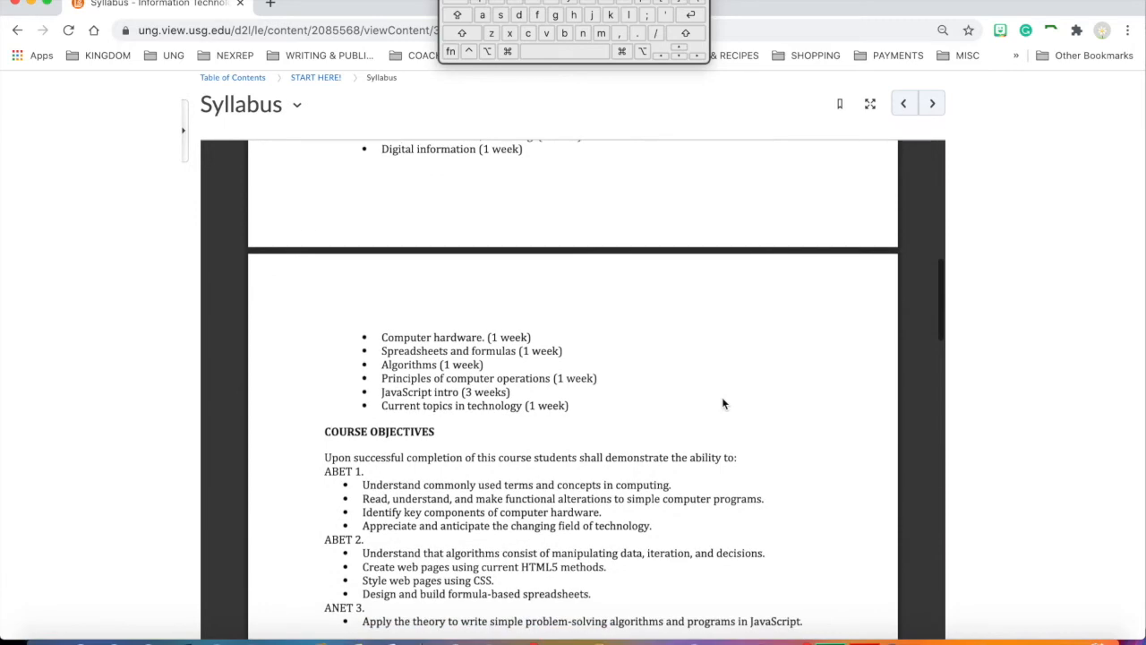
pyautogui.scroll(-3)
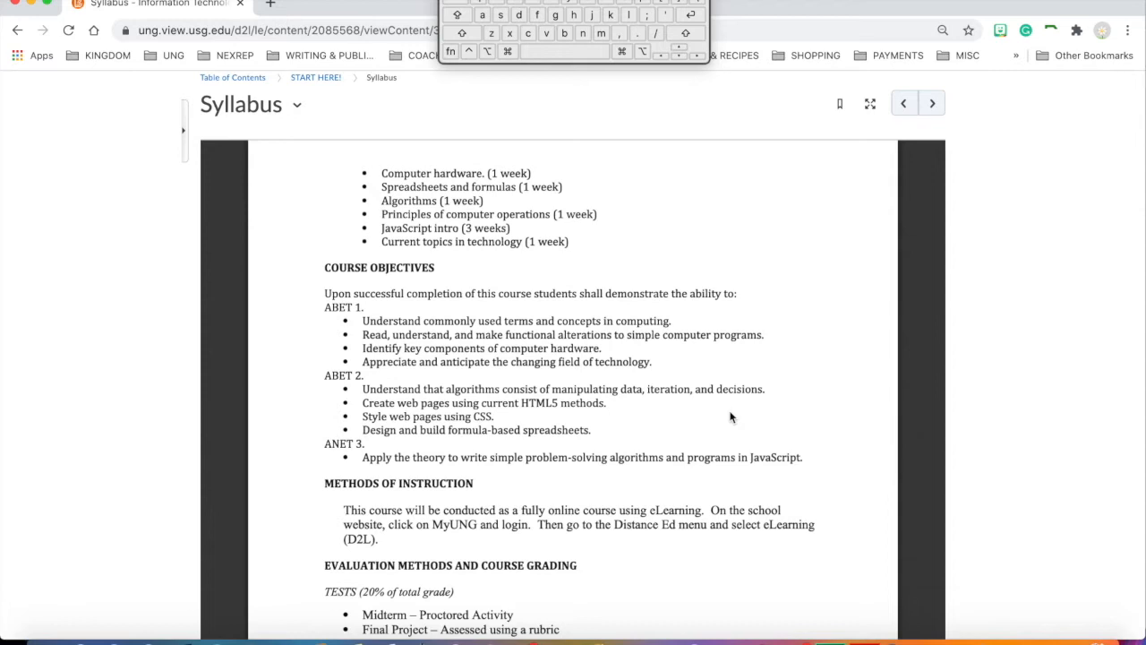
pyautogui.moveTo(727, 416)
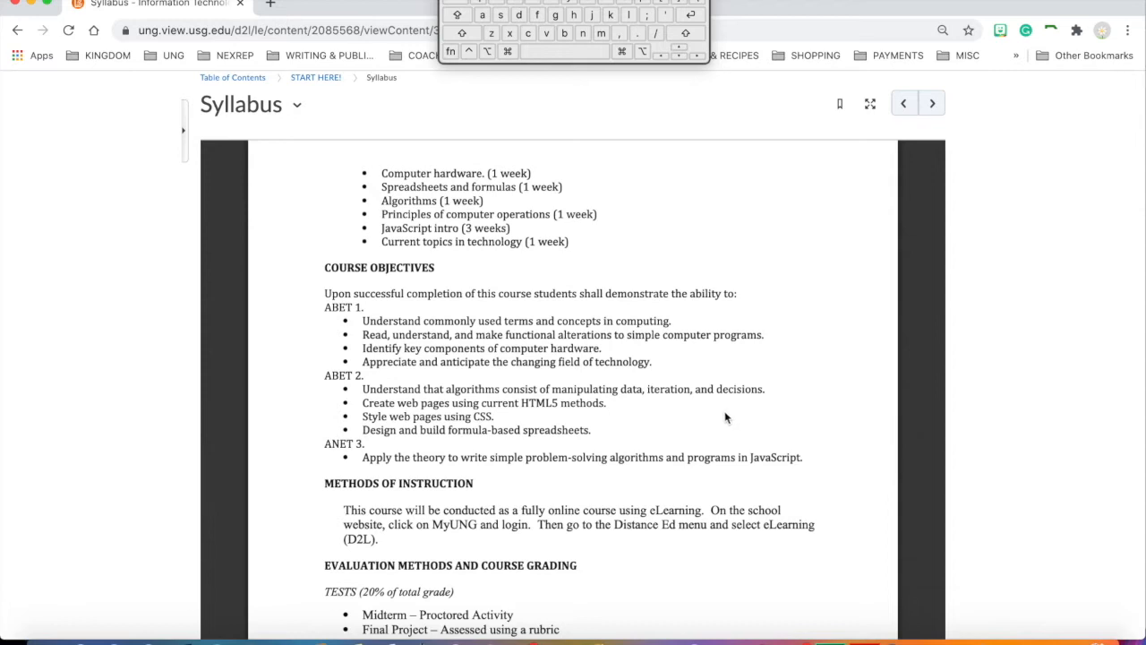
pyautogui.moveTo(664, 371)
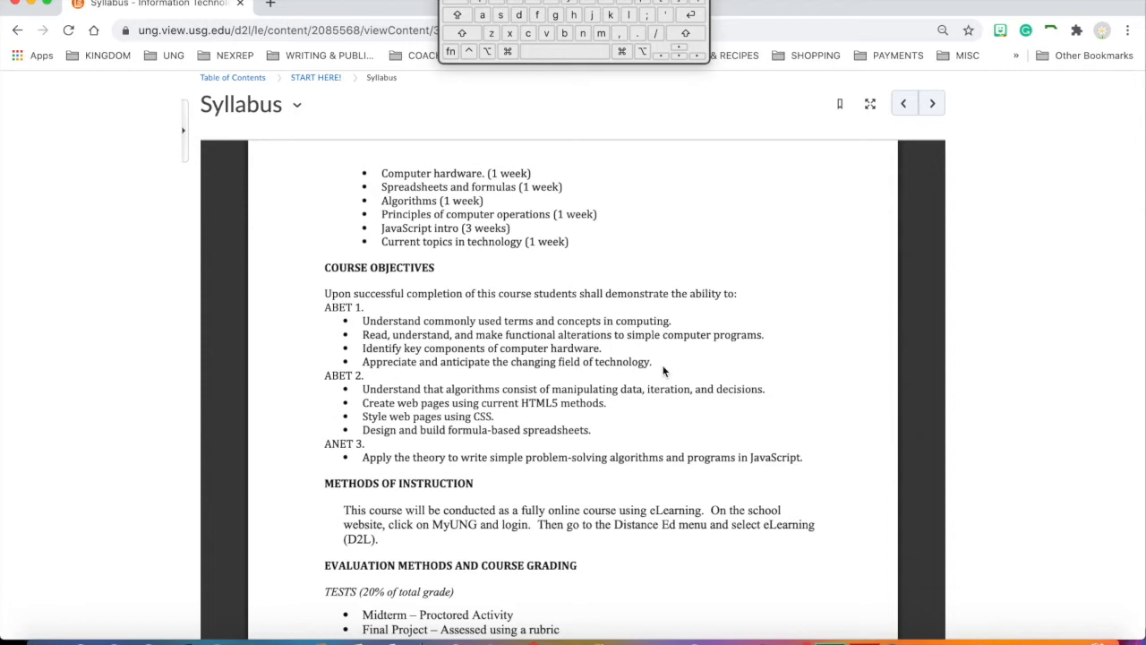
pyautogui.moveTo(576, 238)
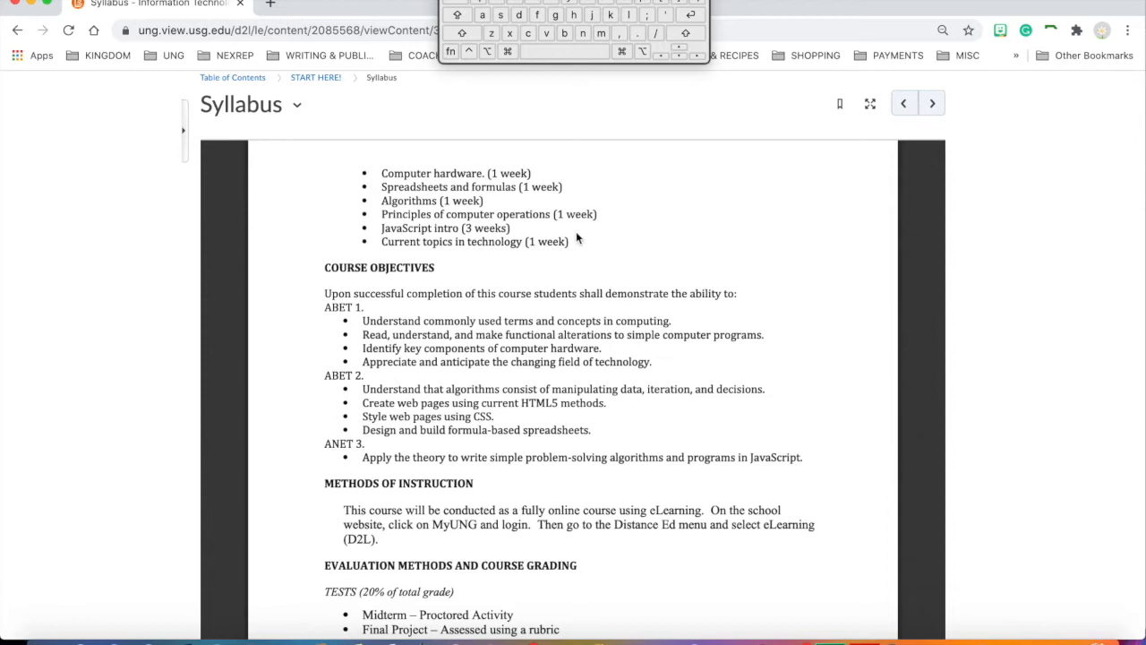
pyautogui.moveTo(605, 247)
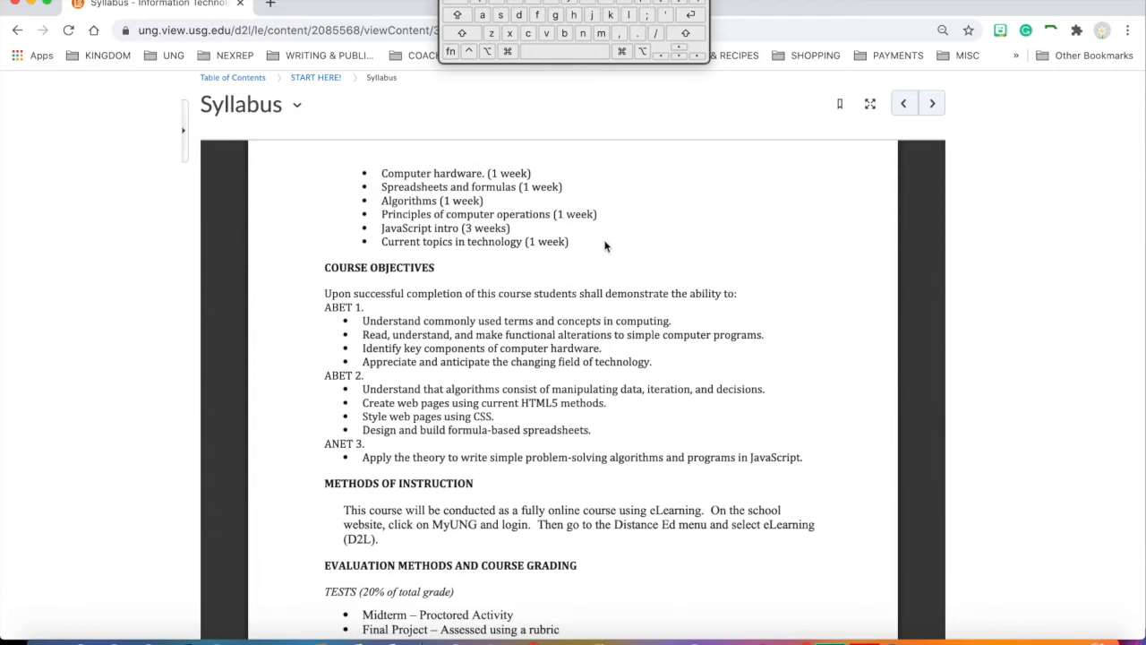
pyautogui.moveTo(494, 190)
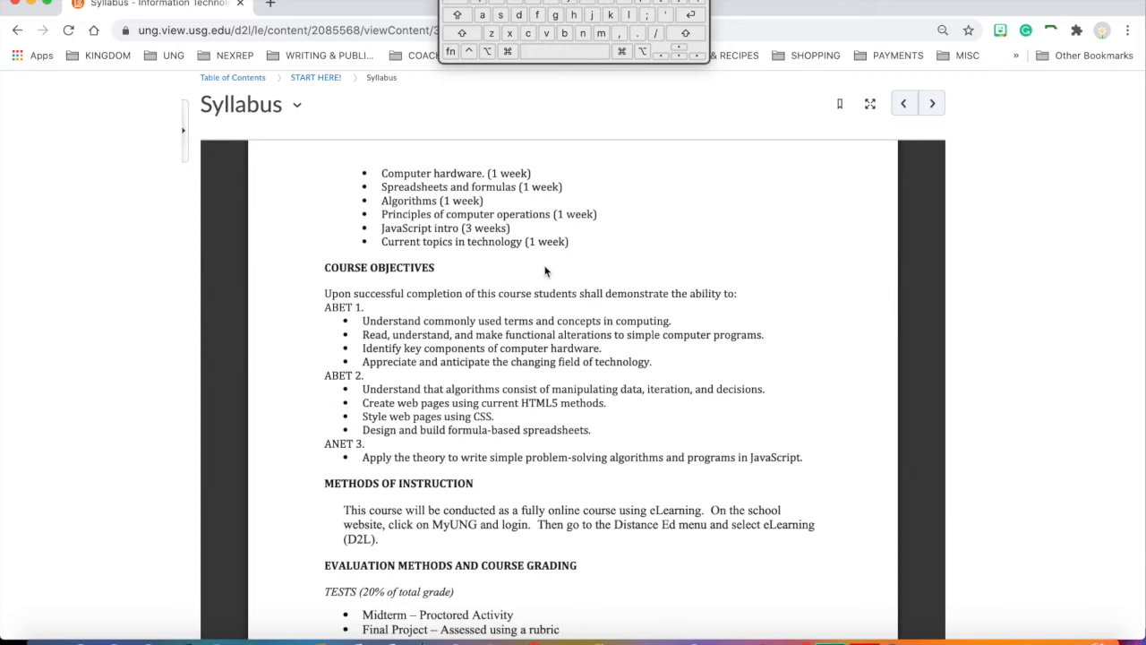
pyautogui.moveTo(573, 247)
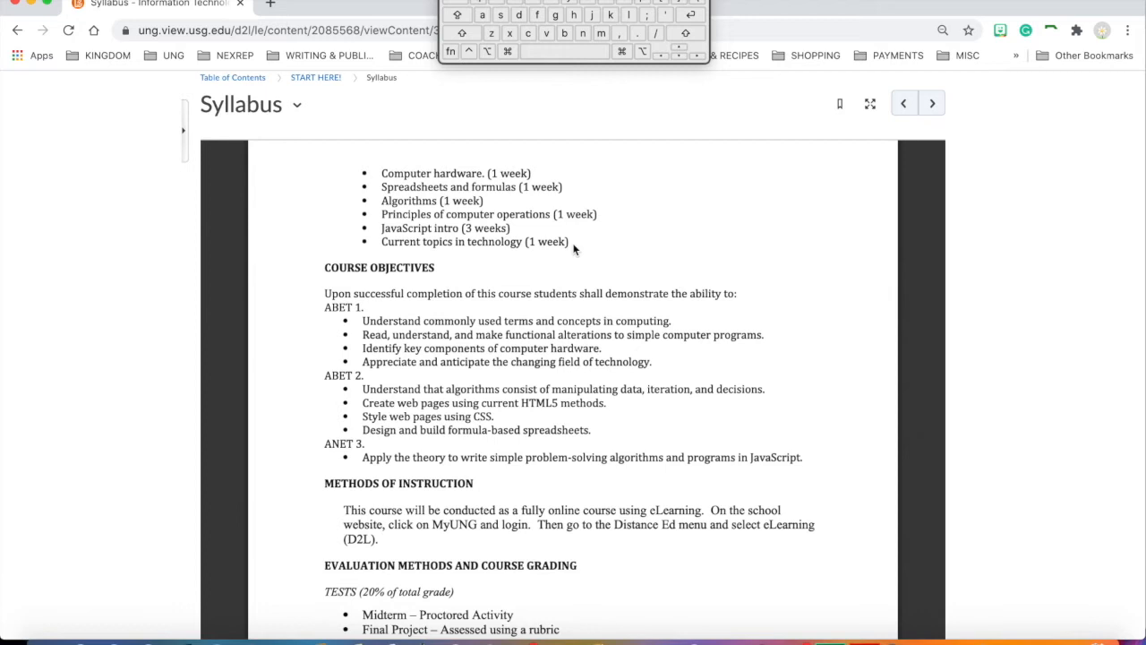
pyautogui.moveTo(601, 251)
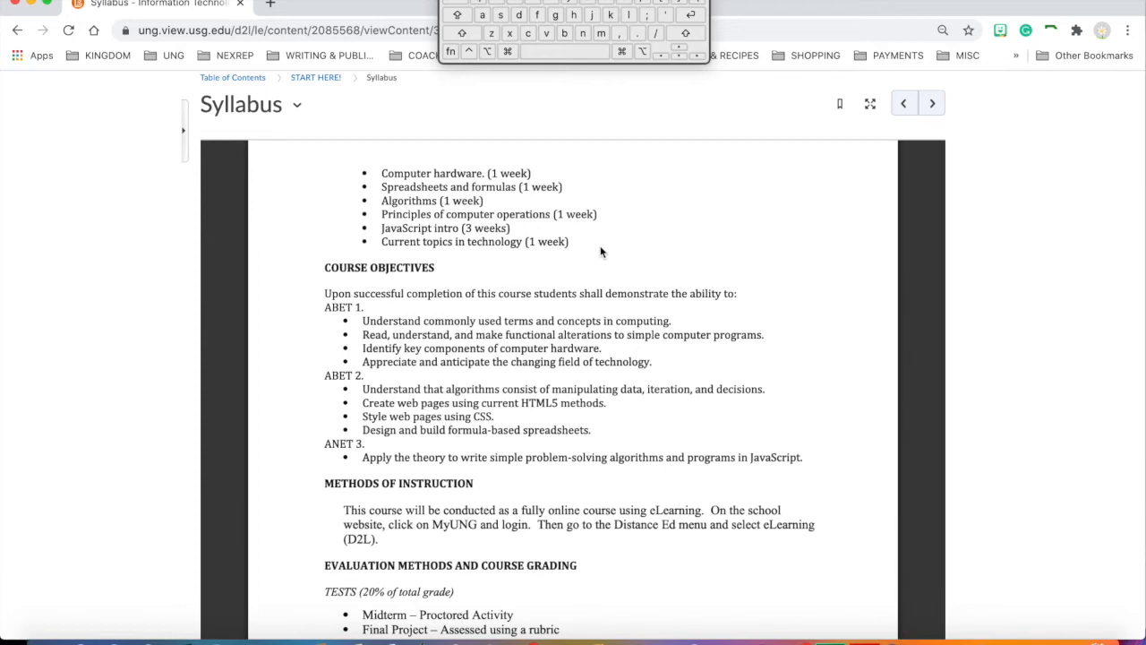
# Scroll the syllabus to Evaluation Methods: tests 20%, lab projects 60% with assignment list, chapter quizzes 10%
pyautogui.scroll(-3)
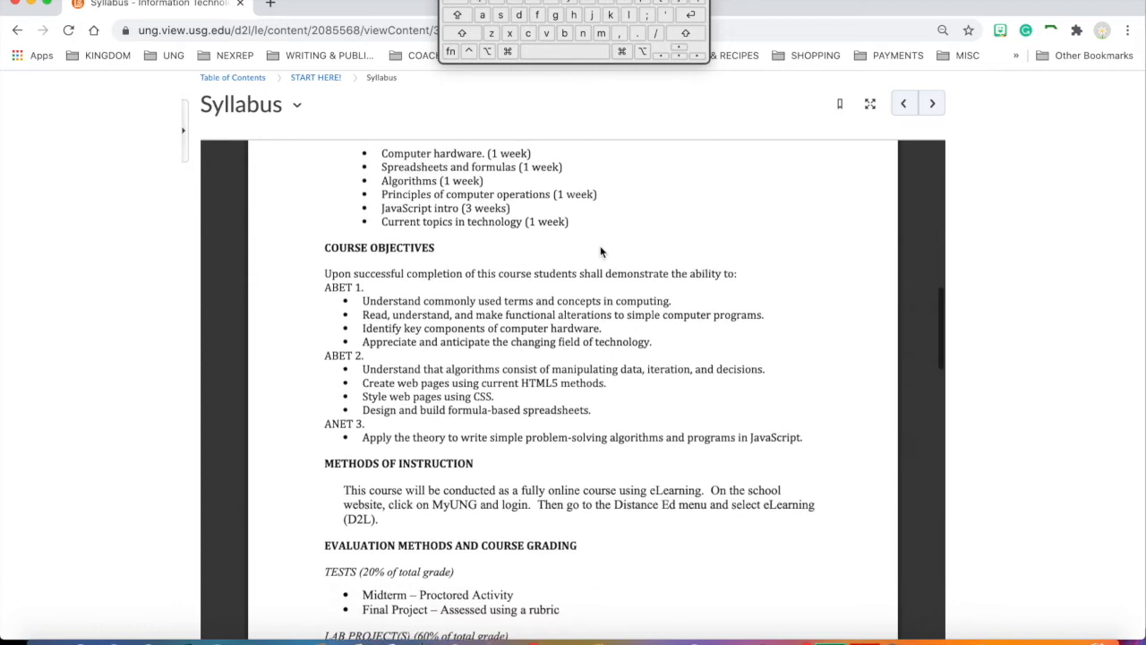
pyautogui.scroll(-3)
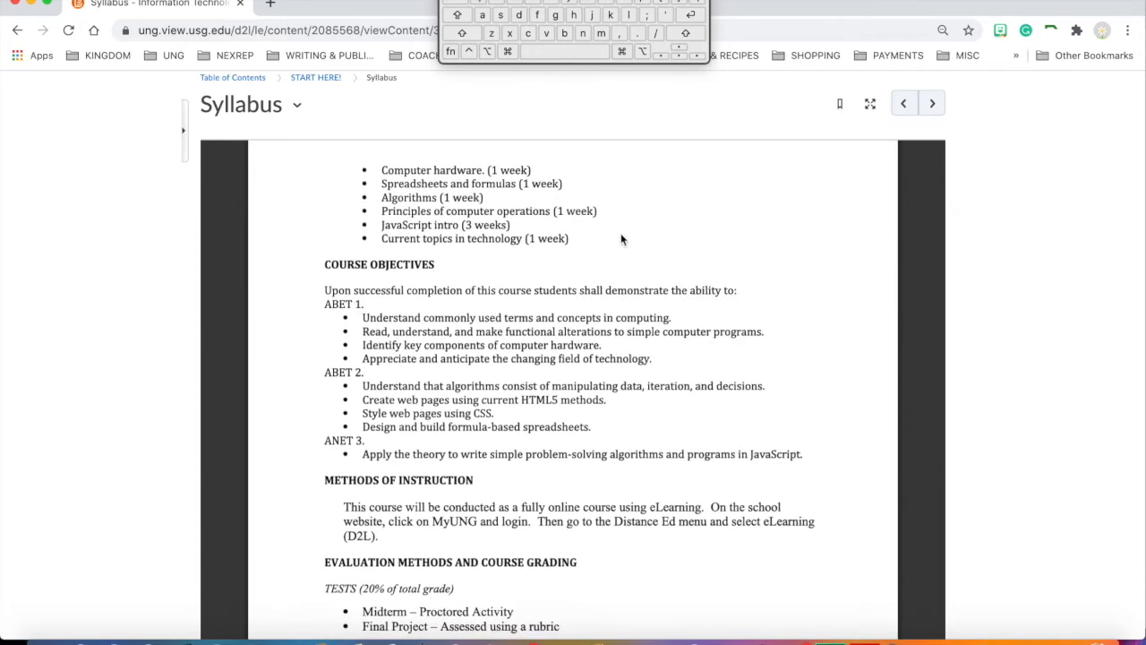
pyautogui.moveTo(627, 244)
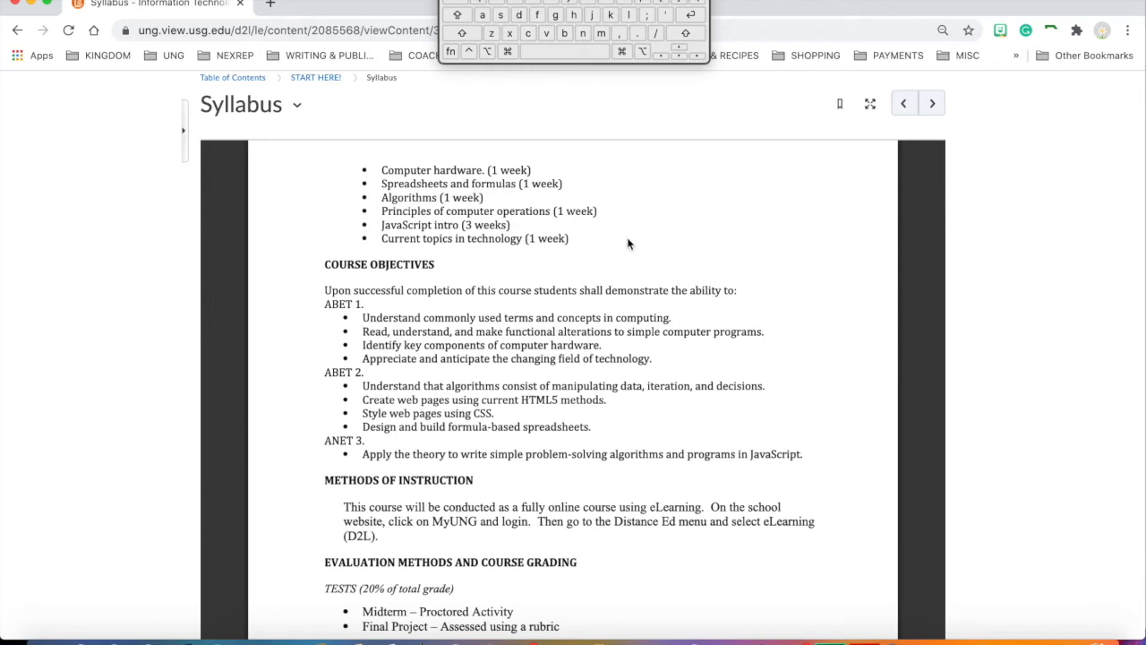
pyautogui.scroll(-3)
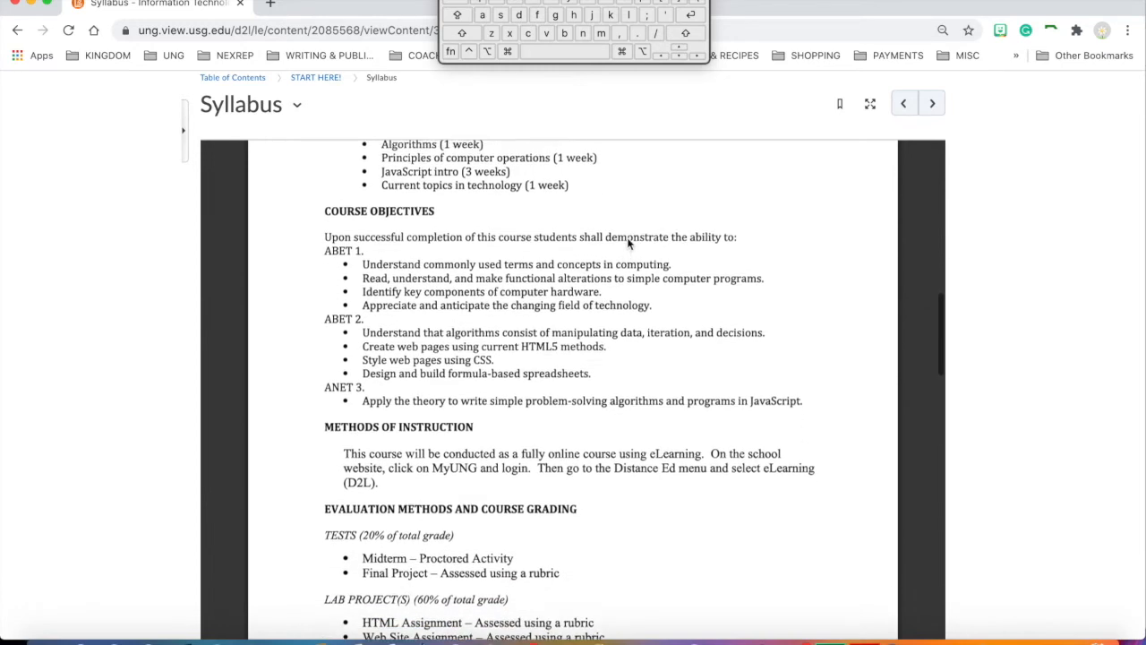
pyautogui.scroll(3)
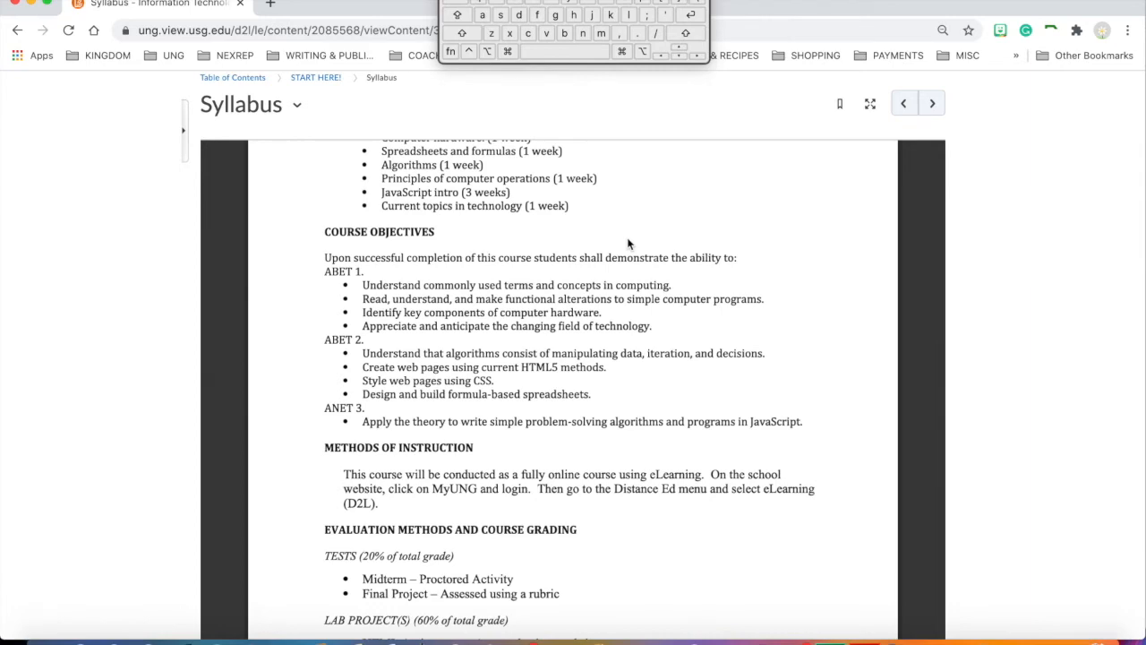
pyautogui.scroll(-3)
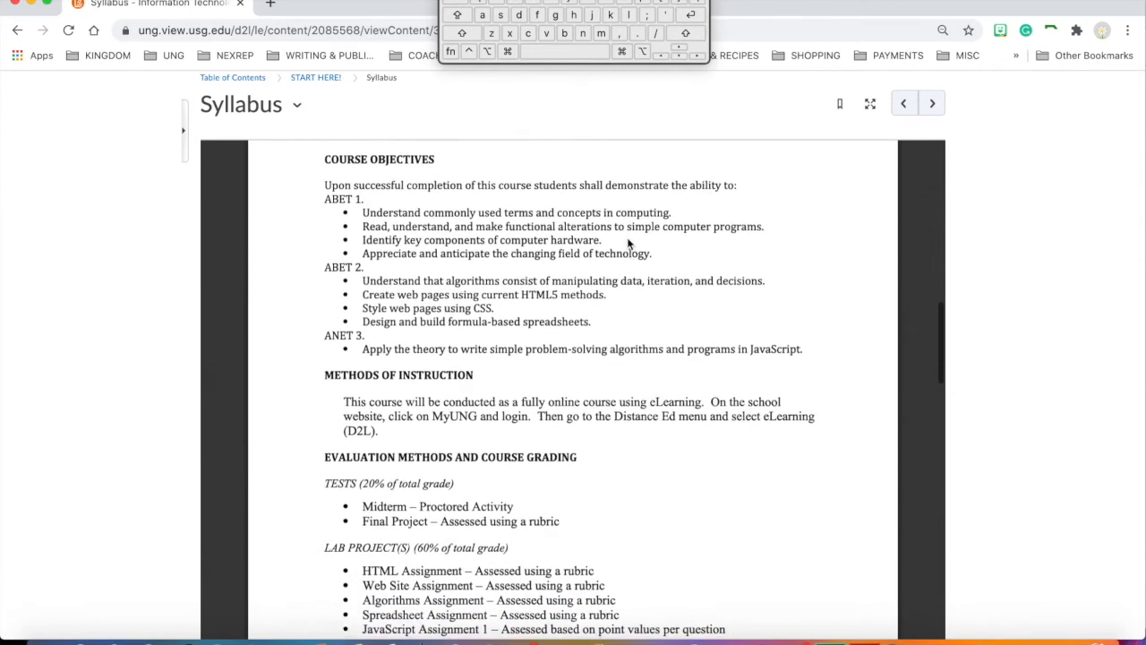
pyautogui.scroll(-3)
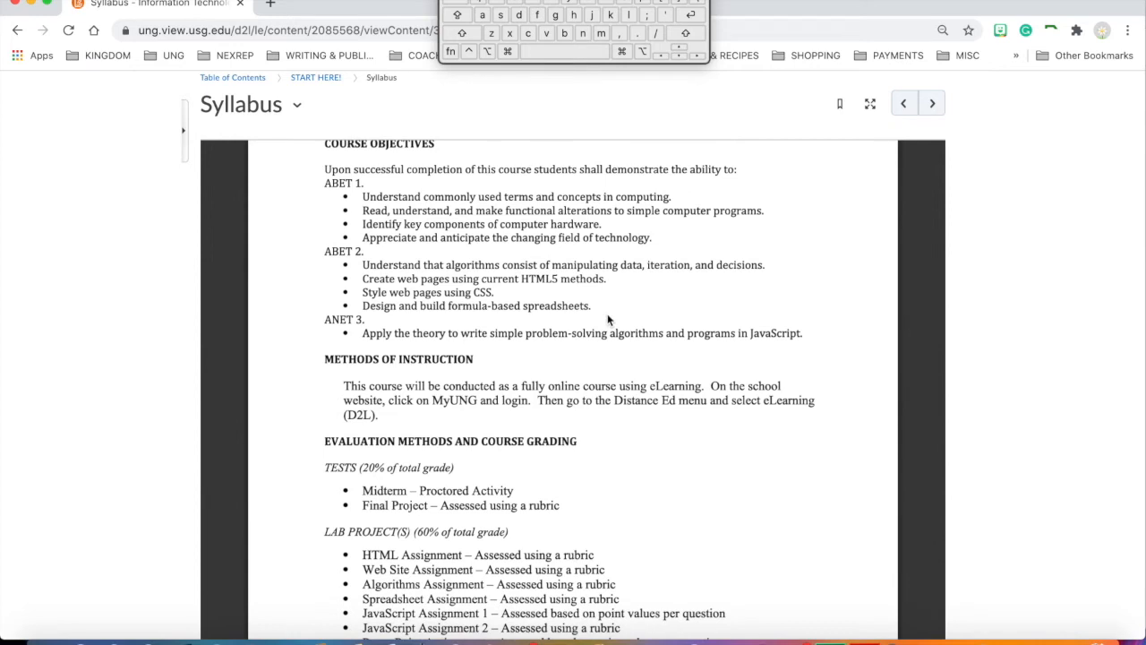
pyautogui.moveTo(629, 351)
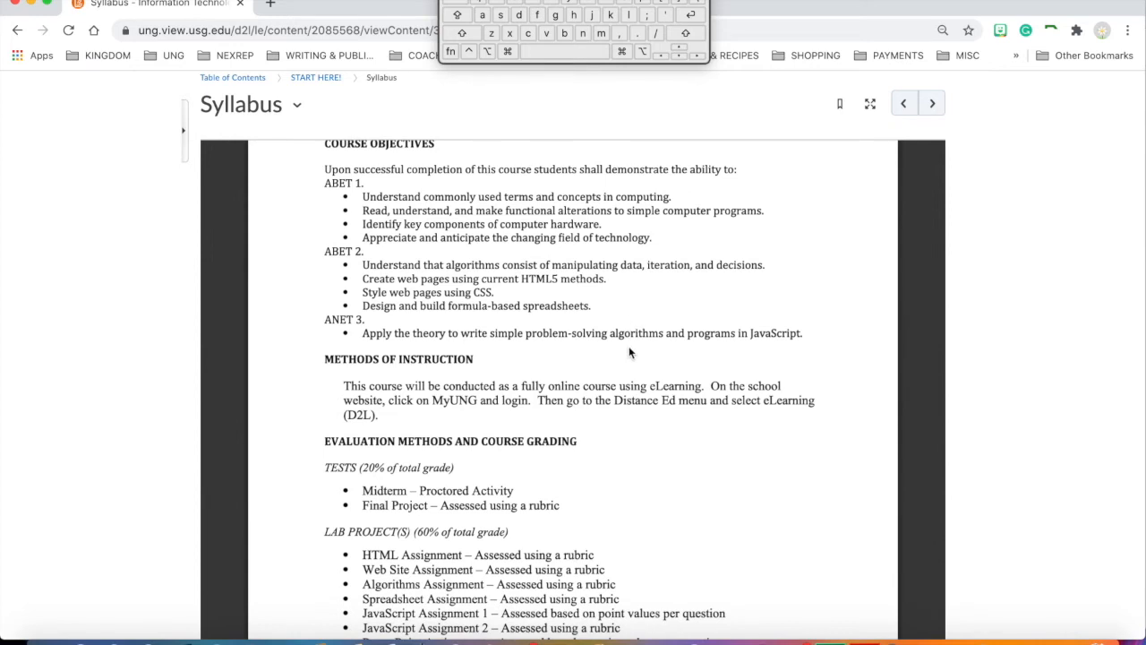
pyautogui.scroll(-3)
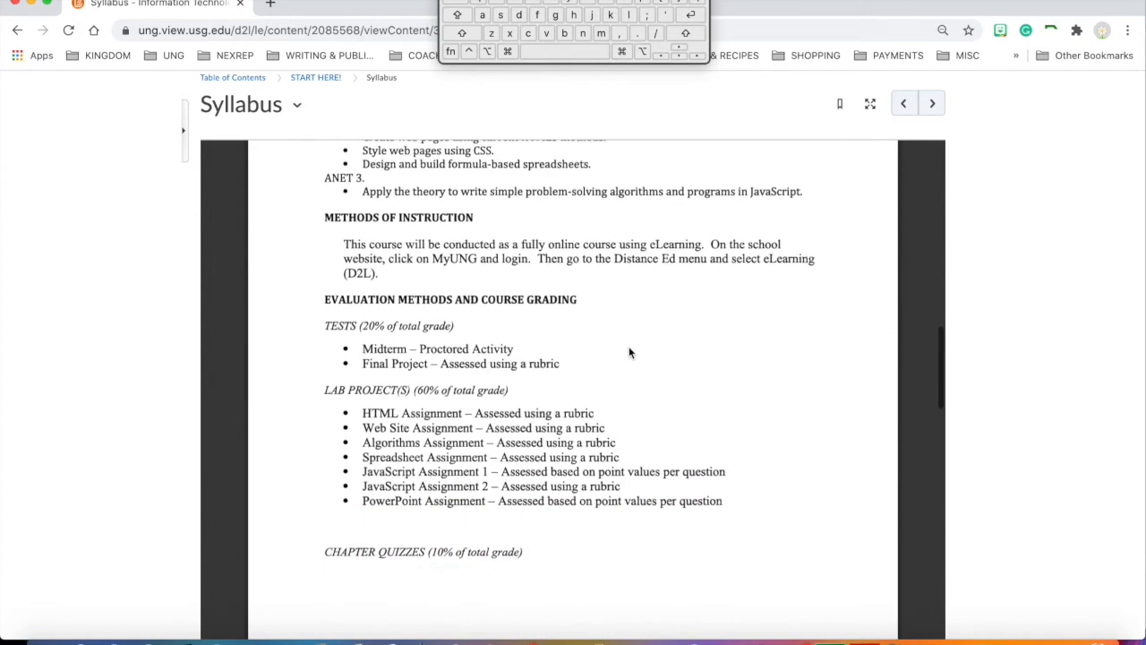
pyautogui.scroll(-3)
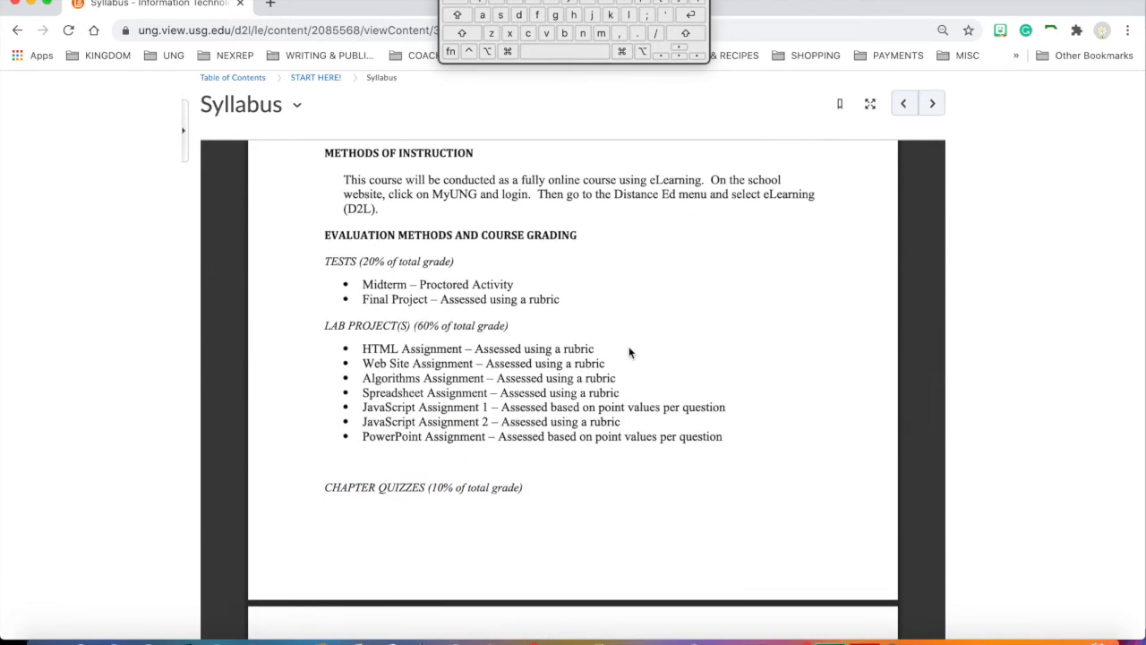
pyautogui.moveTo(632, 215)
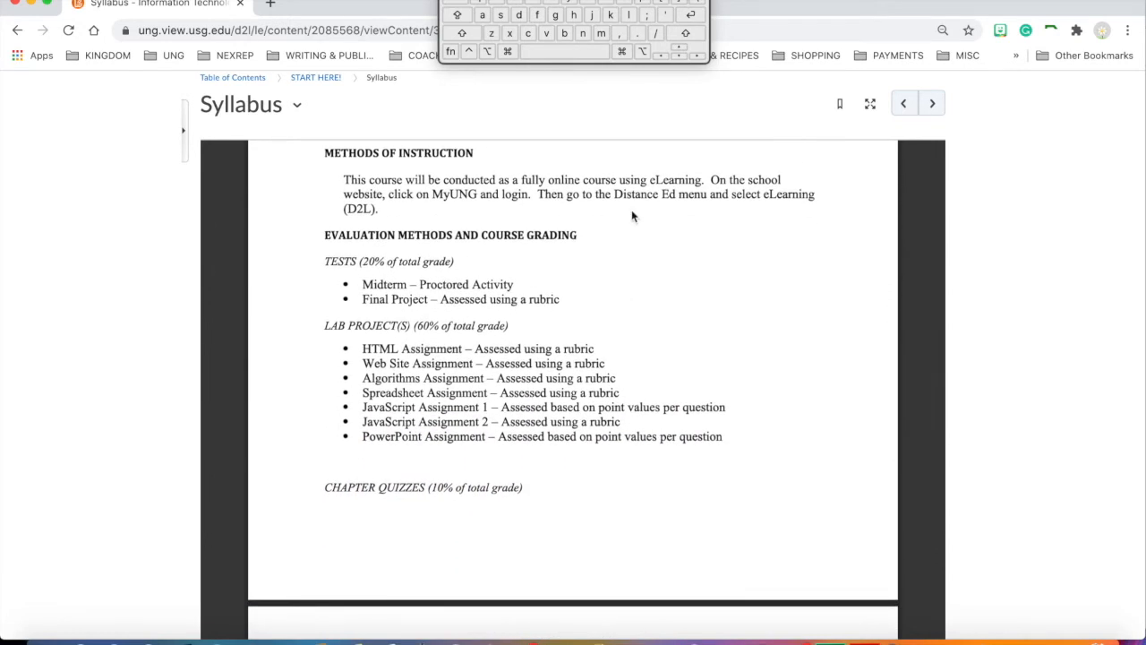
pyautogui.moveTo(651, 211)
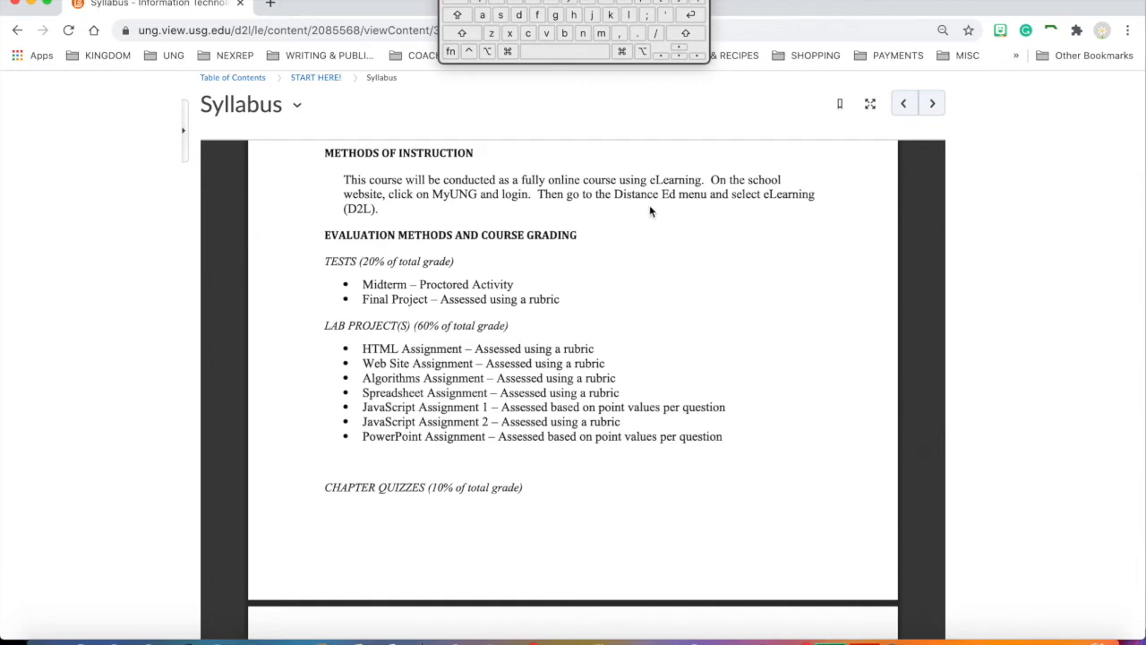
pyautogui.moveTo(684, 260)
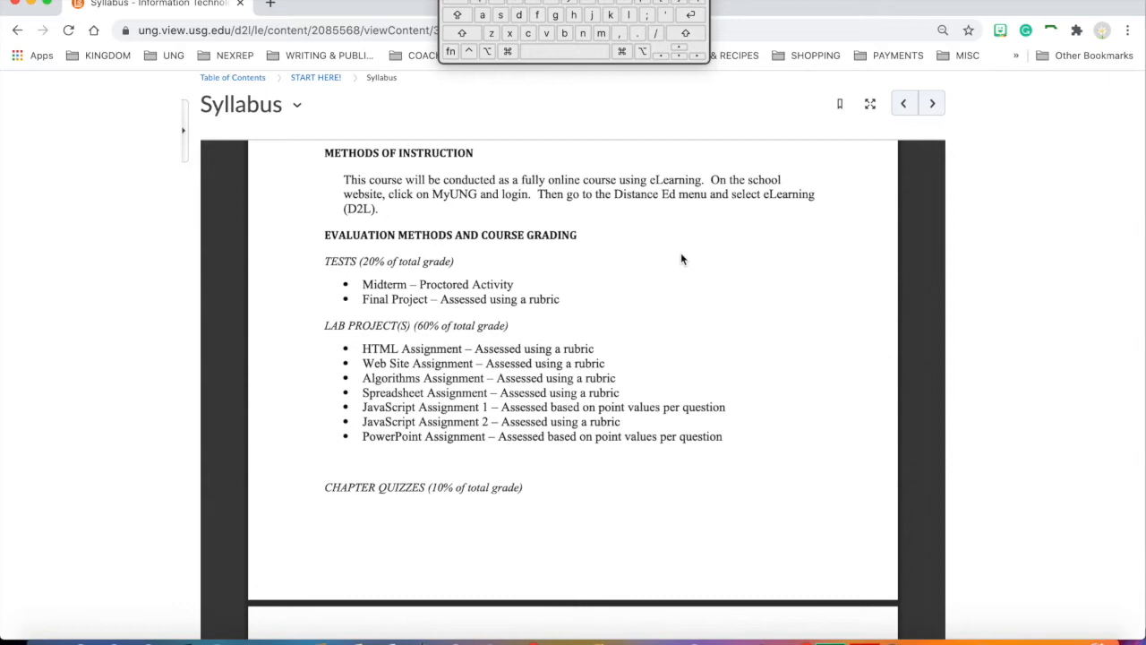
# Scroll the syllabus grading section through discussions at 10% to the Category/Weight table
pyautogui.scroll(-3)
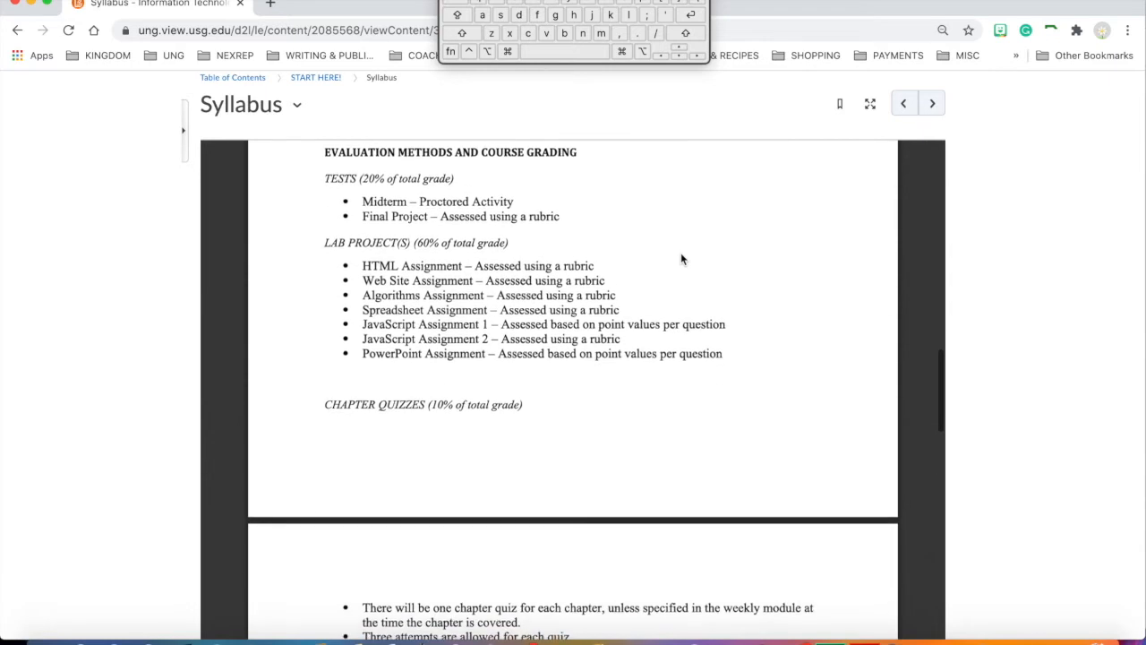
pyautogui.moveTo(688, 279)
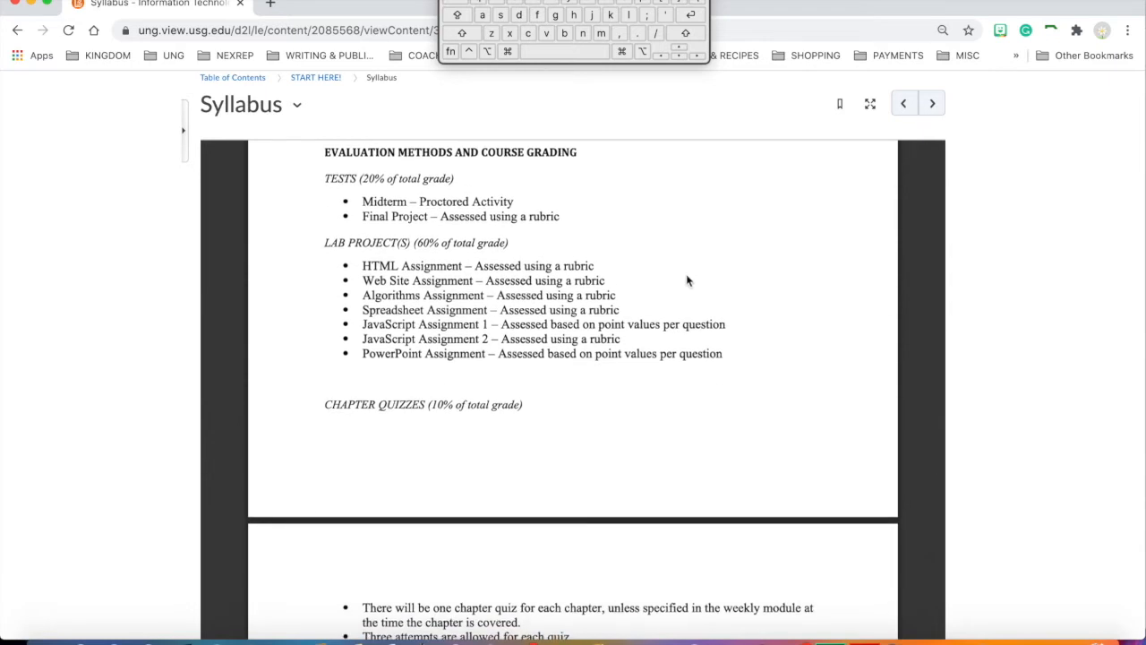
pyautogui.scroll(-3)
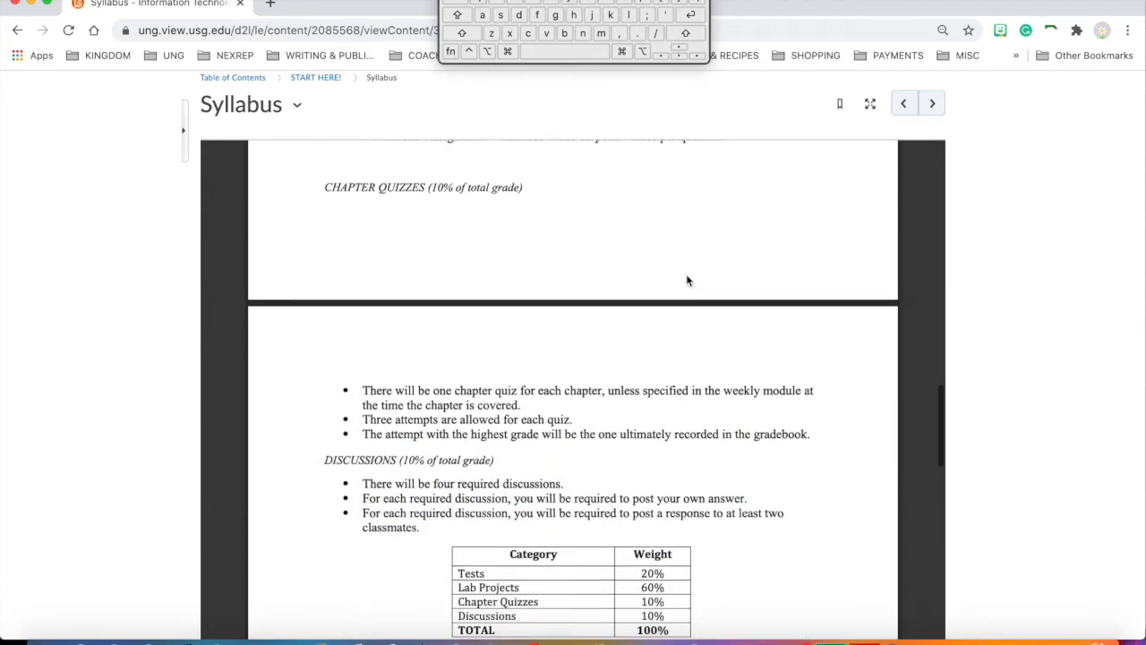
pyautogui.scroll(3)
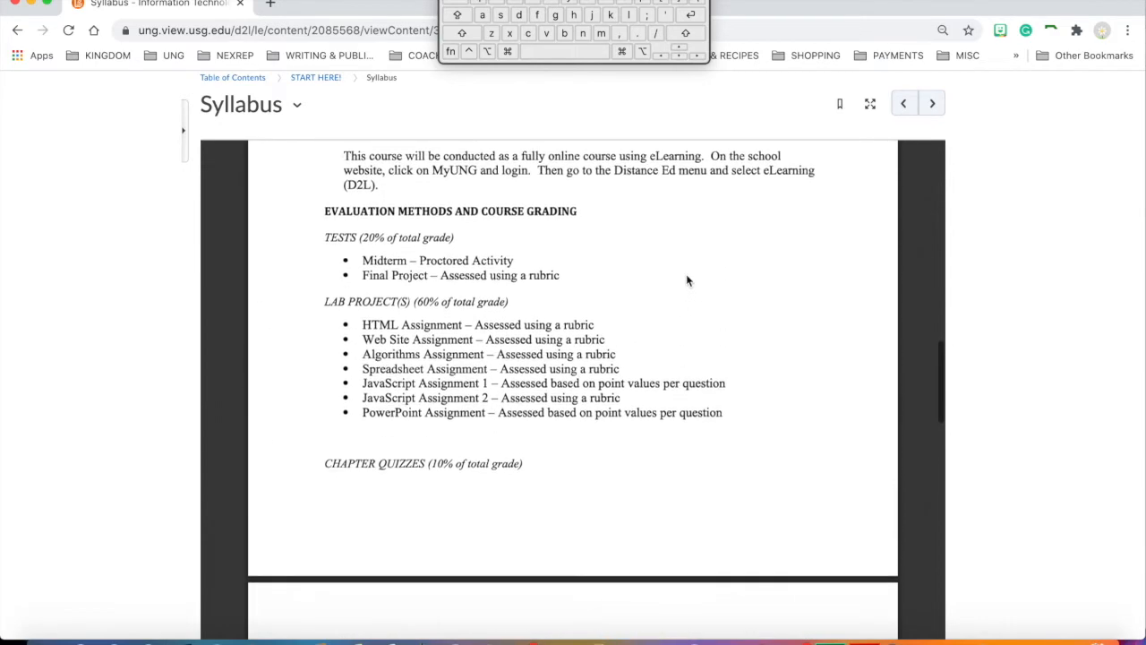
pyautogui.scroll(-3)
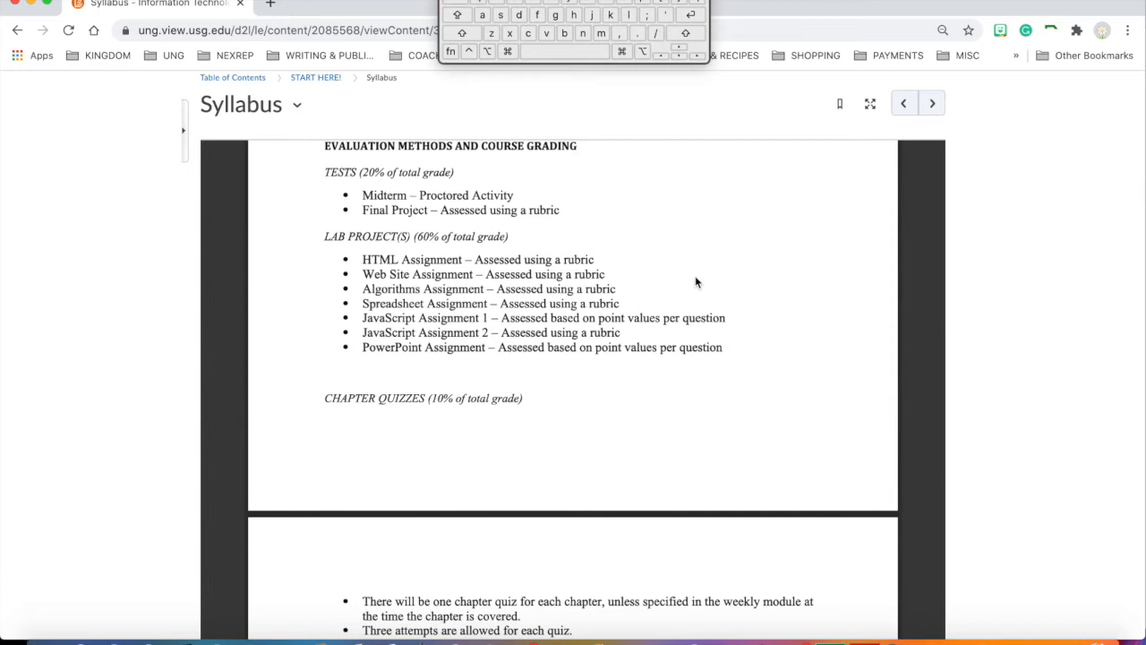
pyautogui.moveTo(684, 279)
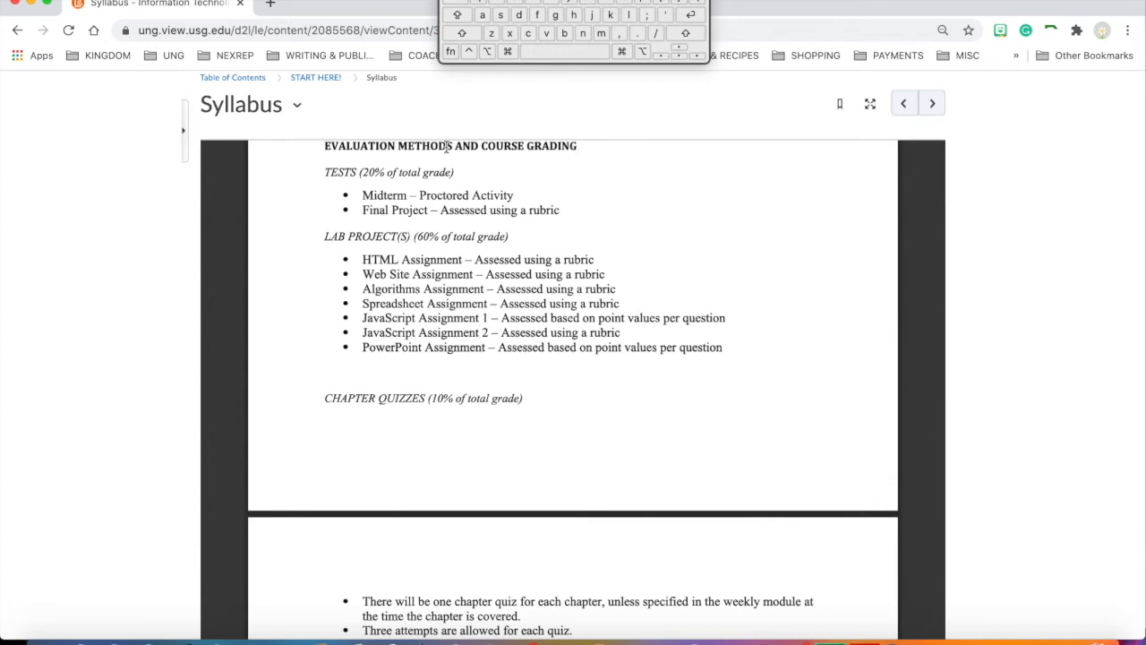
pyautogui.moveTo(459, 184)
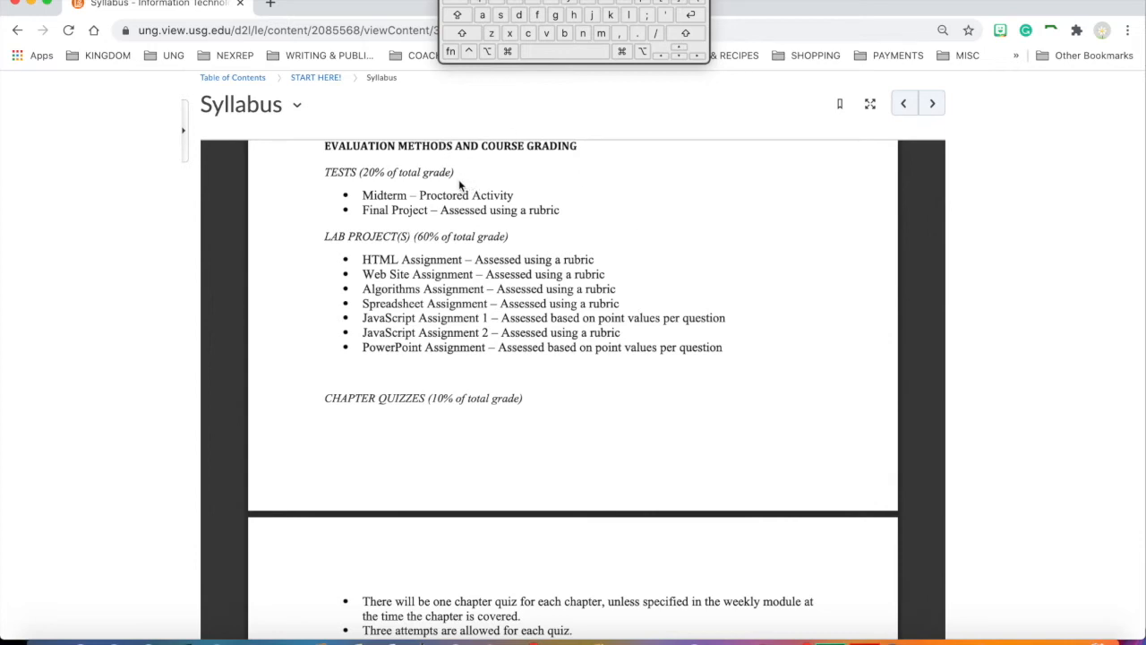
pyautogui.moveTo(492, 209)
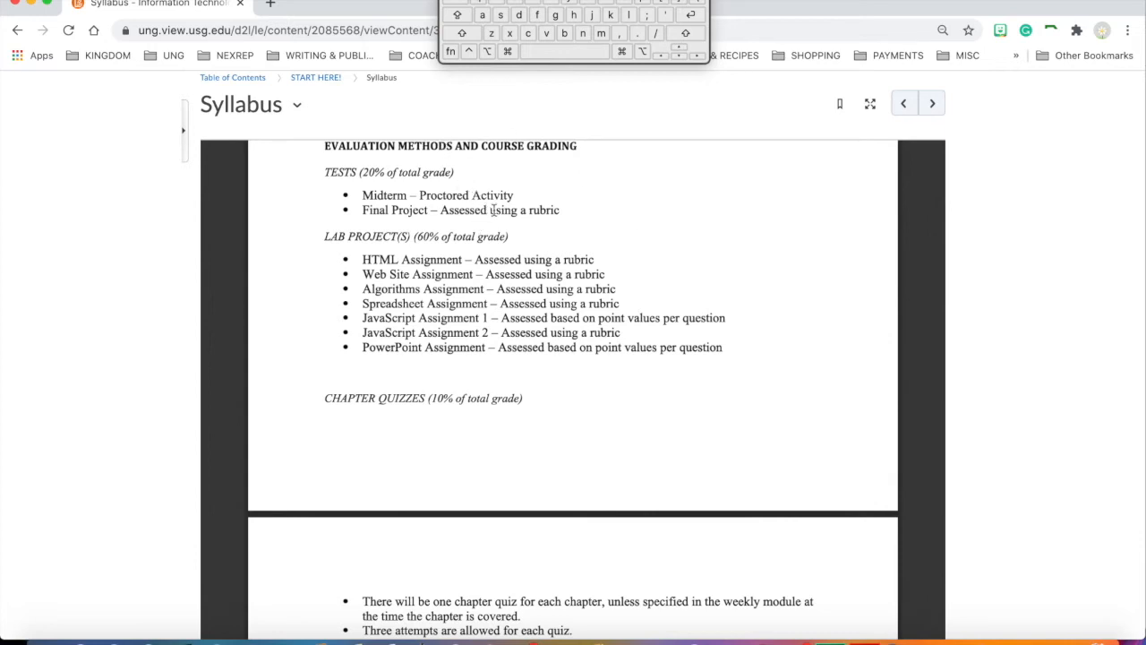
pyautogui.moveTo(544, 212)
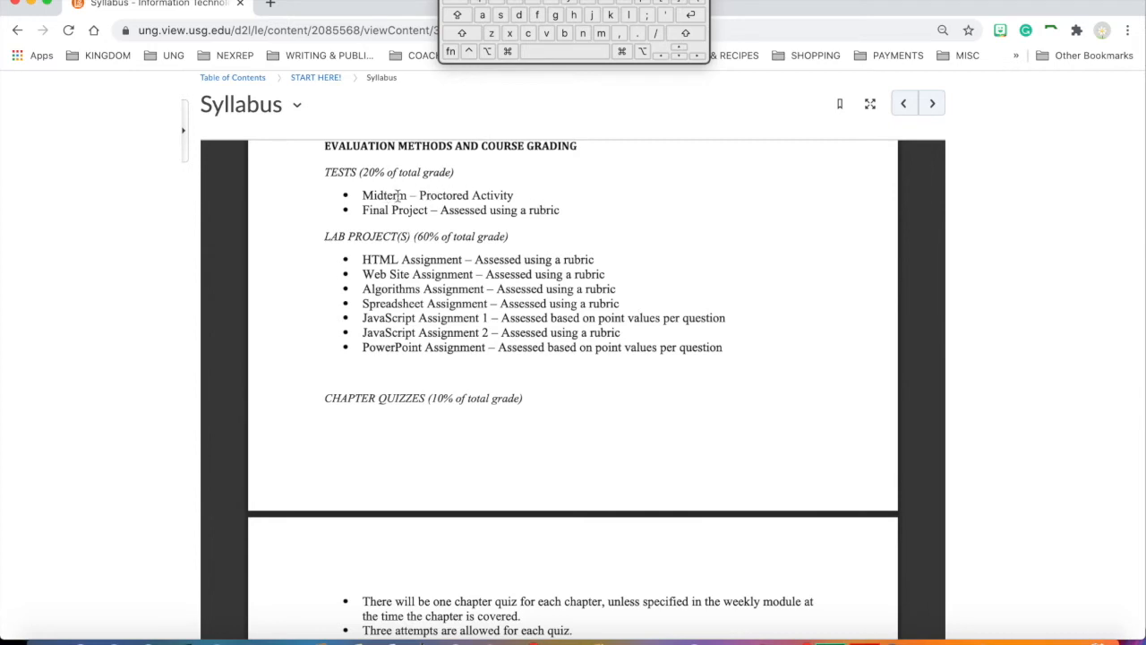
pyautogui.moveTo(523, 200)
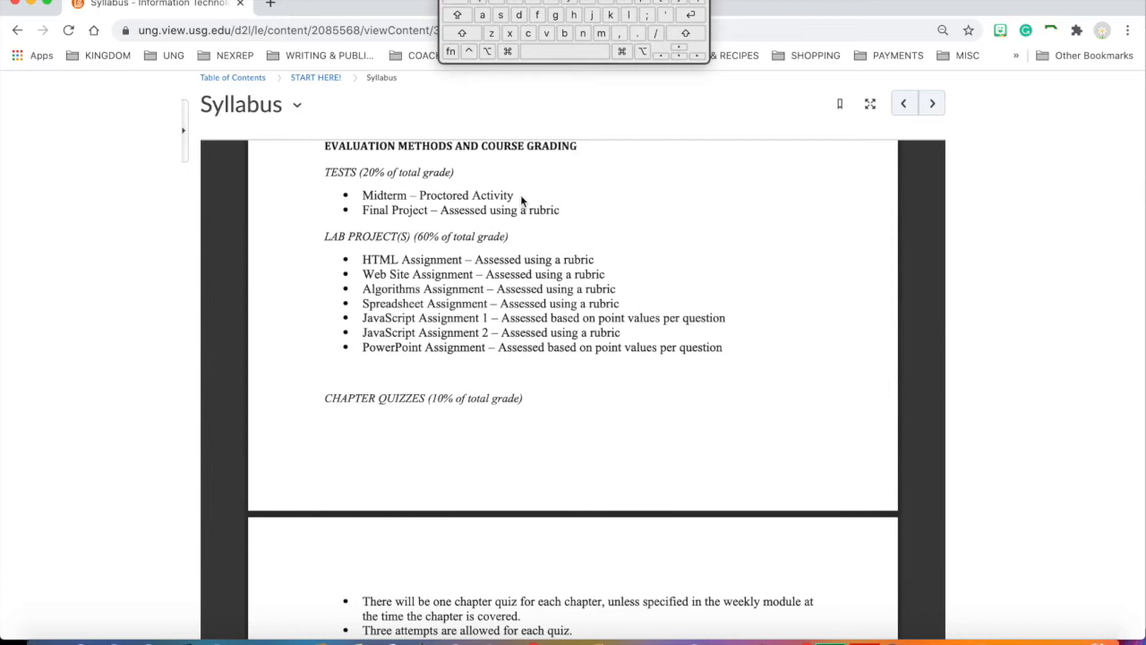
pyautogui.moveTo(424, 201)
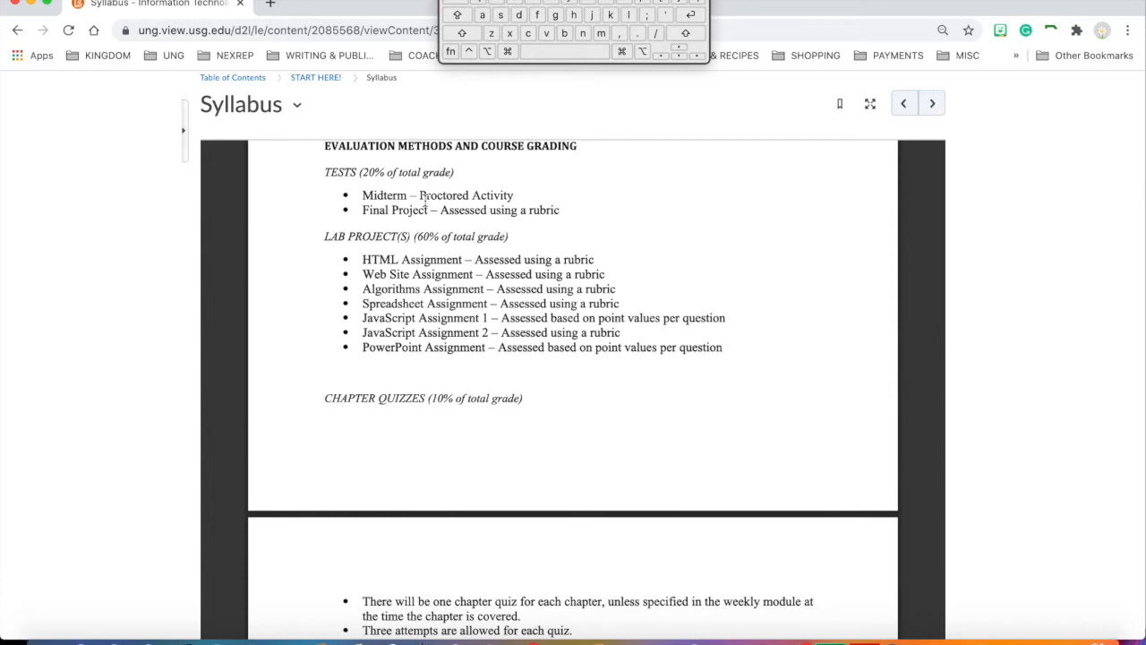
pyautogui.moveTo(462, 237)
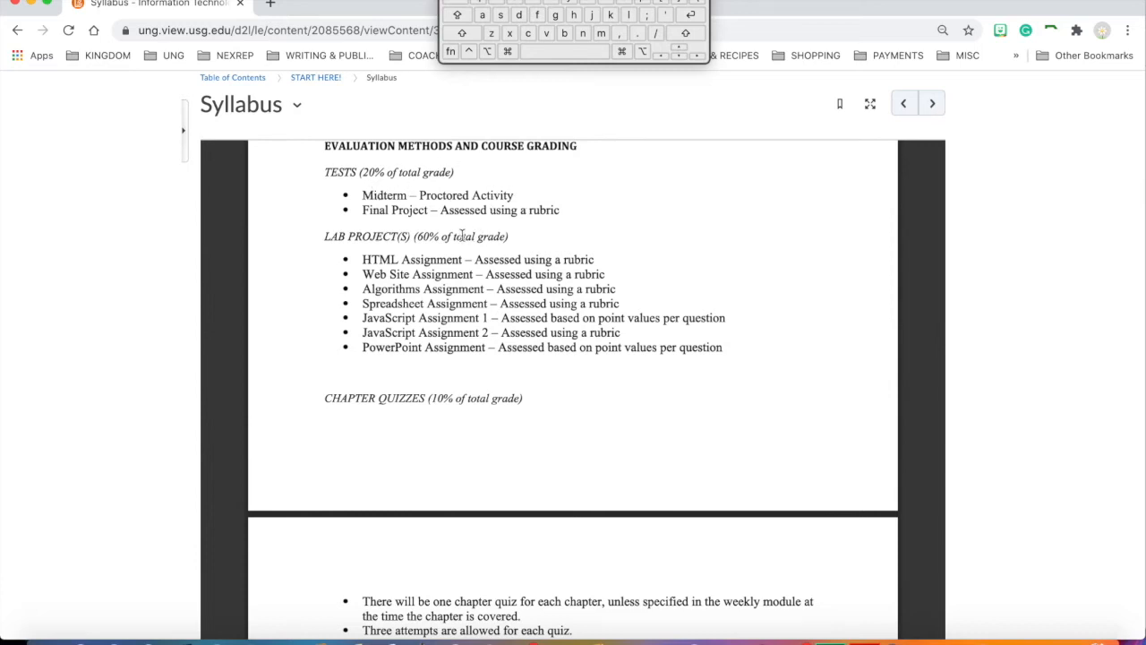
pyautogui.scroll(-3)
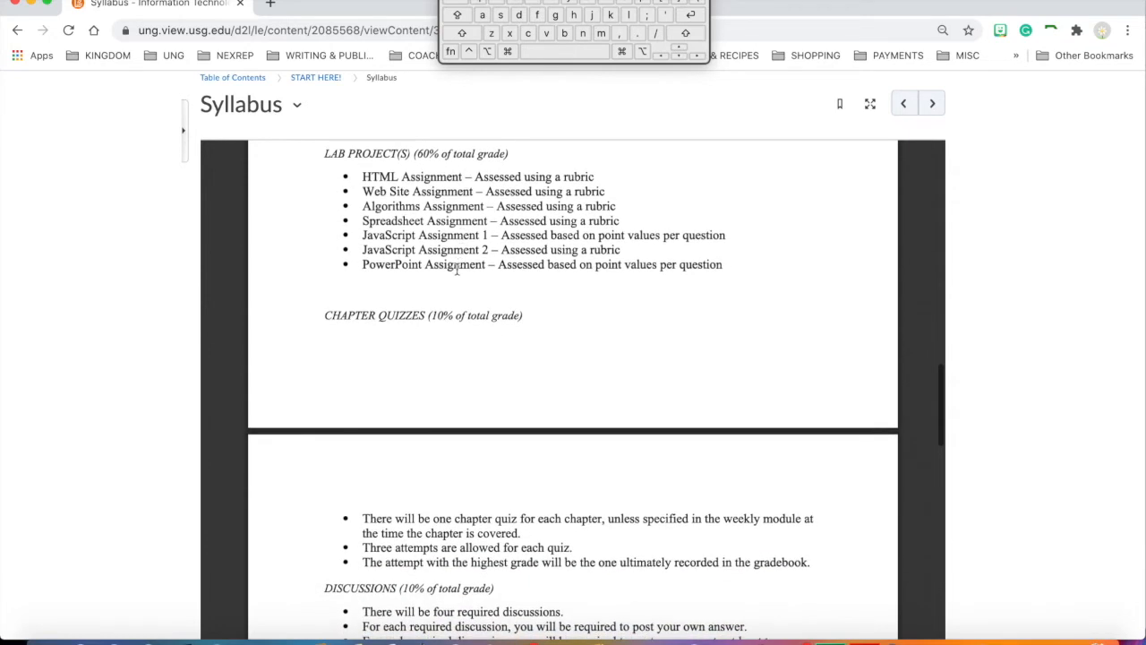
pyautogui.moveTo(455, 293)
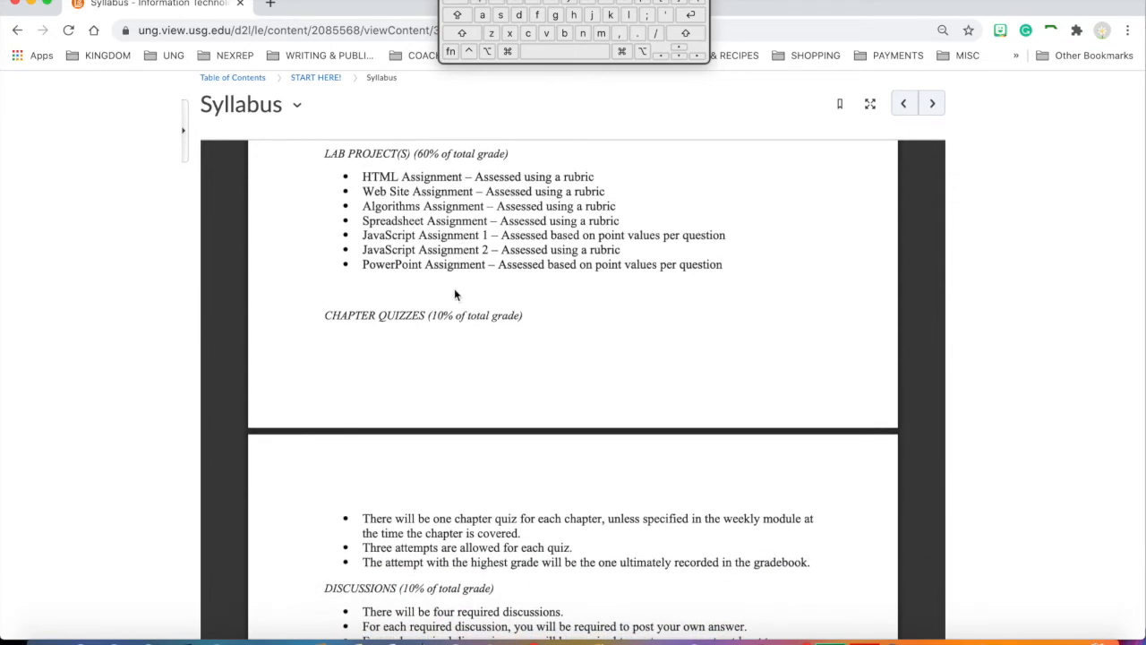
pyautogui.moveTo(498, 297)
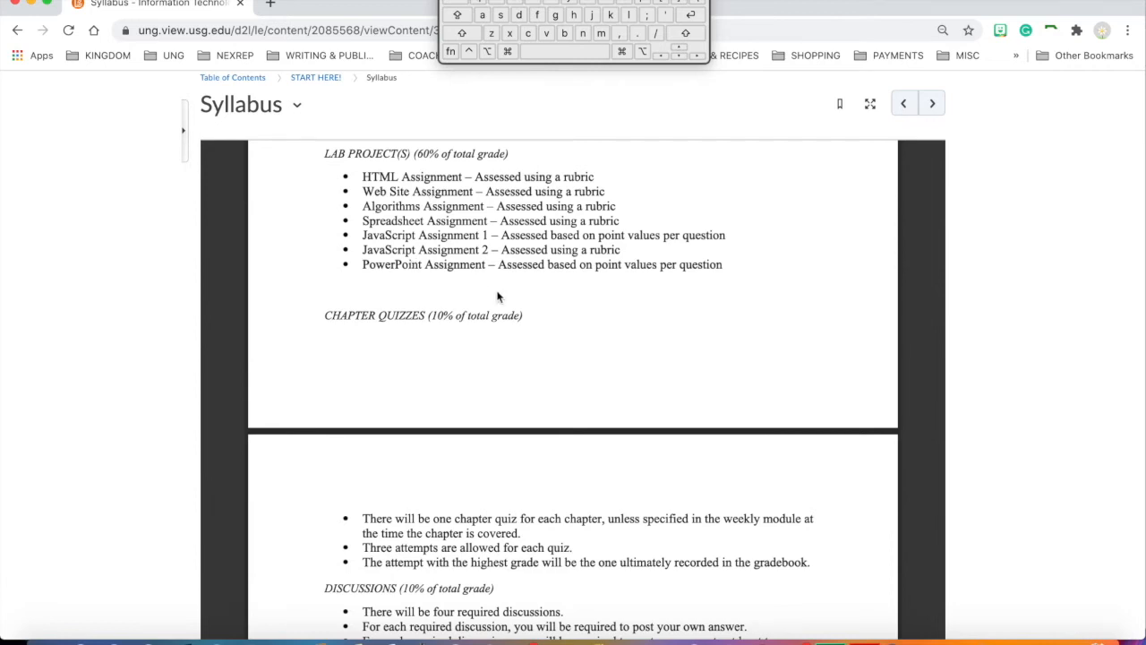
pyautogui.scroll(-3)
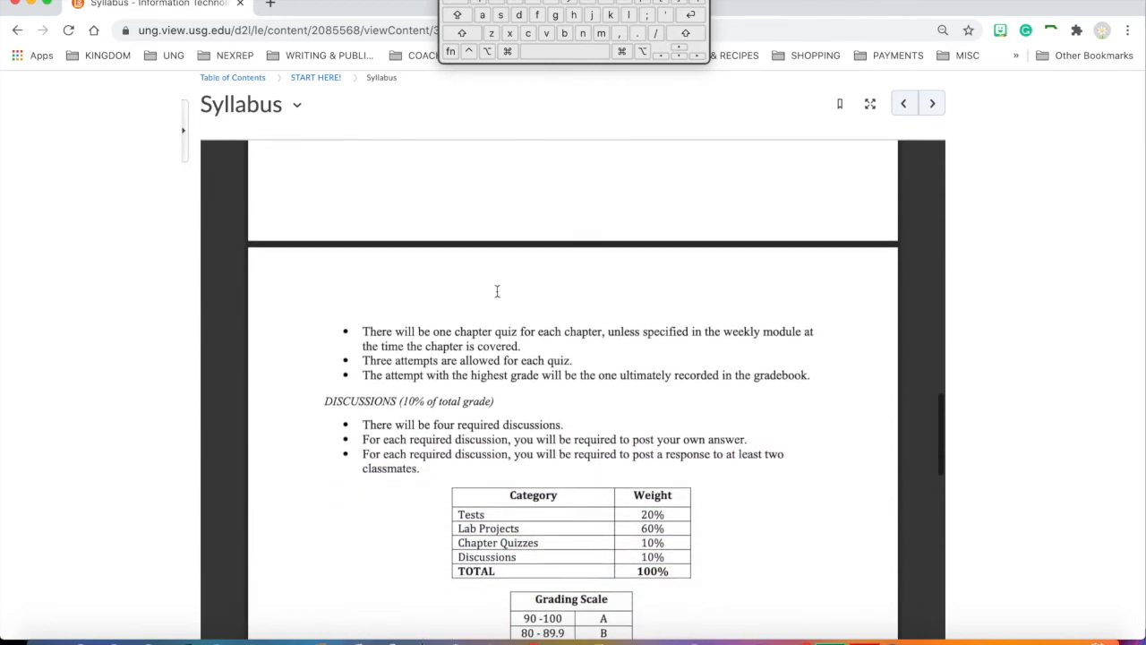
# Review the category weight table totaling 100% and the grading scale below it
pyautogui.scroll(3)
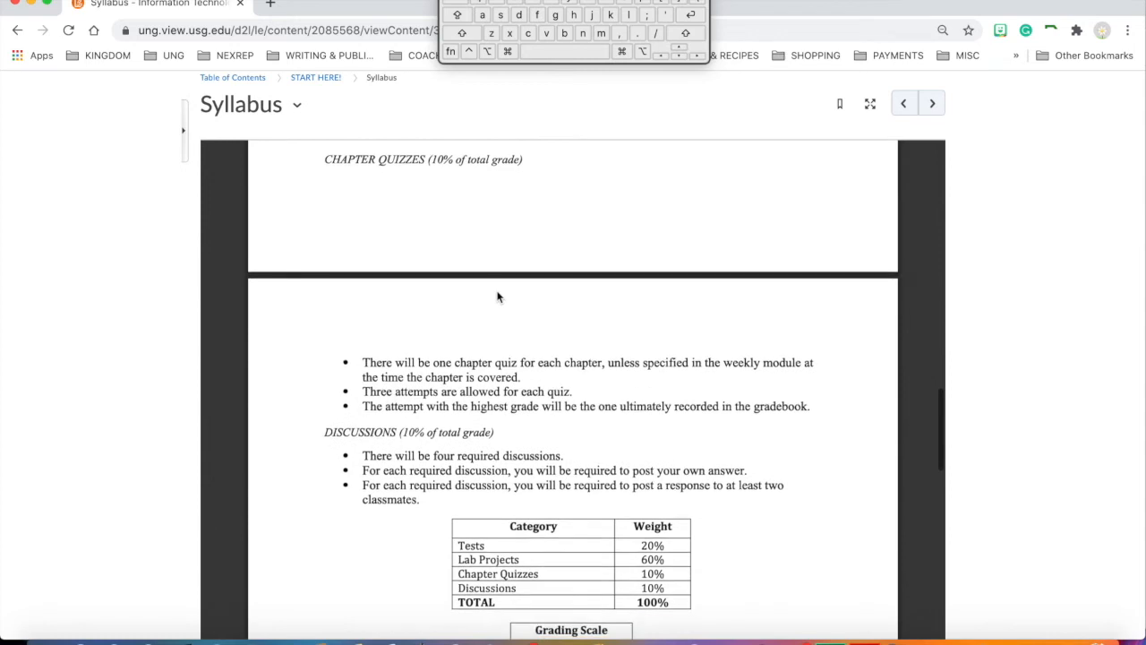
pyautogui.moveTo(571, 272)
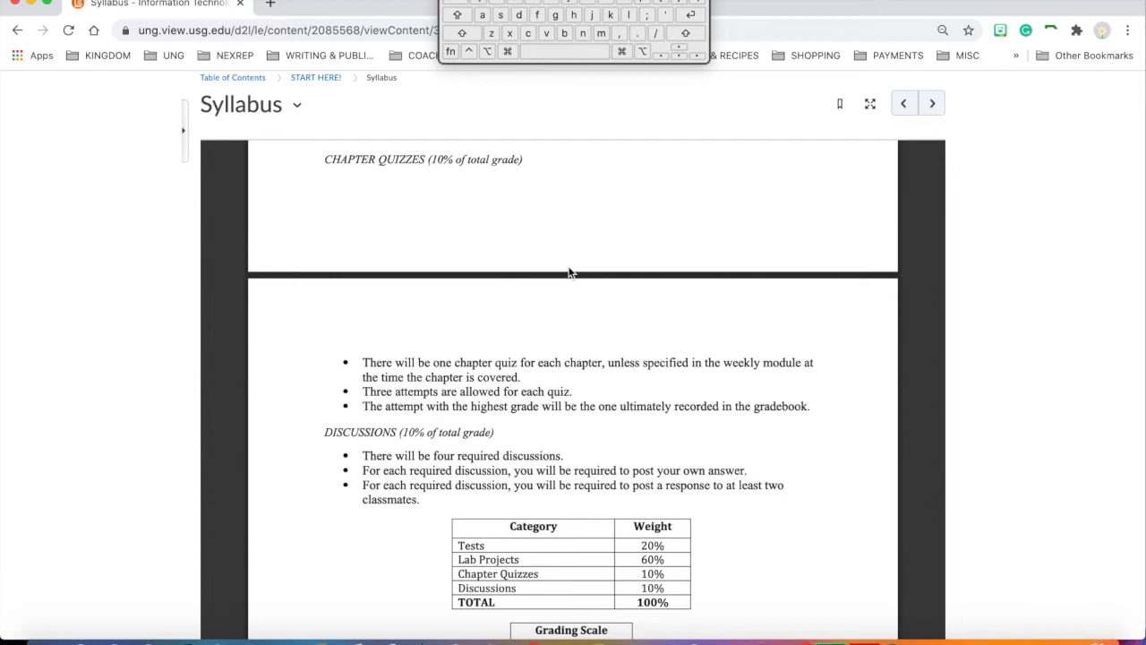
pyautogui.scroll(3)
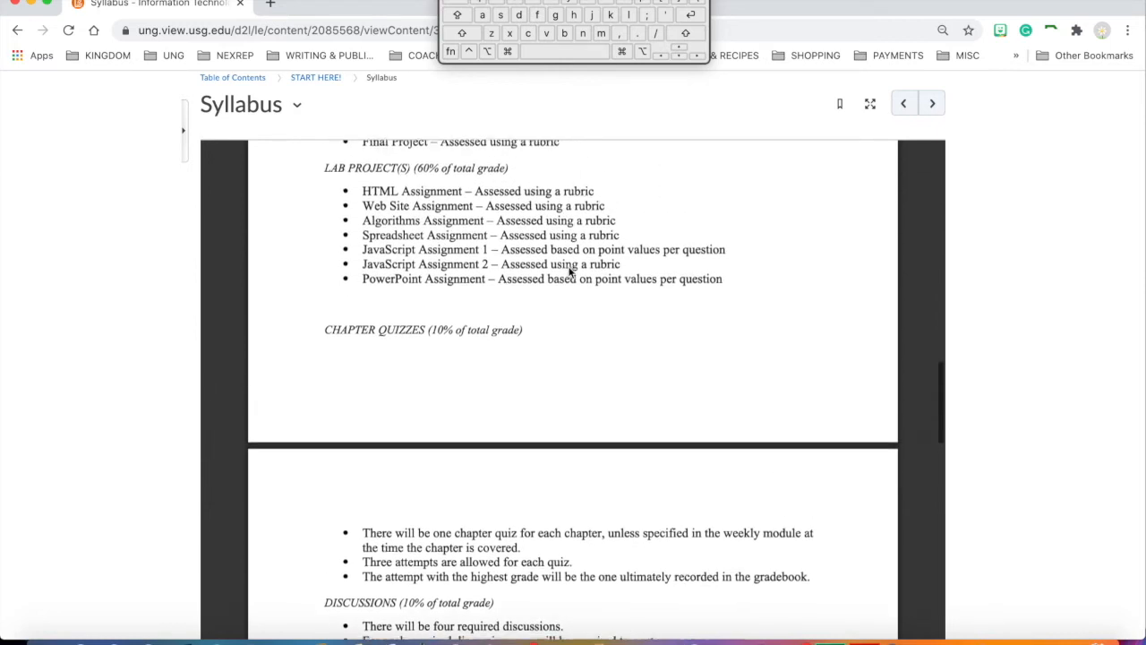
pyautogui.scroll(3)
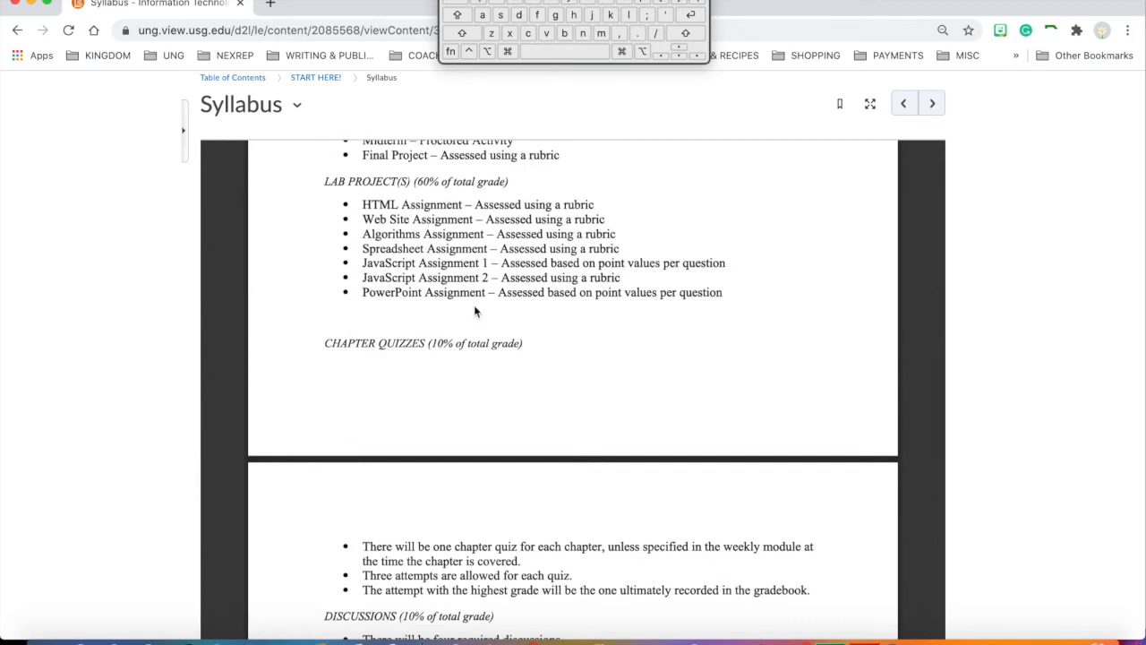
pyautogui.scroll(-3)
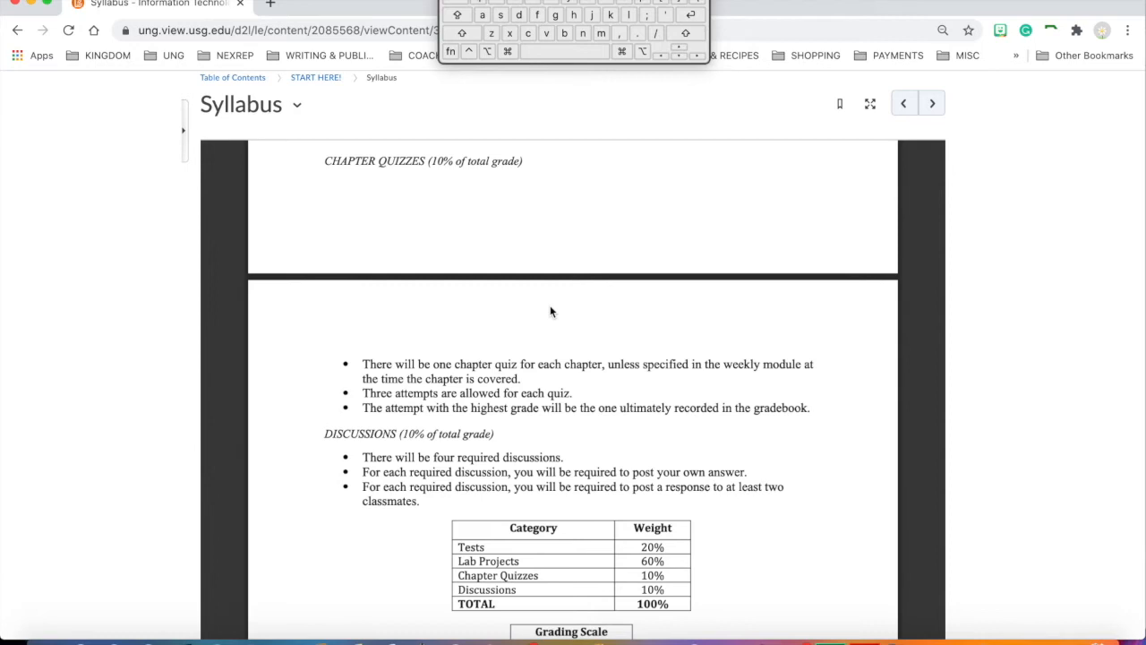
pyautogui.scroll(-3)
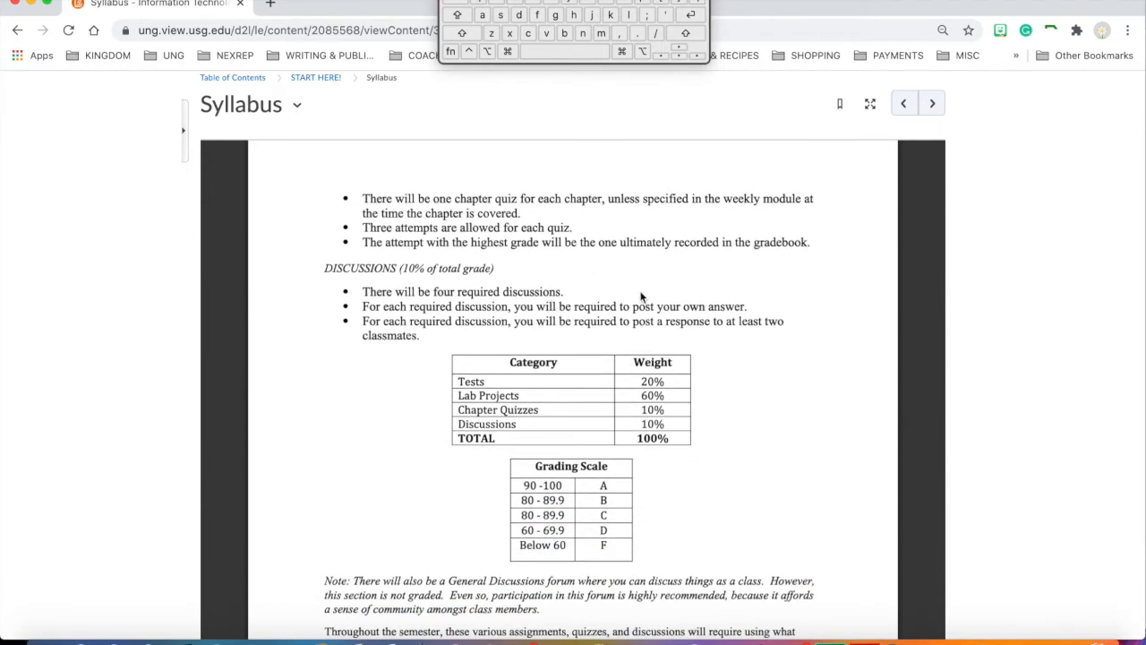
pyautogui.scroll(-3)
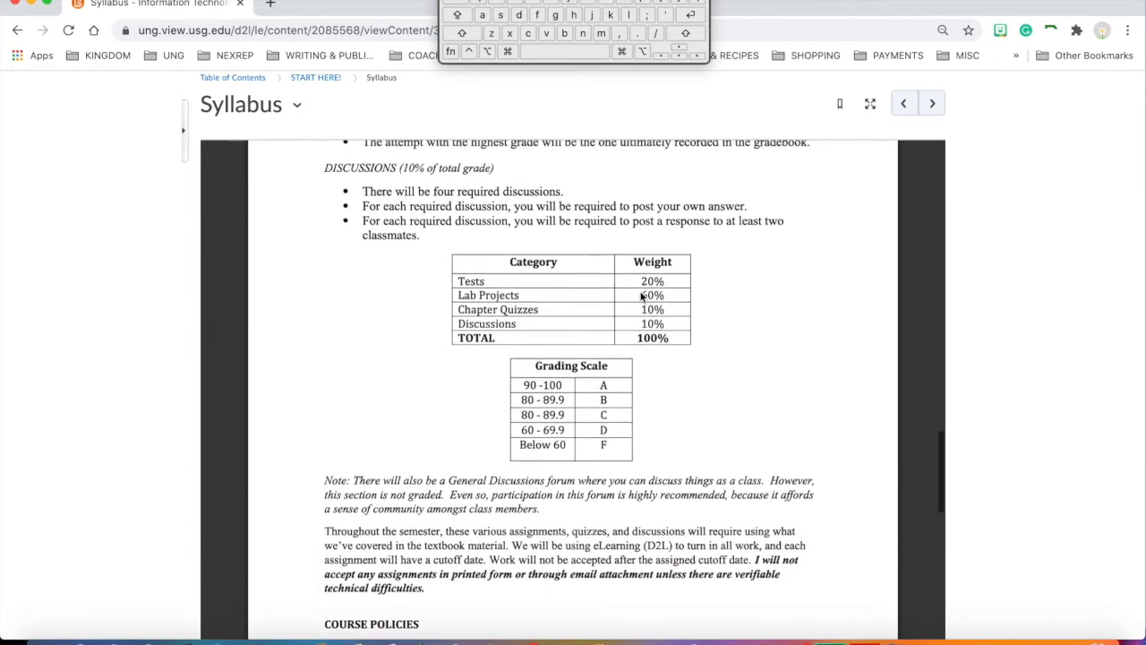
pyautogui.scroll(3)
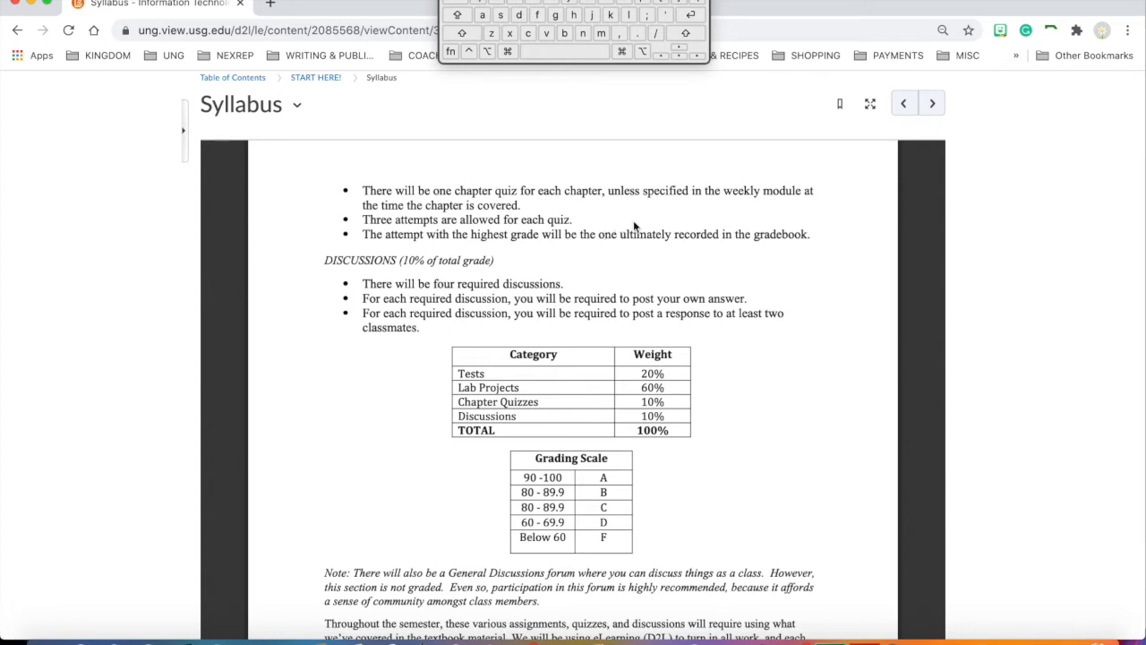
pyautogui.moveTo(643, 279)
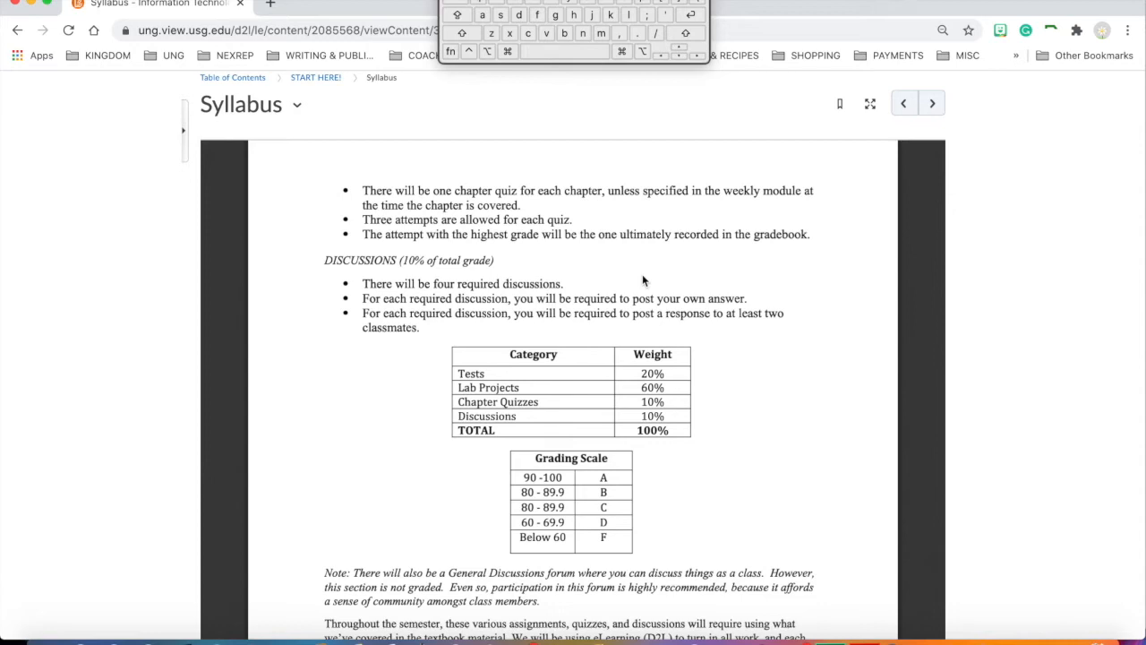
pyautogui.scroll(-3)
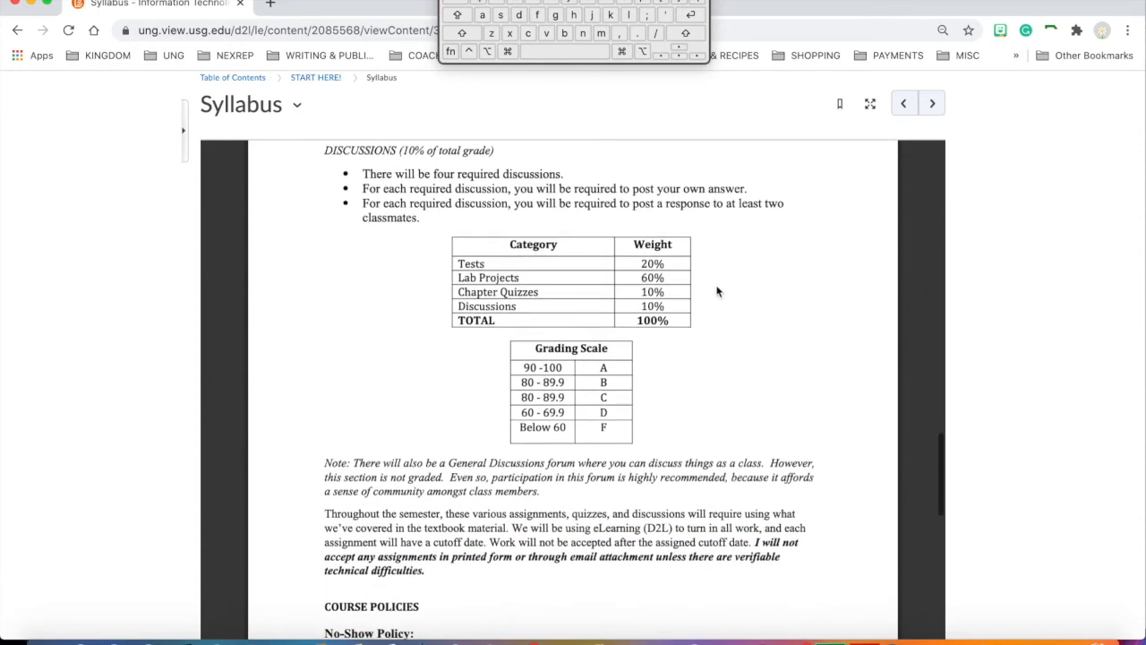
pyautogui.moveTo(684, 383)
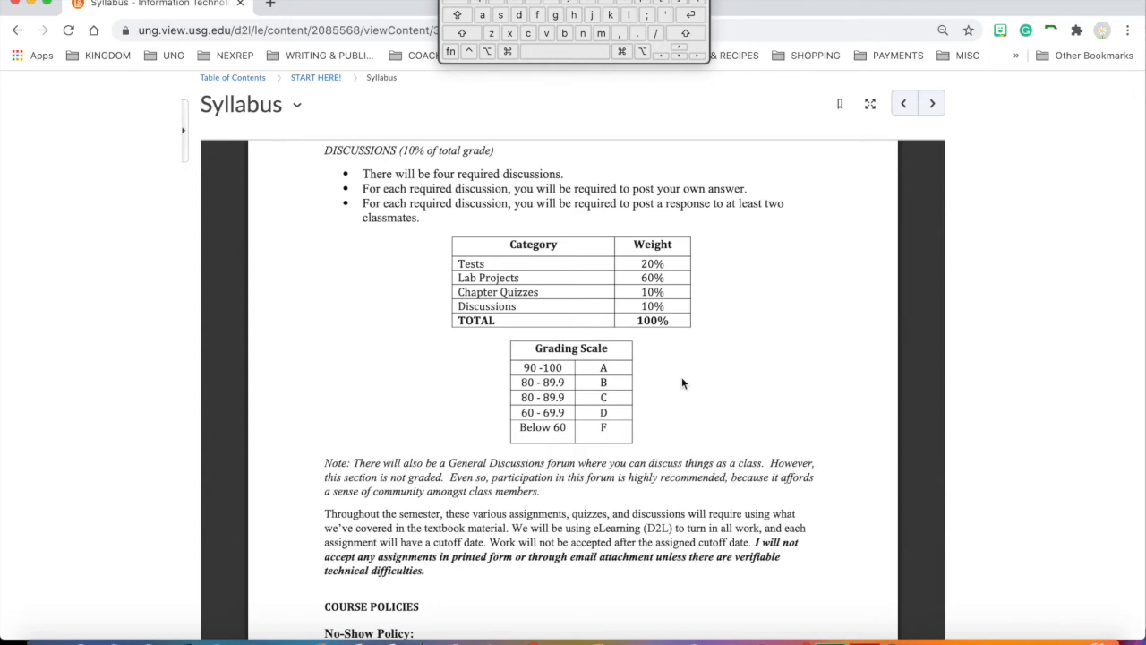
# Scroll the syllabus to the No-Show Policy, ProctorU requirement and instructor communication sections
pyautogui.scroll(-3)
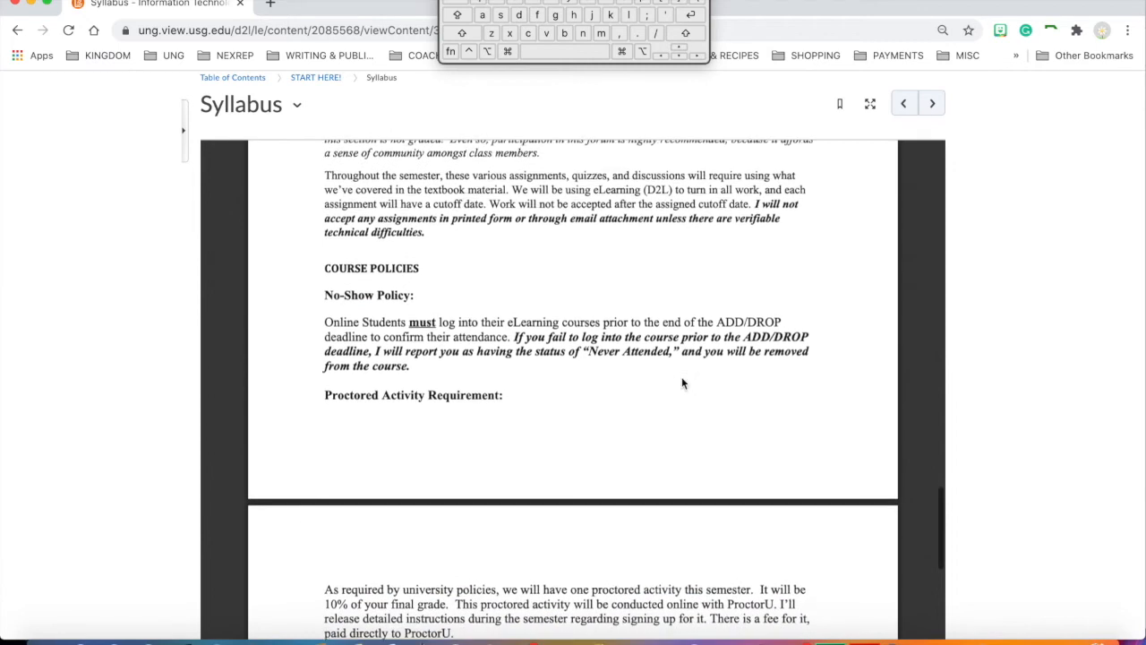
pyautogui.scroll(-3)
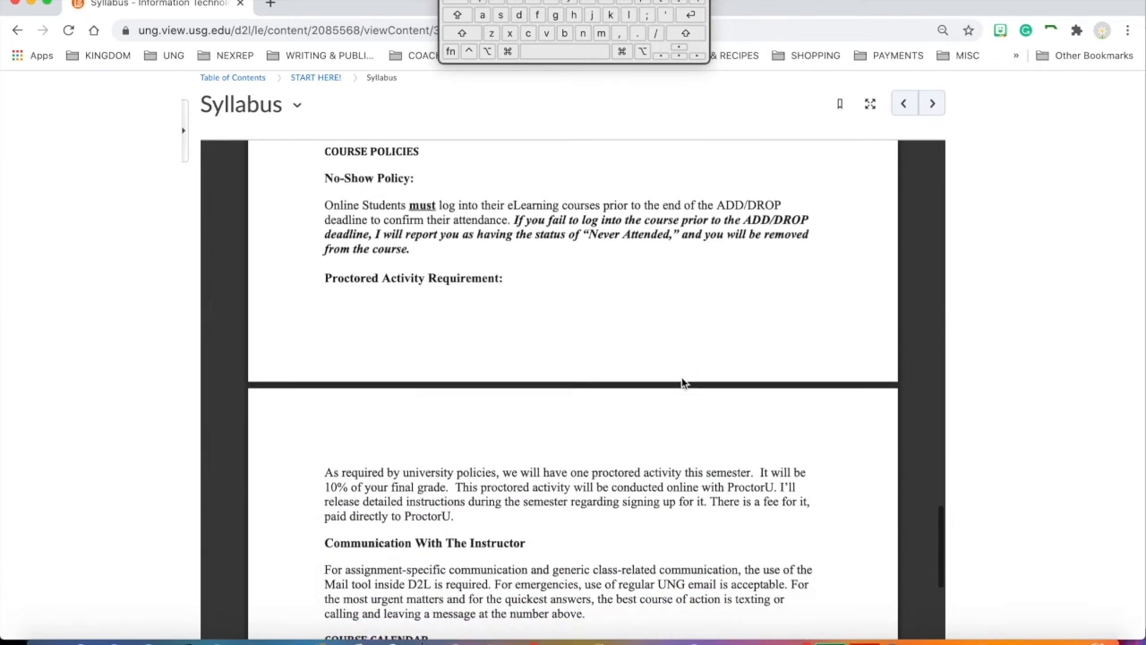
pyautogui.moveTo(716, 351)
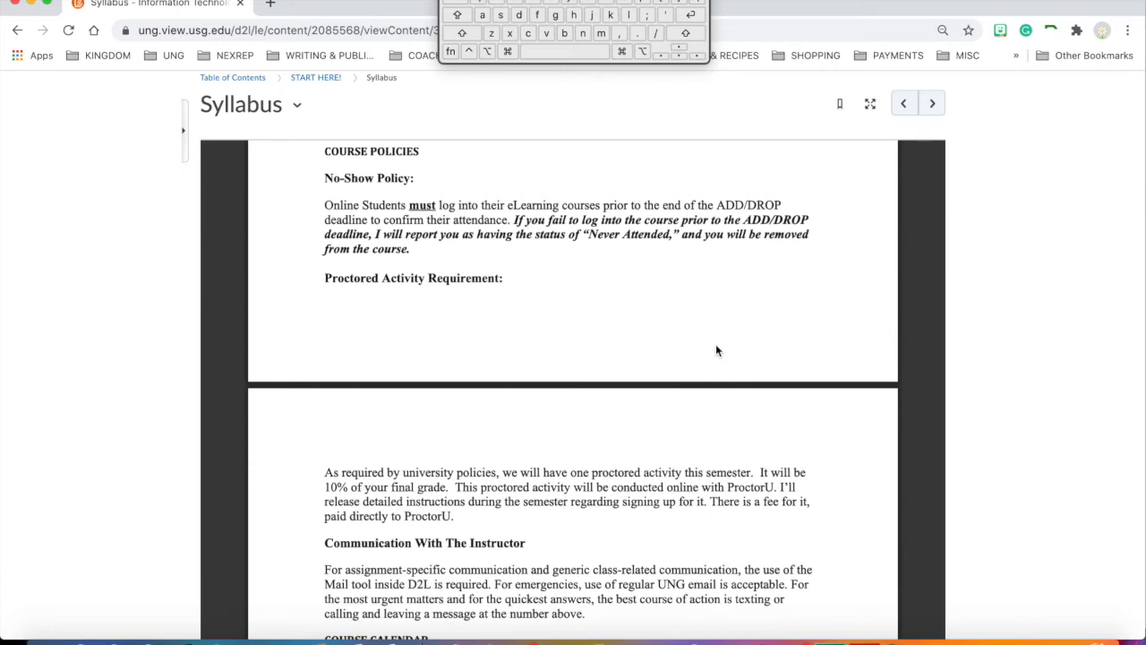
pyautogui.scroll(-3)
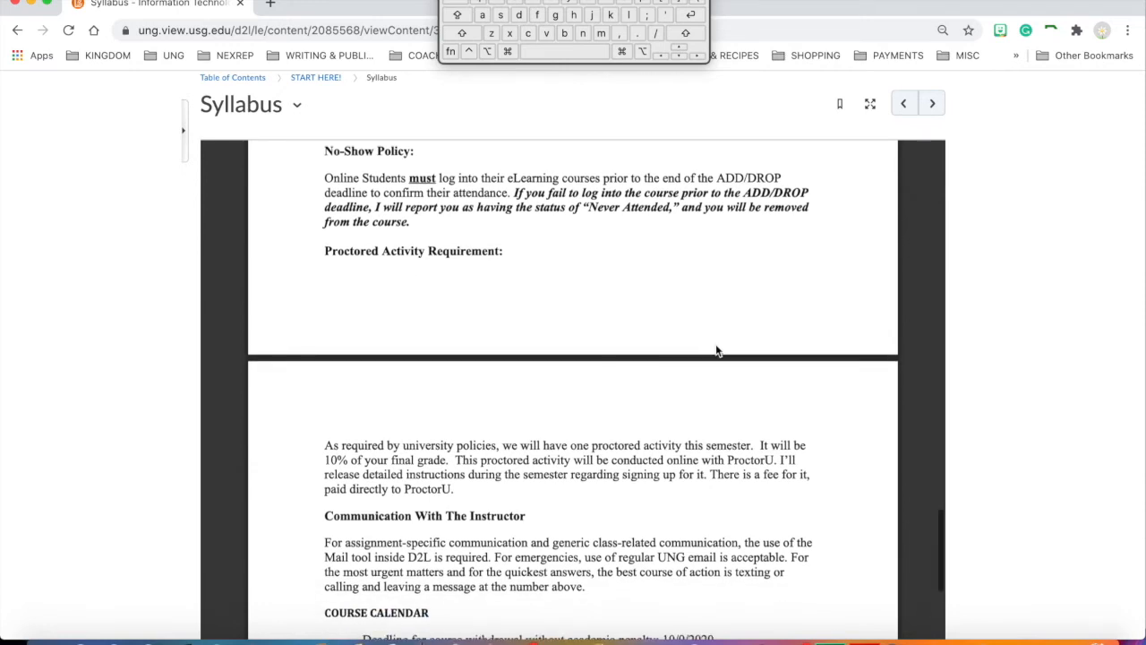
pyautogui.scroll(-3)
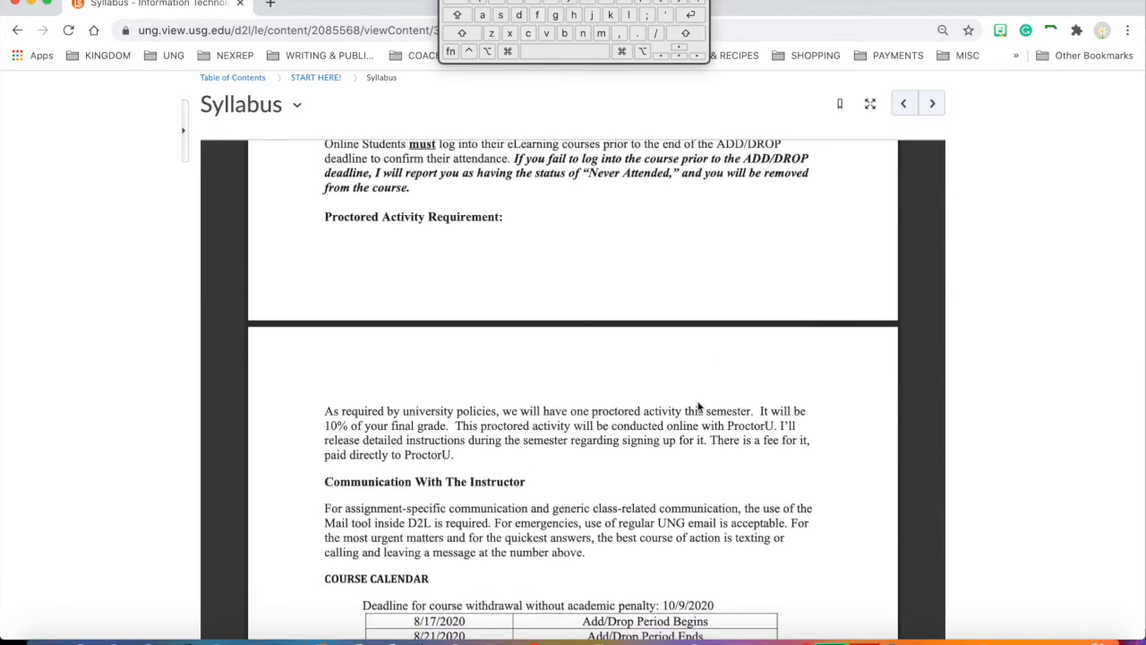
pyautogui.scroll(-3)
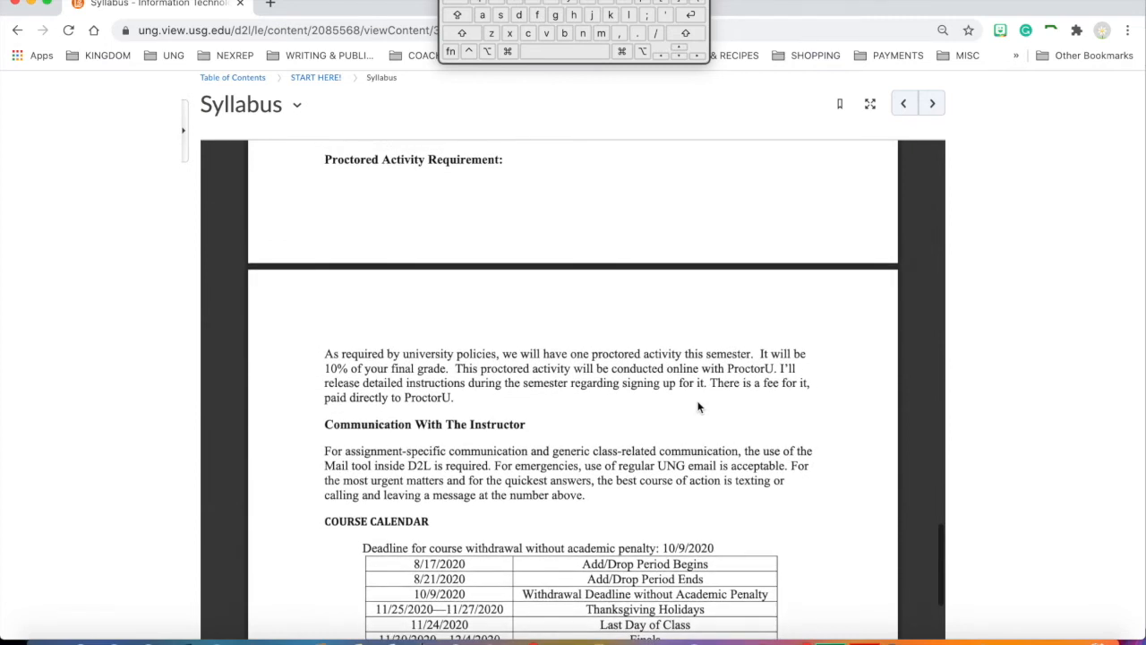
pyautogui.moveTo(687, 422)
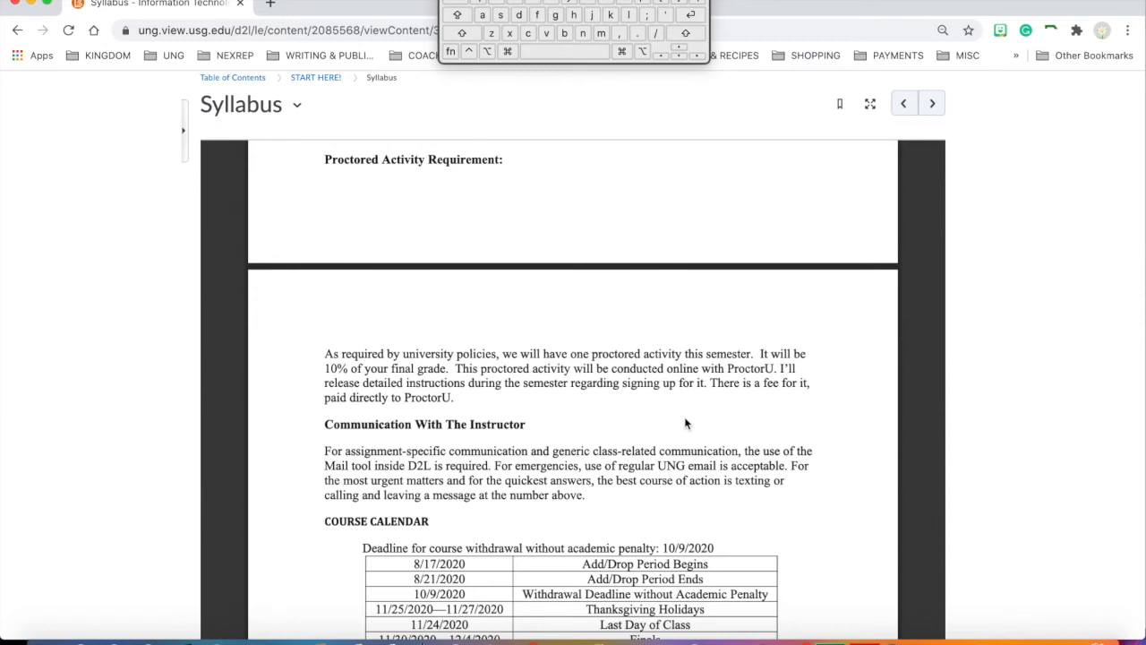
# Scroll the syllabus to the fall 2020 Course Calendar table and Supplemental Syllabus policy list
pyautogui.scroll(-3)
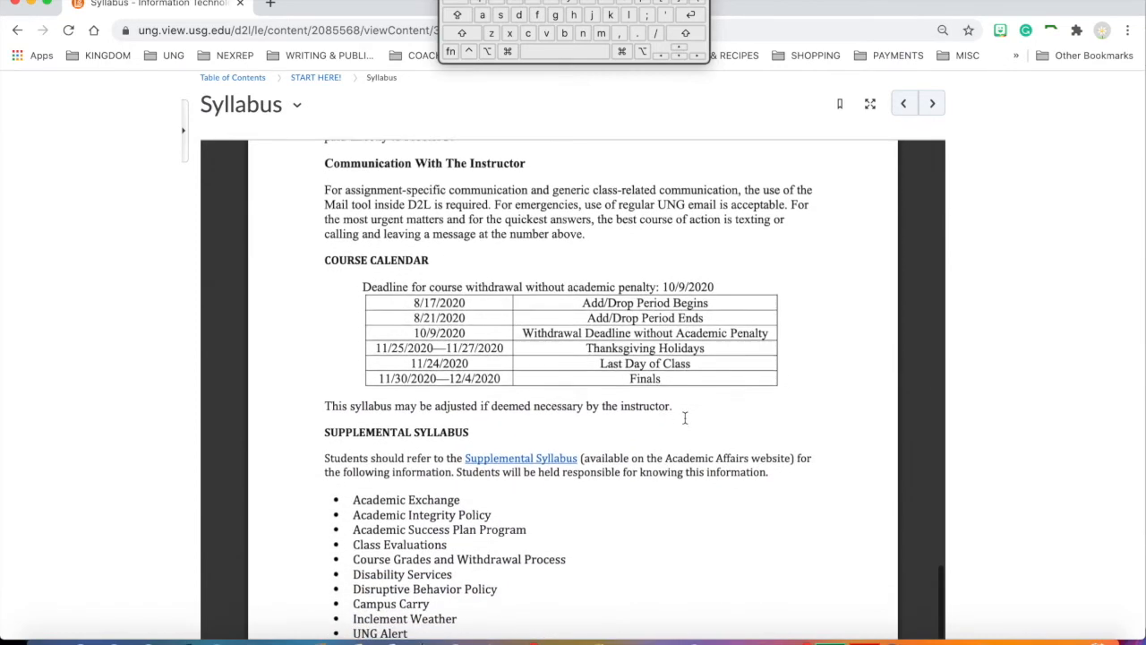
pyautogui.scroll(3)
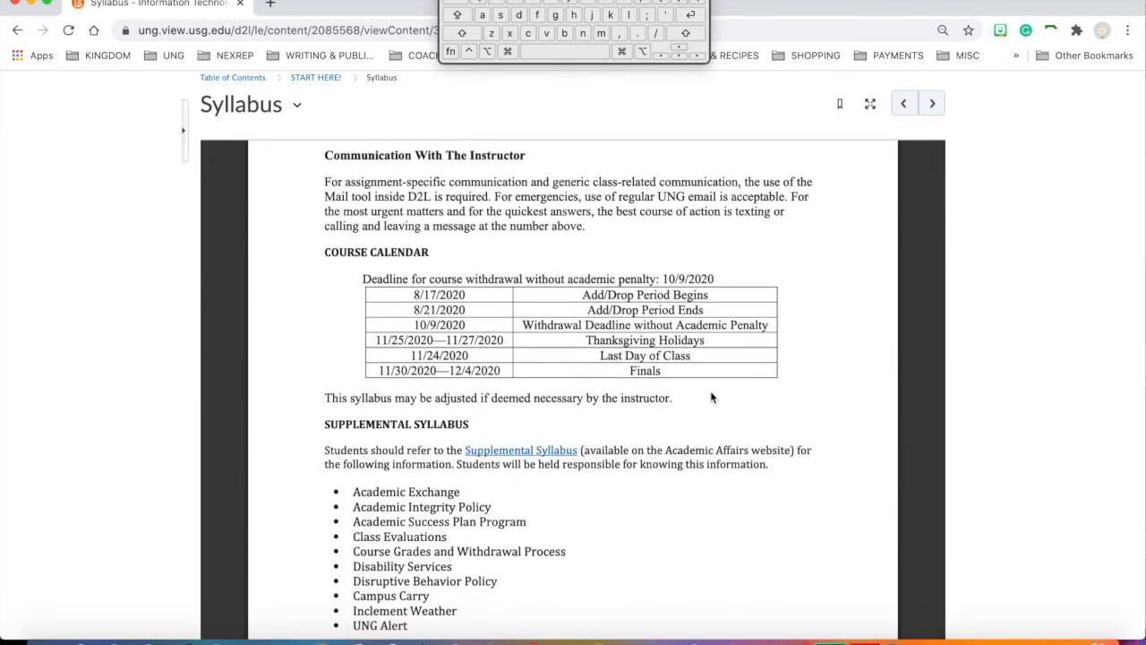
pyautogui.moveTo(612, 236)
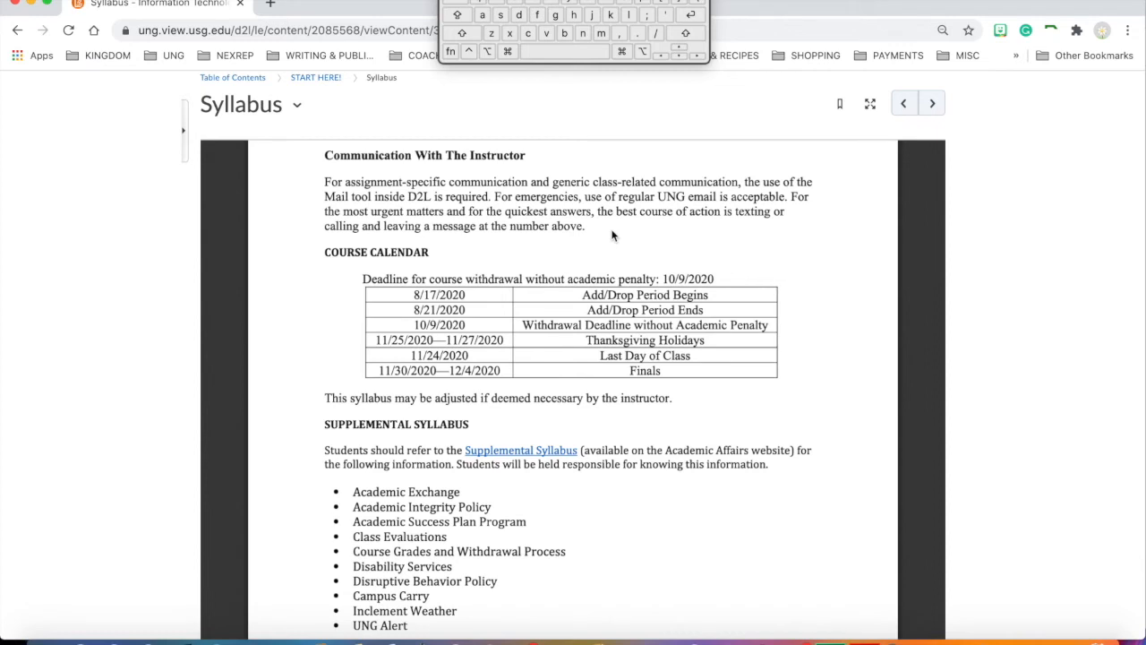
pyautogui.moveTo(589, 225)
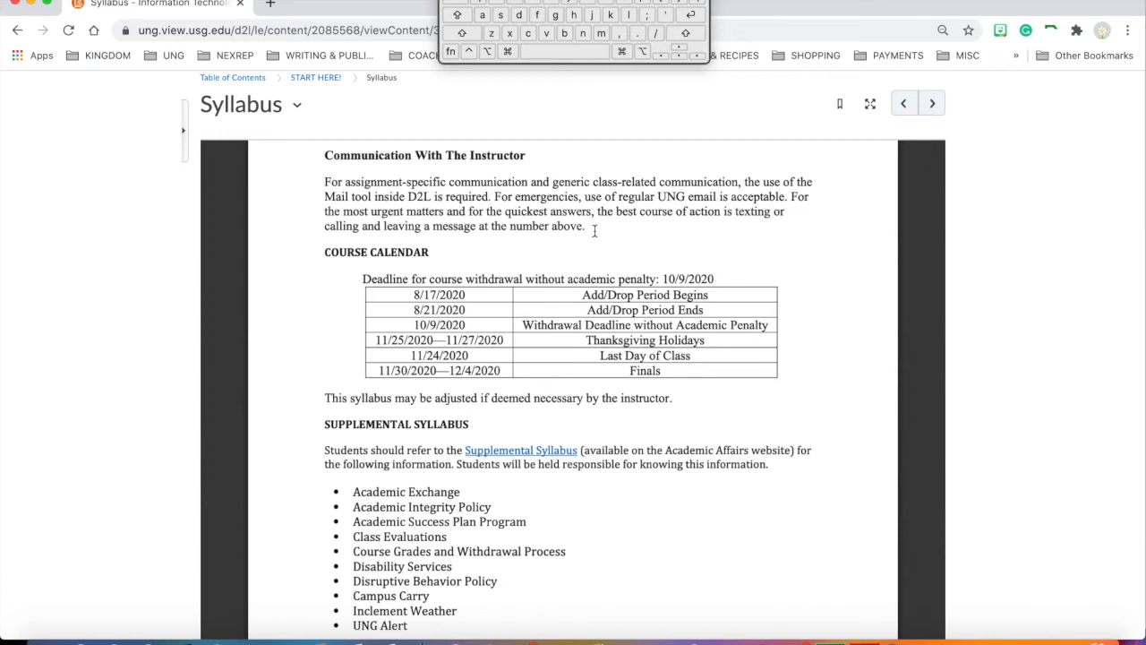
pyautogui.moveTo(600, 255)
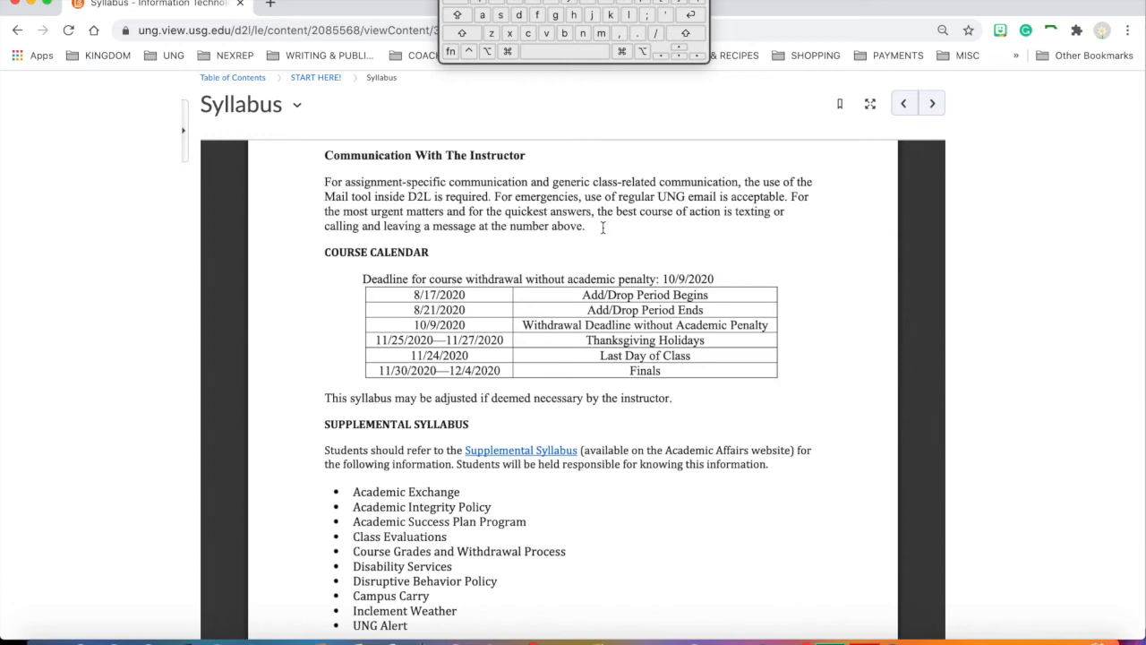
pyautogui.scroll(-3)
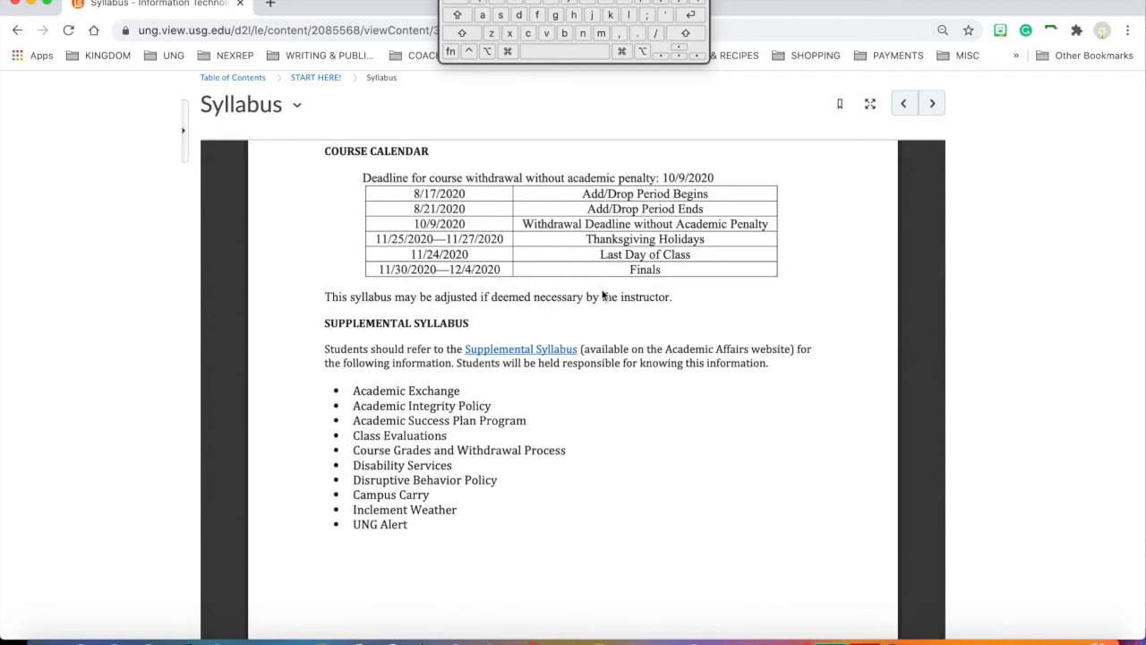
pyautogui.moveTo(588, 322)
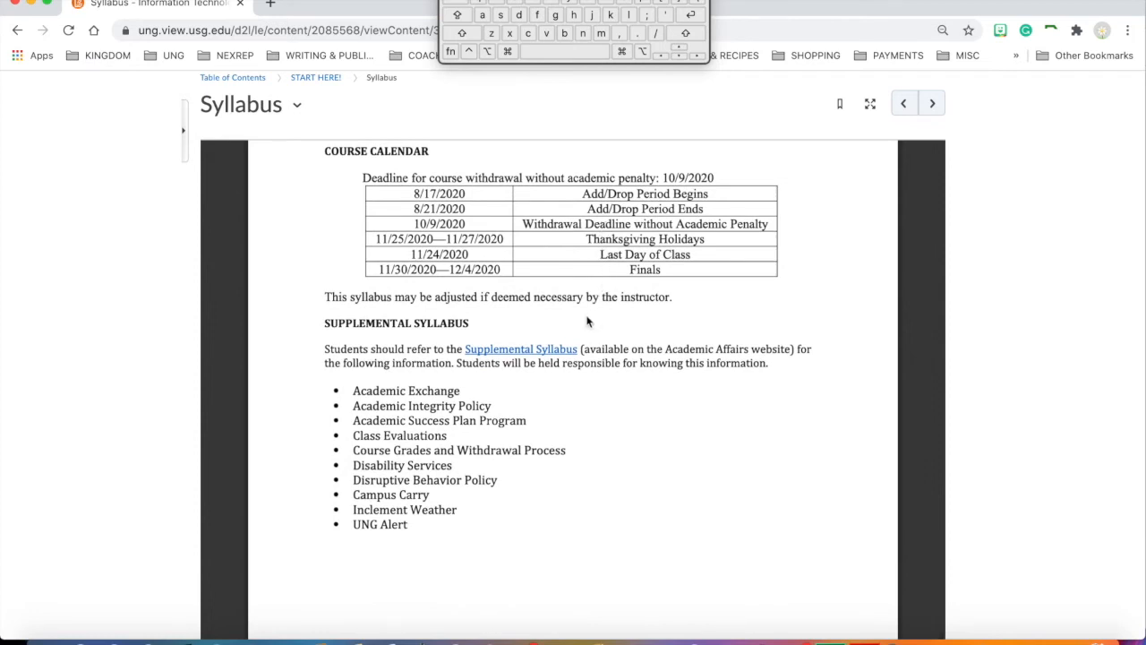
pyautogui.moveTo(766, 344)
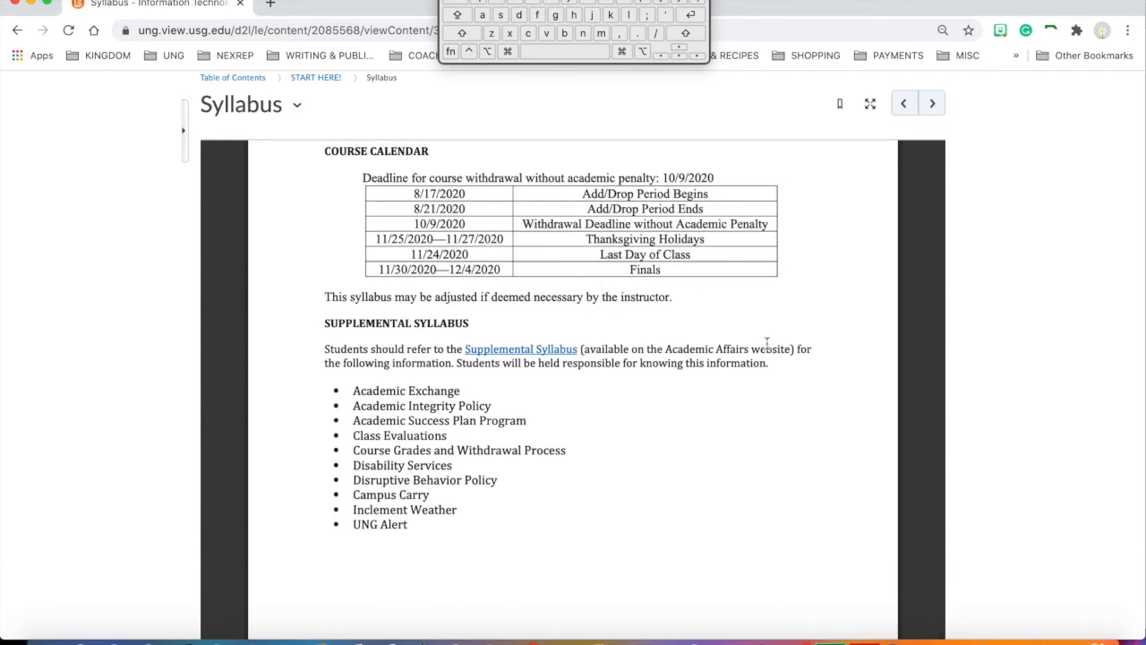
pyautogui.moveTo(487, 205)
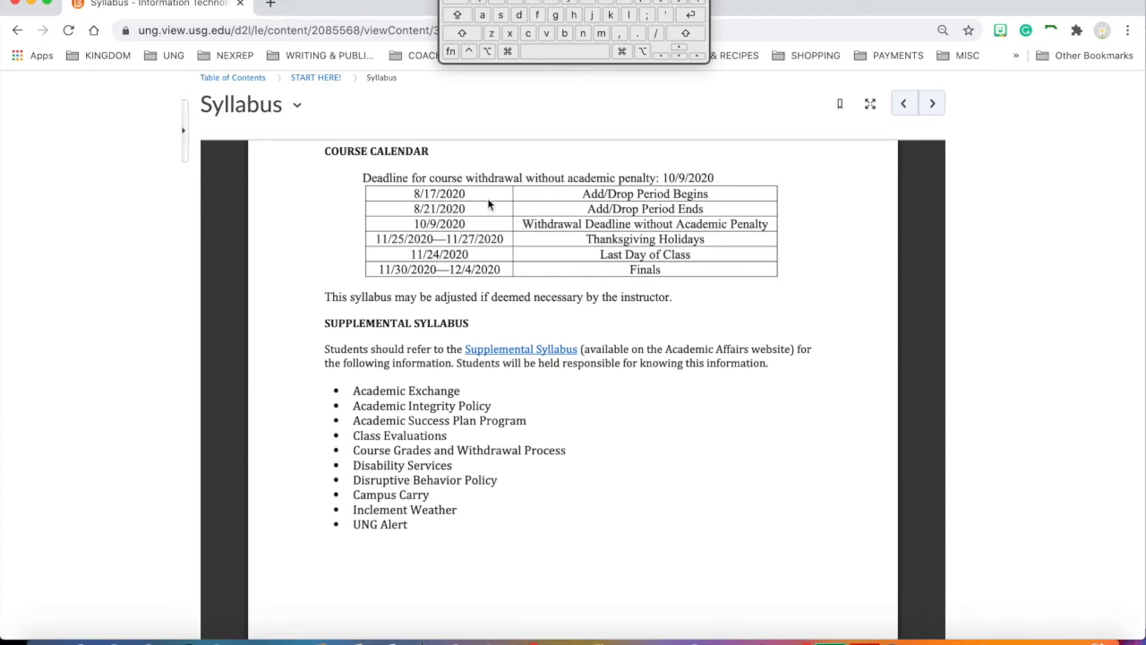
pyautogui.moveTo(480, 183)
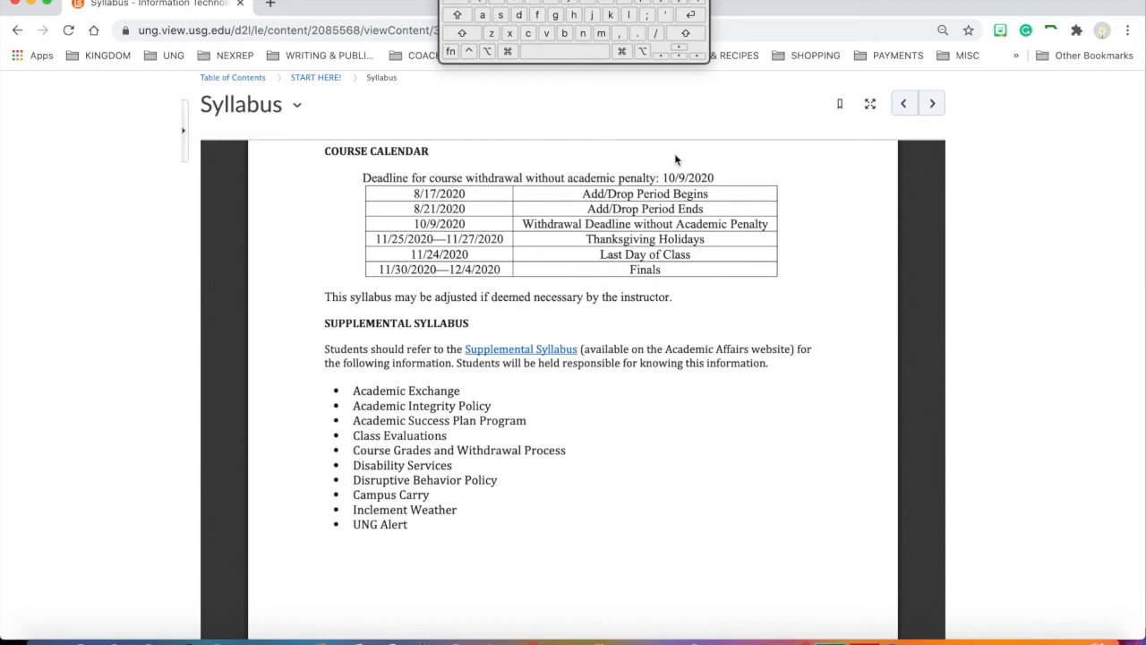
pyautogui.moveTo(653, 237)
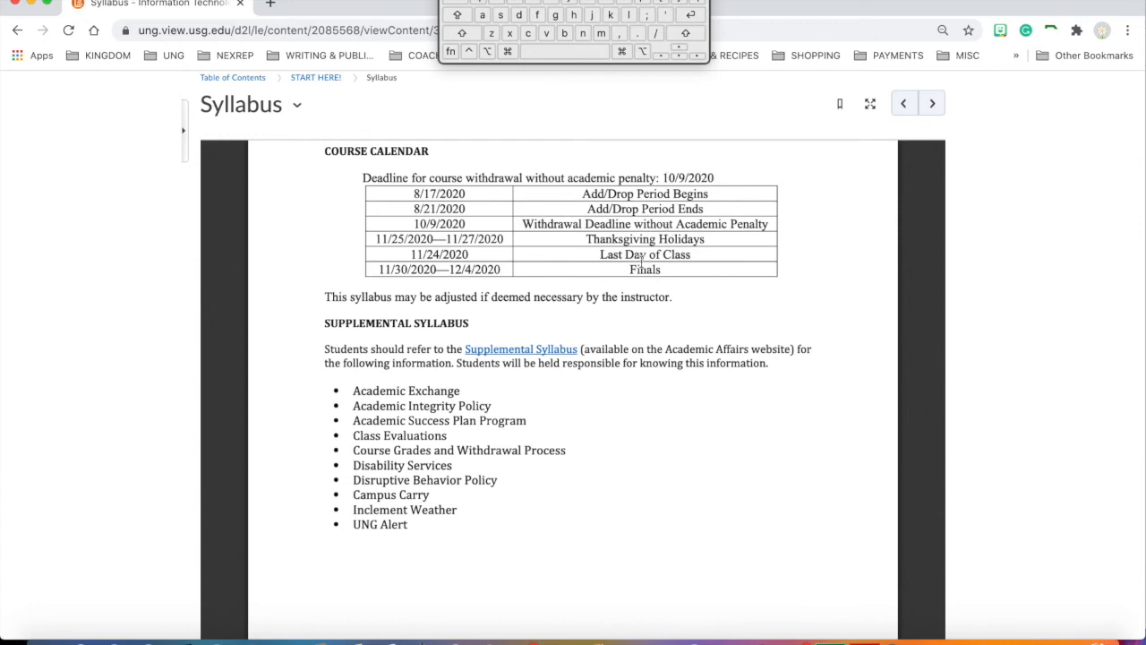
pyautogui.moveTo(571, 303)
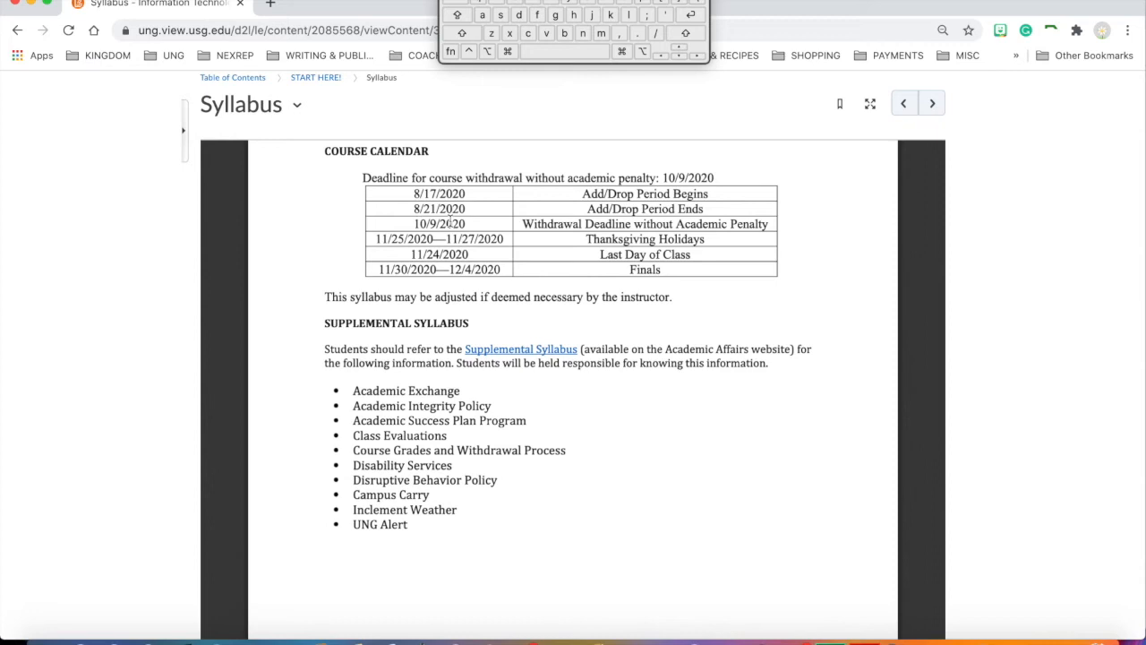
pyautogui.moveTo(487, 222)
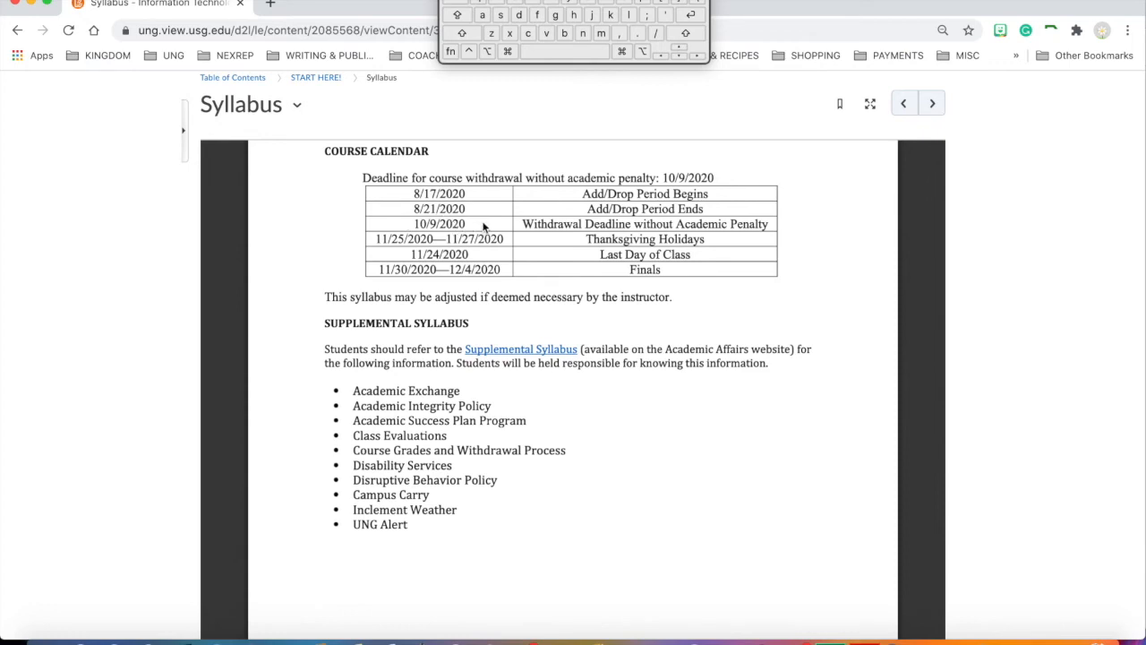
pyautogui.moveTo(619, 215)
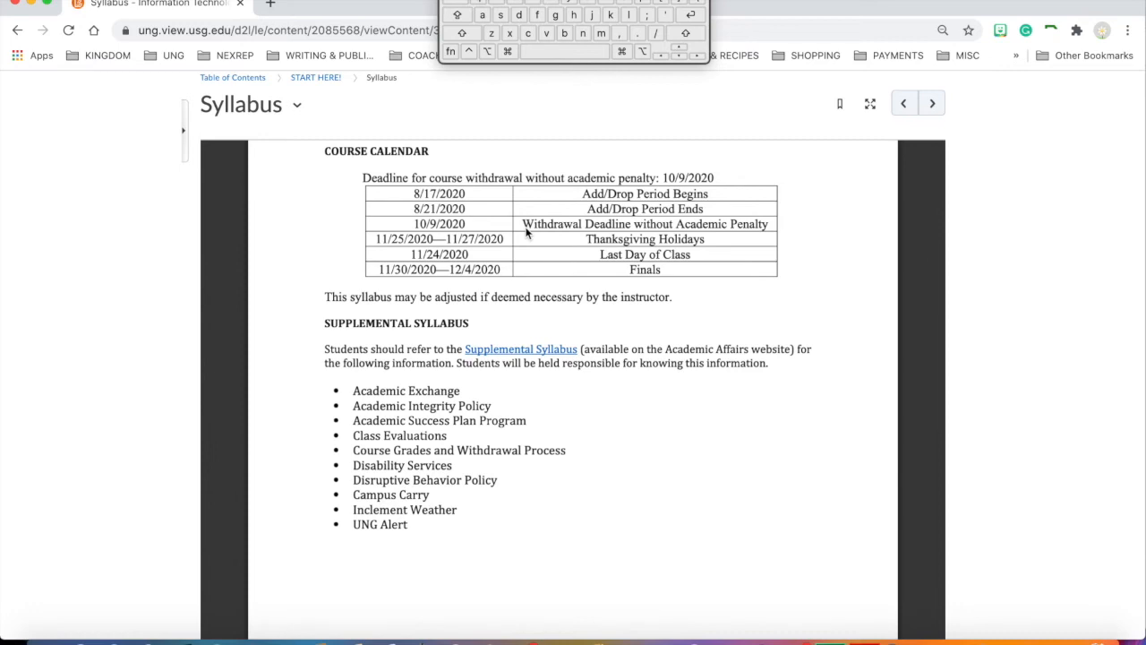
pyautogui.scroll(-3)
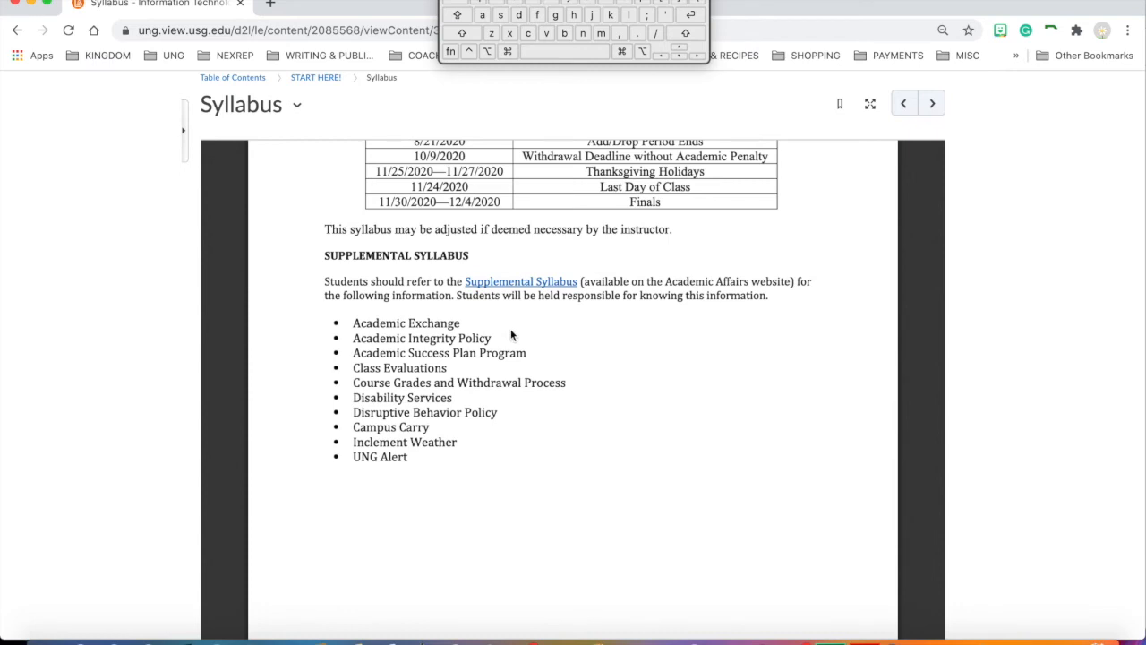
pyautogui.moveTo(519, 281)
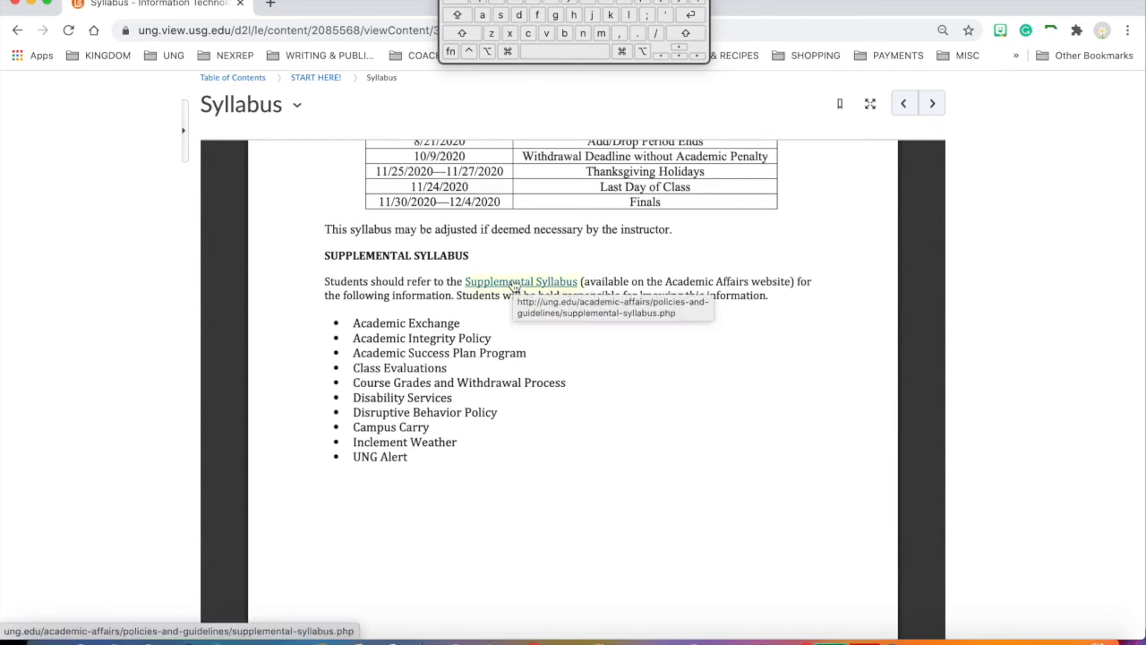
pyautogui.moveTo(591, 462)
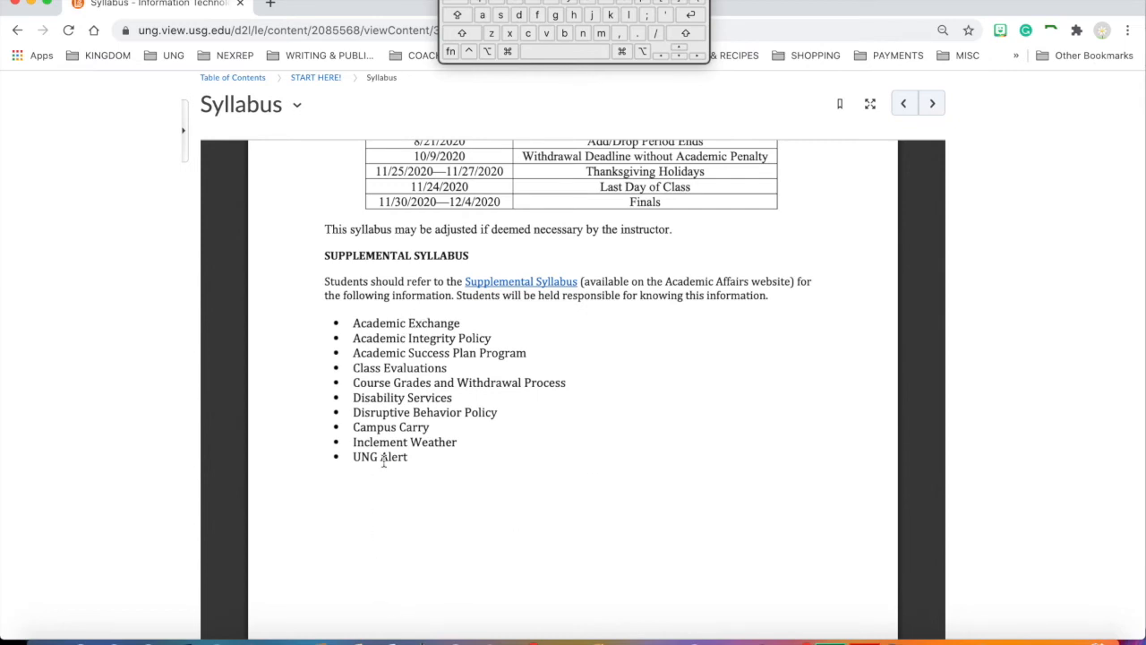
pyautogui.moveTo(951, 169)
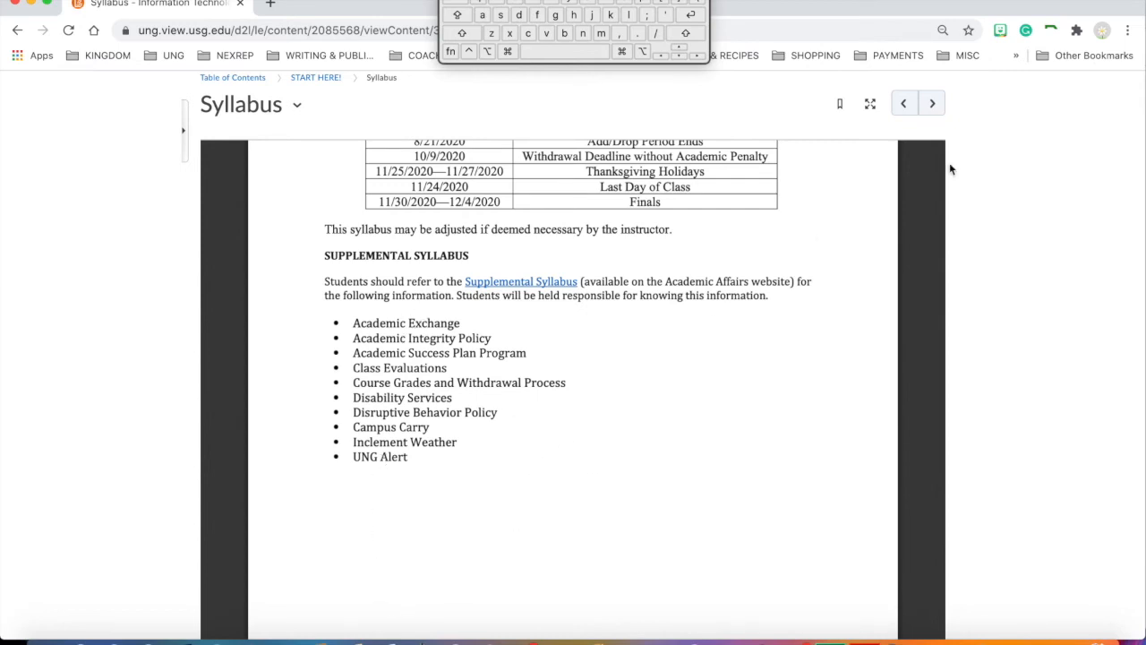
pyautogui.moveTo(931, 161)
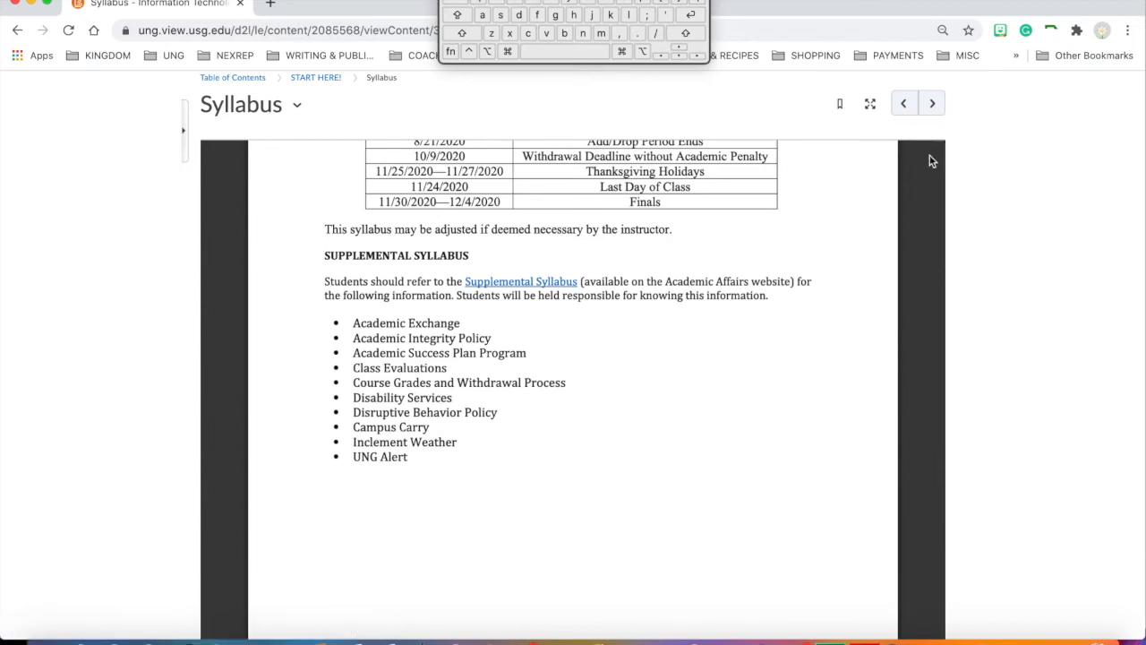
# Return to the top of the syllabus and advance to the next topic, Course Schedule
pyautogui.scroll(-3)
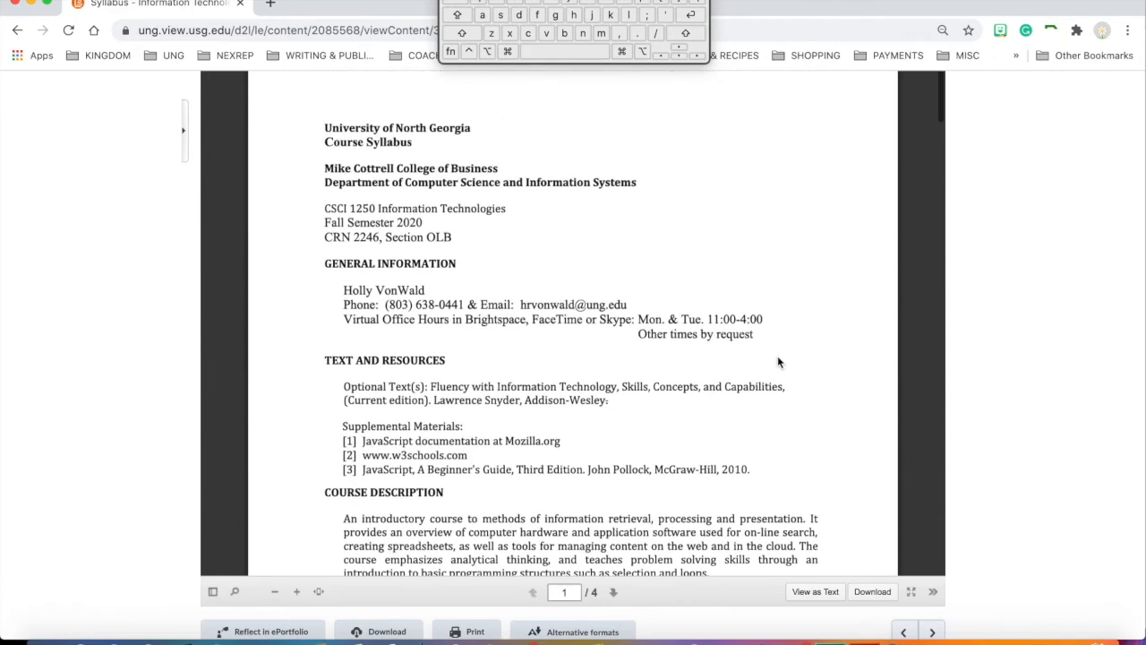
pyautogui.scroll(3)
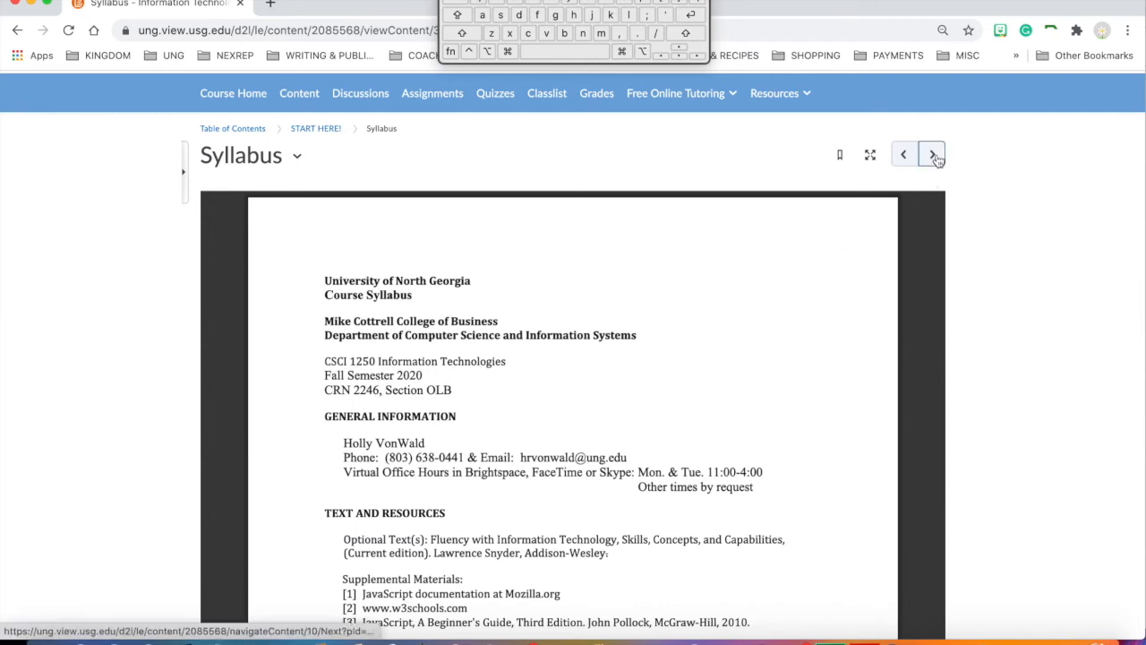
pyautogui.click(931, 154)
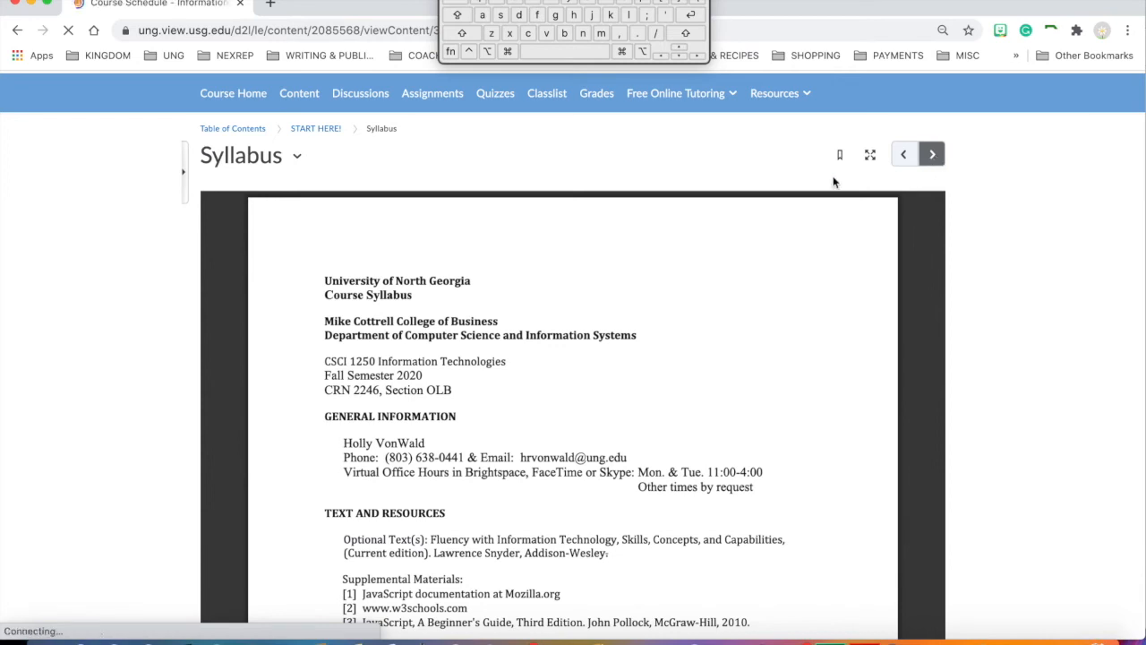
pyautogui.click(931, 154)
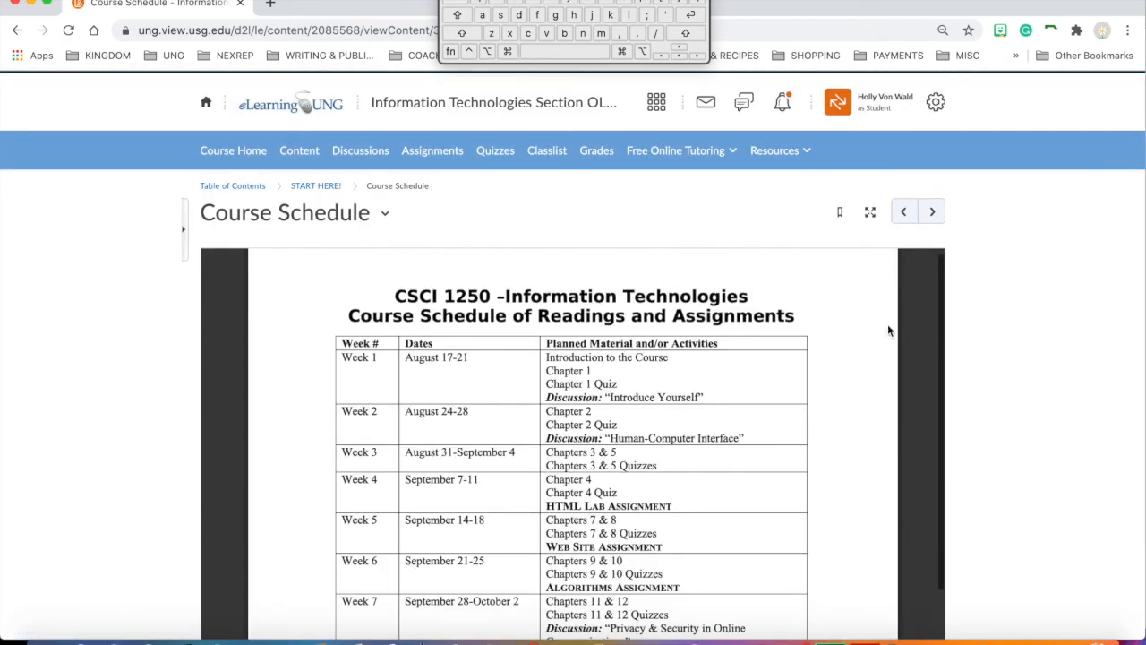
pyautogui.moveTo(849, 408)
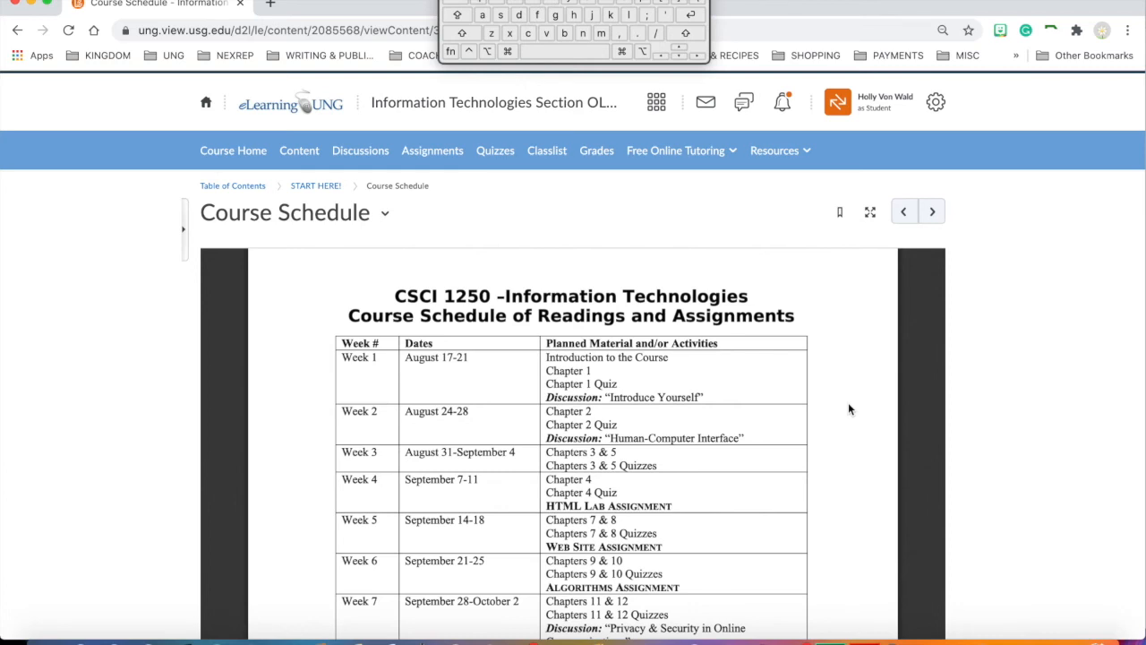
pyautogui.scroll(-3)
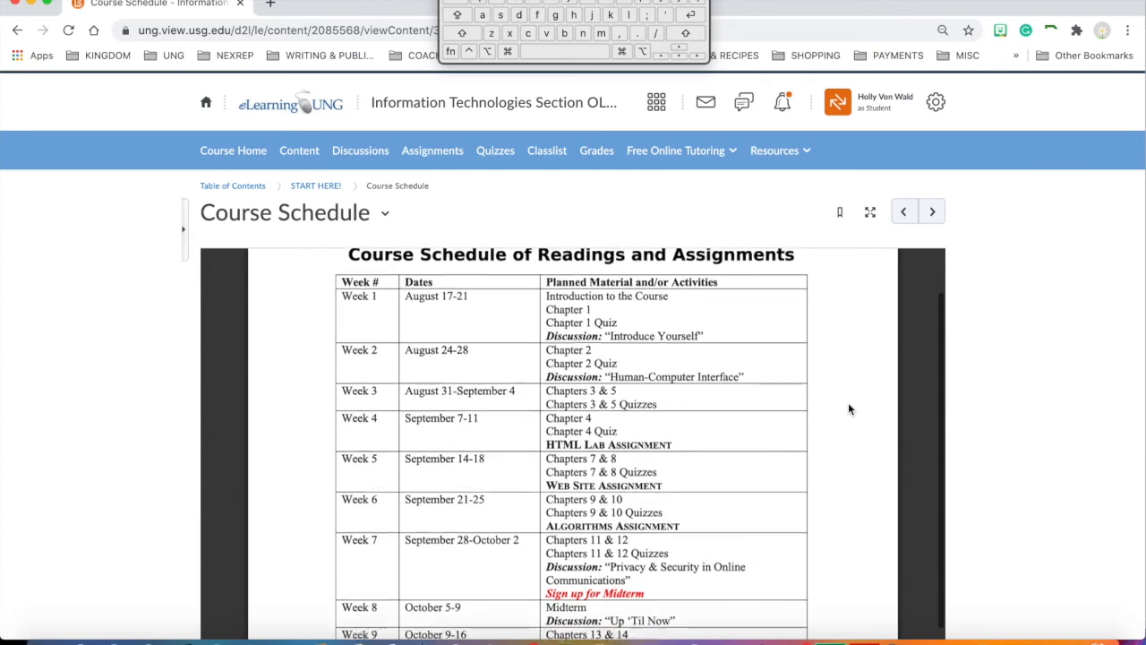
pyautogui.scroll(-3)
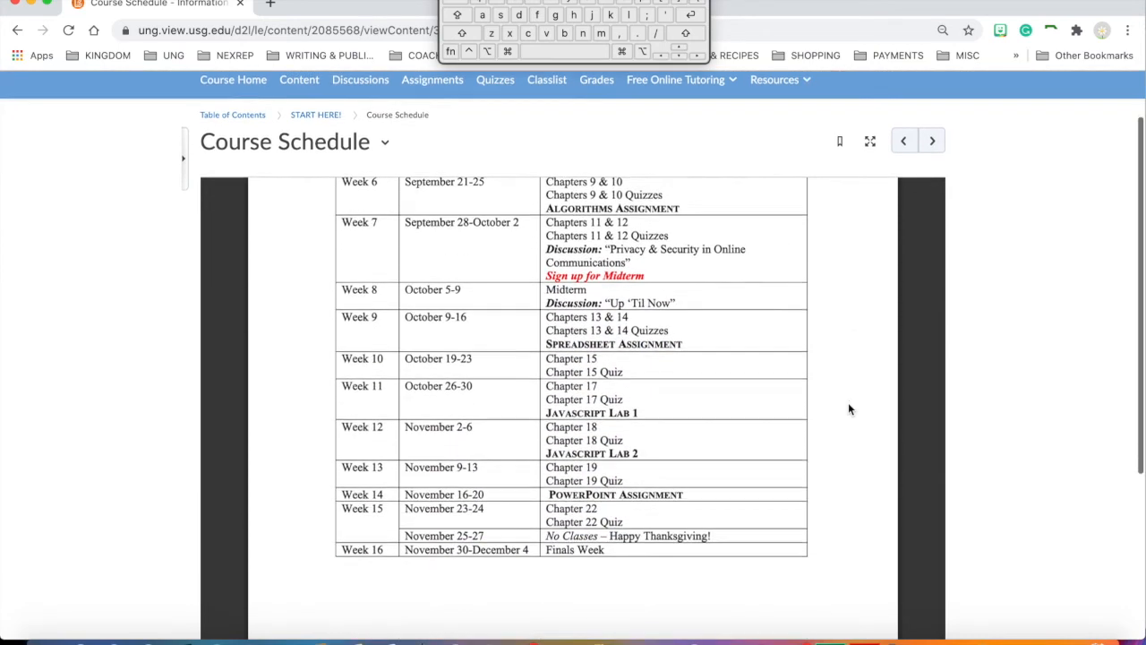
pyautogui.scroll(3)
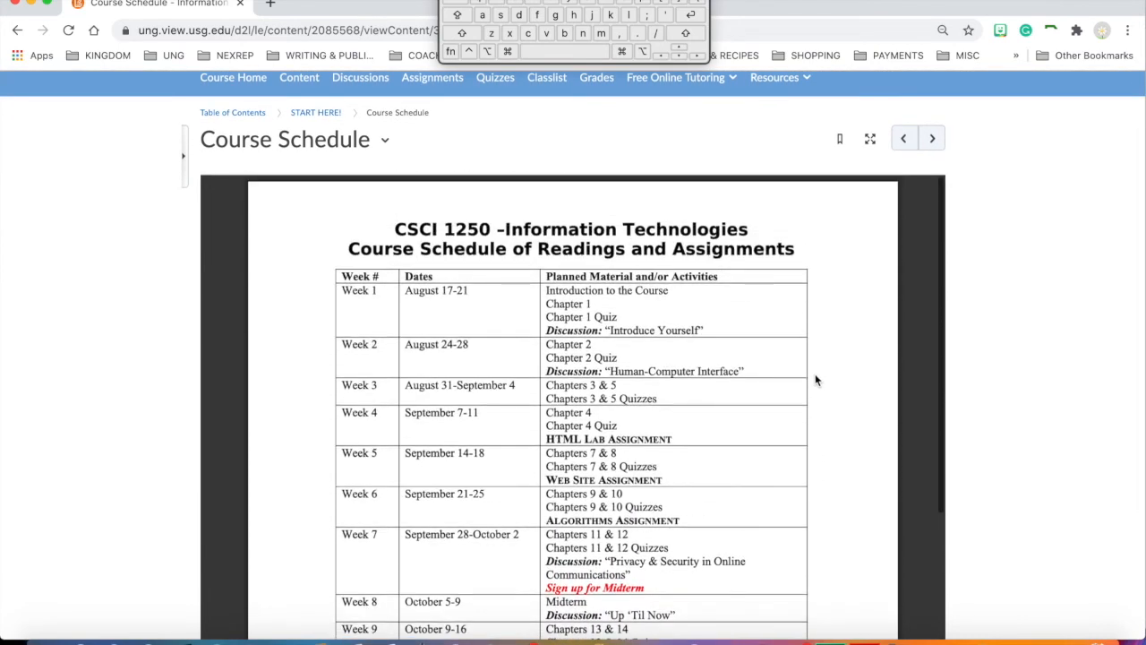
pyautogui.scroll(-3)
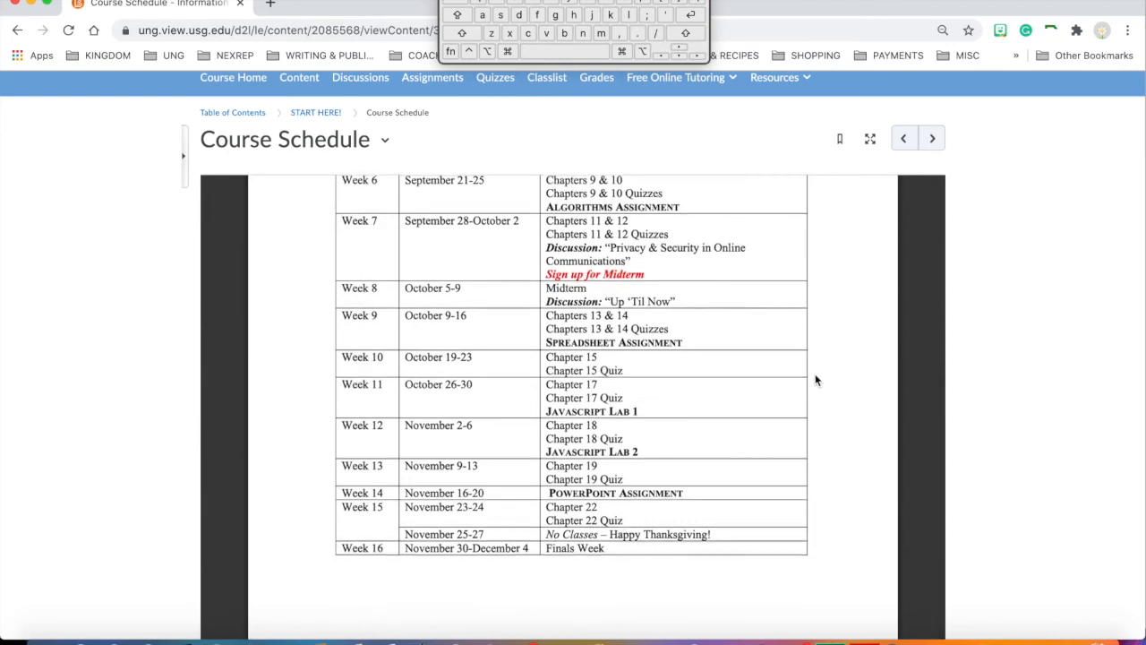
pyautogui.scroll(3)
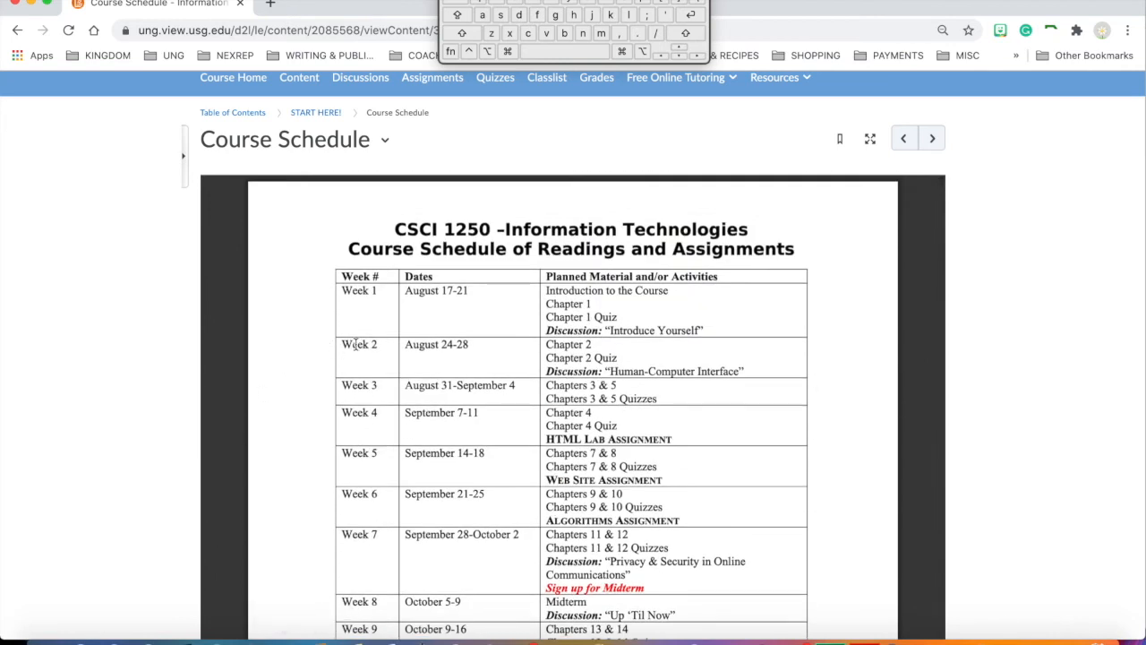
pyautogui.moveTo(474, 247)
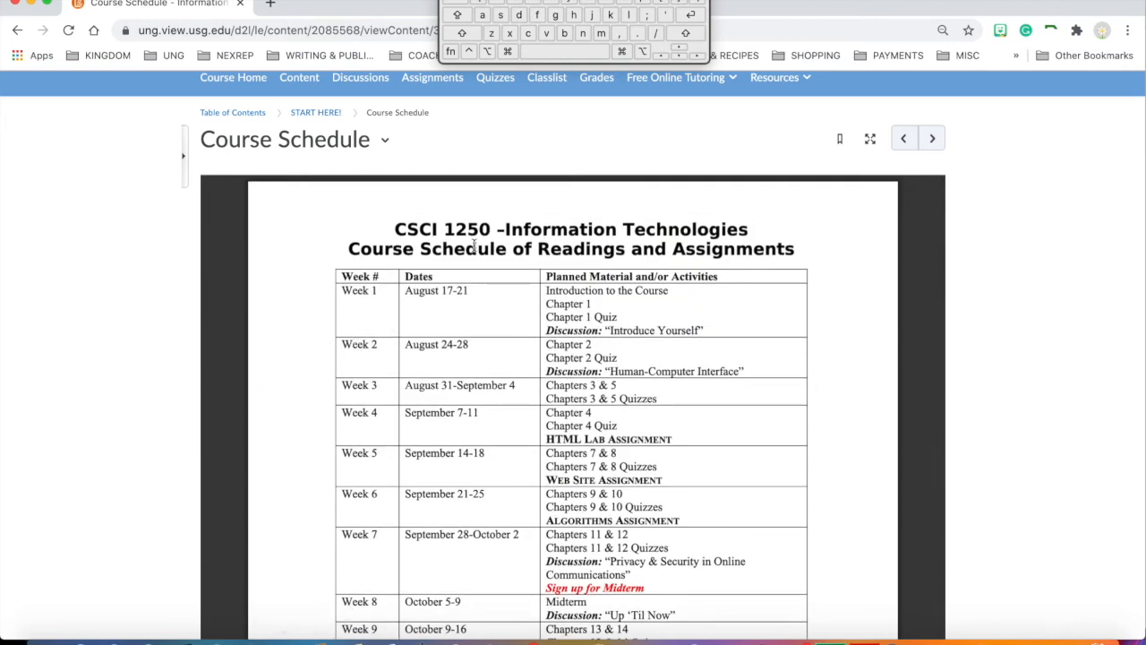
pyautogui.moveTo(438, 326)
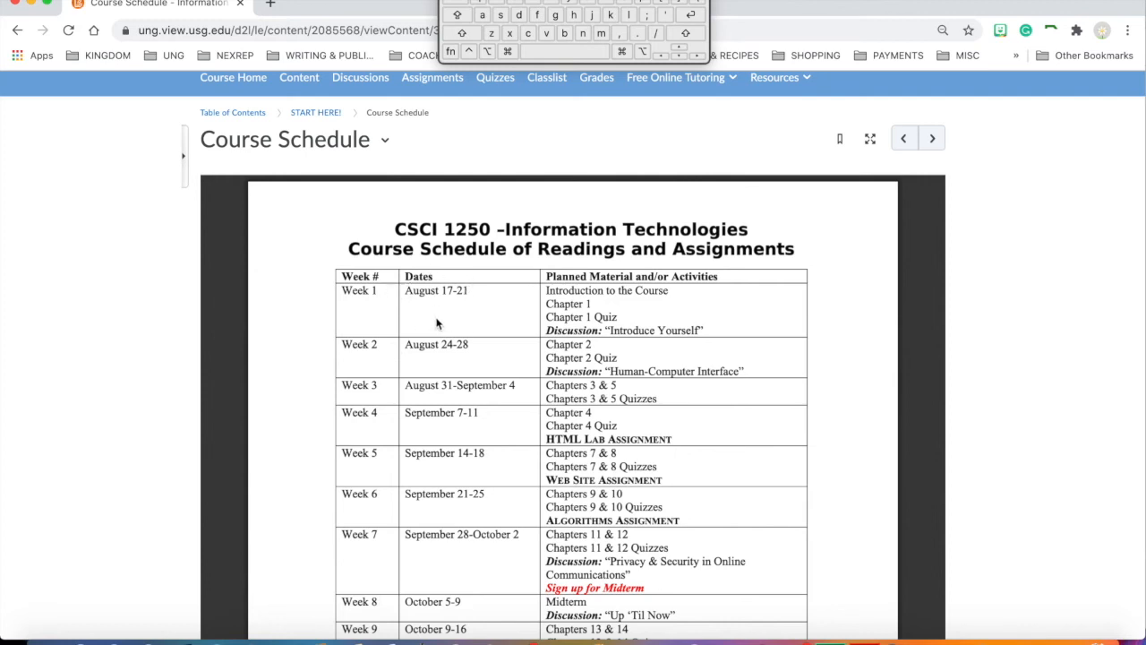
pyautogui.moveTo(351, 312)
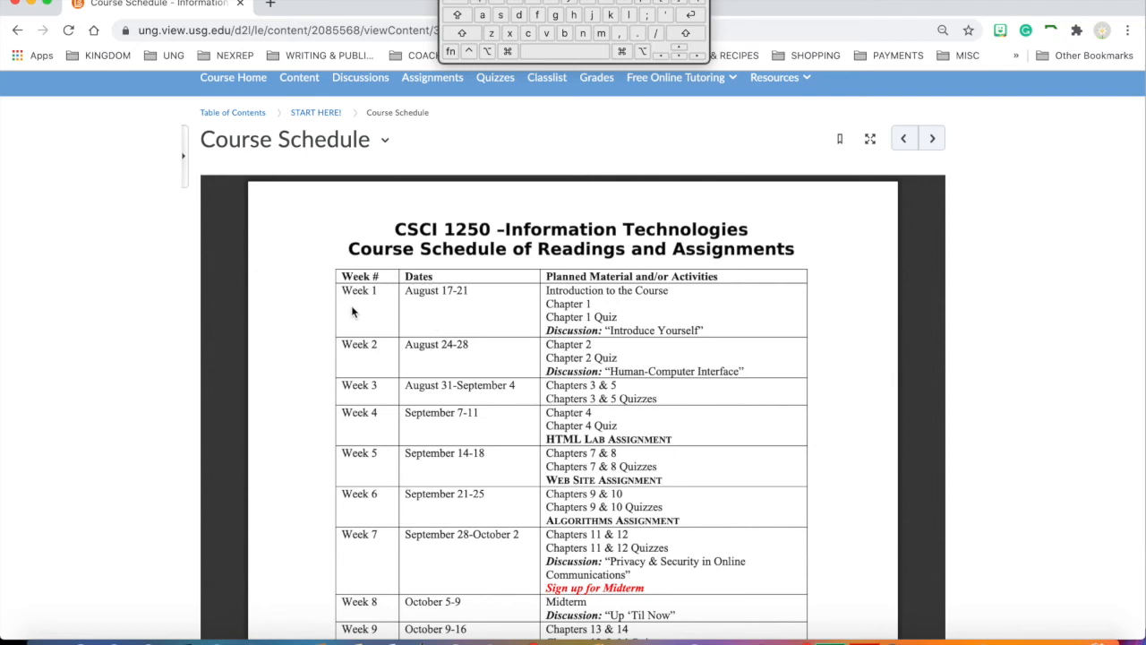
pyautogui.moveTo(437, 290)
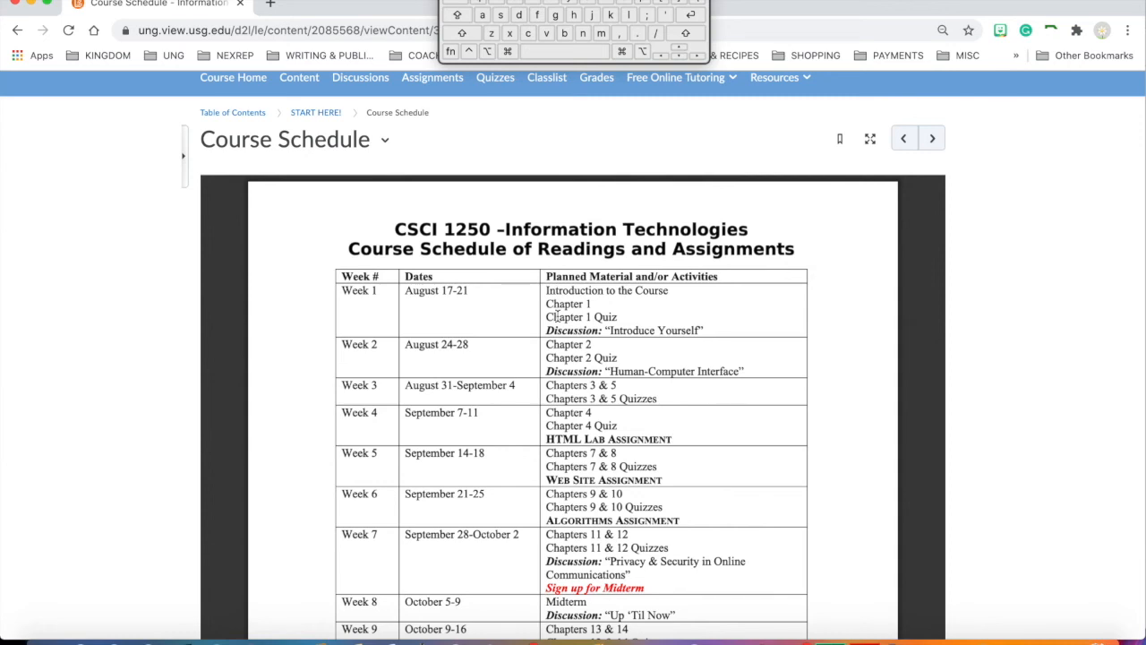
pyautogui.moveTo(440, 297)
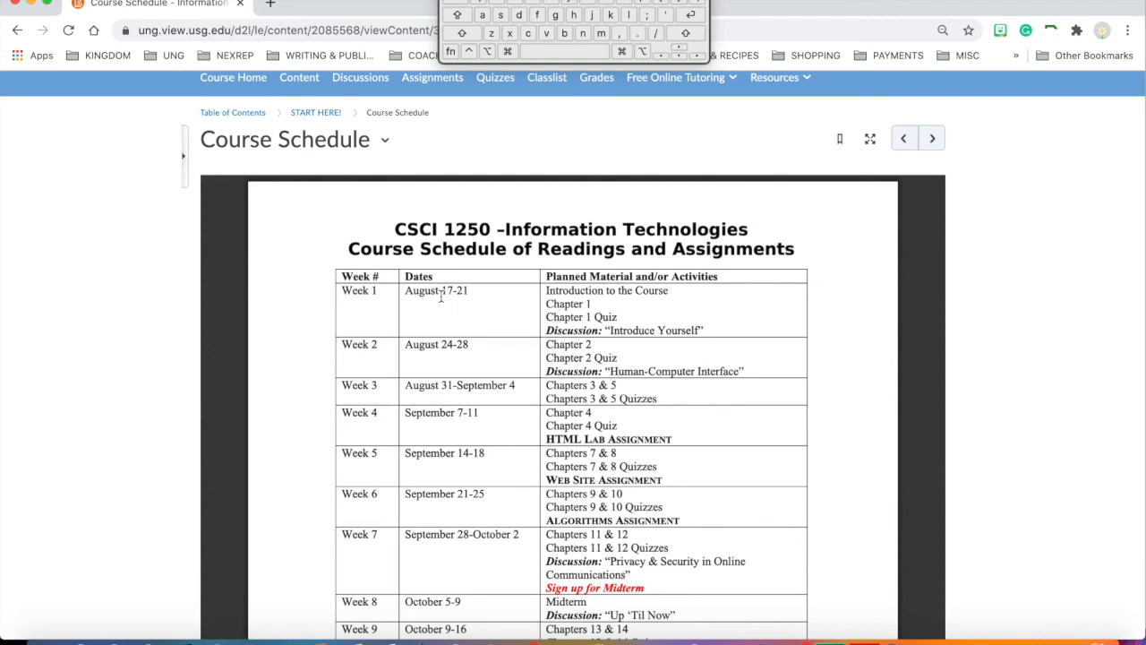
pyautogui.moveTo(441, 295)
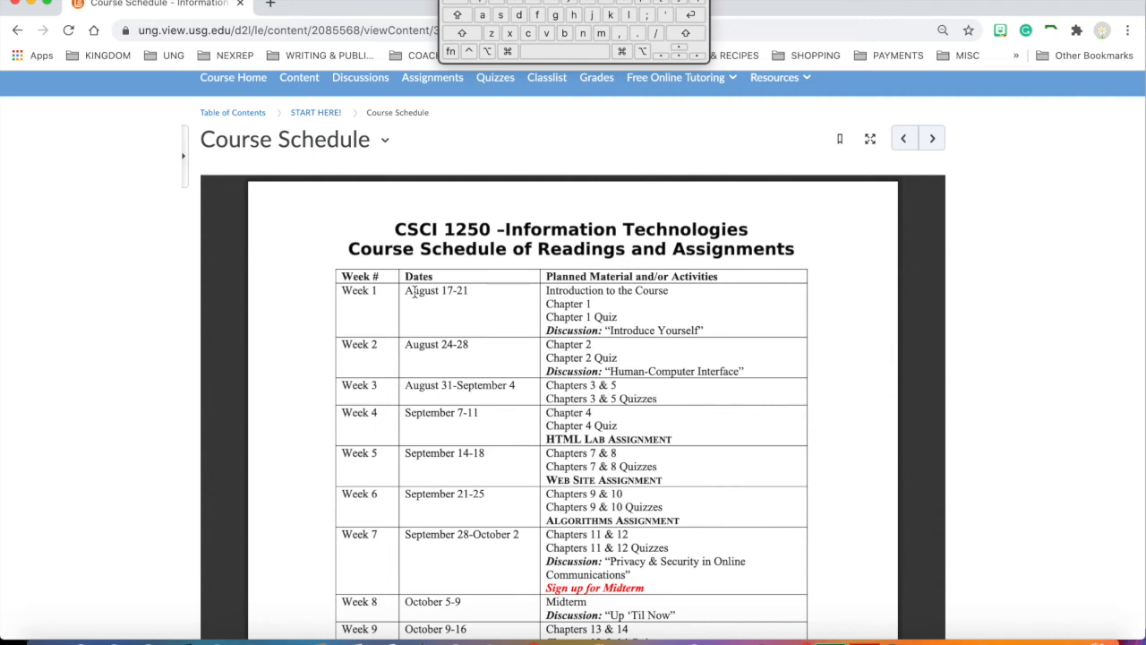
pyautogui.moveTo(397, 360)
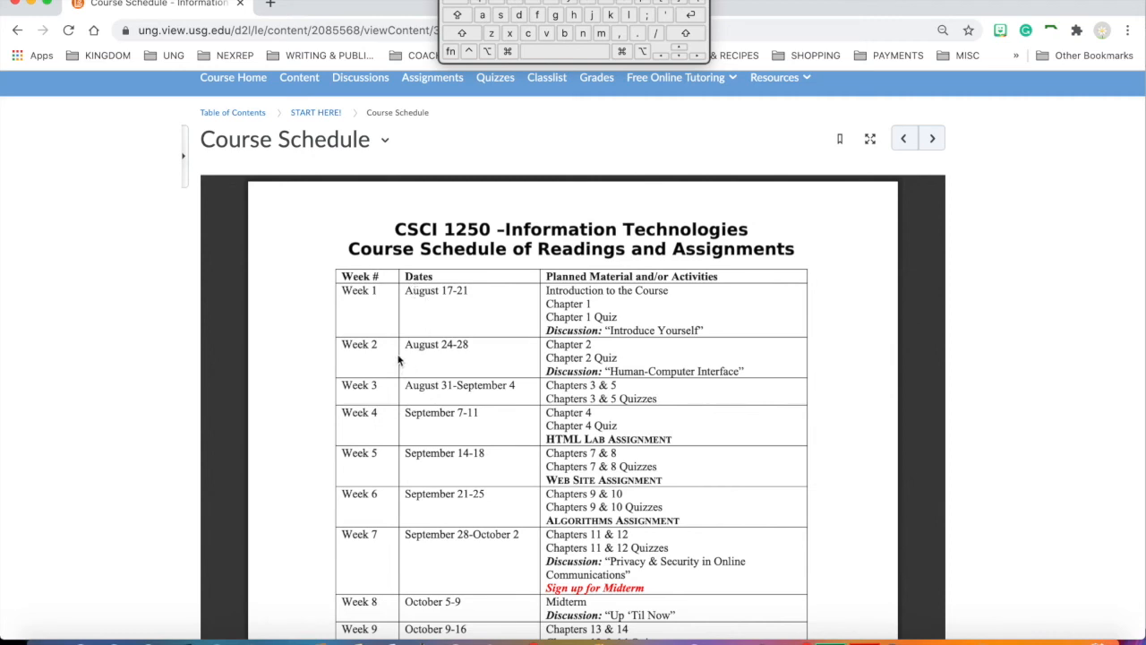
pyautogui.moveTo(409, 420)
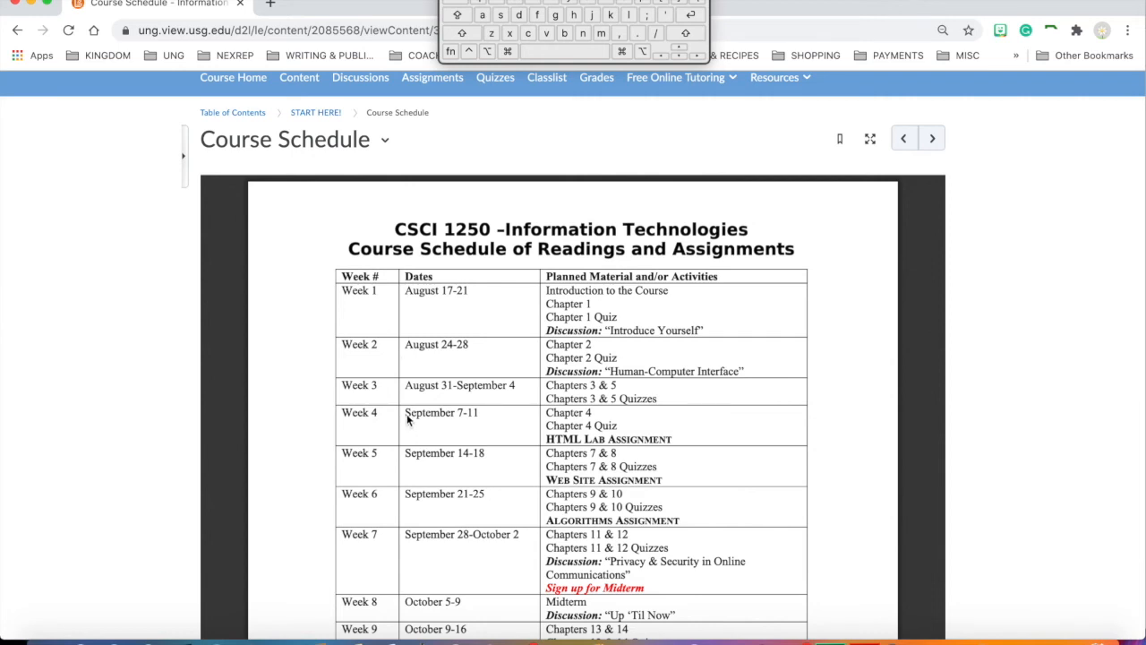
pyautogui.moveTo(405, 458)
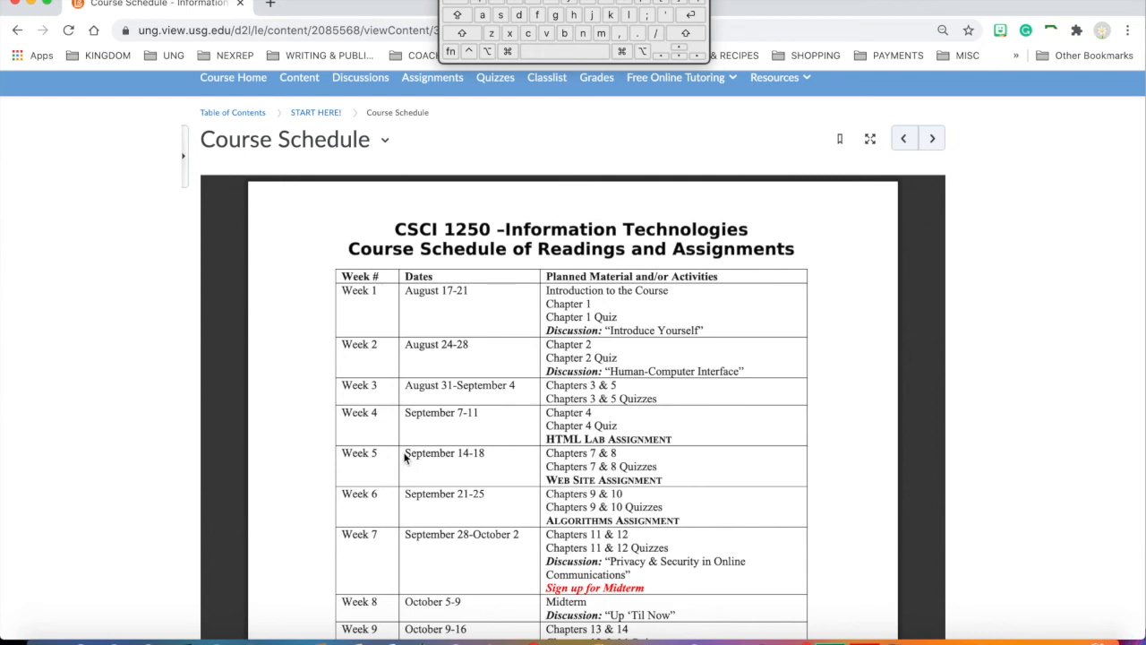
pyautogui.moveTo(405, 421)
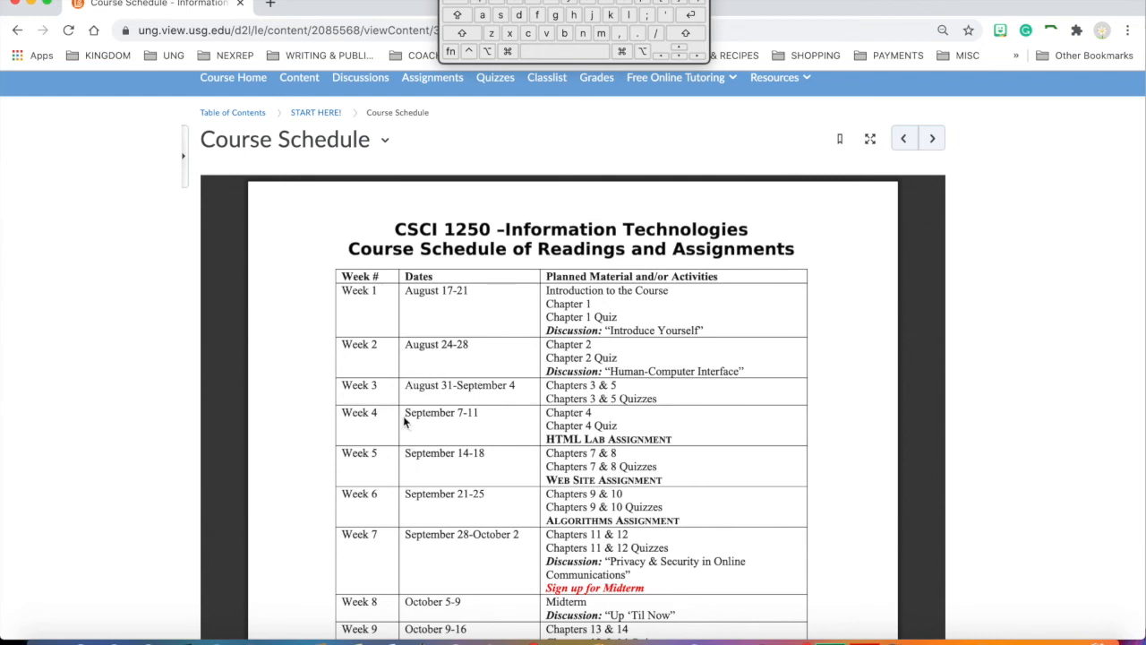
pyautogui.moveTo(428, 391)
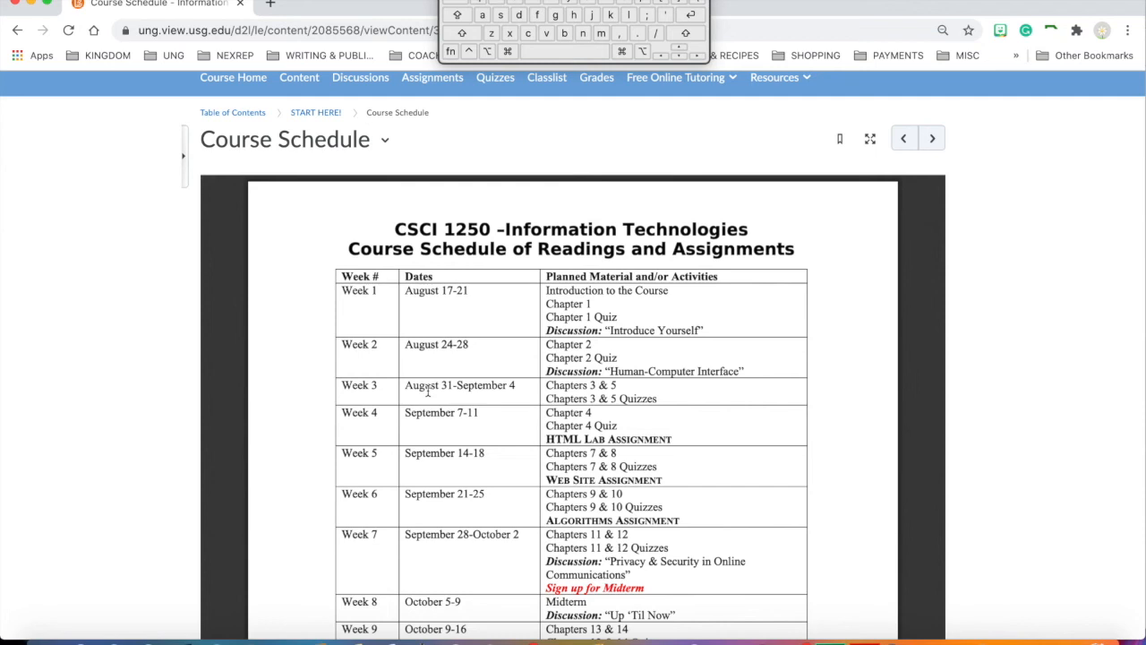
pyautogui.moveTo(533, 460)
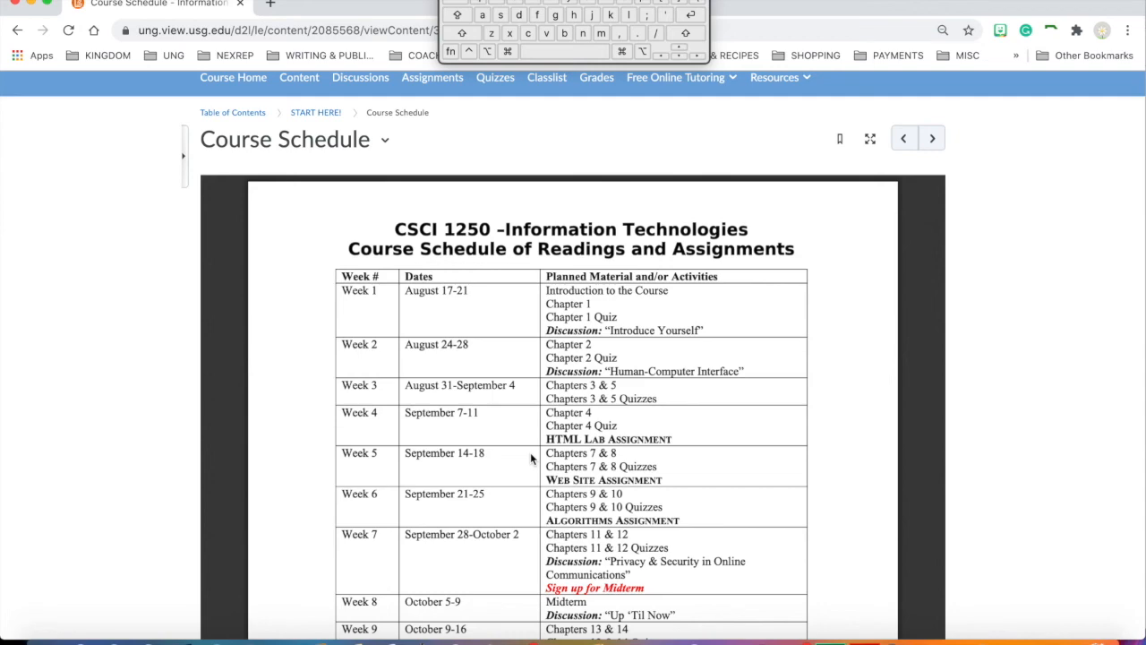
# Scroll the Course Schedule down to Weeks 6 through 16, Thanksgiving break and Finals Week
pyautogui.scroll(-3)
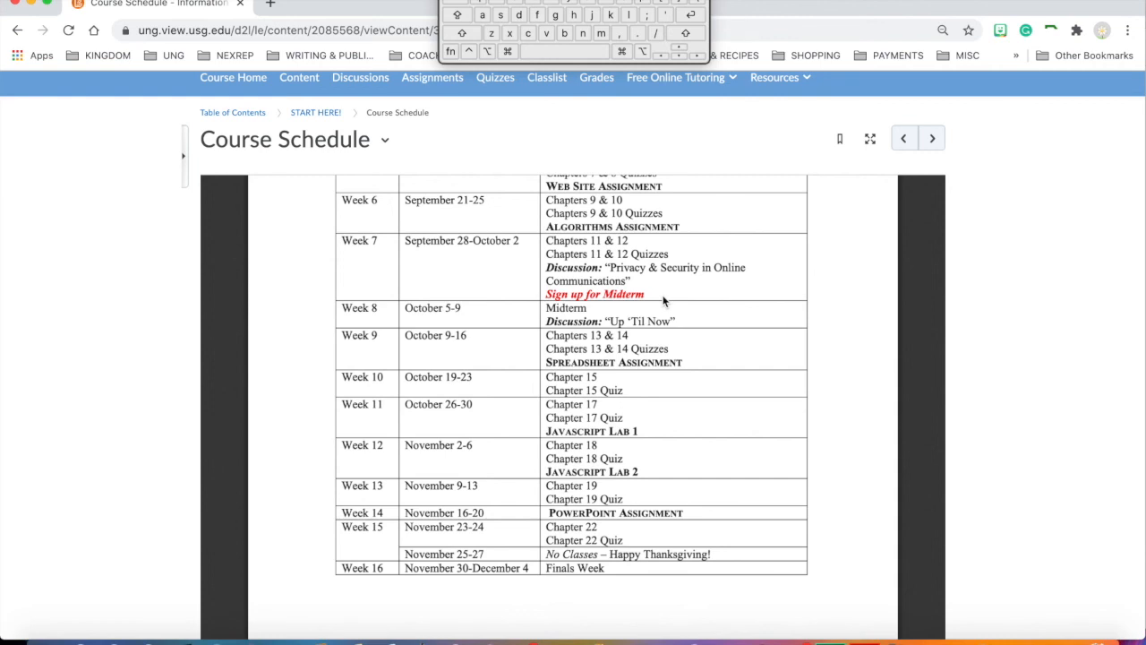
pyautogui.moveTo(602, 308)
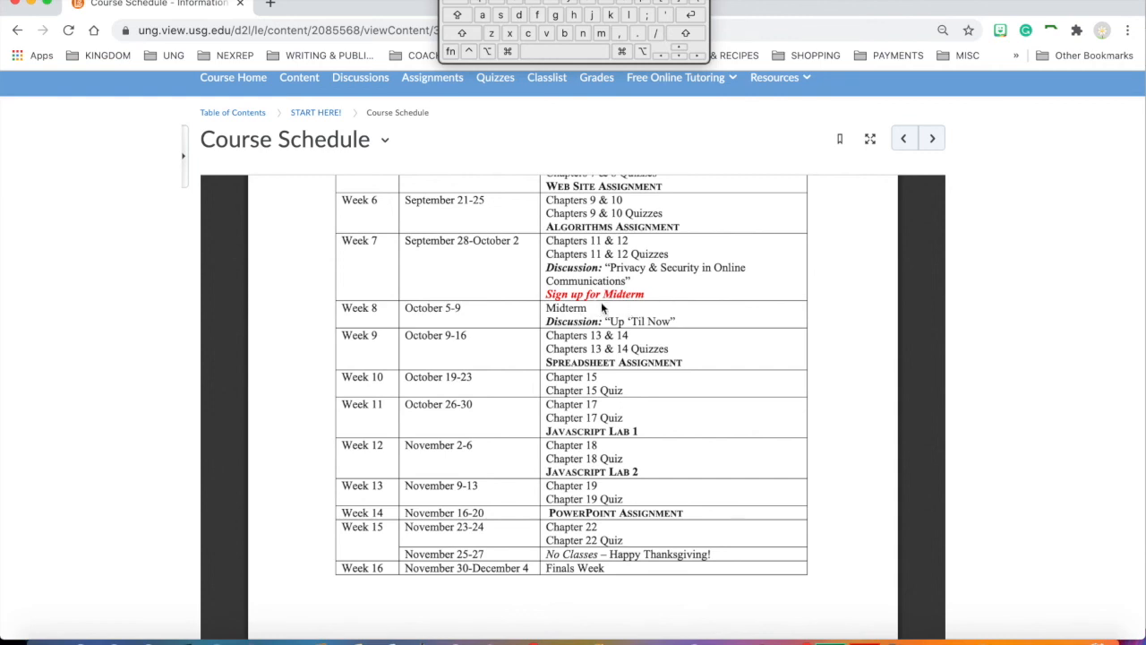
pyautogui.moveTo(613, 315)
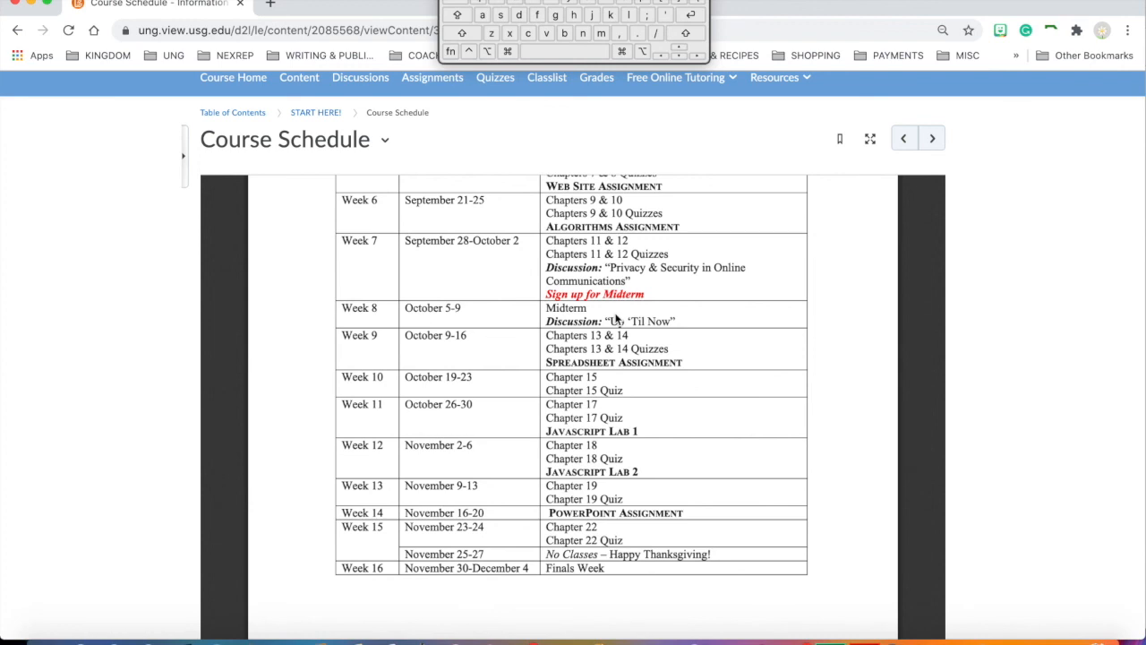
pyautogui.moveTo(527, 314)
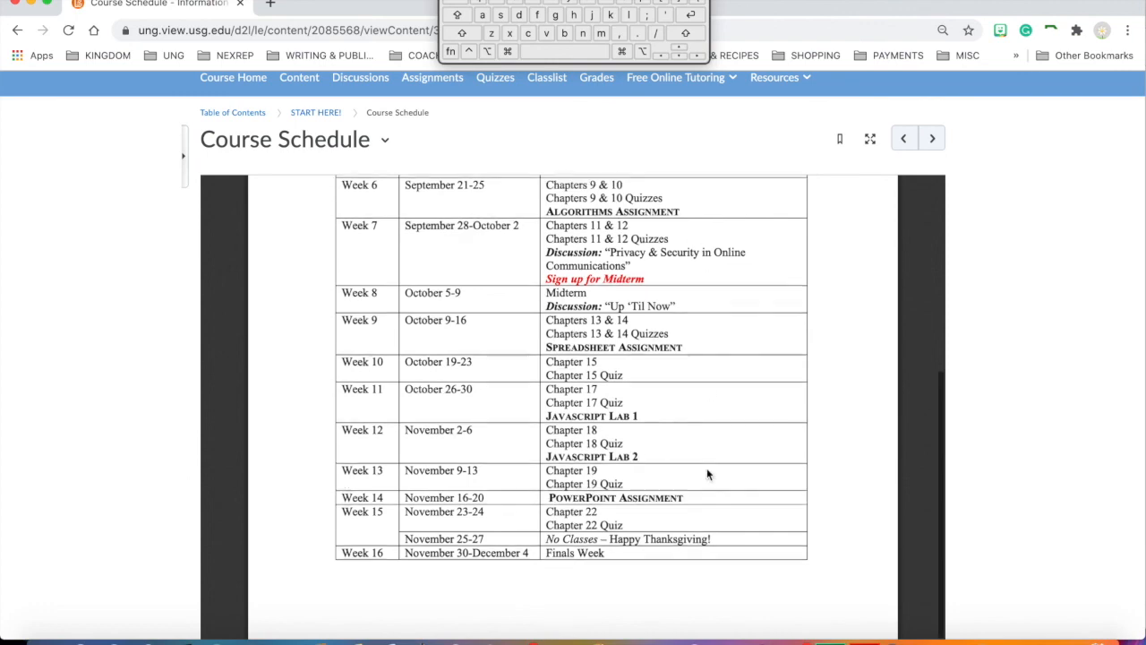
# Scroll the Course Schedule back to the CSCI 1250 title and Weeks 1 through 9
pyautogui.scroll(3)
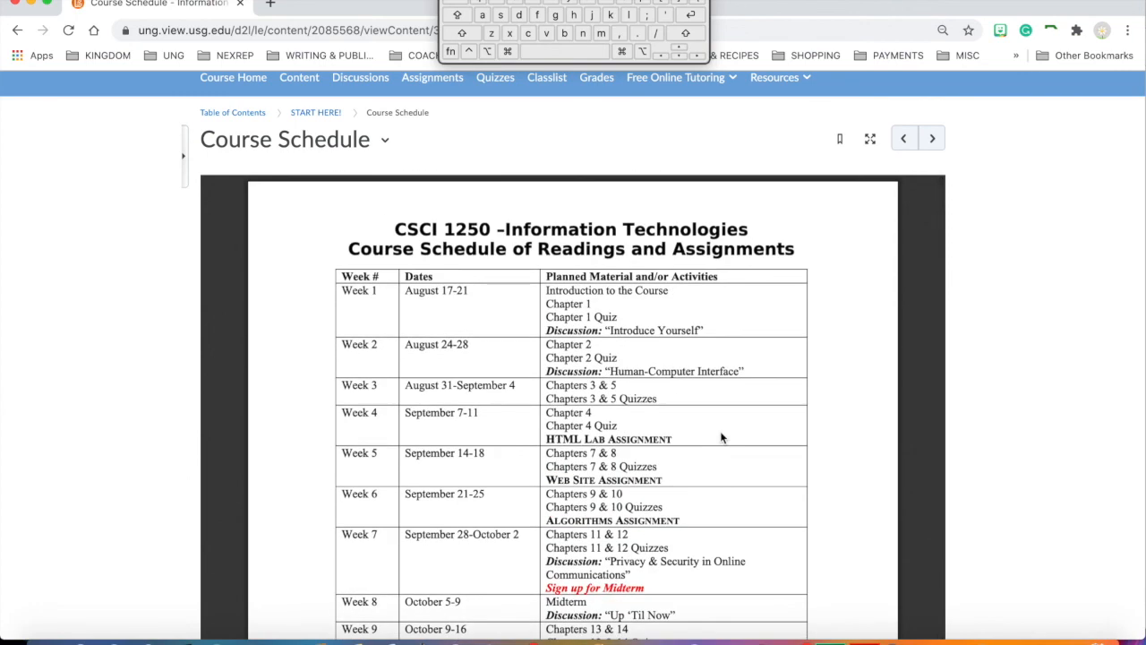
pyautogui.moveTo(823, 323)
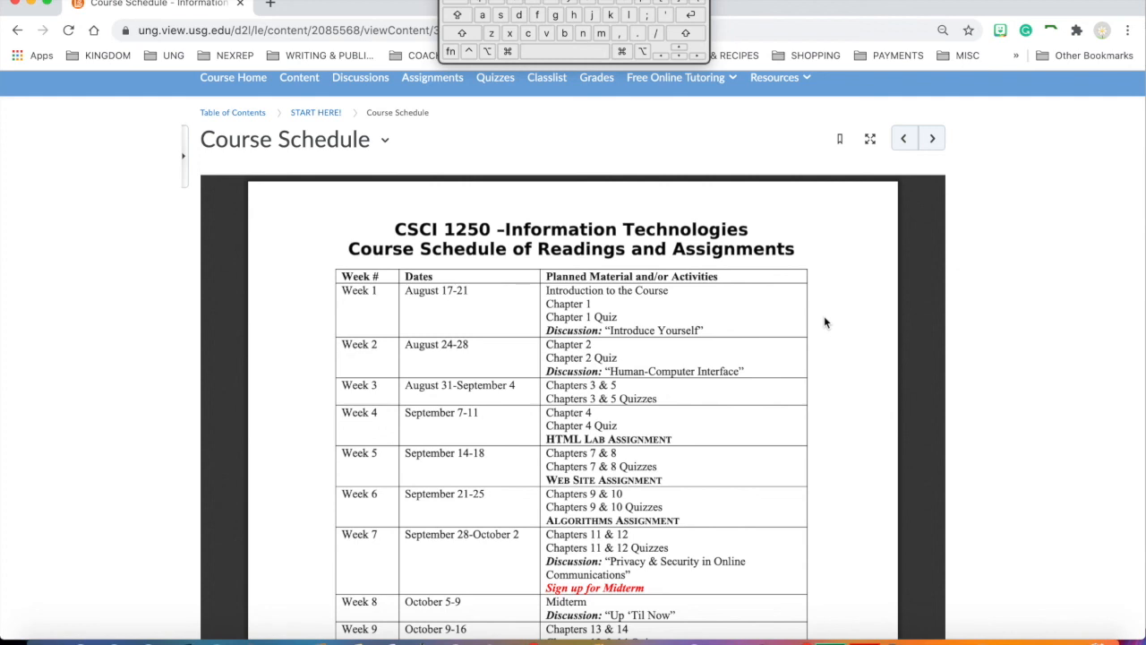
pyautogui.moveTo(816, 362)
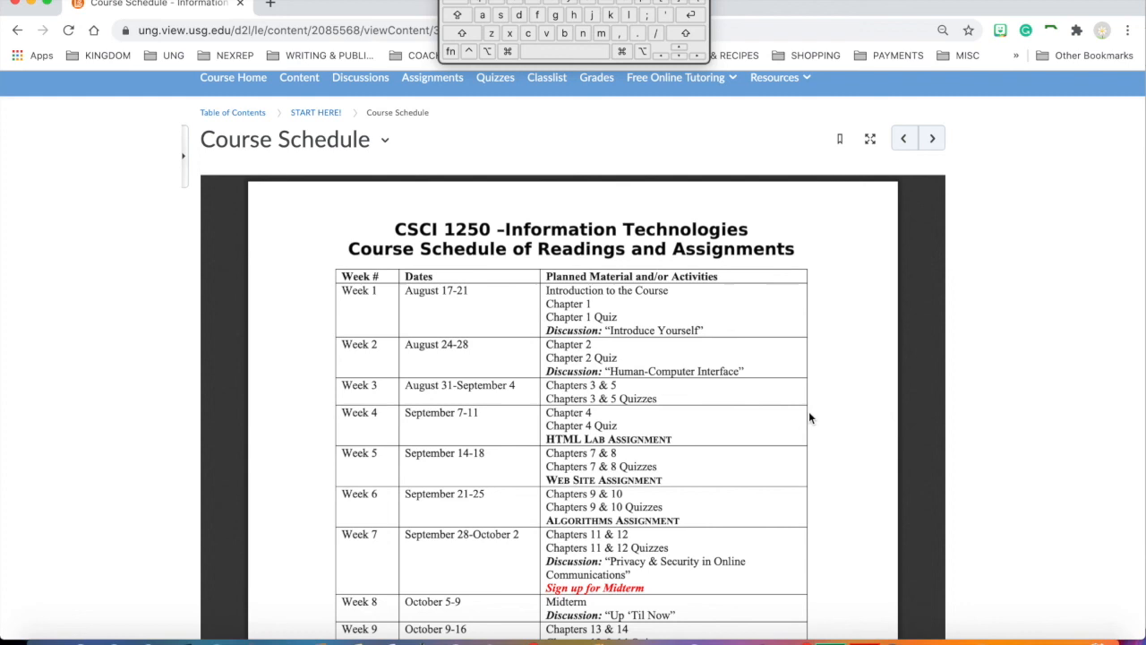
pyautogui.scroll(-3)
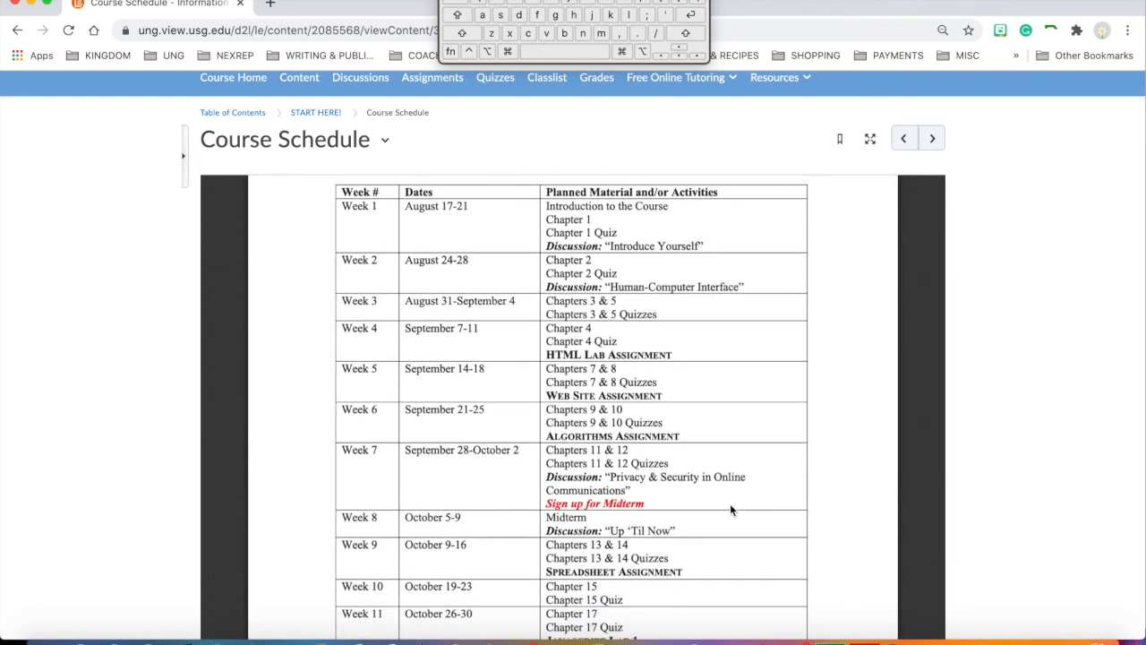
pyautogui.moveTo(601, 231)
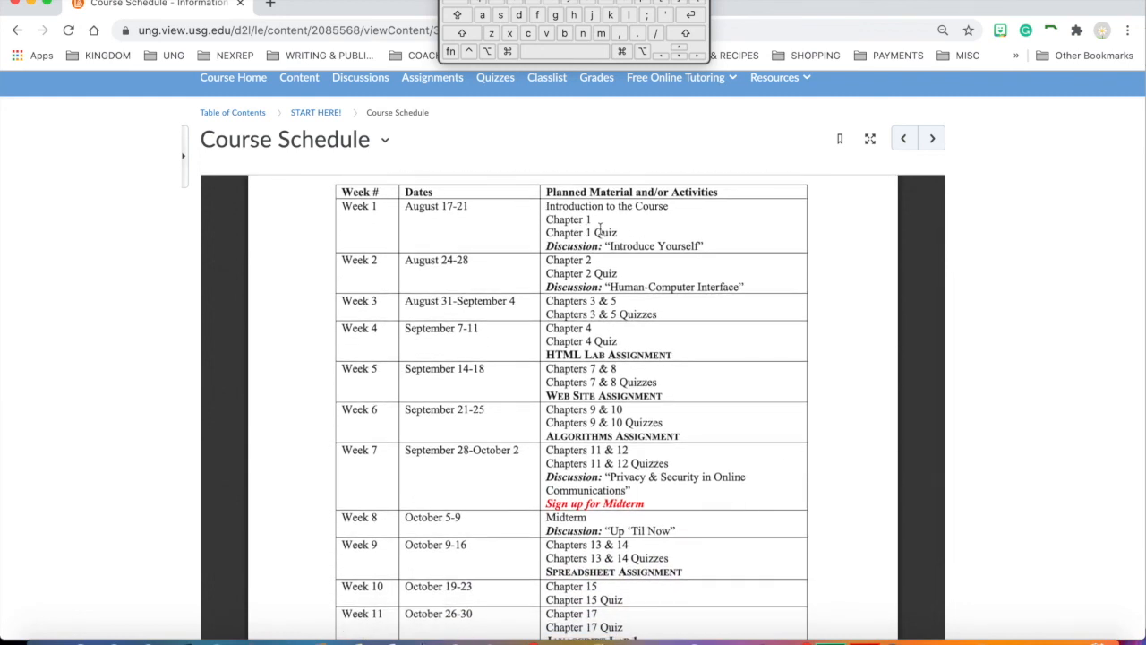
pyautogui.moveTo(534, 251)
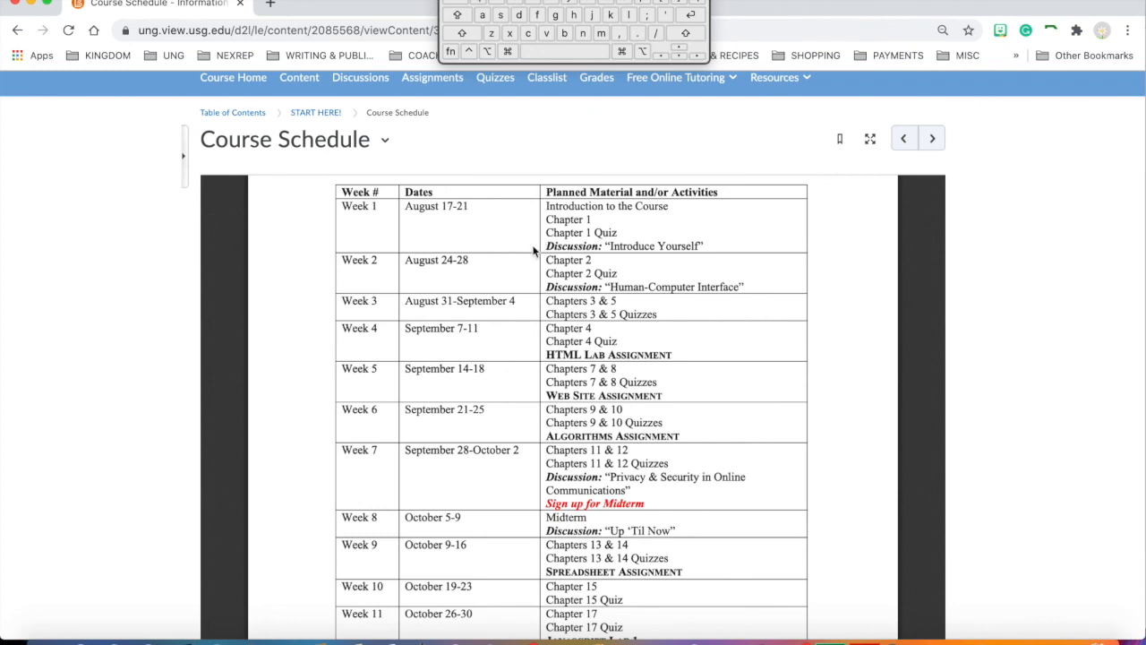
pyautogui.moveTo(634, 268)
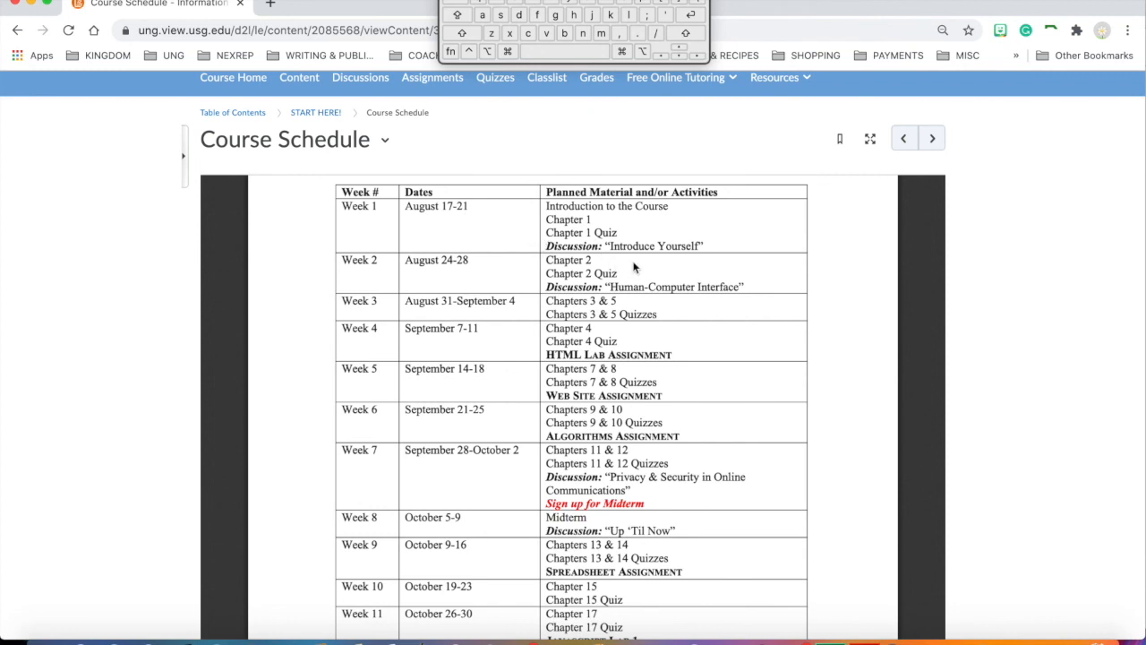
pyautogui.moveTo(817, 326)
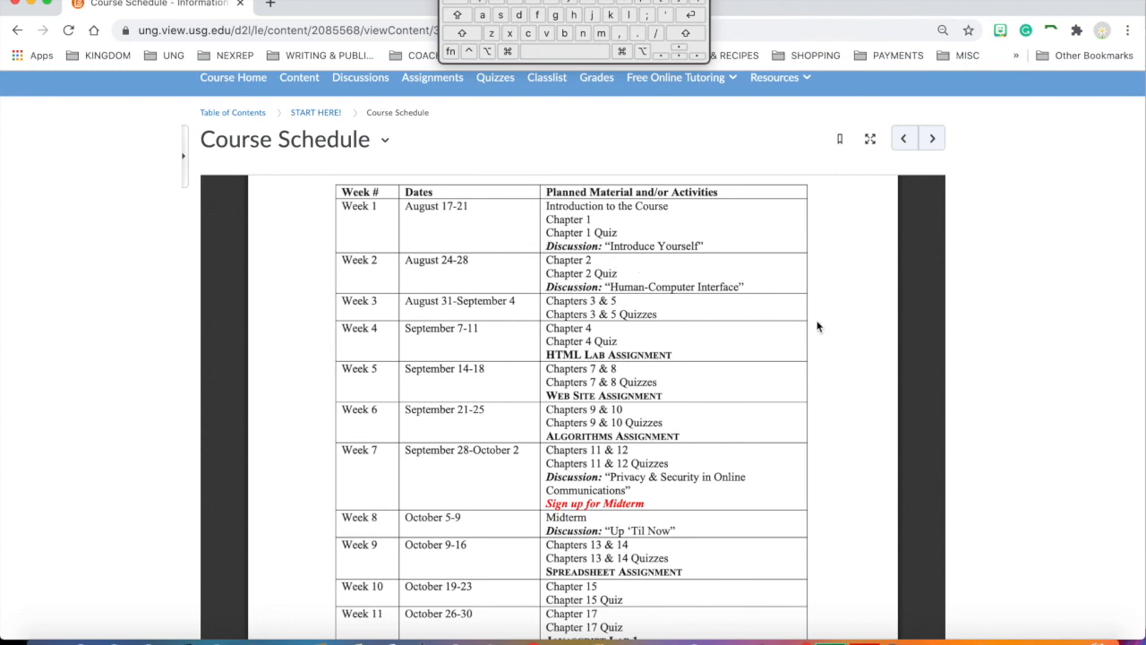
pyautogui.moveTo(811, 383)
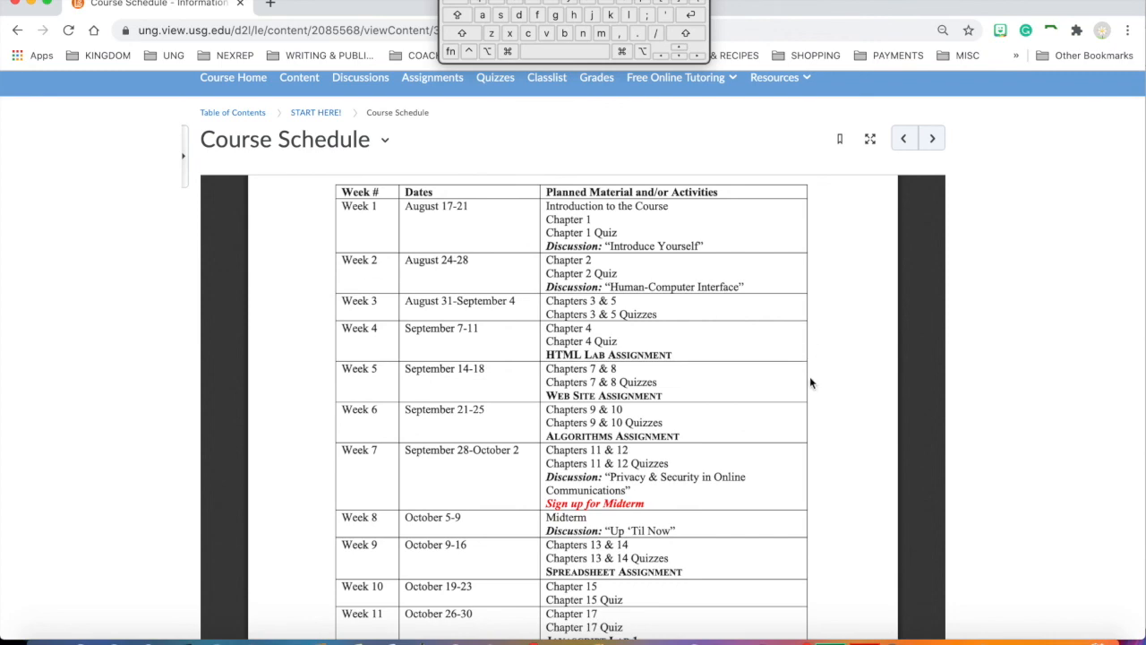
pyautogui.moveTo(809, 405)
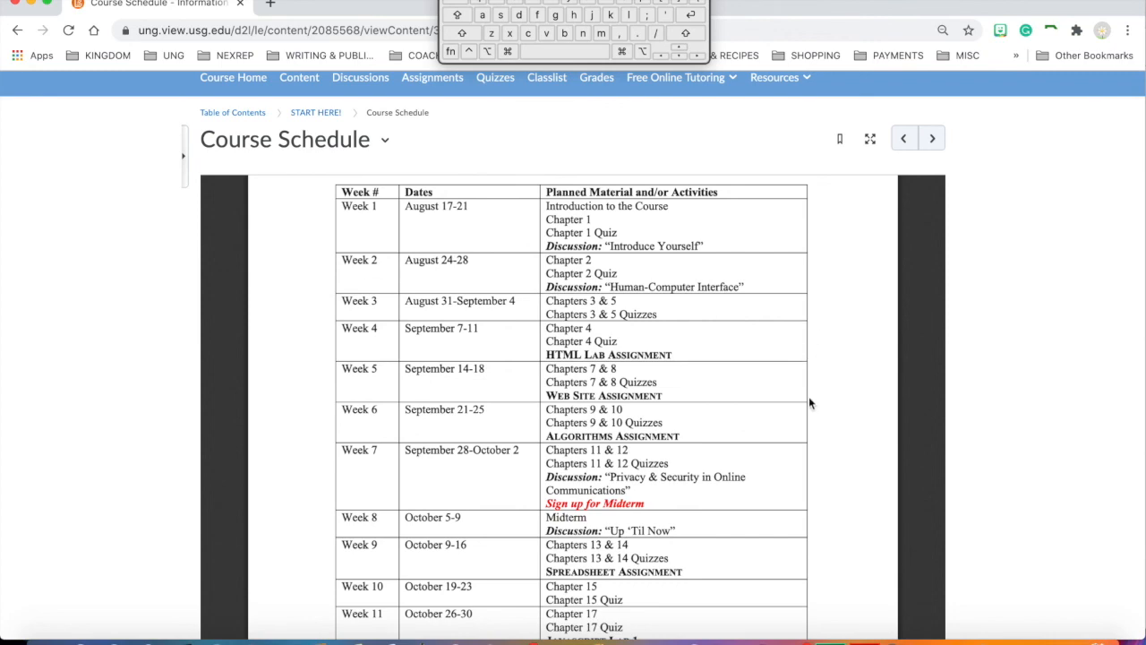
pyautogui.scroll(-3)
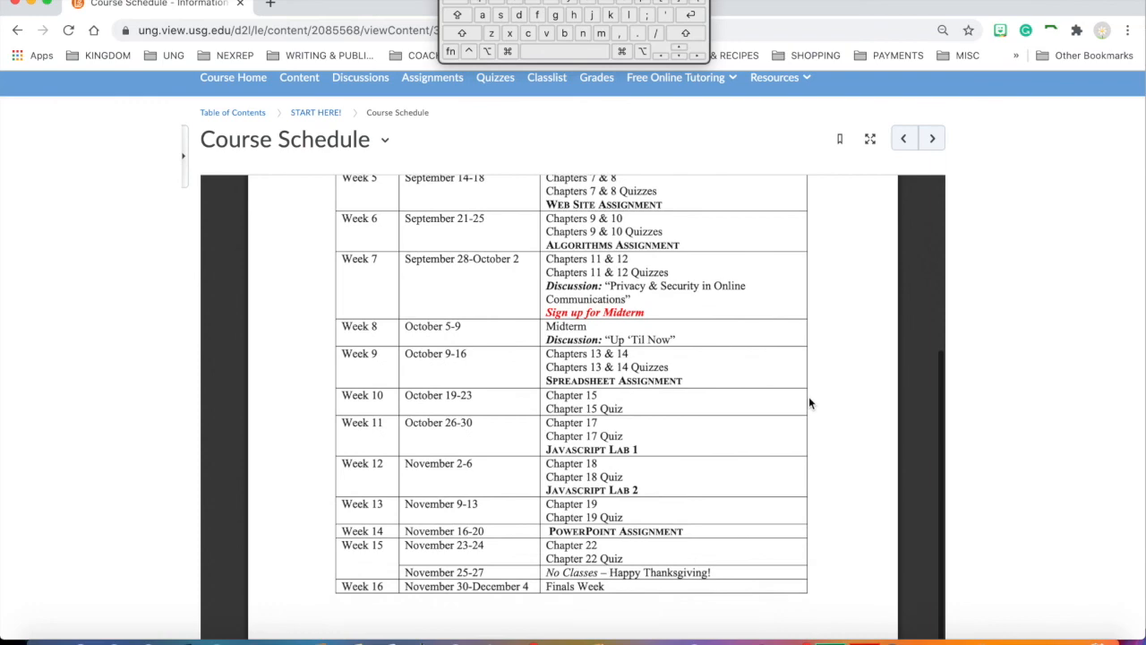
pyautogui.scroll(3)
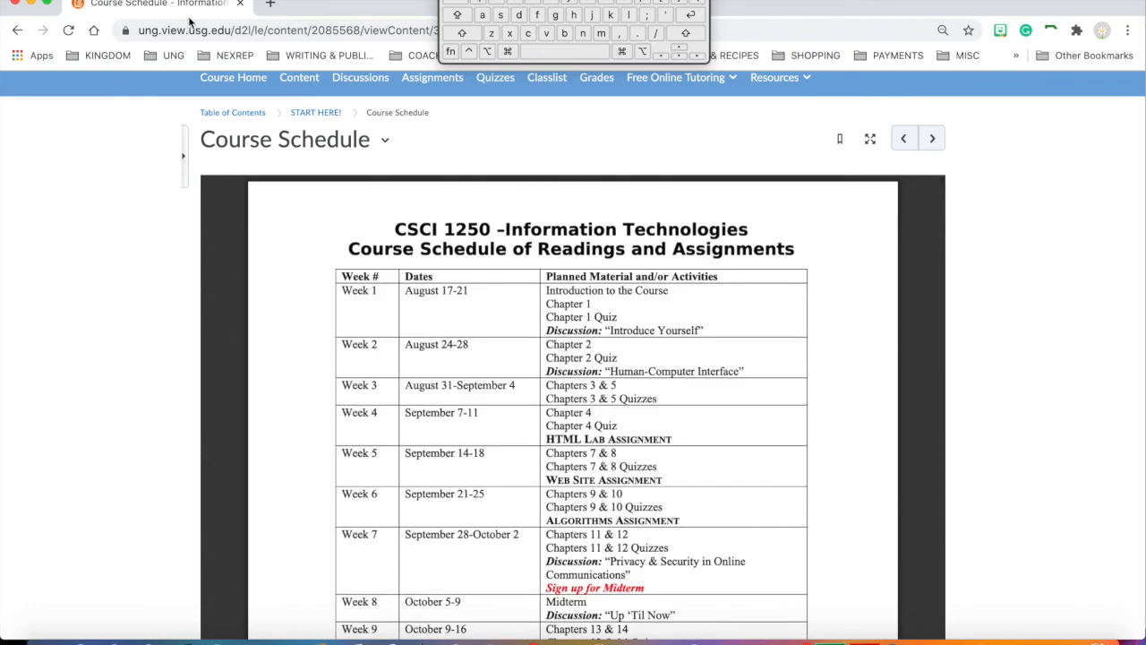
# Return to the Information Technologies OLB Fall 2020 course homepage via Course Home
pyautogui.click(232, 77)
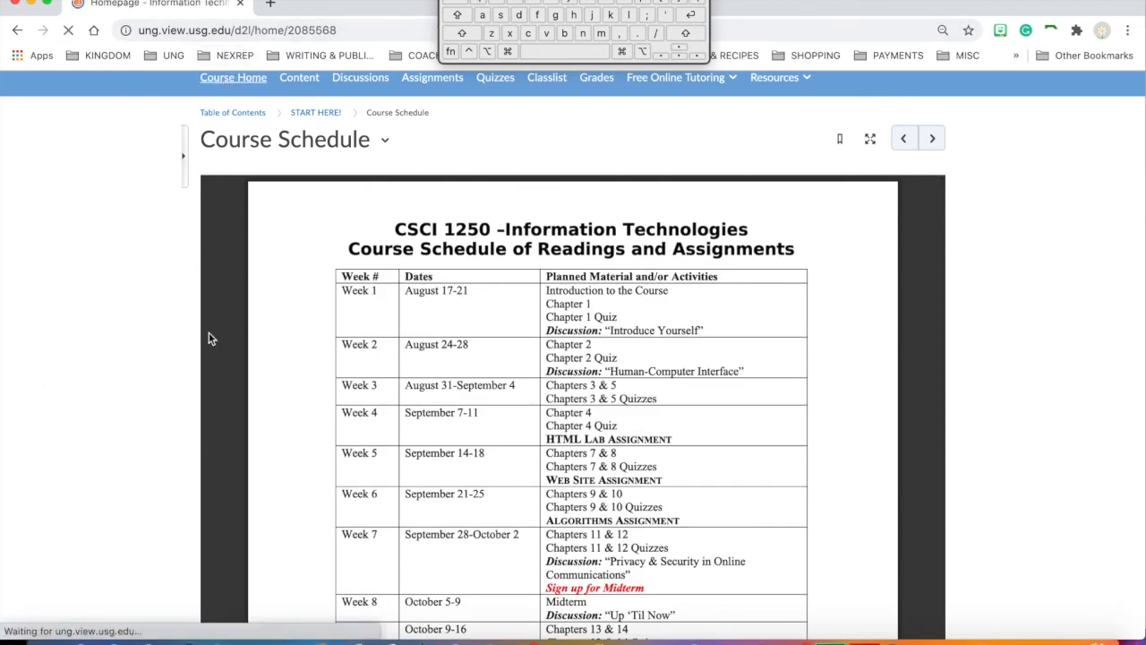
pyautogui.click(233, 77)
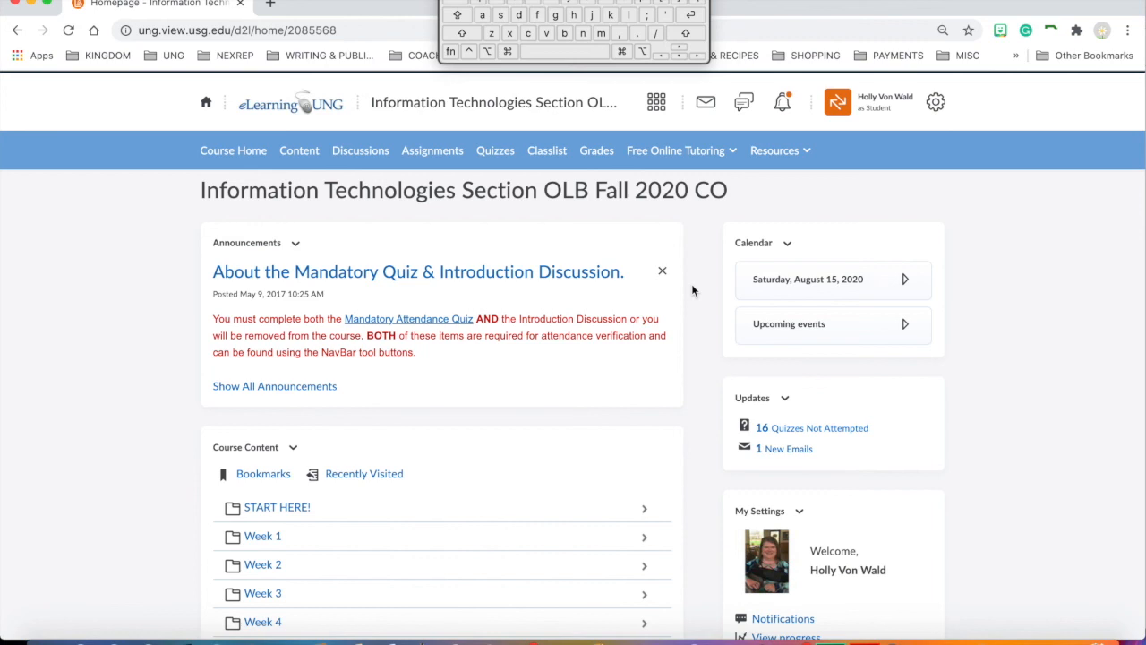
pyautogui.moveTo(732, 204)
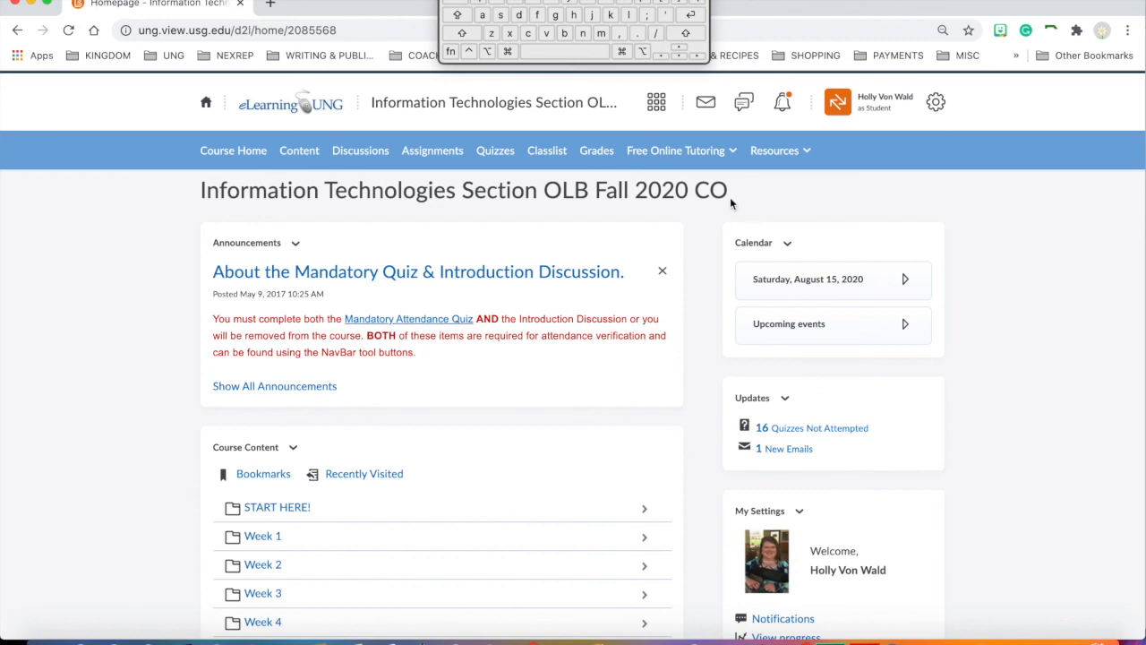
pyautogui.moveTo(702, 236)
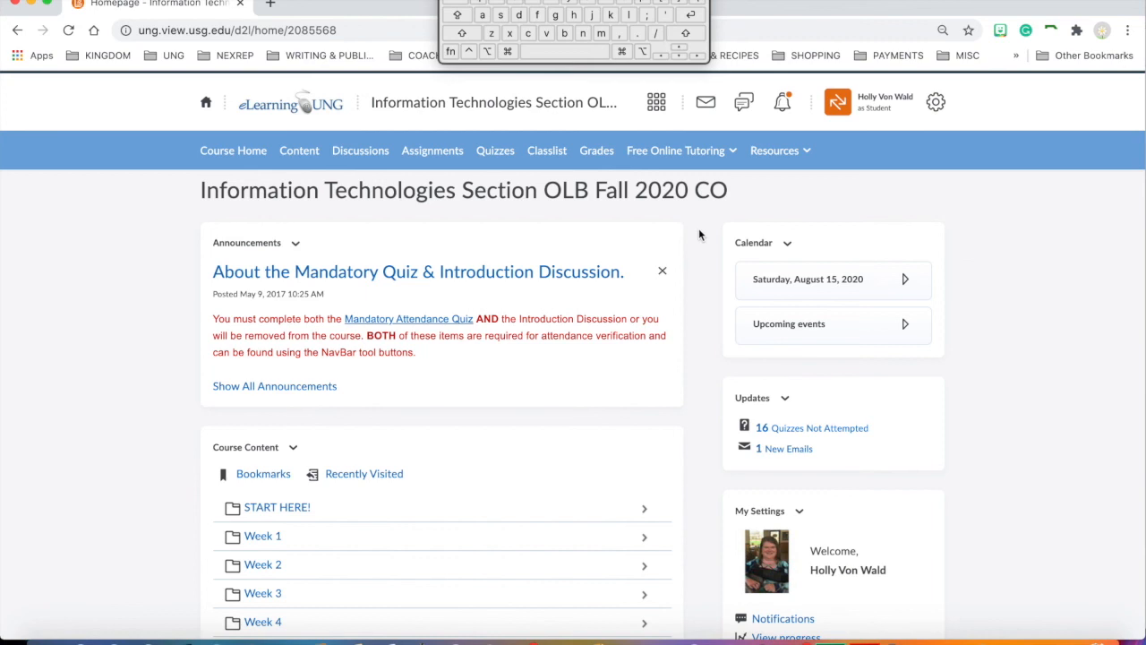
pyautogui.moveTo(707, 170)
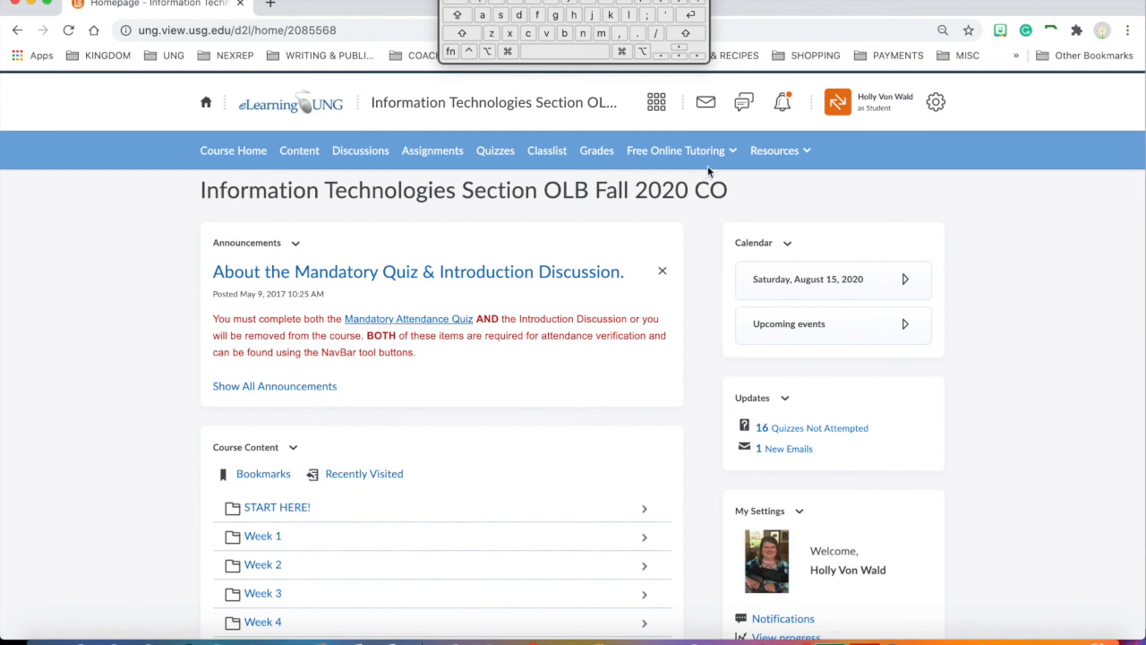
pyautogui.moveTo(702, 244)
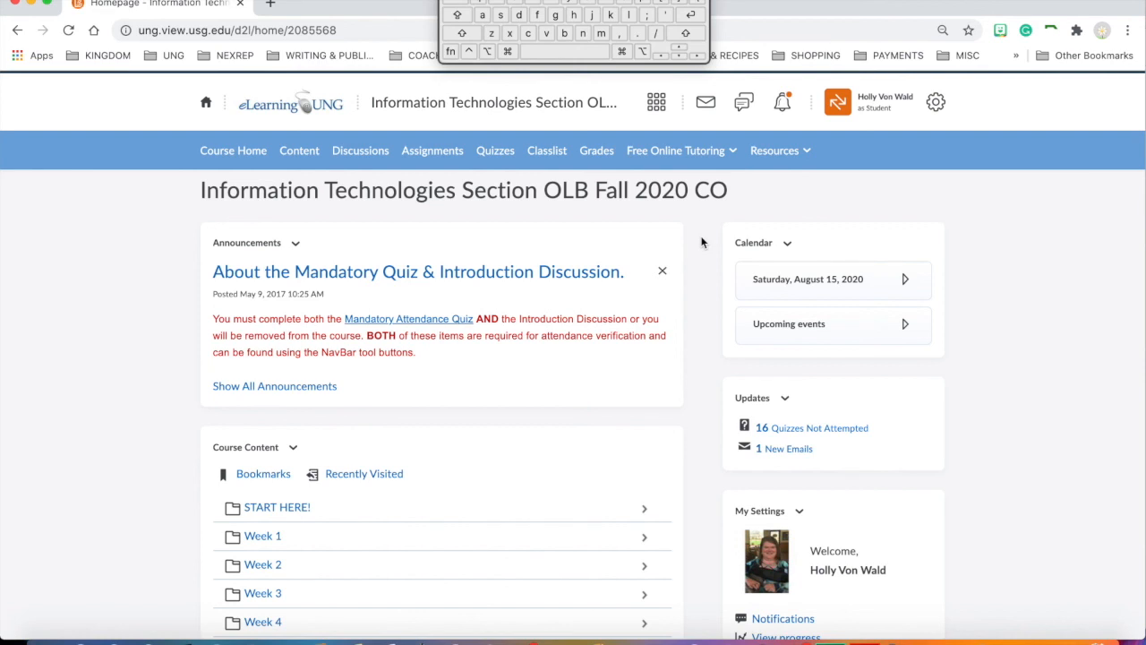